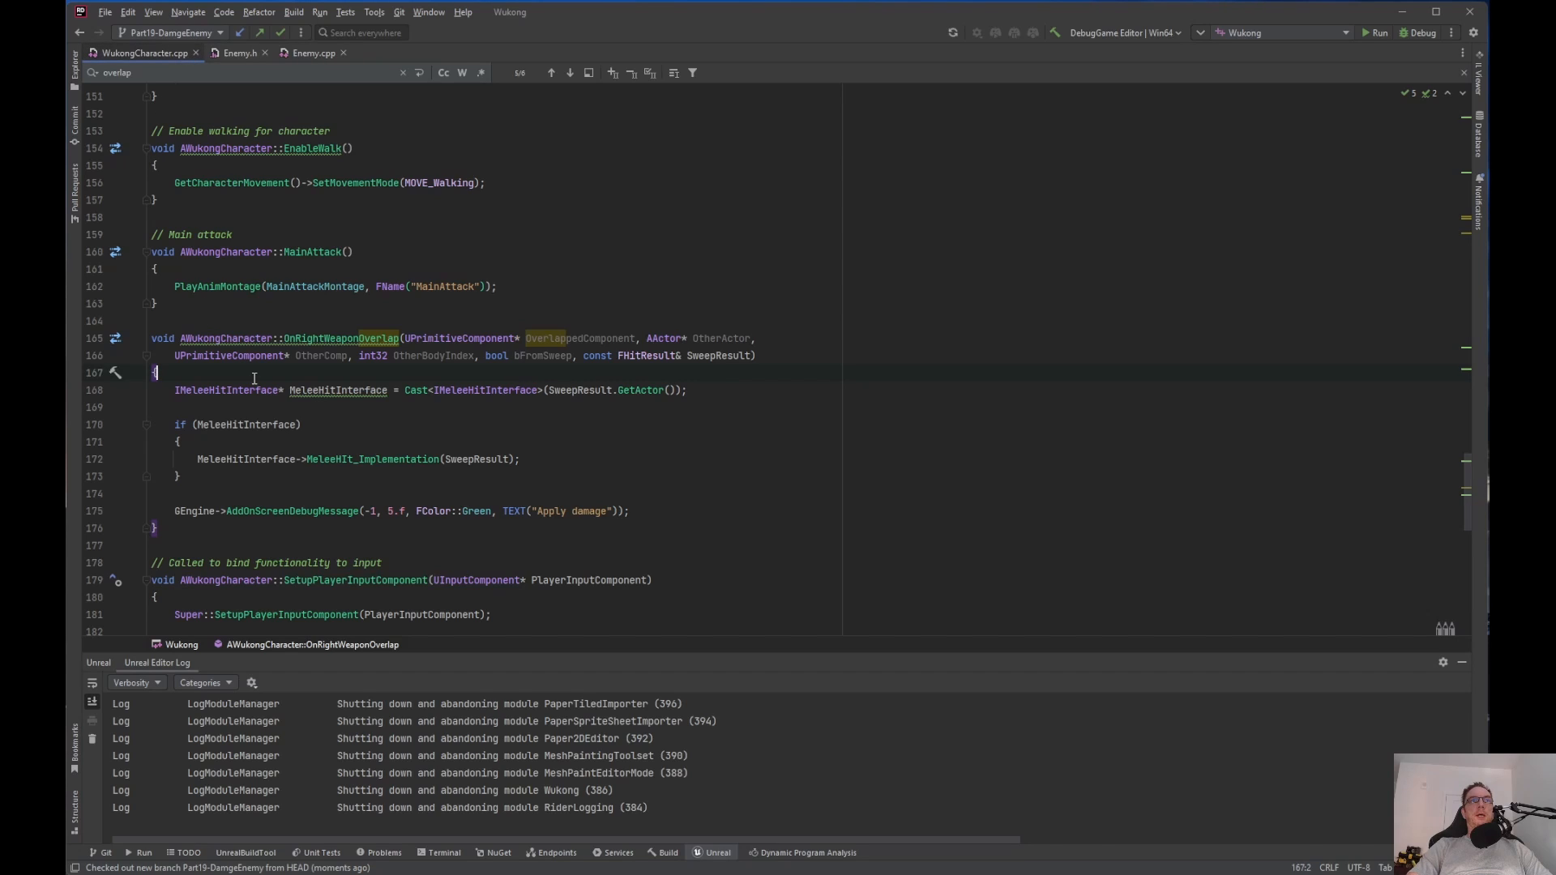
Add the comment "// Right weapon overlap" above OnRightWeaponOverlap
left_click(206, 321)
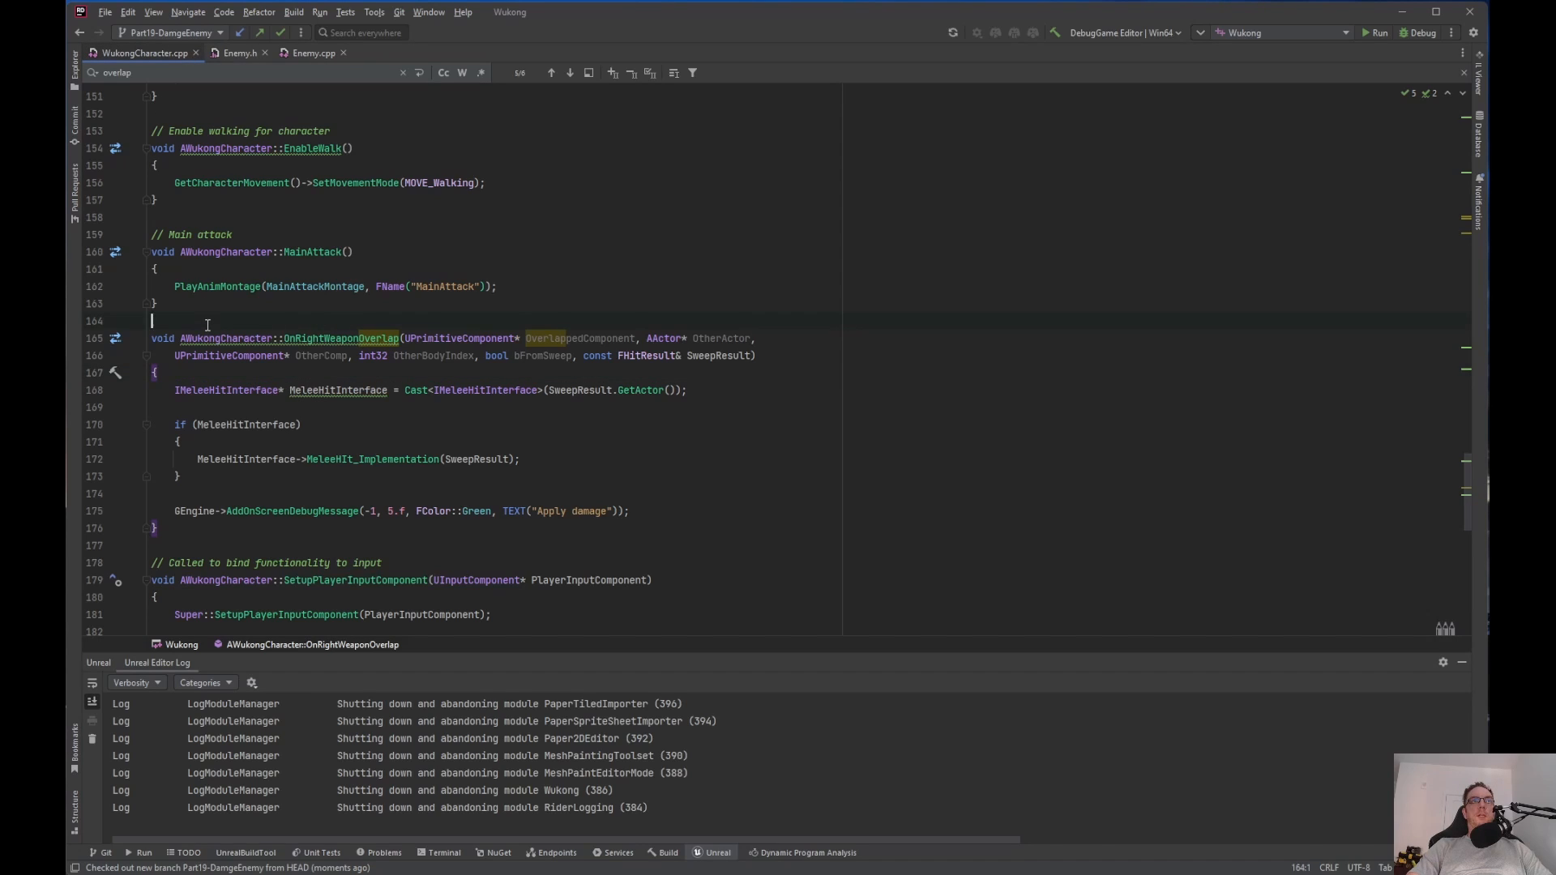
key("enter")
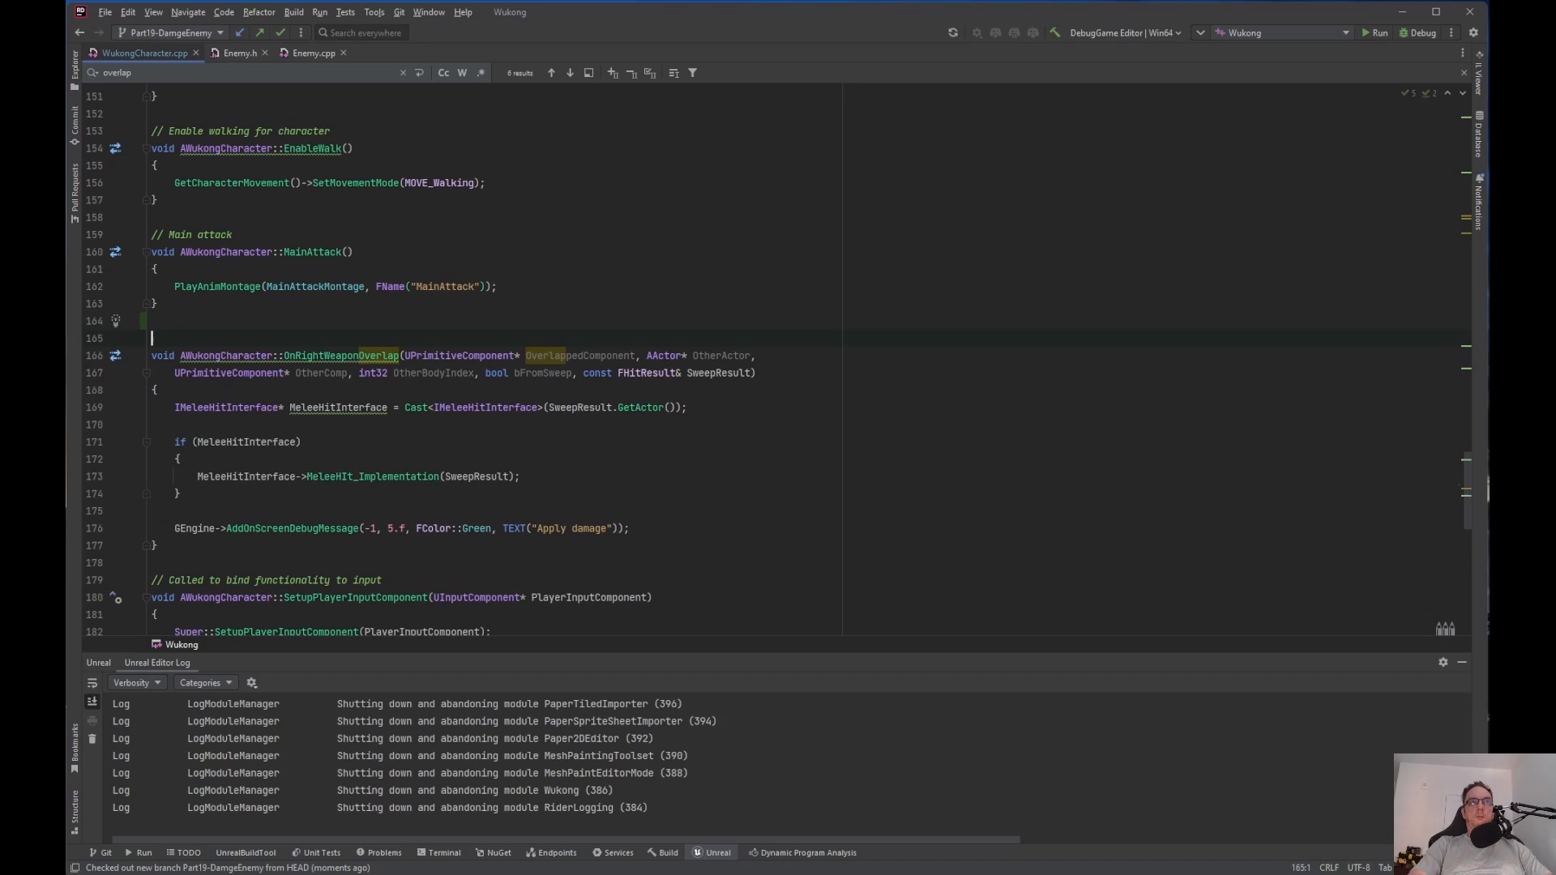
type("// ;right")
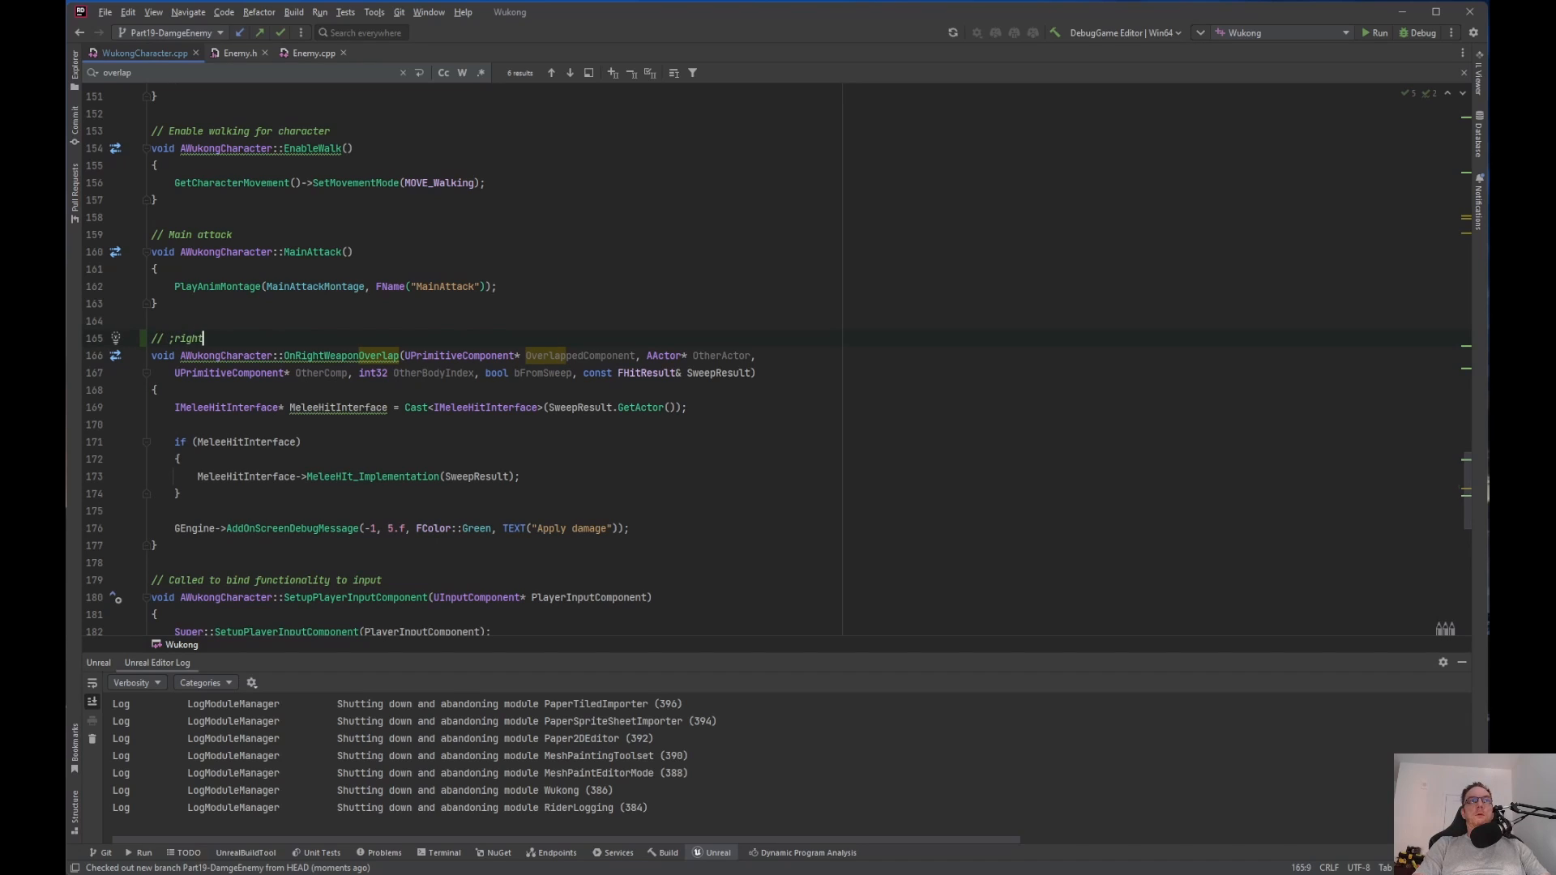
type("Rig")
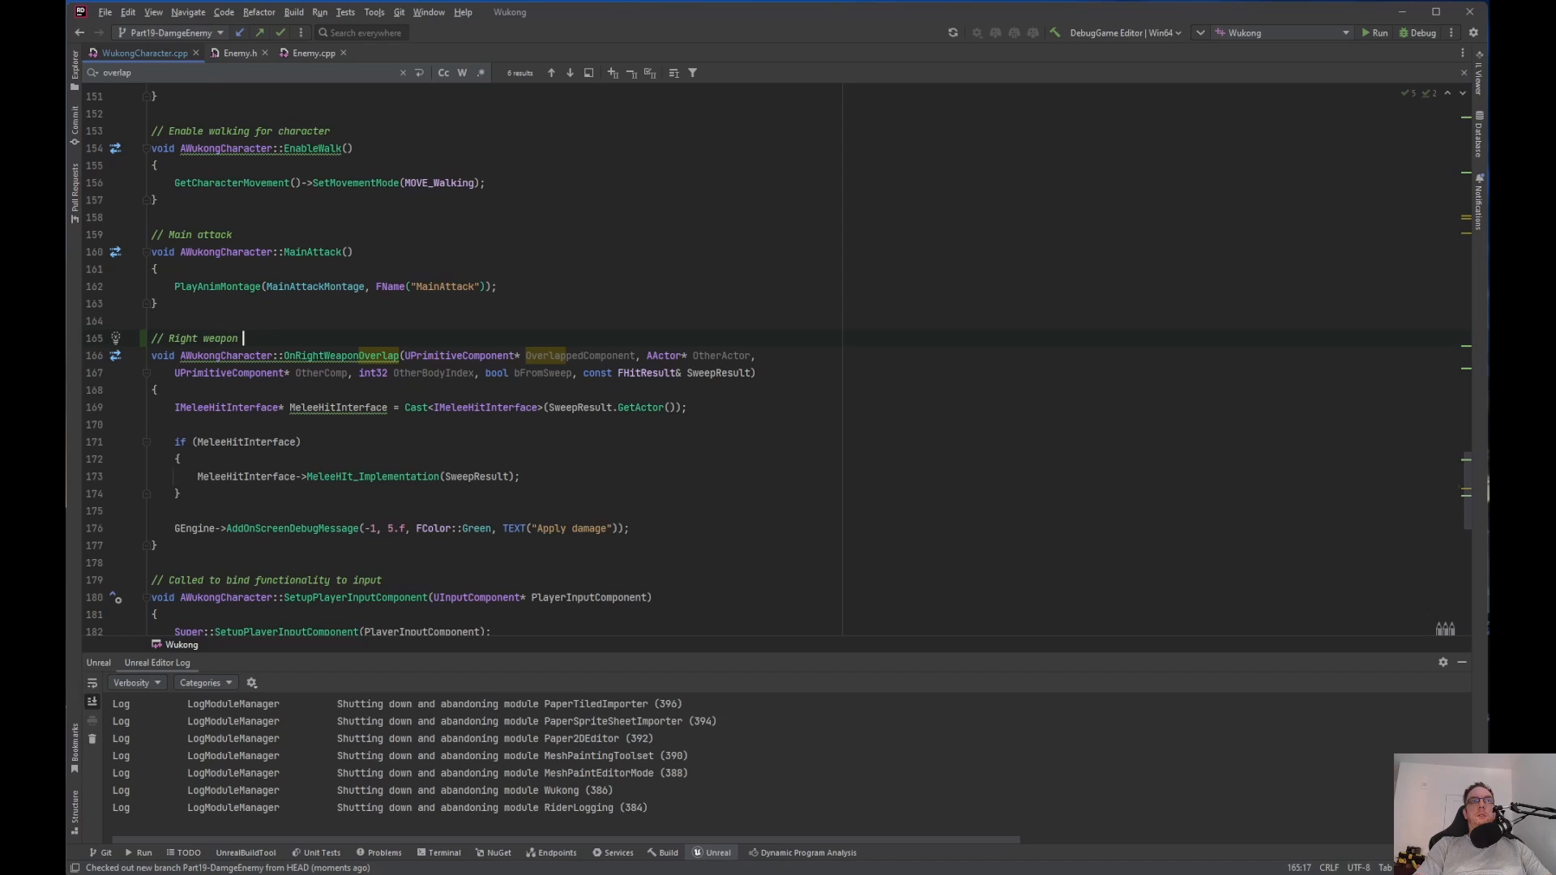
type("overlap")
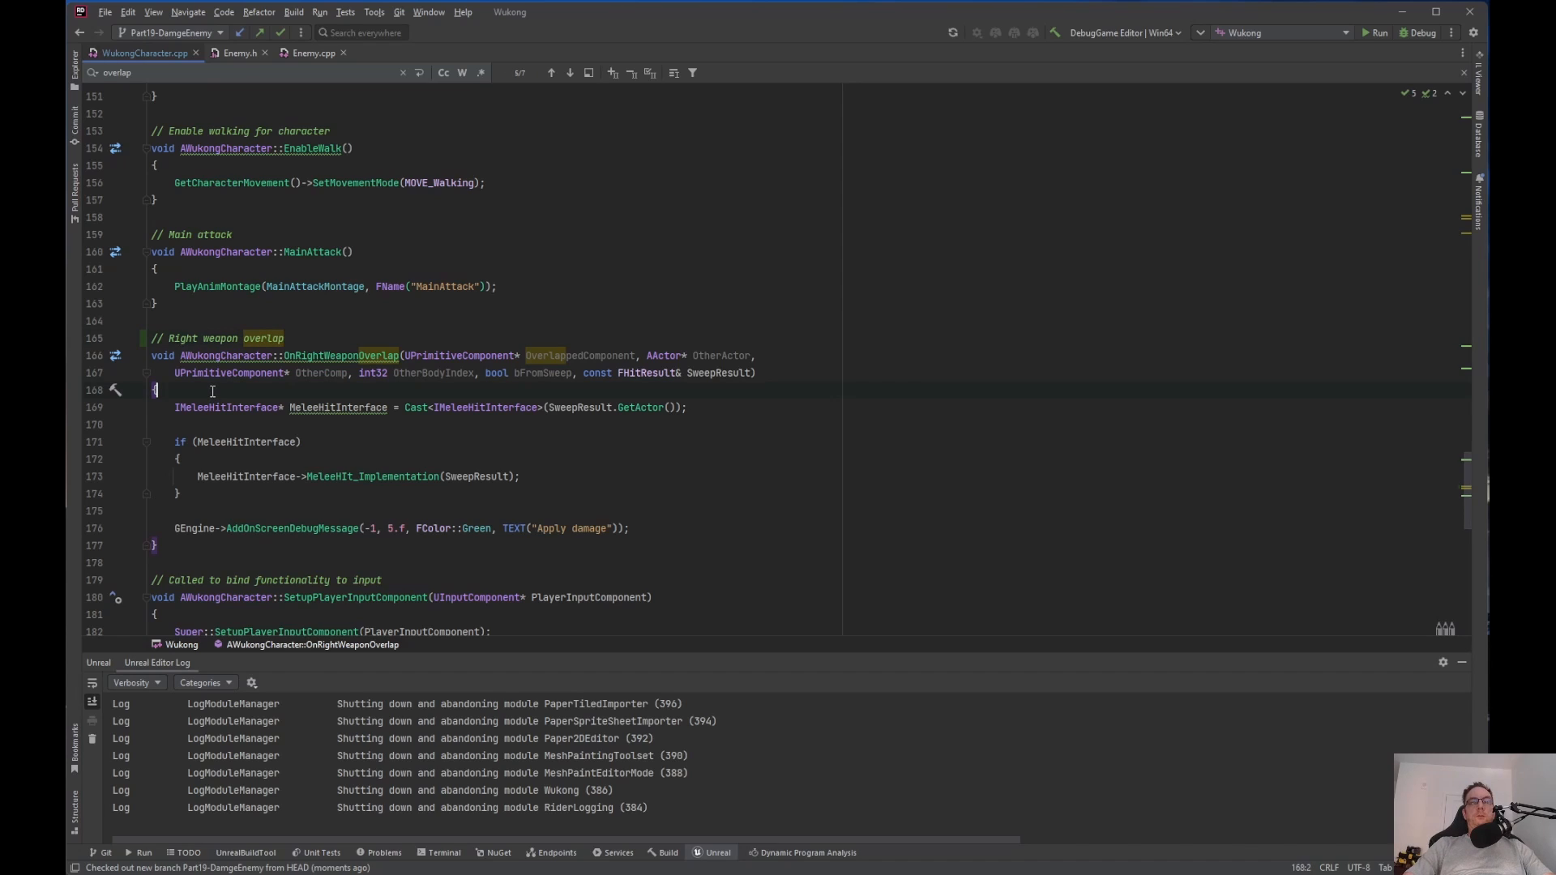
Start the function body with an empty if (IsValid(SweepResult.GetActor())) block
key("enter")
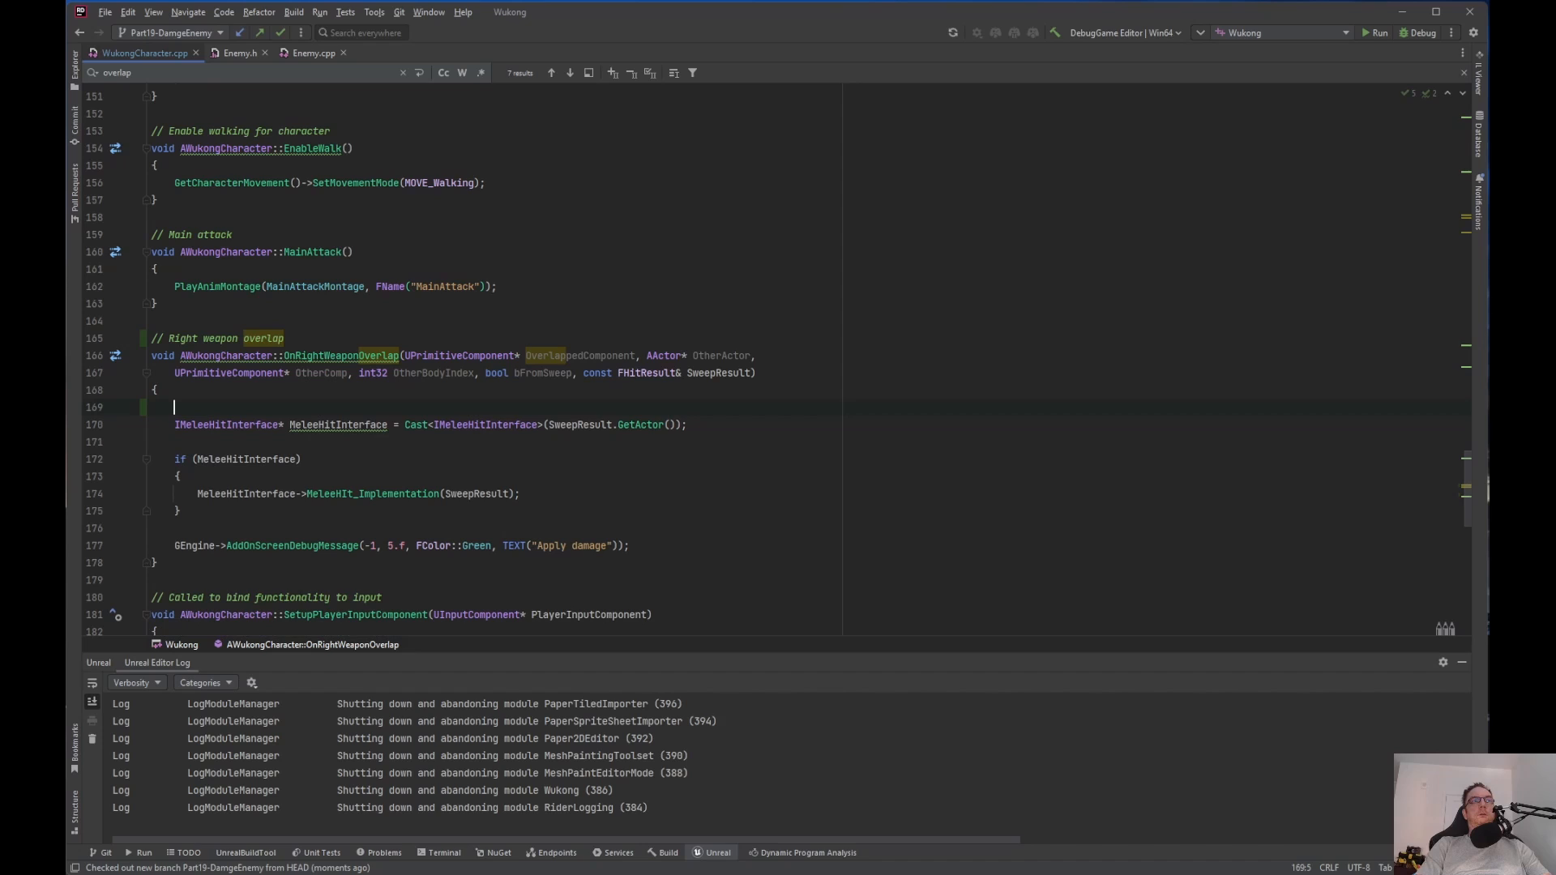
type("if (IsValid")
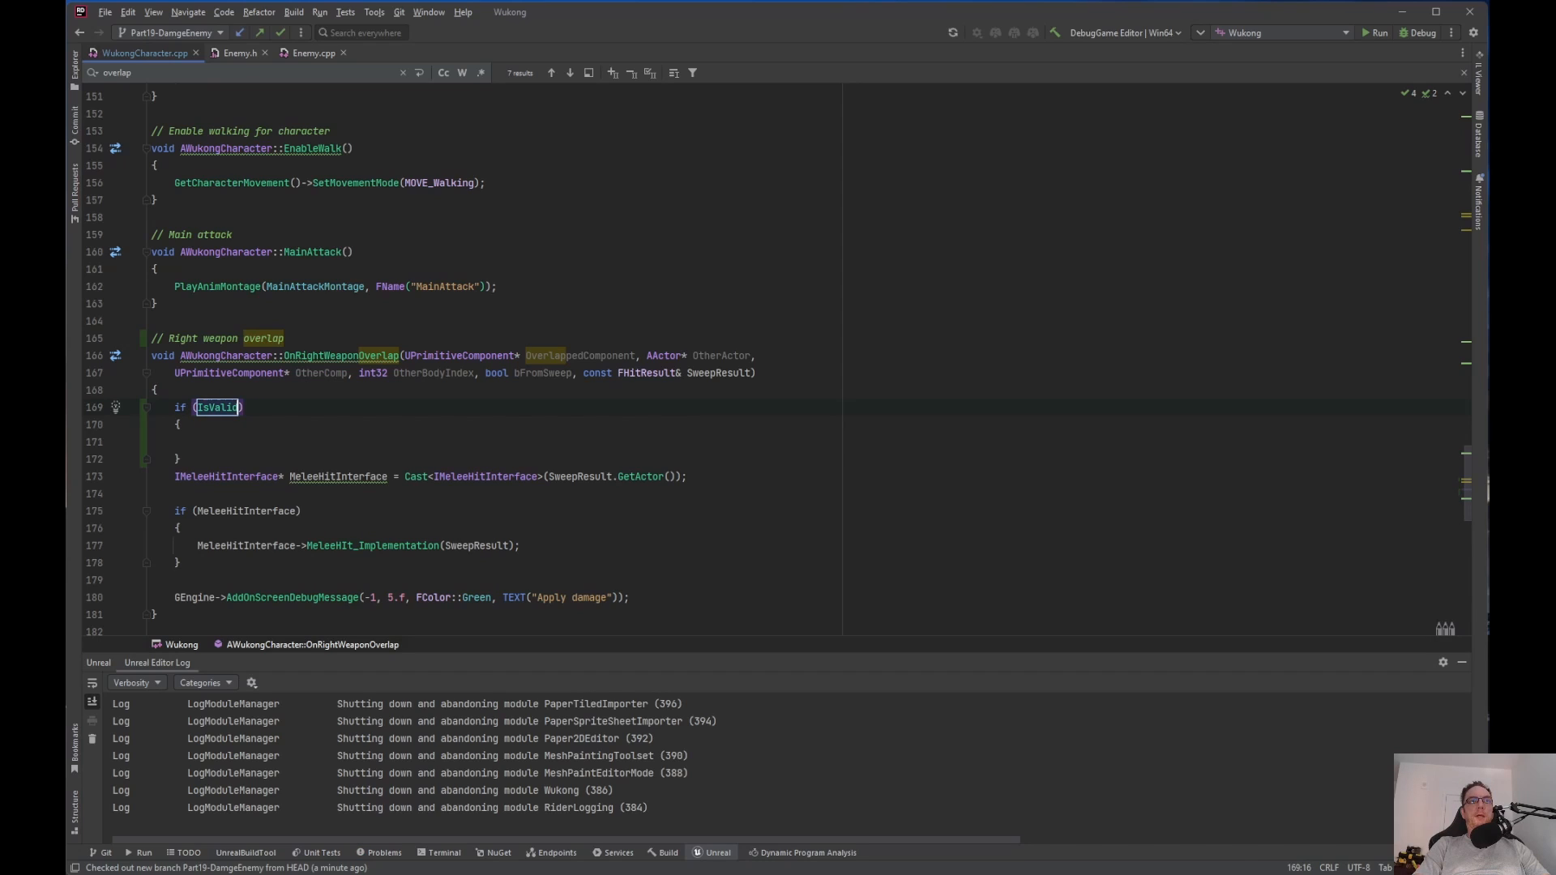
type("S")
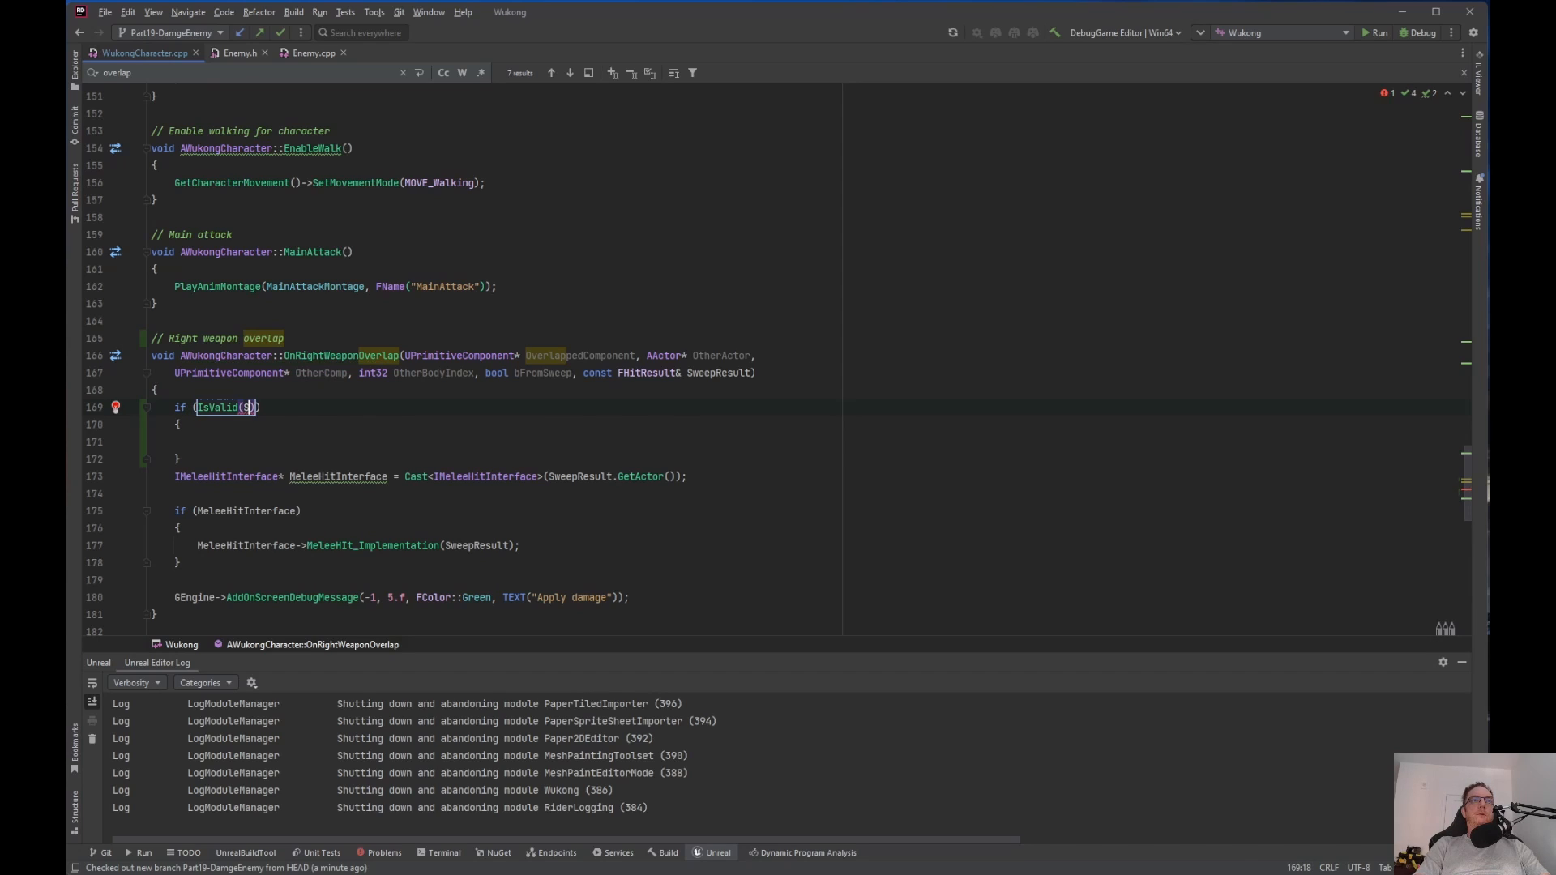
type("weepResult.GetActor(")
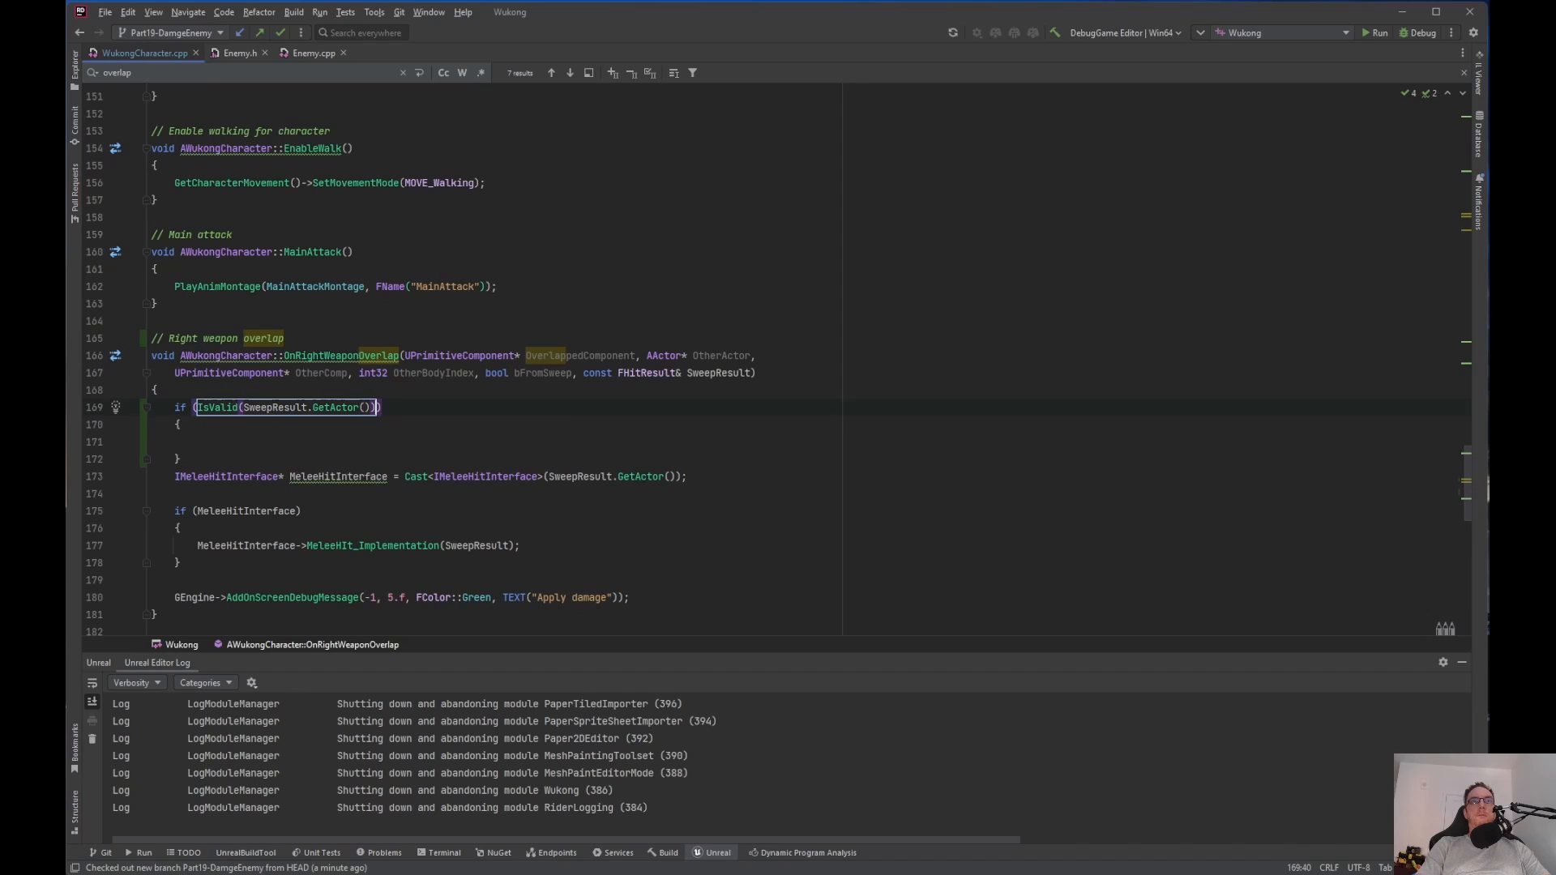
left_click(199, 442)
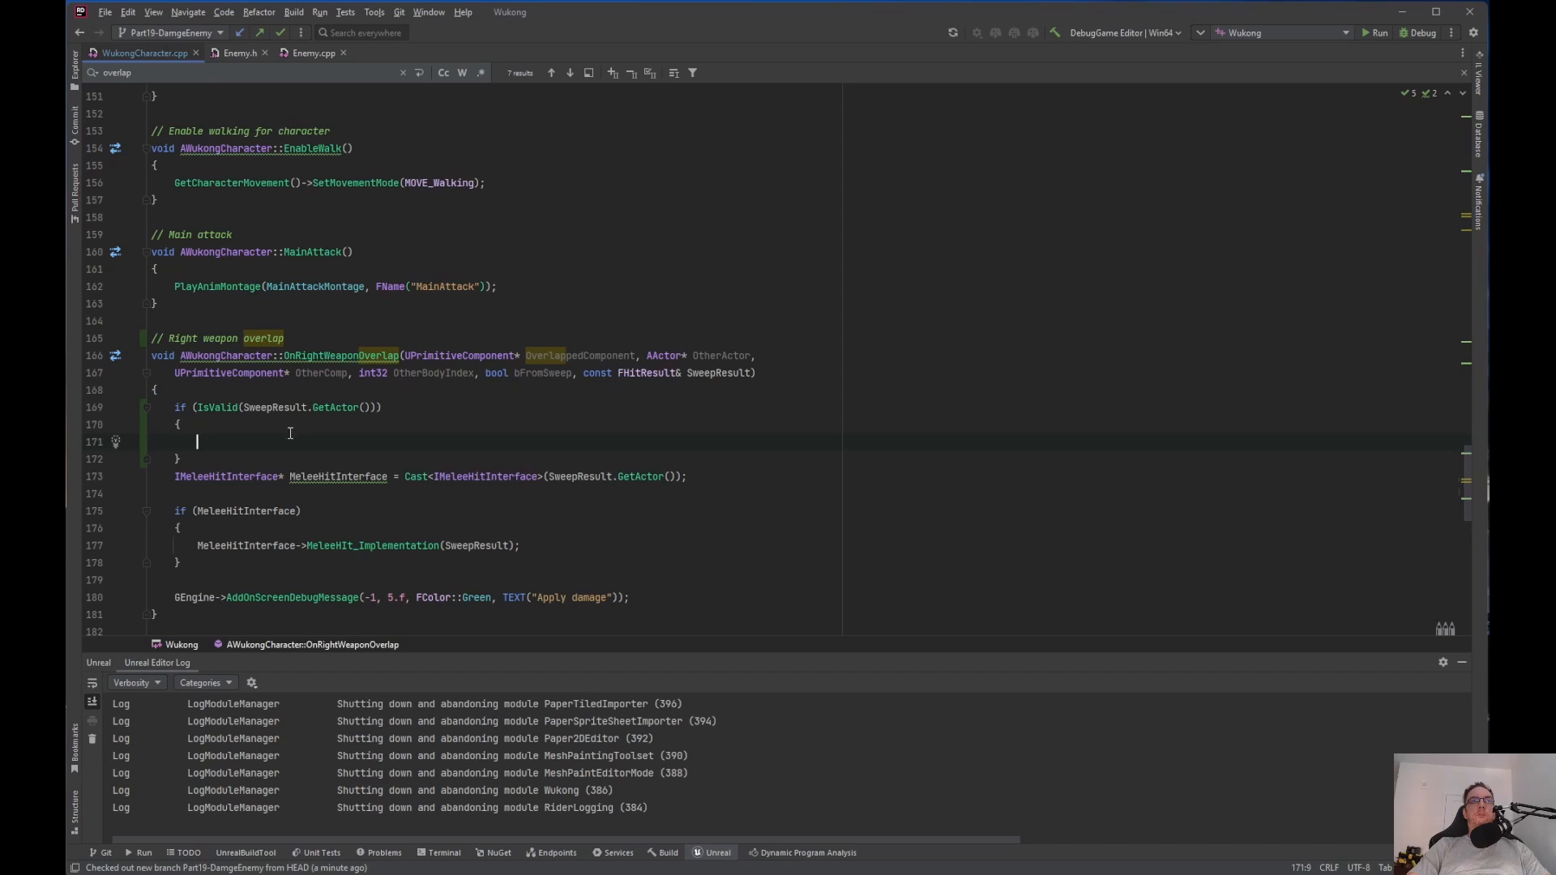
mouse_move(358, 424)
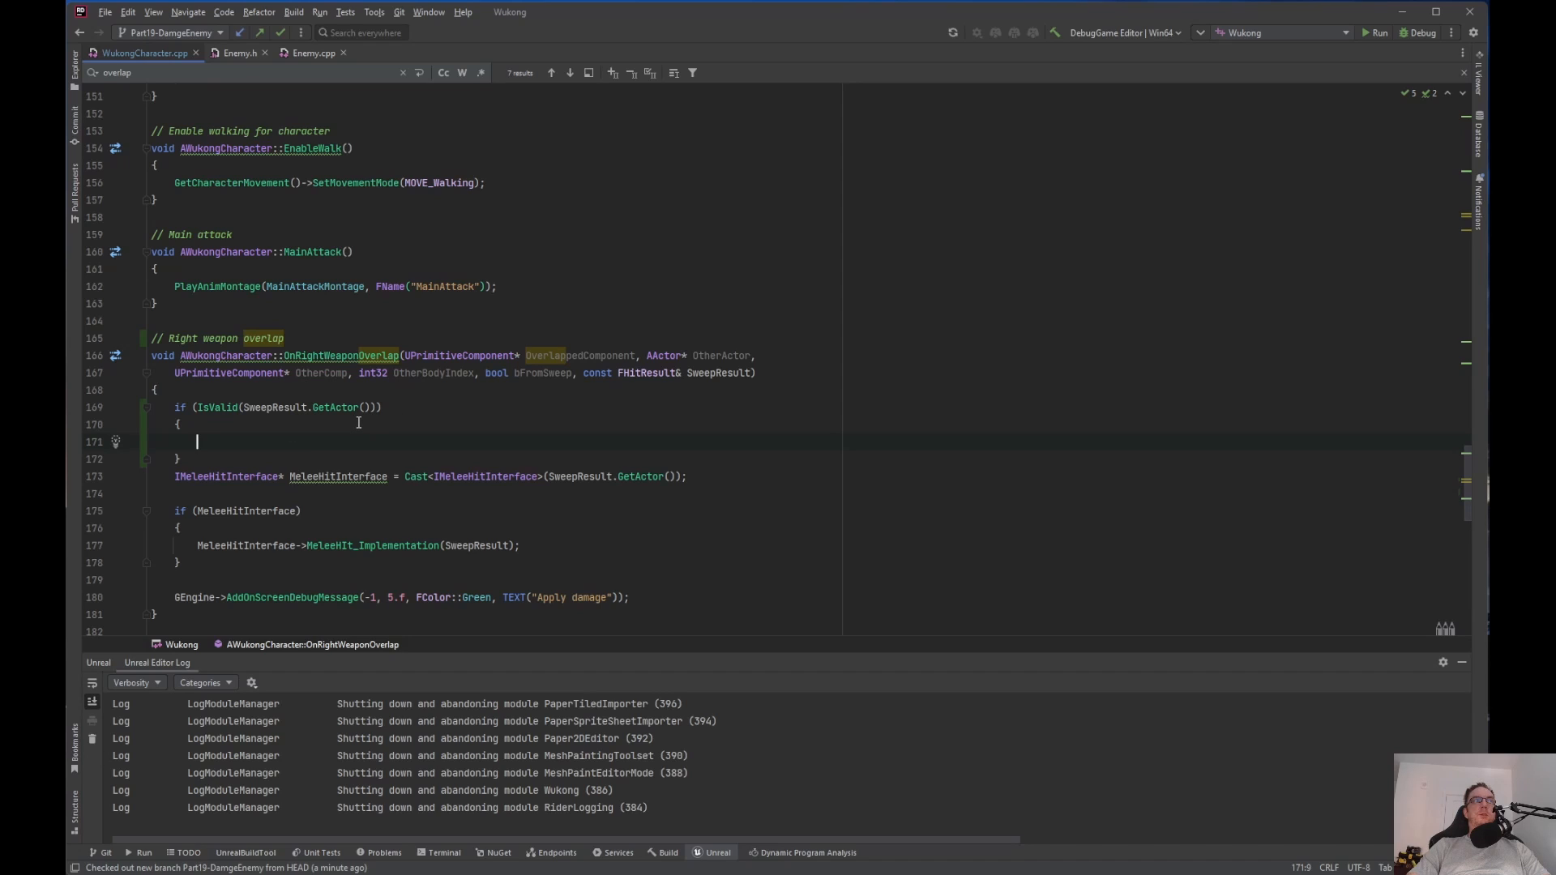
scroll("down", 3)
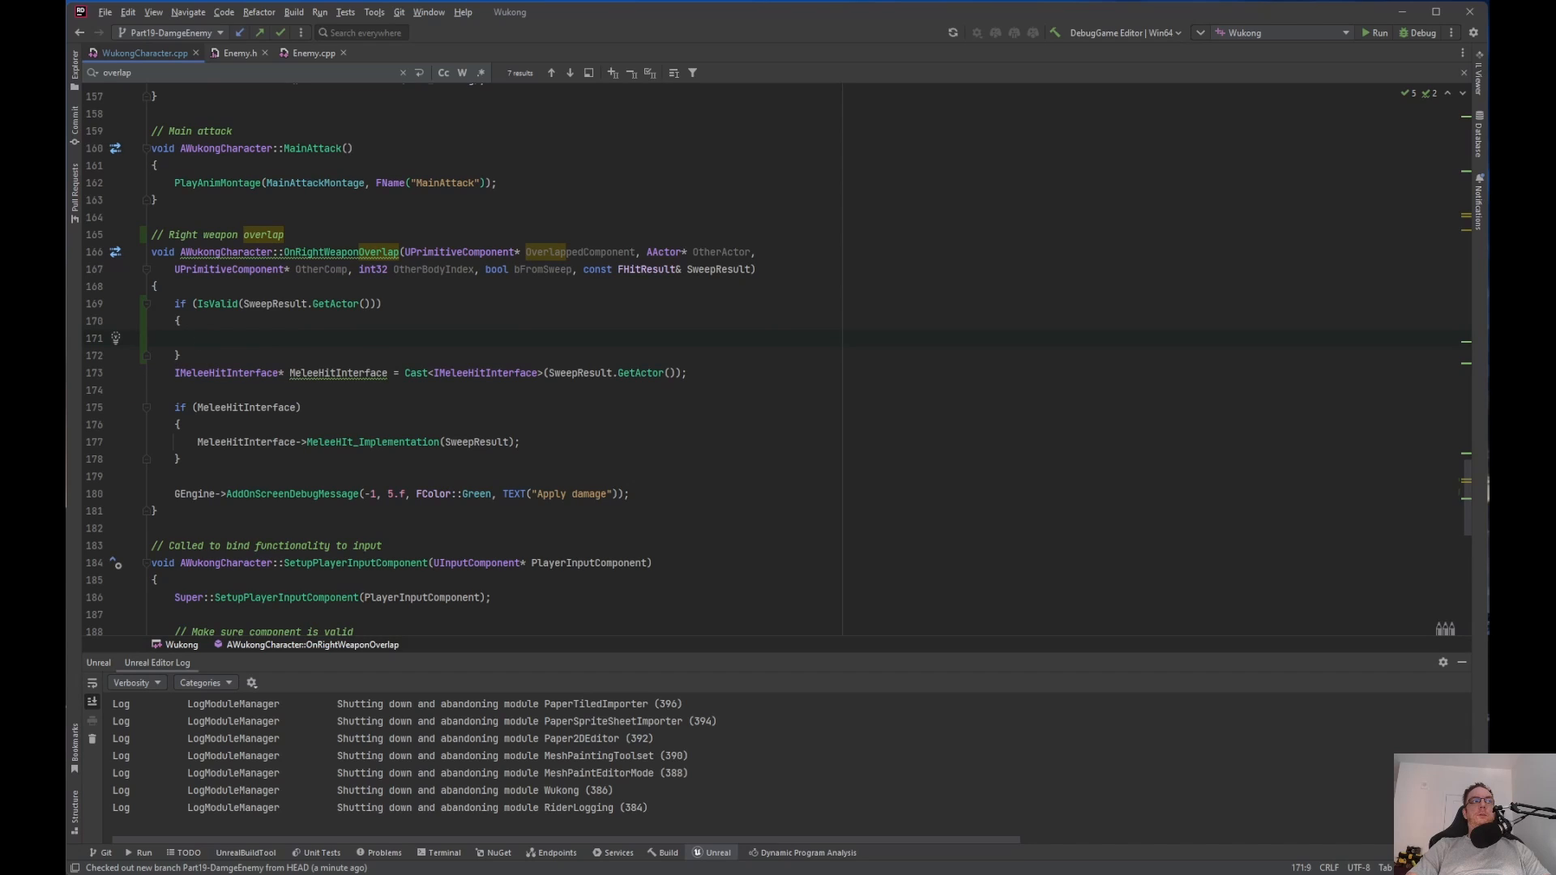
Cut the old cast-to-debug-message body and retype the IMeleeHitInterface cast inside the IsValid block
left_click(196, 338)
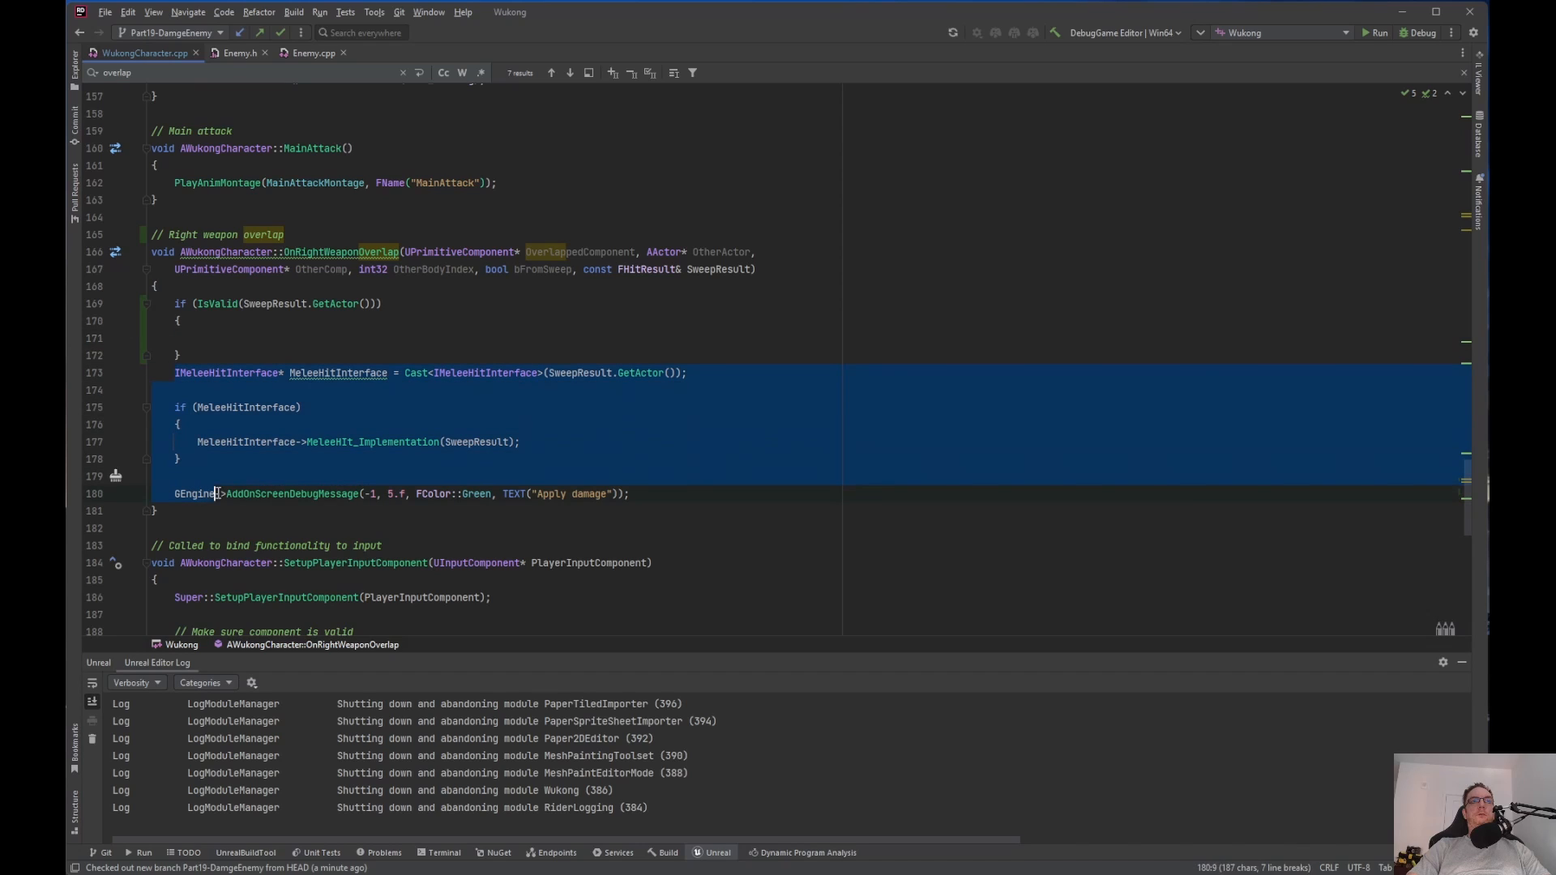
left_click(631, 493)
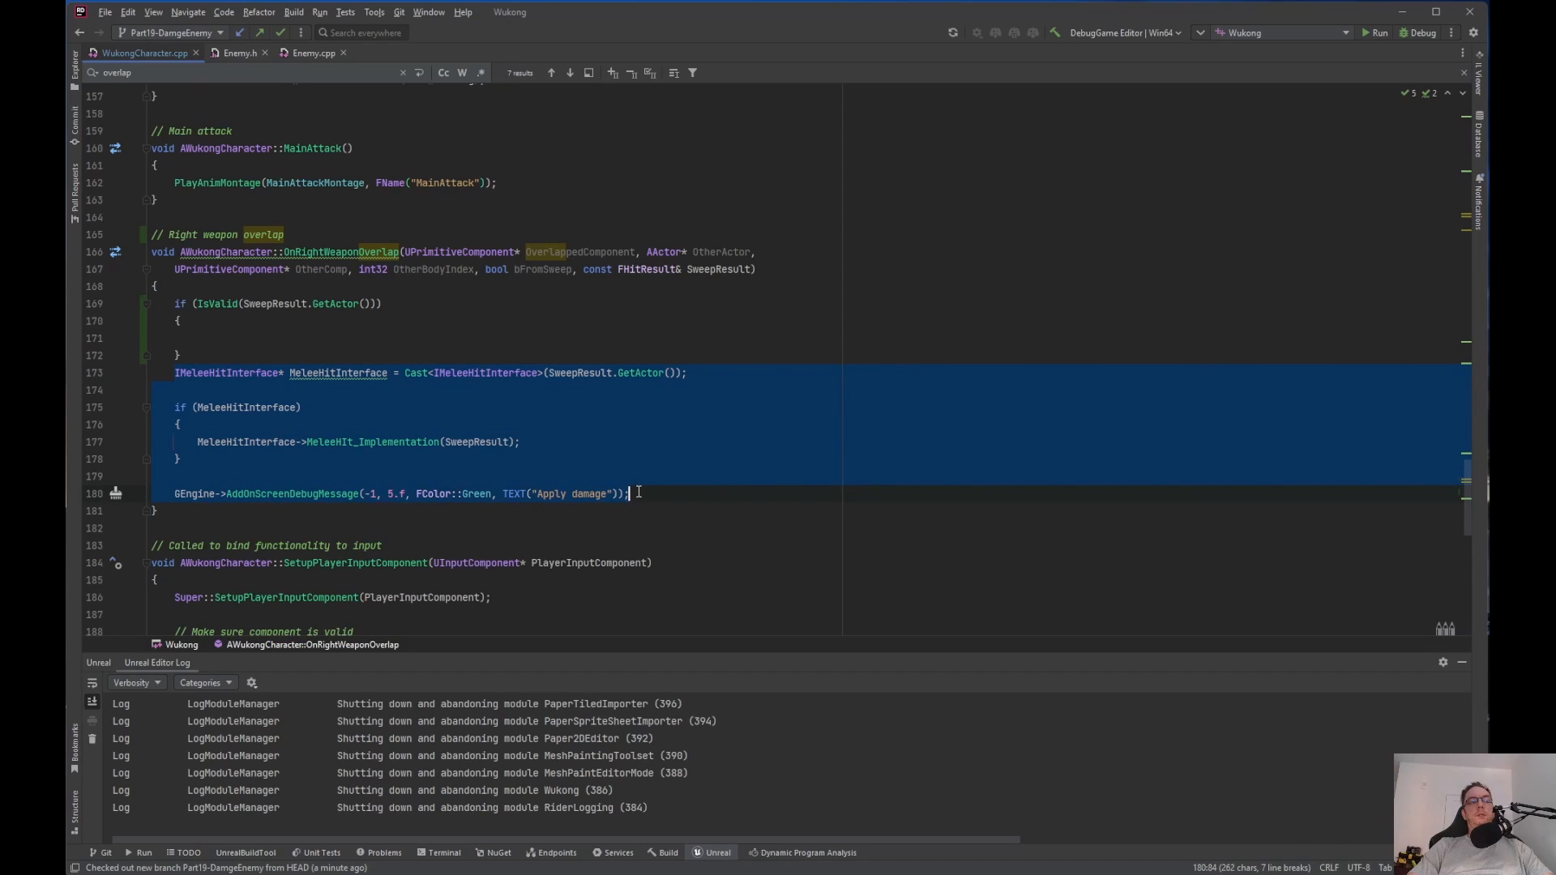
key("Delete")
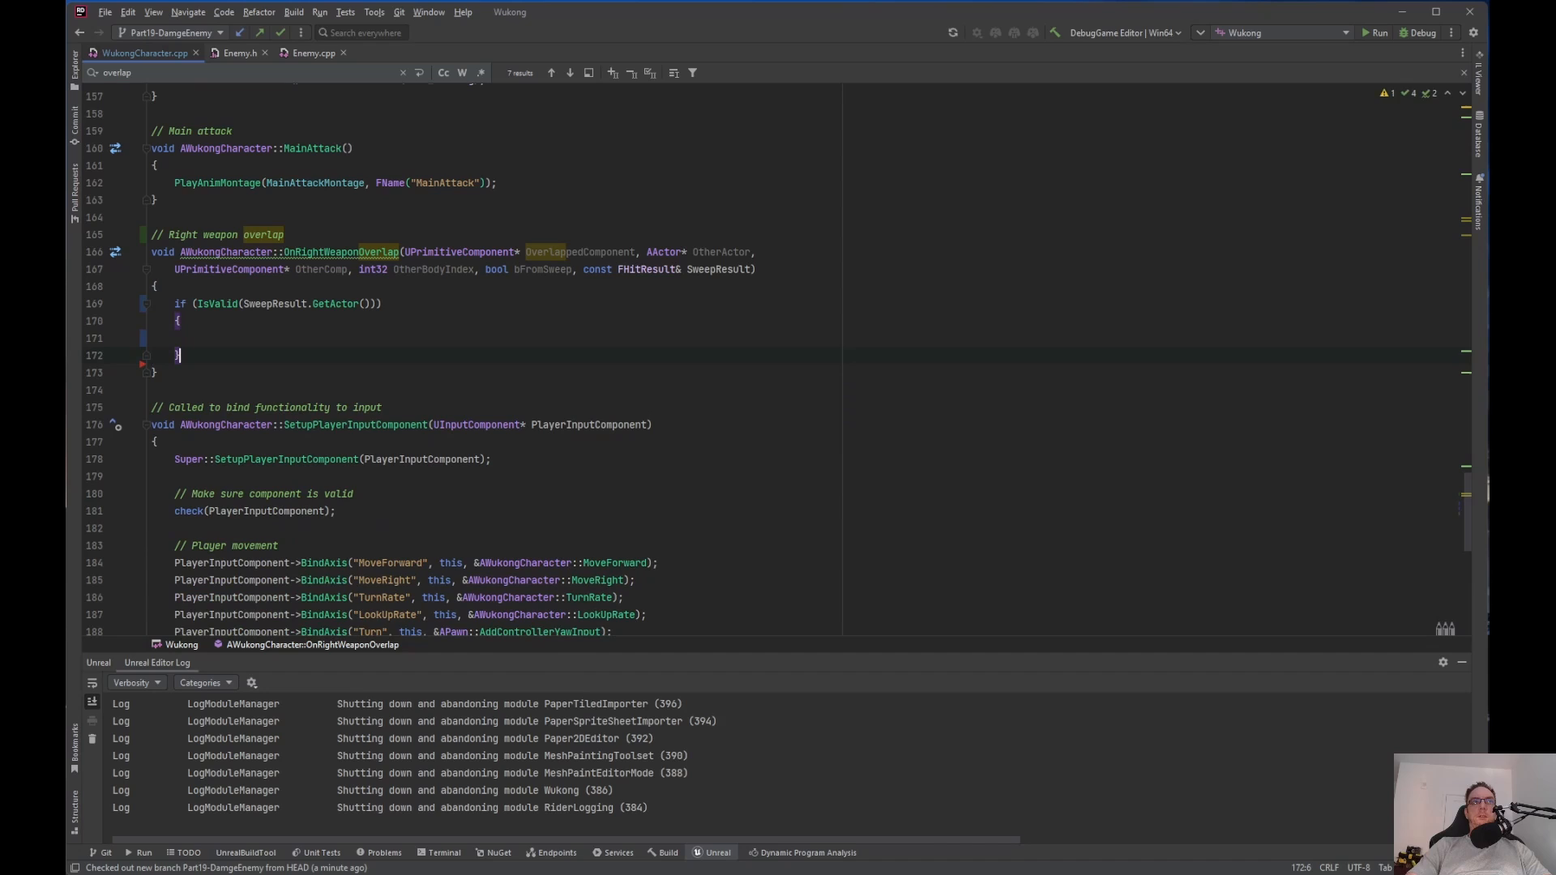
type("IMeleeHitInterface* MeleeHitInterface = Cast<IMeleeHitInterface>(SweepResult.GetActor());")
type("#include \"Enemy/MeleeHitInterface.h")
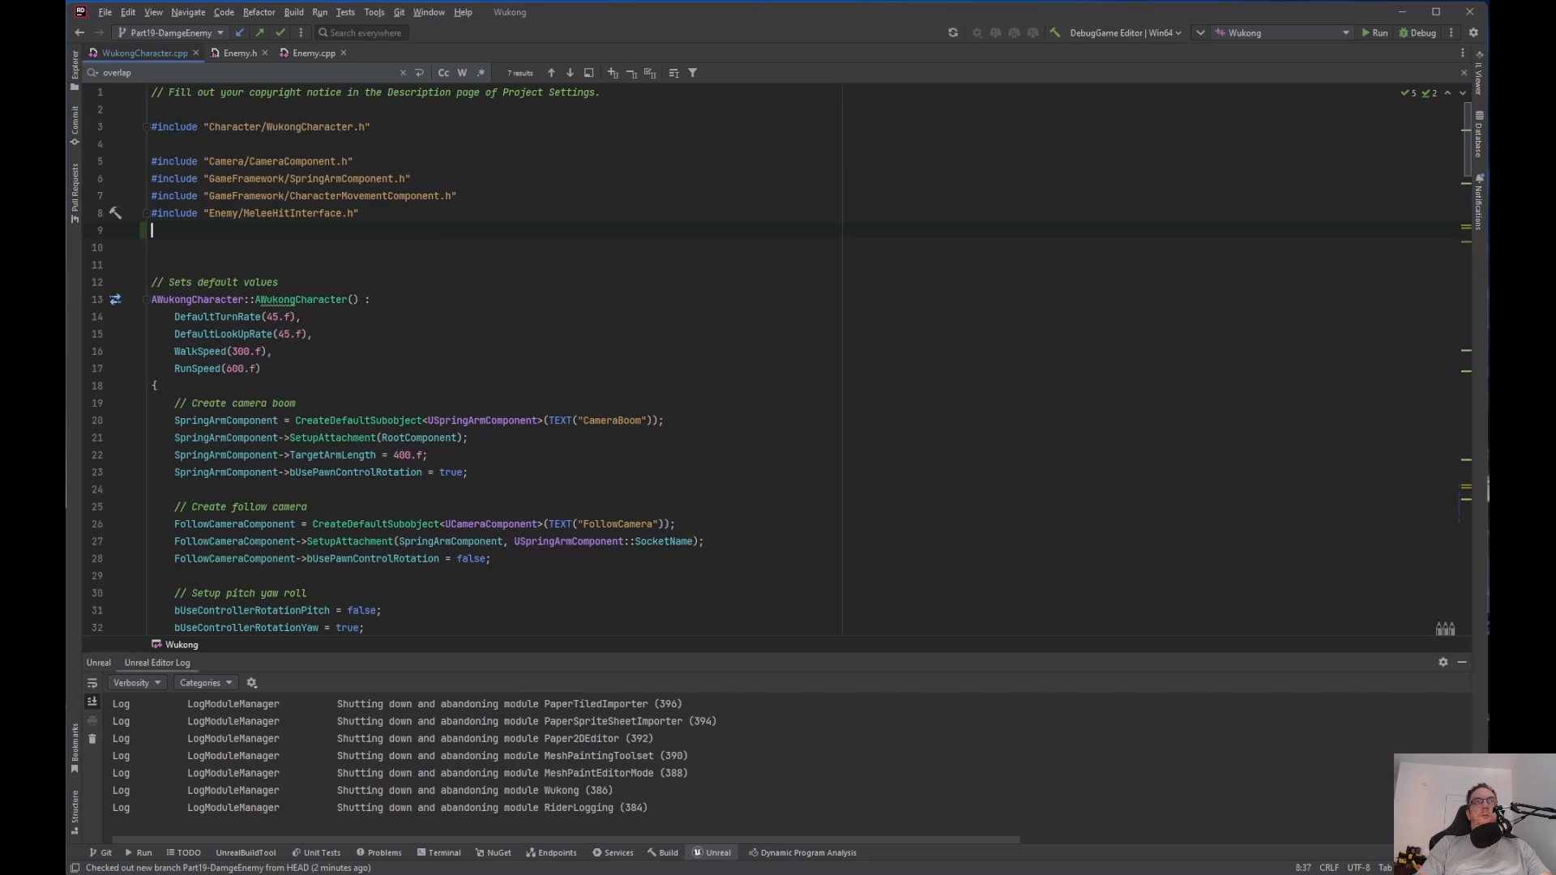
Add #include "Kismet/GameplayStatics.h" to WukongCharacter.cpp and remove the extra blank line
type("#include \"Kismet/GameplayStatics.h")
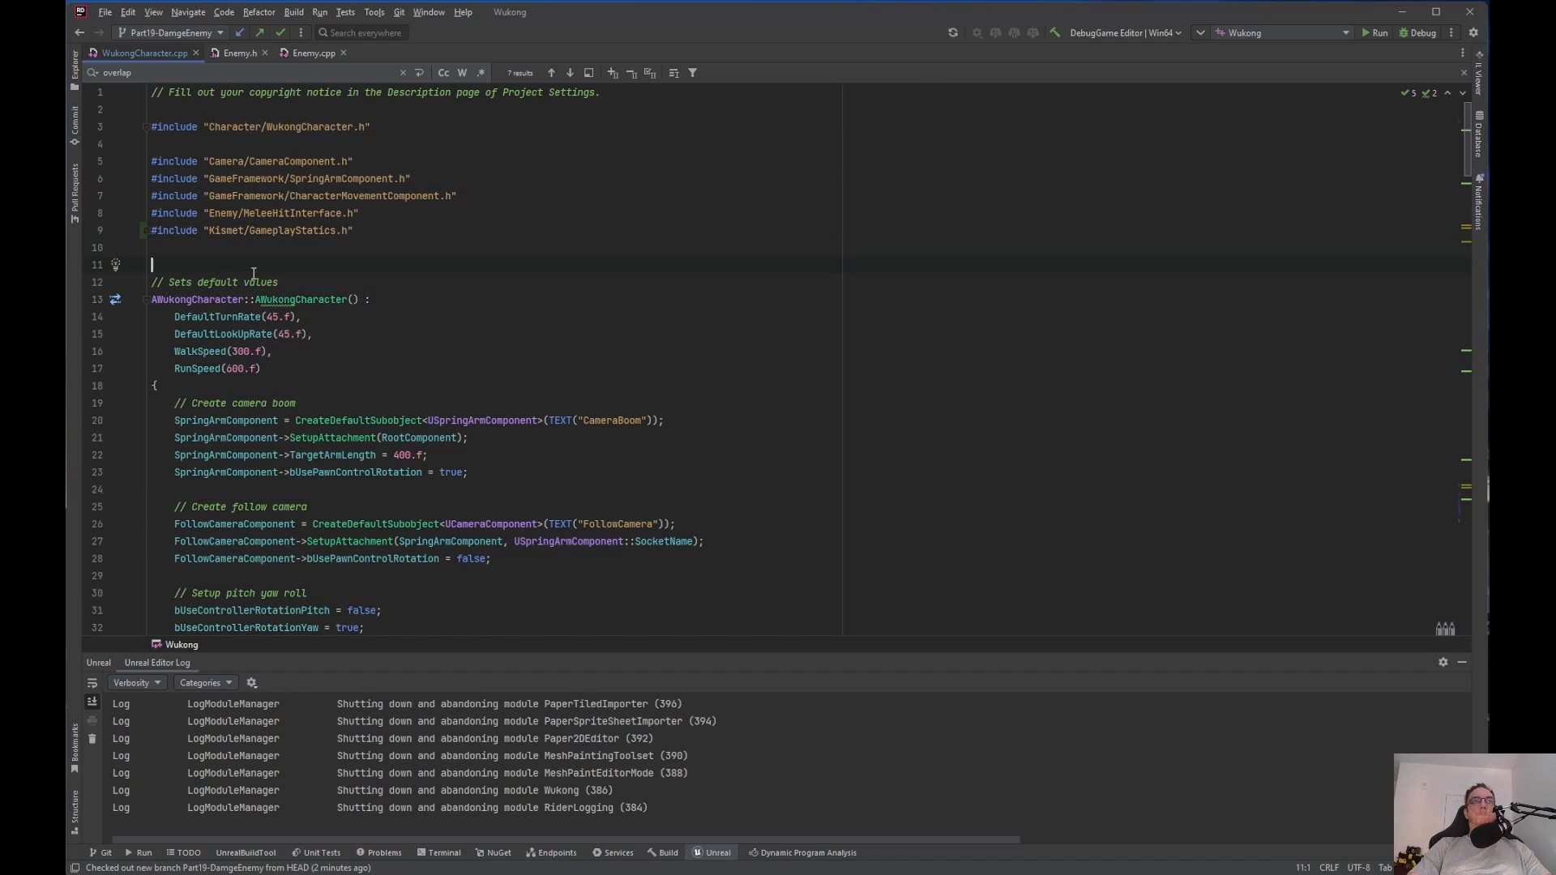
key("Backspace")
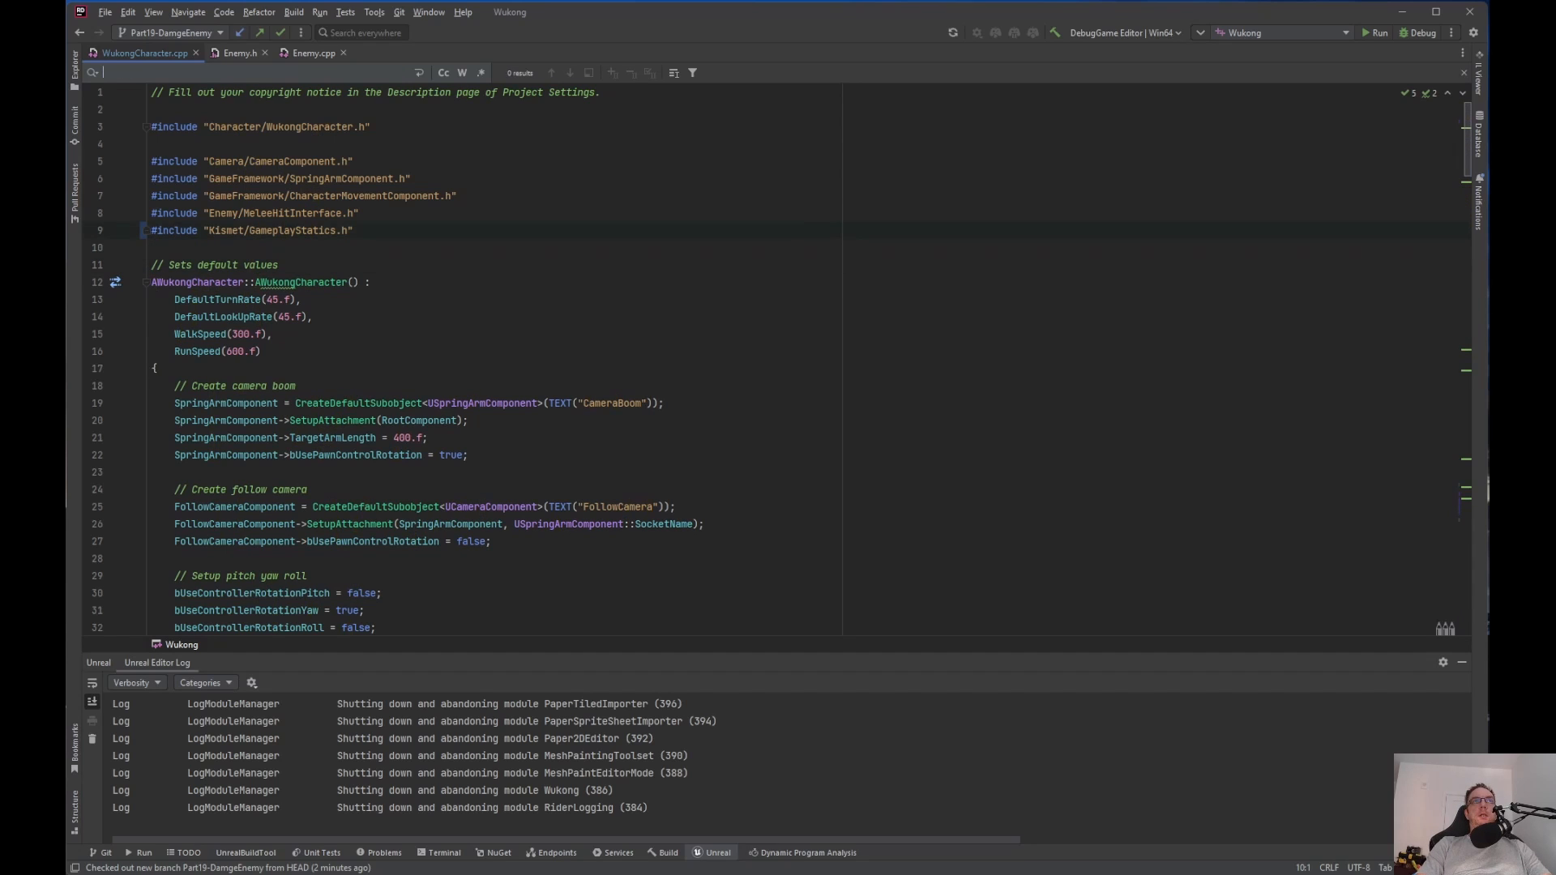
type("overlap")
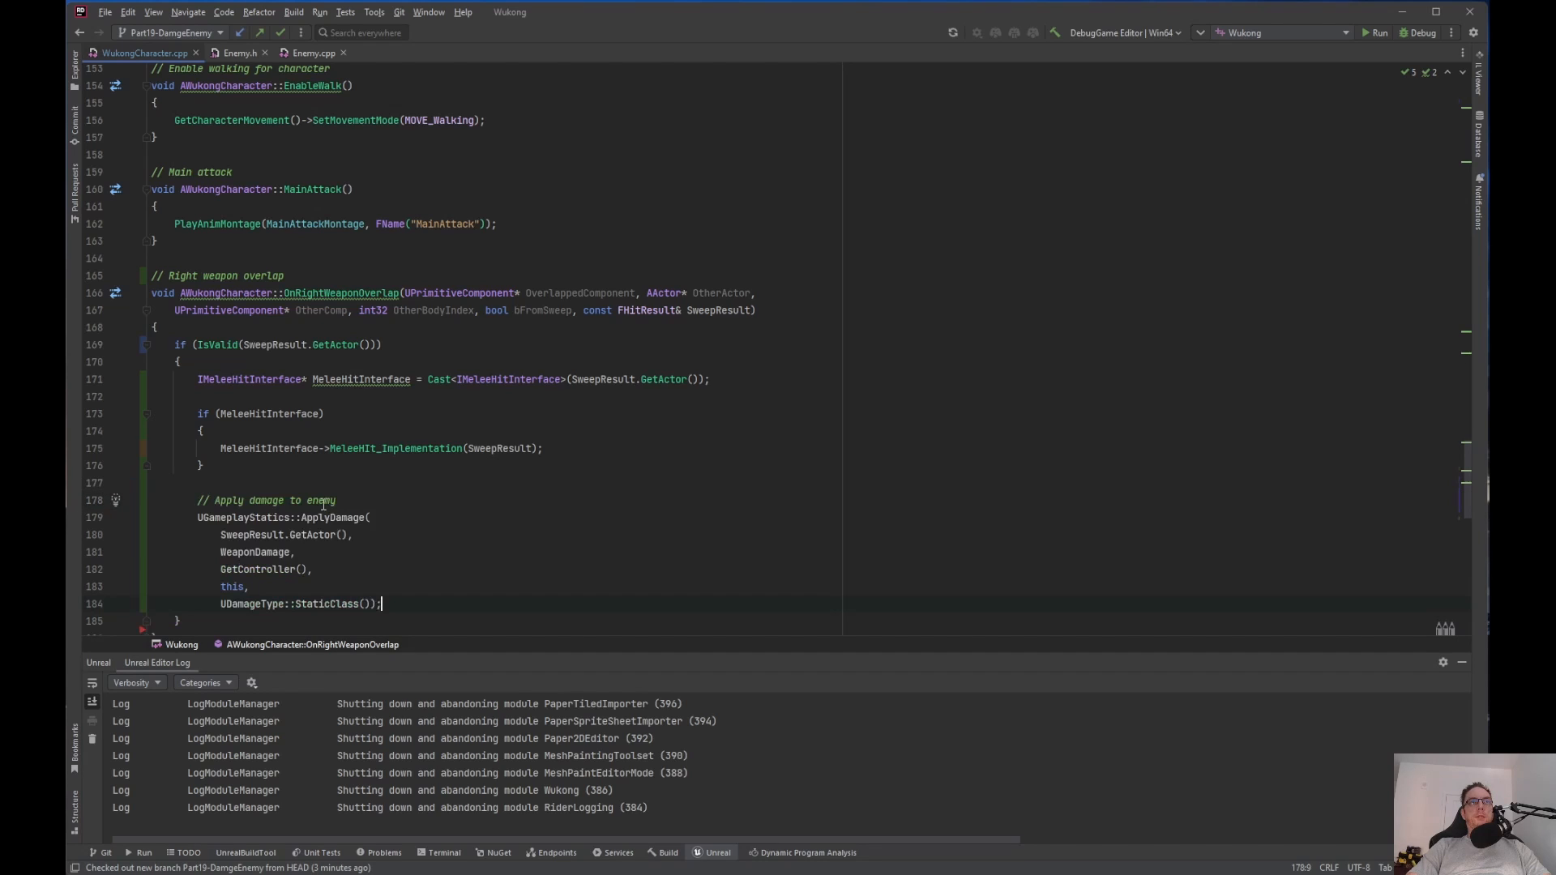
Declare float const WeaponDamage = 20.f above the ApplyDamage call
scroll("down", 3)
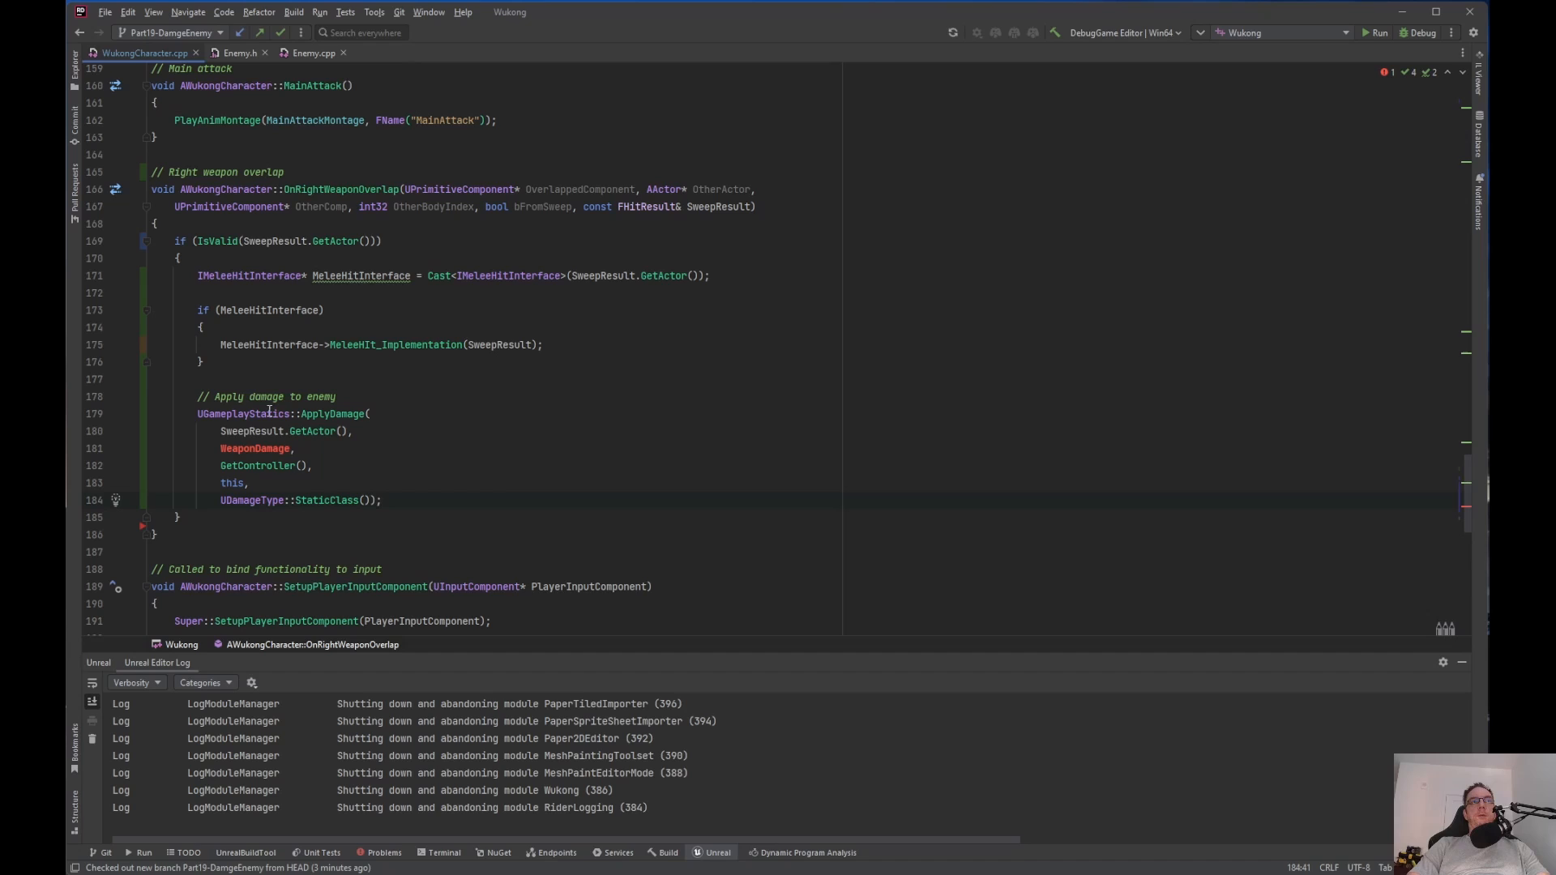
mouse_move(203, 439)
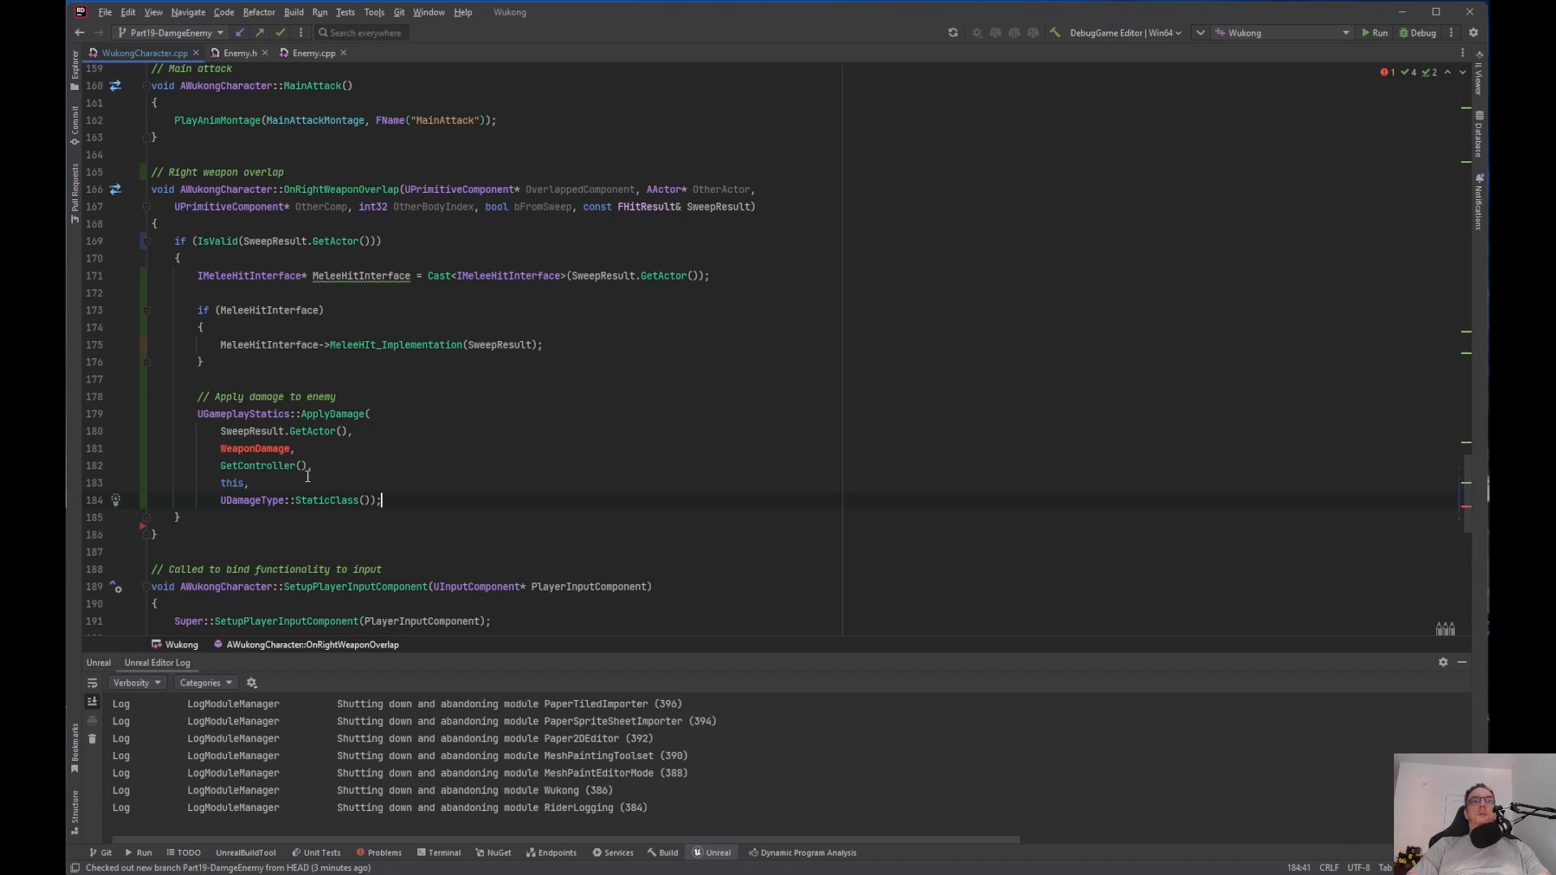
left_click(261, 377)
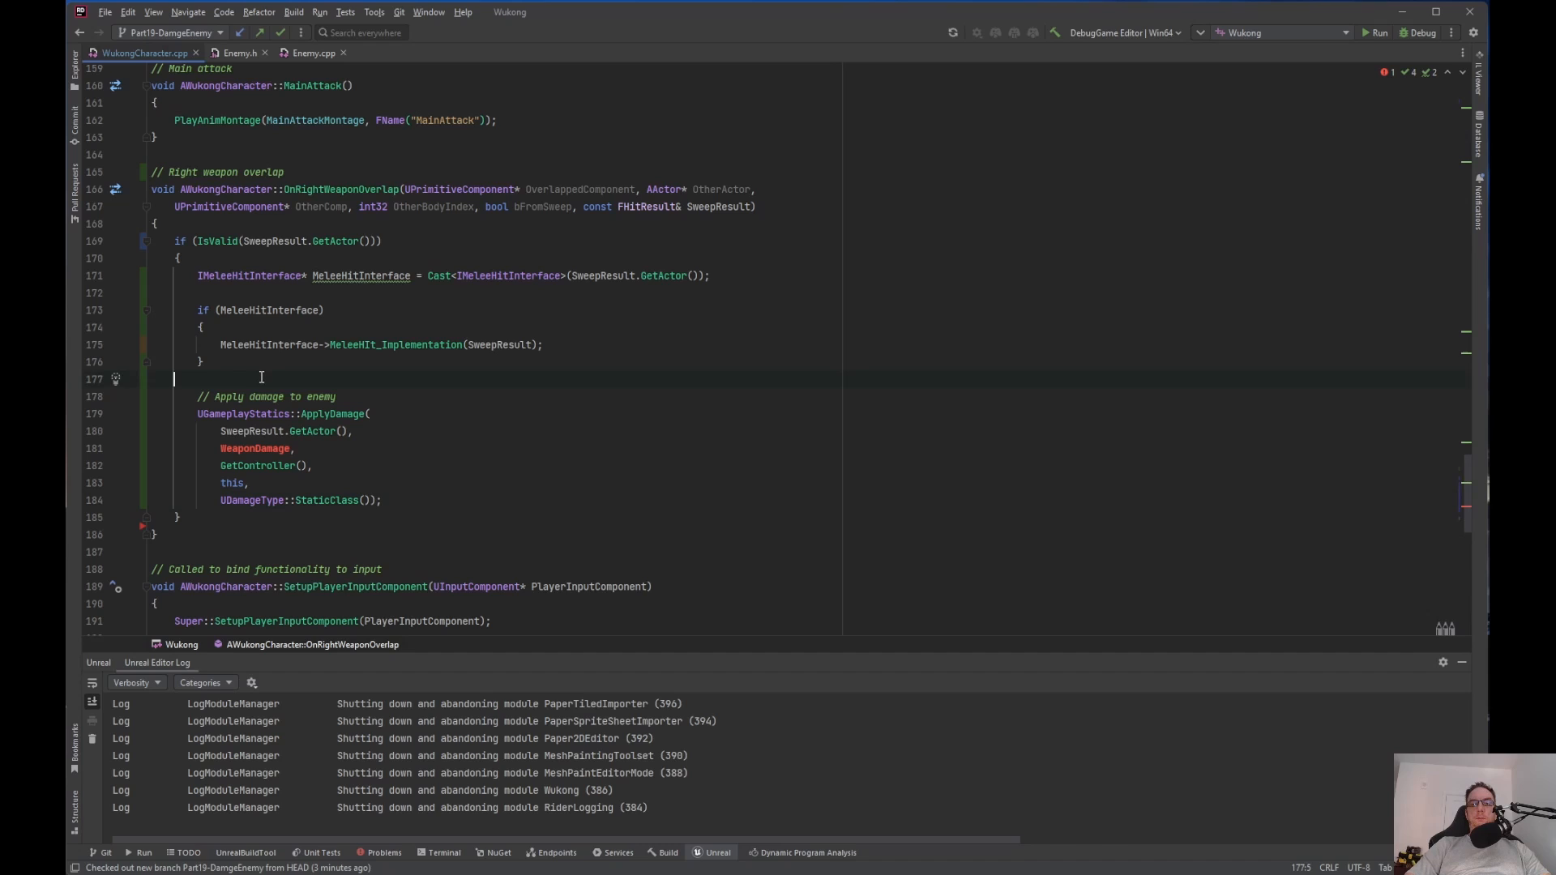
key("enter")
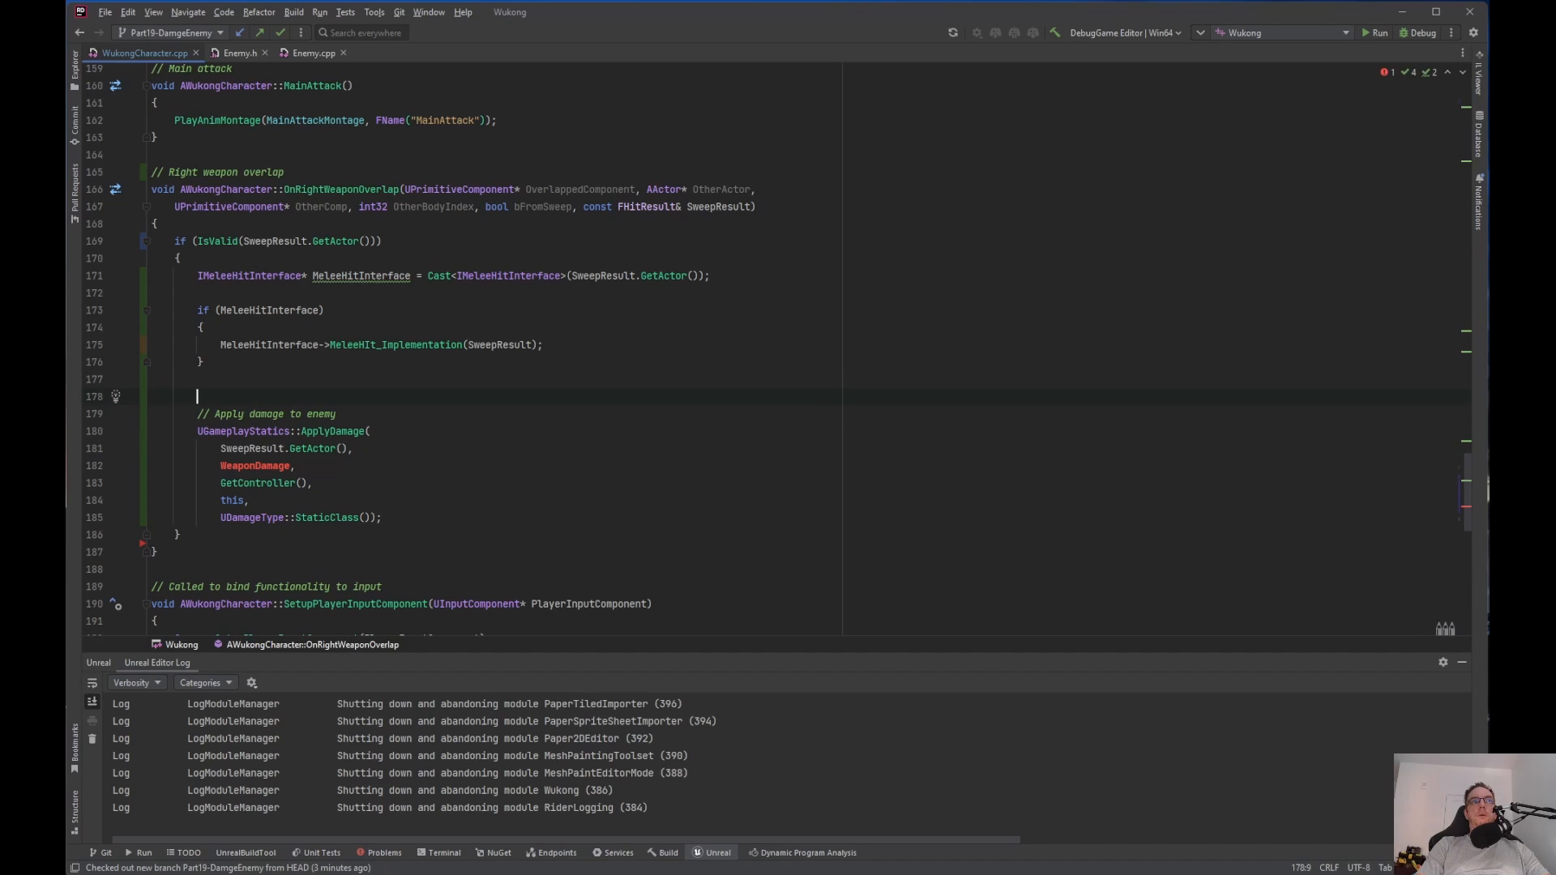
type("float const")
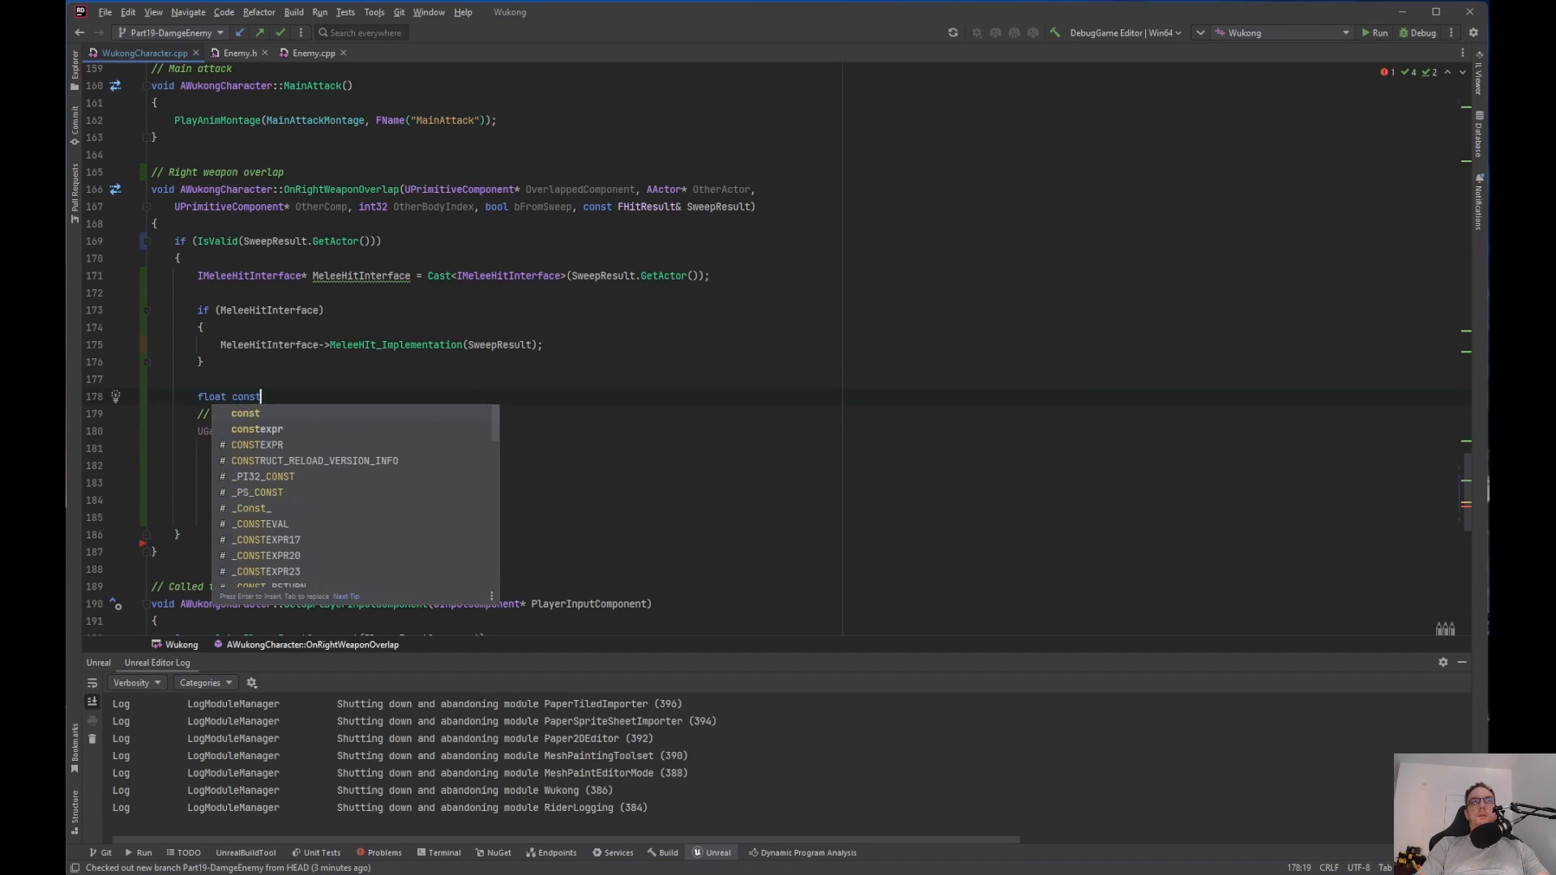
type("WeaponDamage")
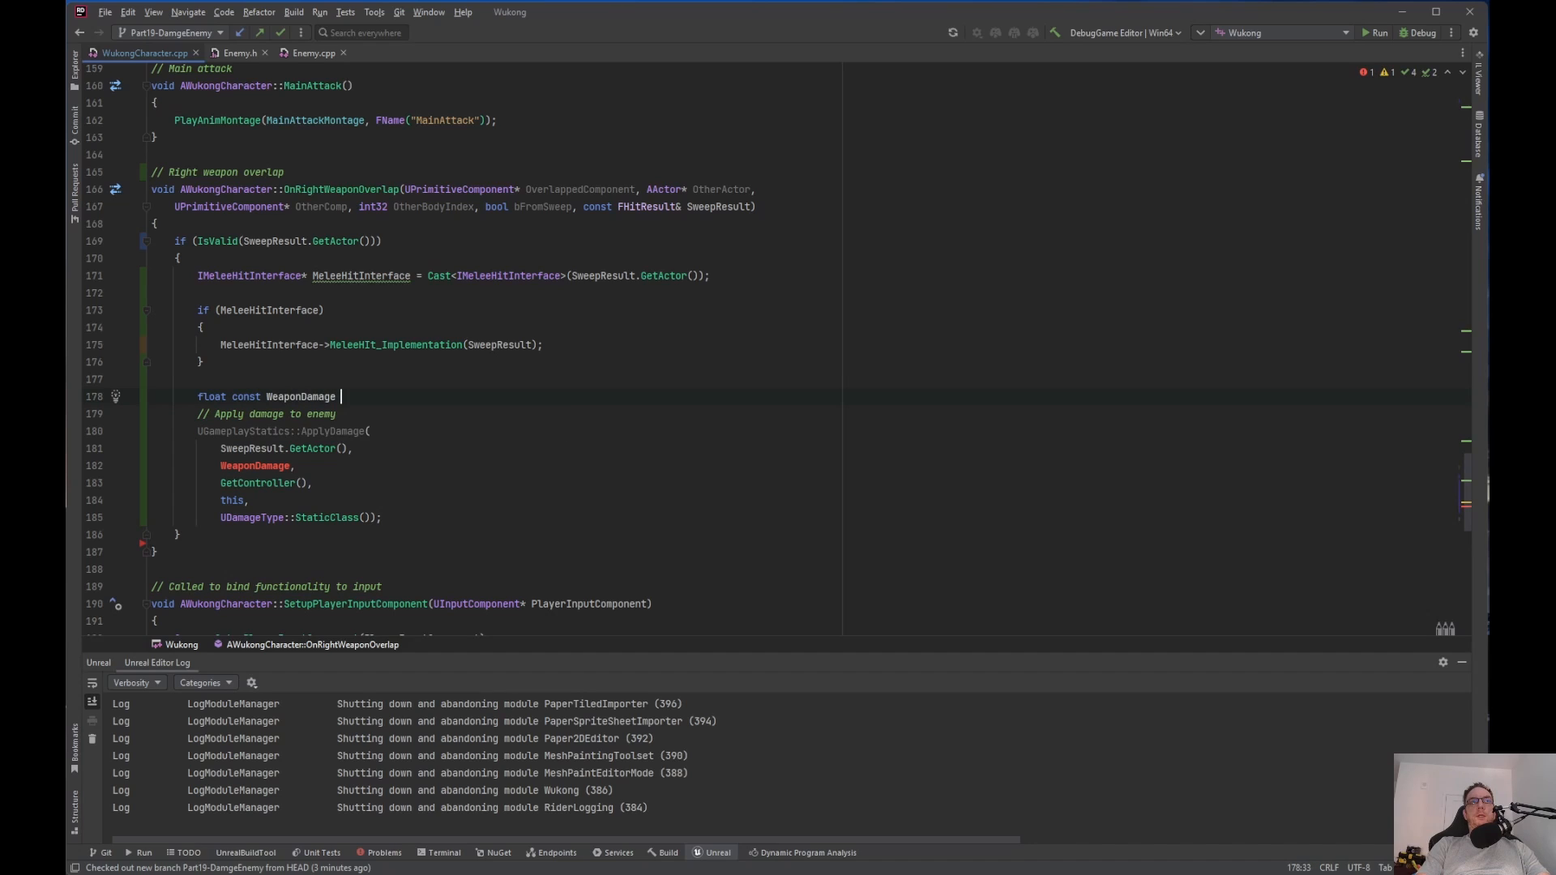
type("= 20.f")
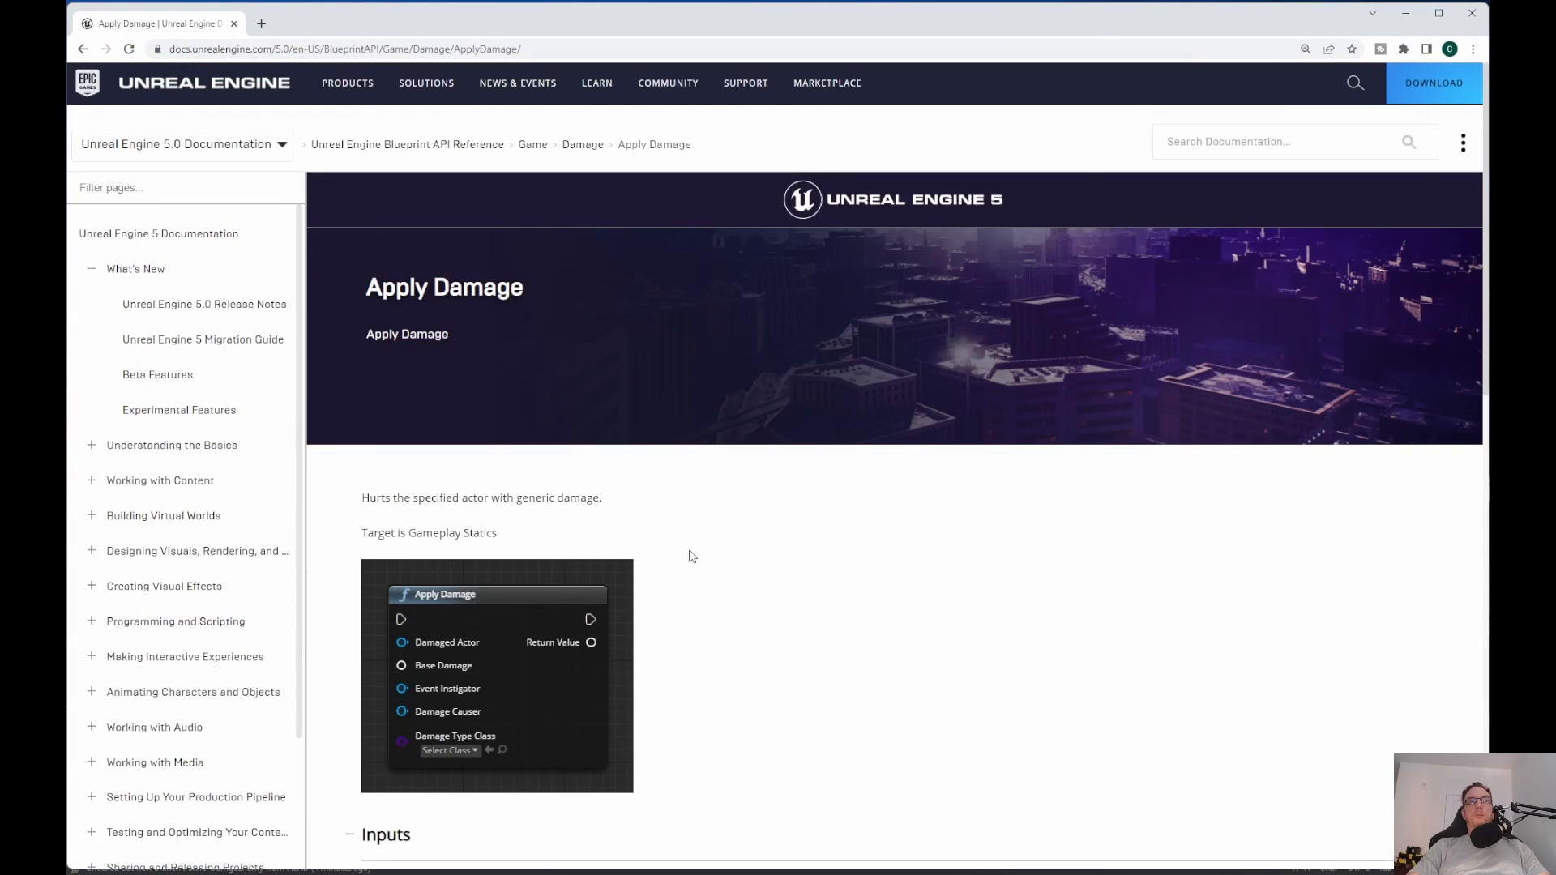
Scroll the Apply Damage docs page down to its Inputs table with Base Damage
scroll("down", 3)
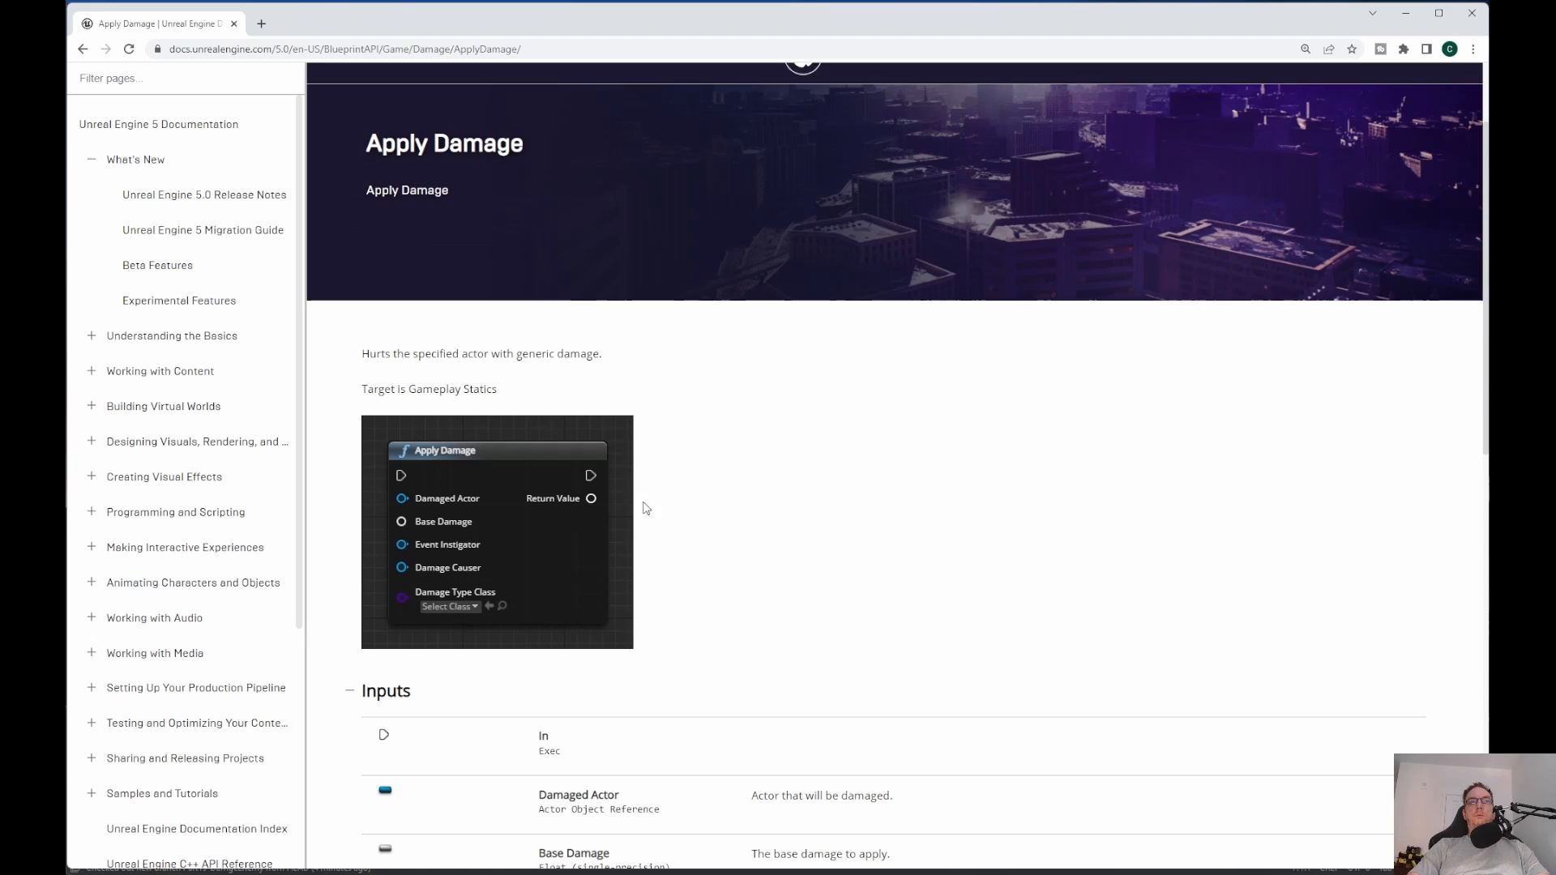
mouse_move(494, 562)
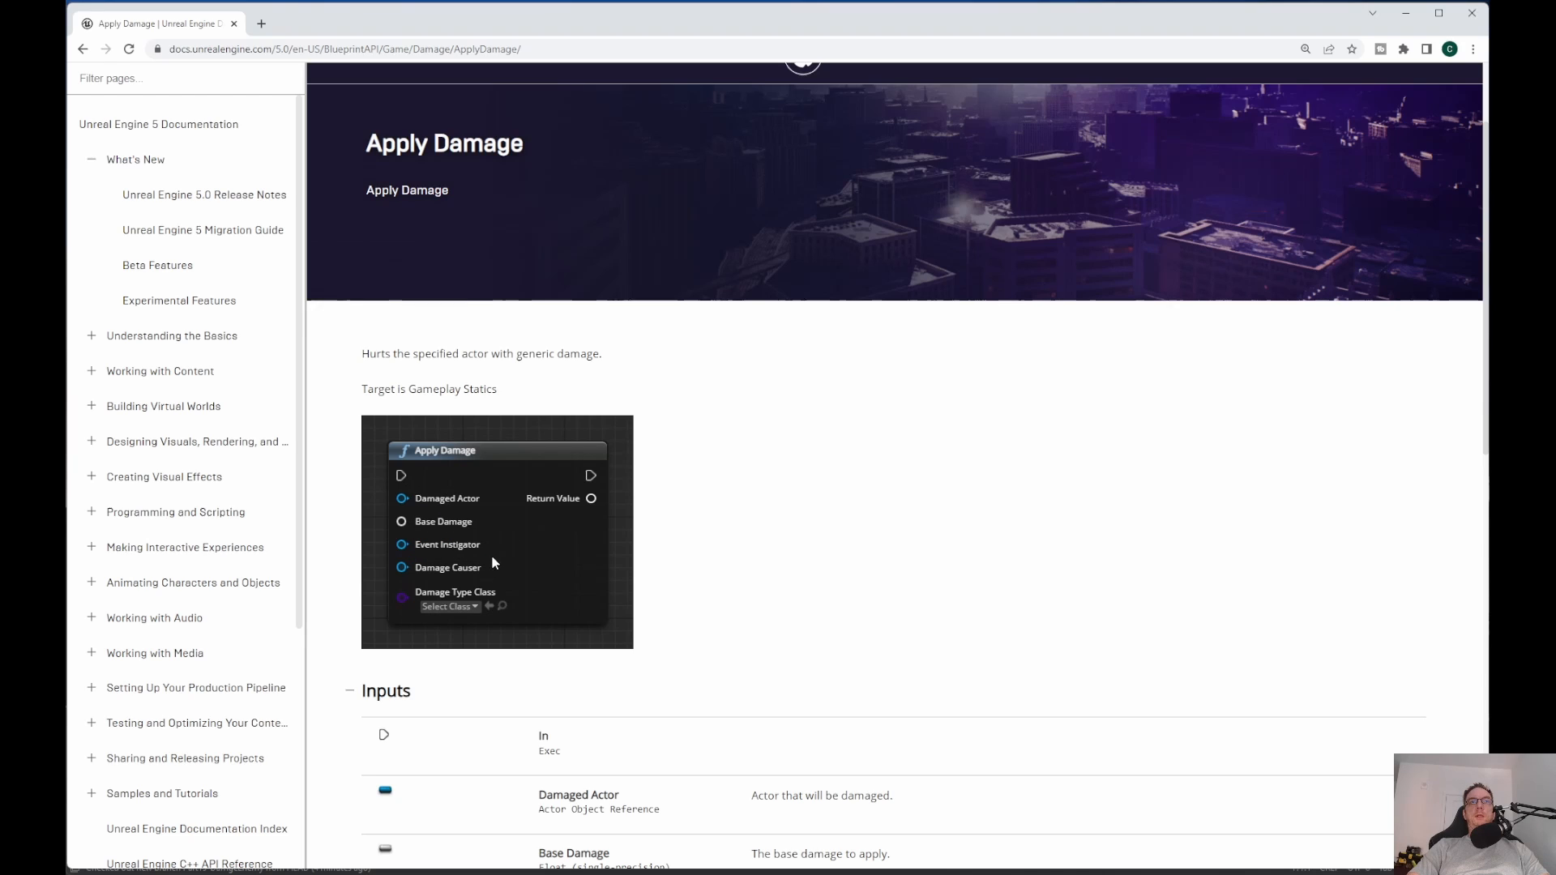
mouse_move(464, 570)
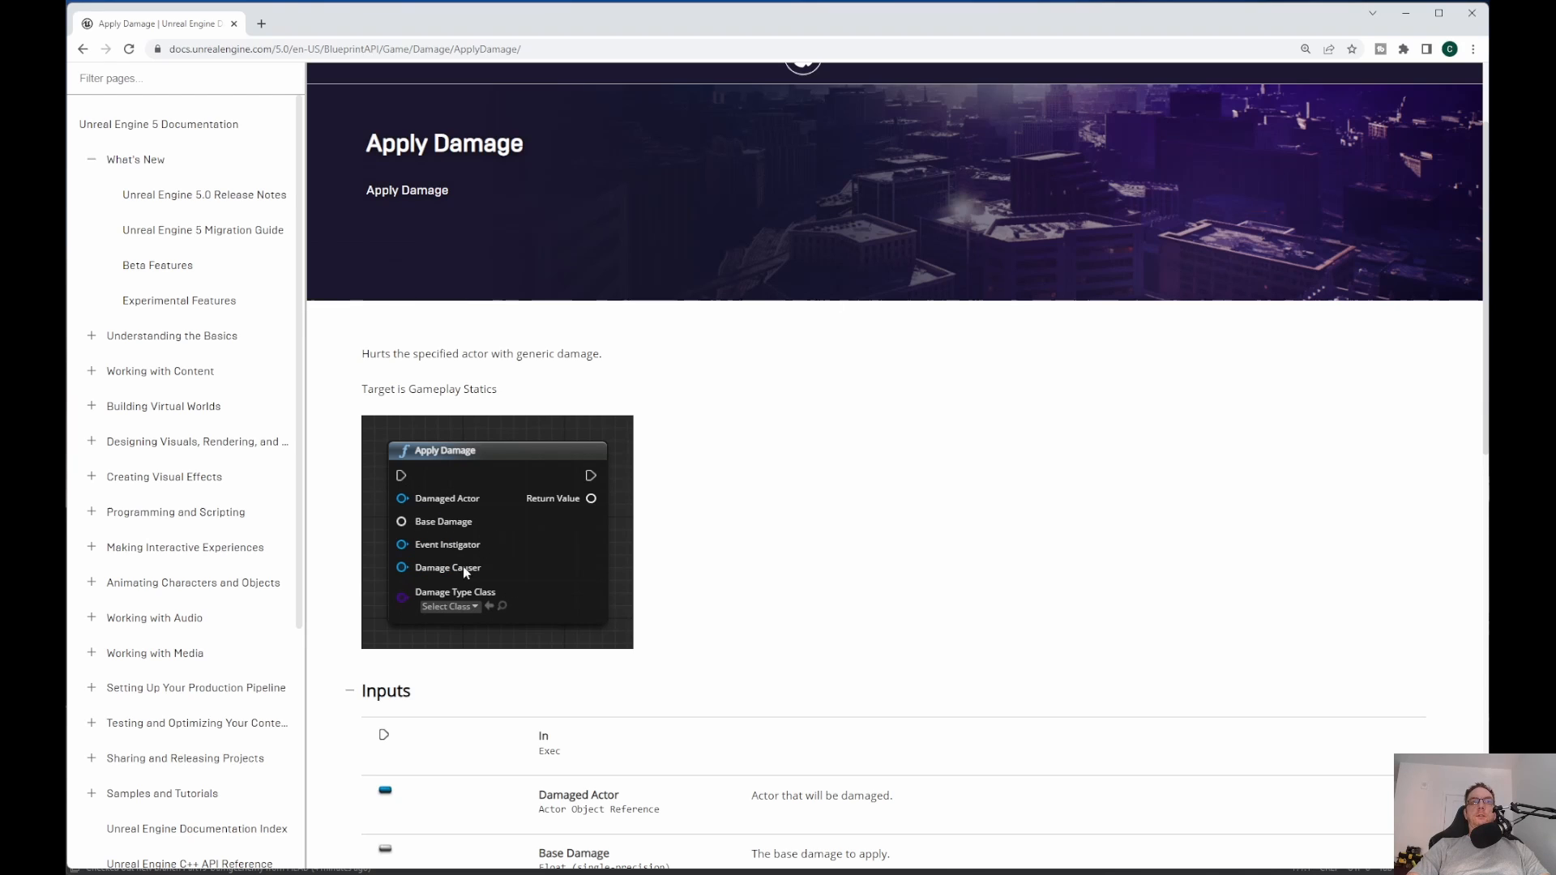
mouse_move(695, 583)
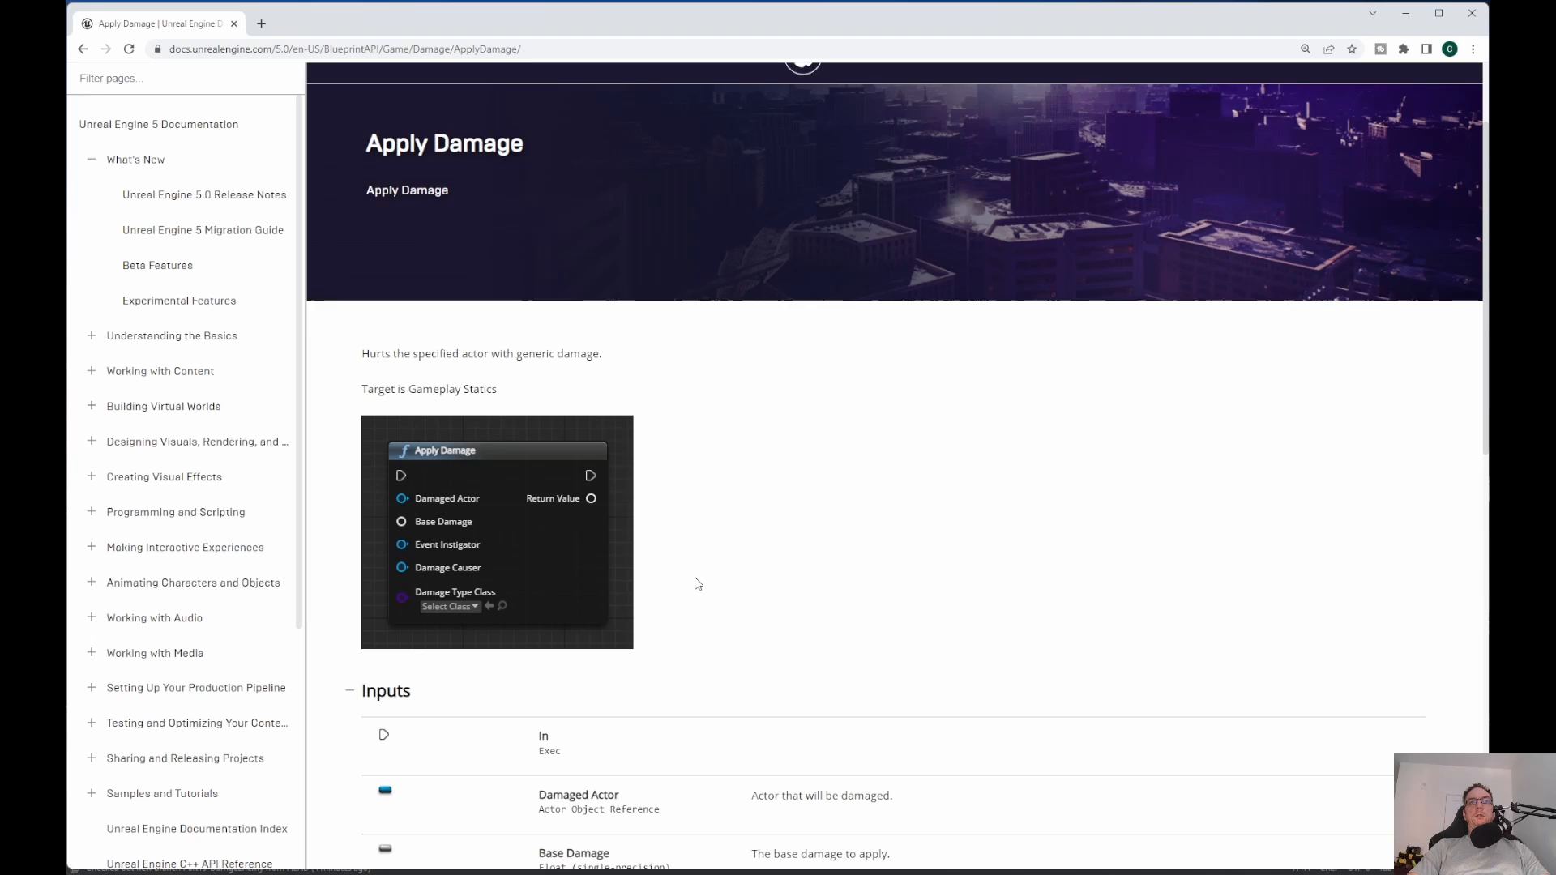
mouse_move(691, 600)
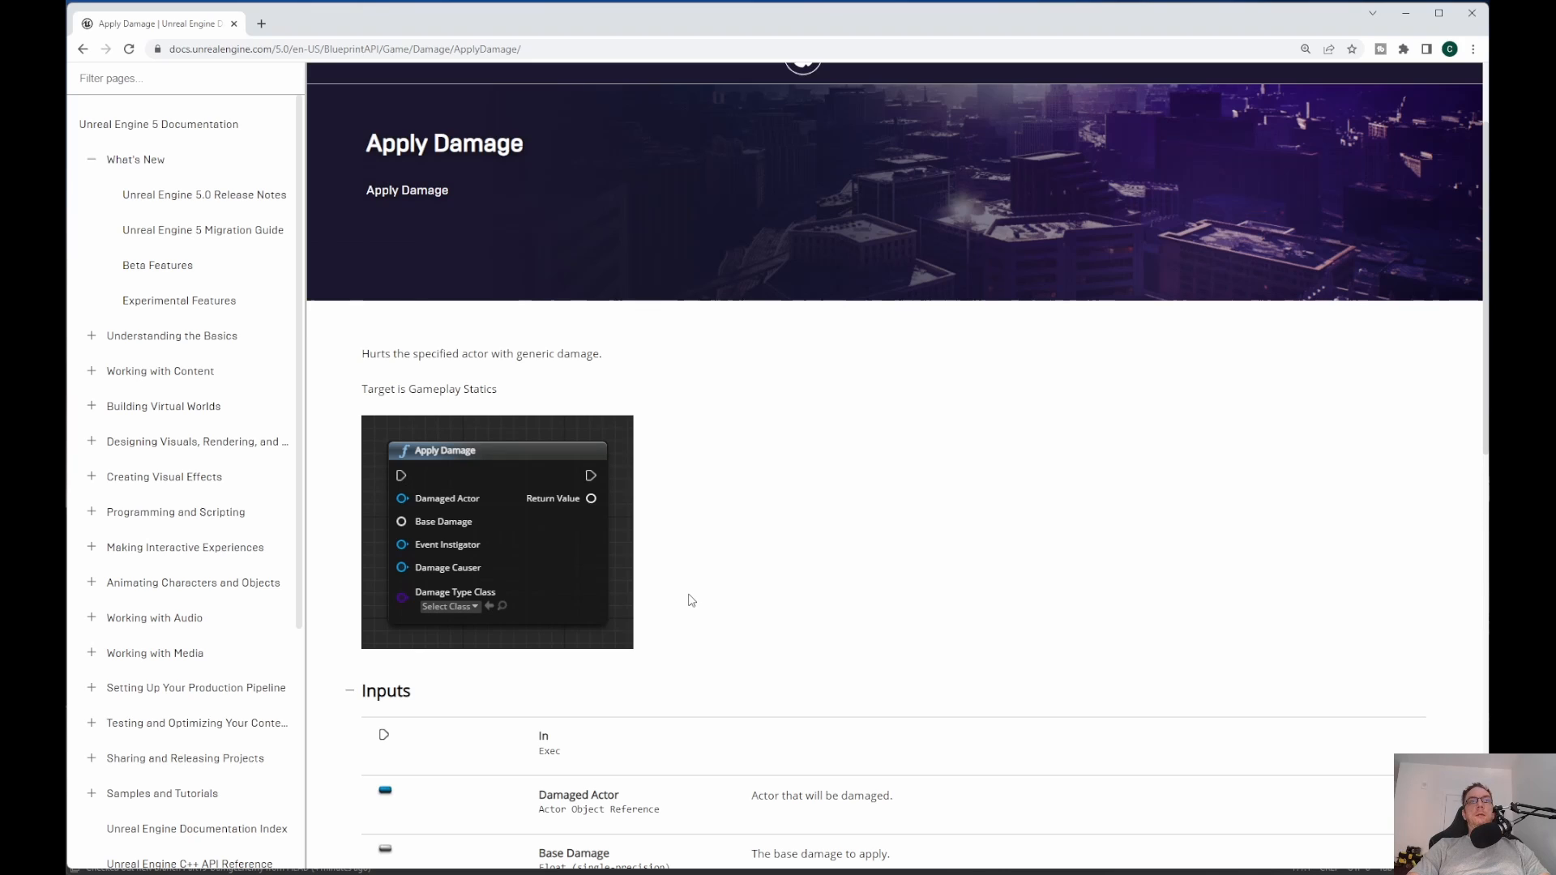
mouse_move(530, 230)
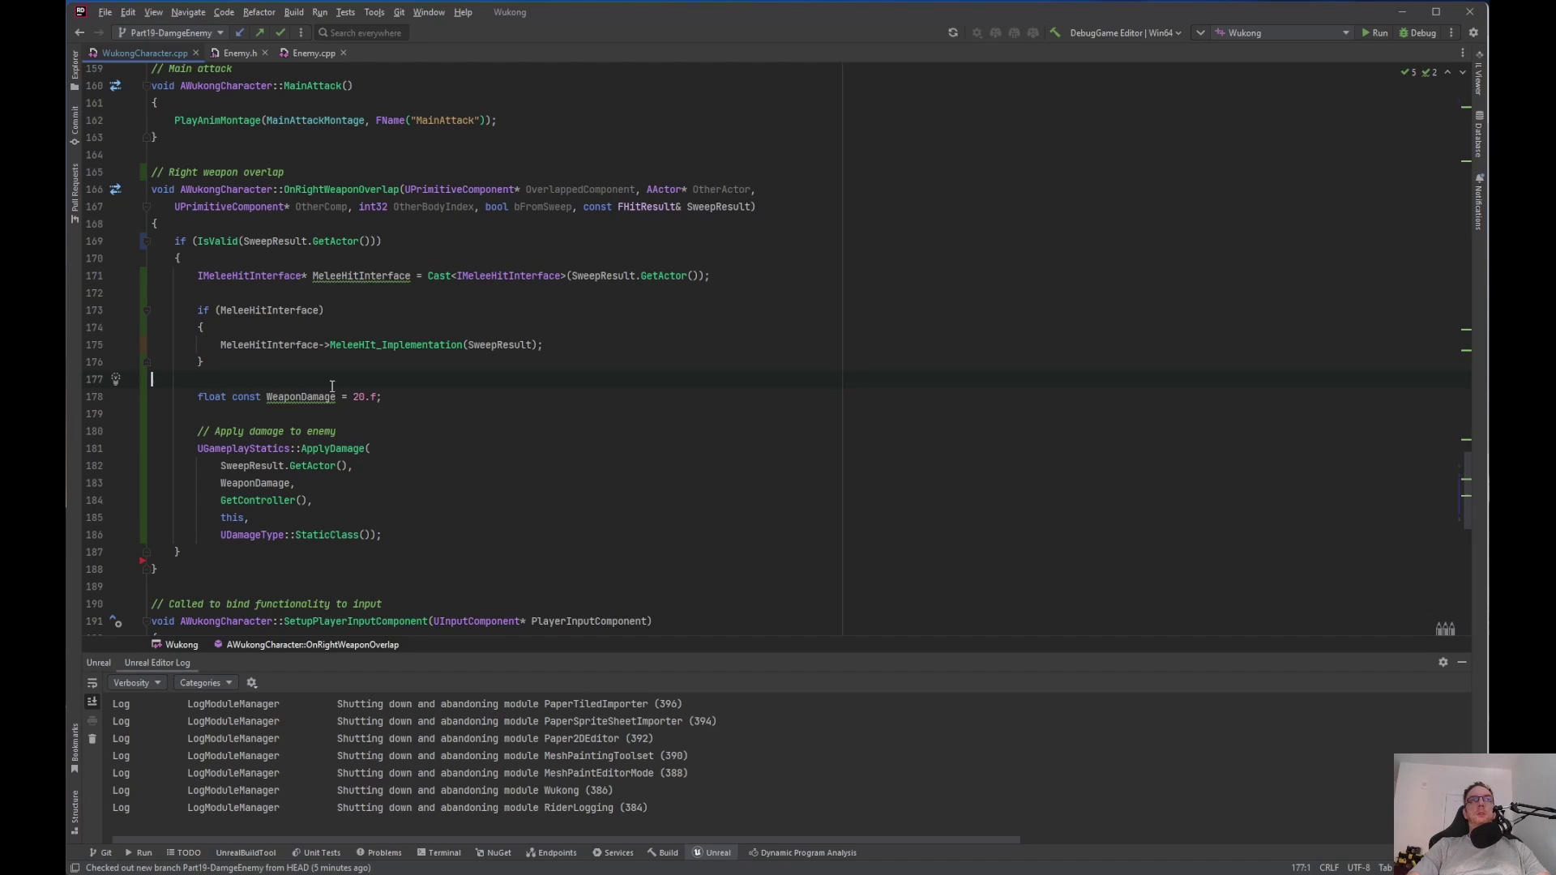
mouse_move(411, 408)
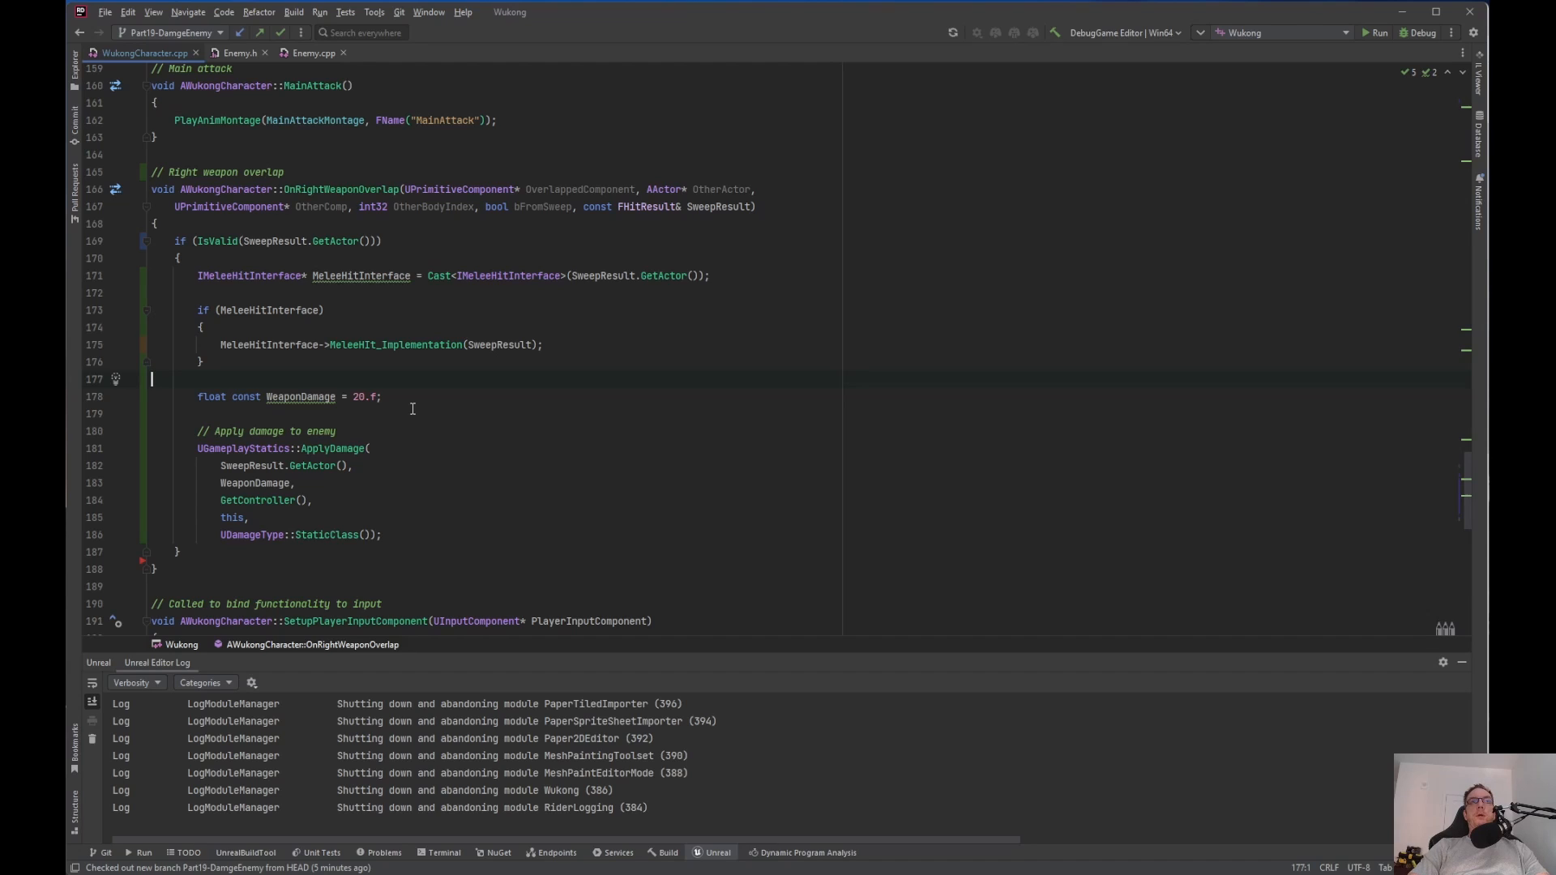
mouse_move(397, 404)
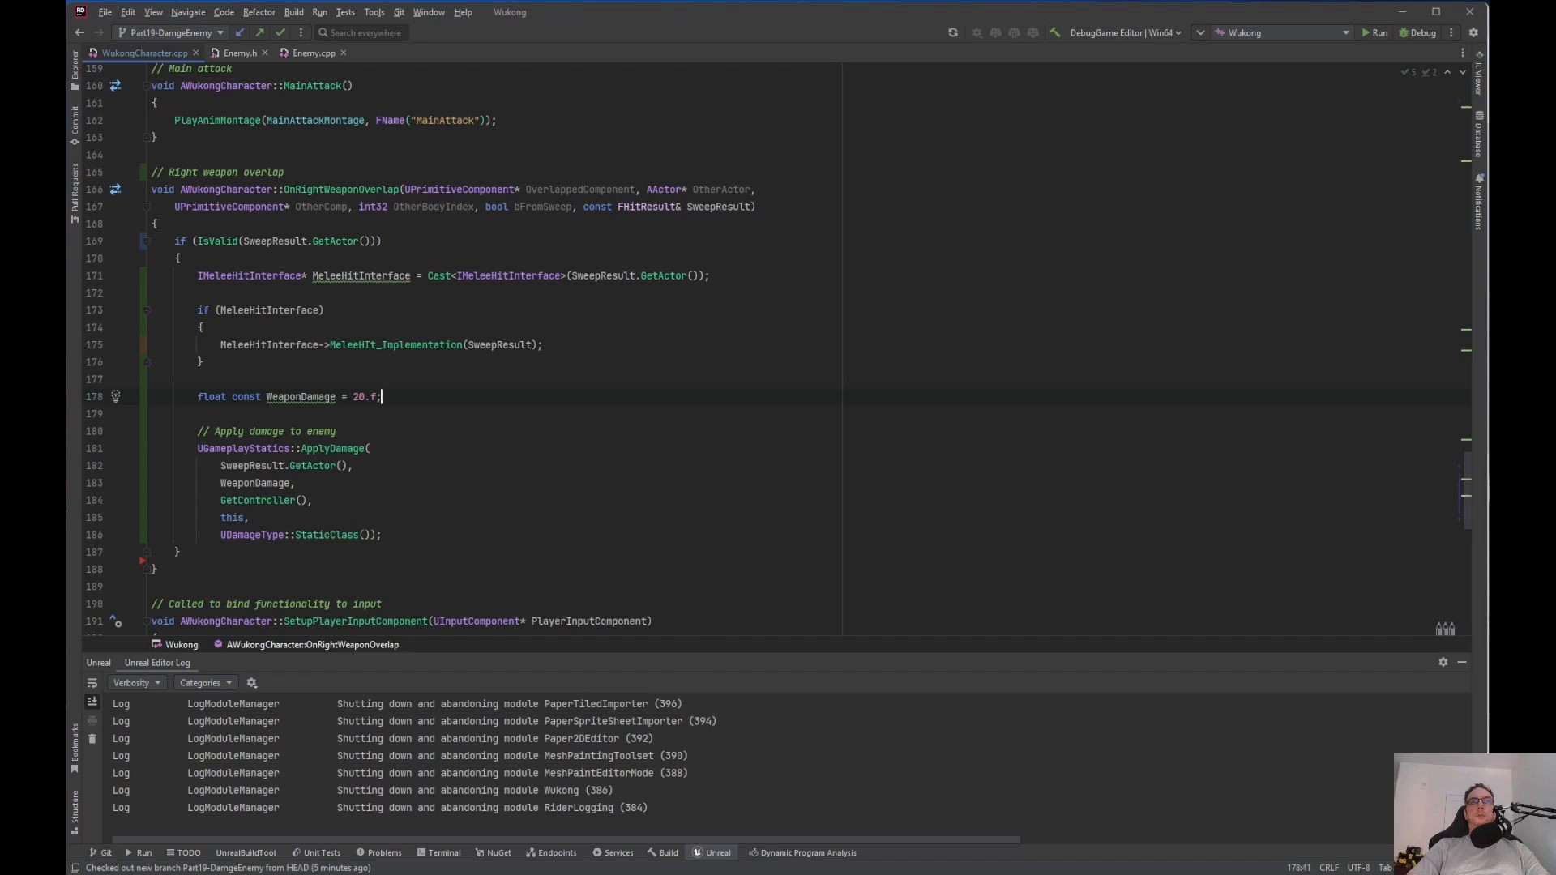
type("j")
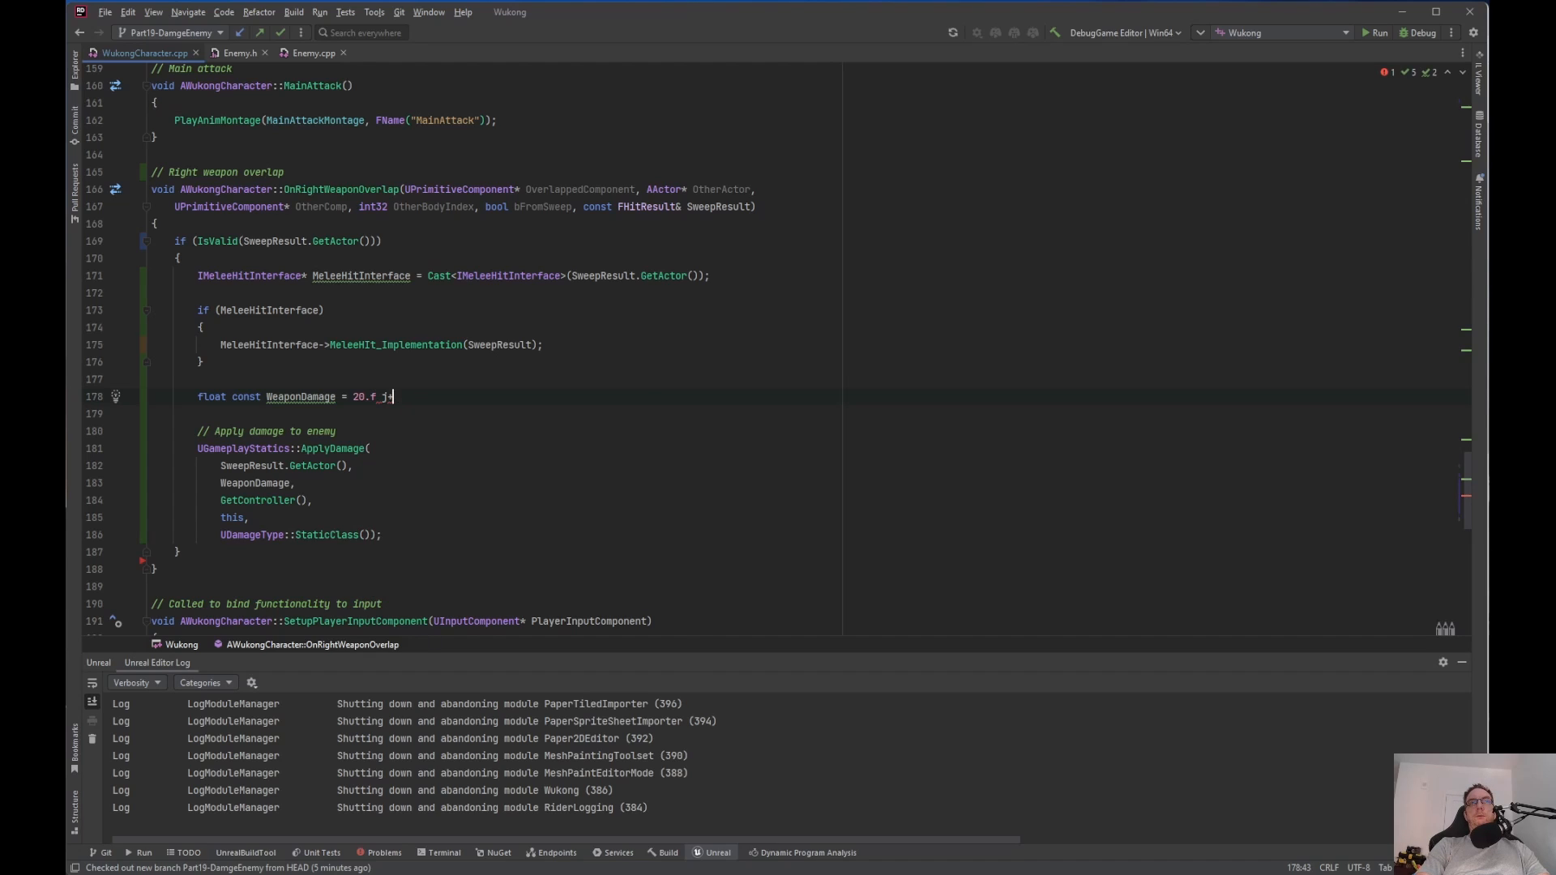
type("+ potionDamage")
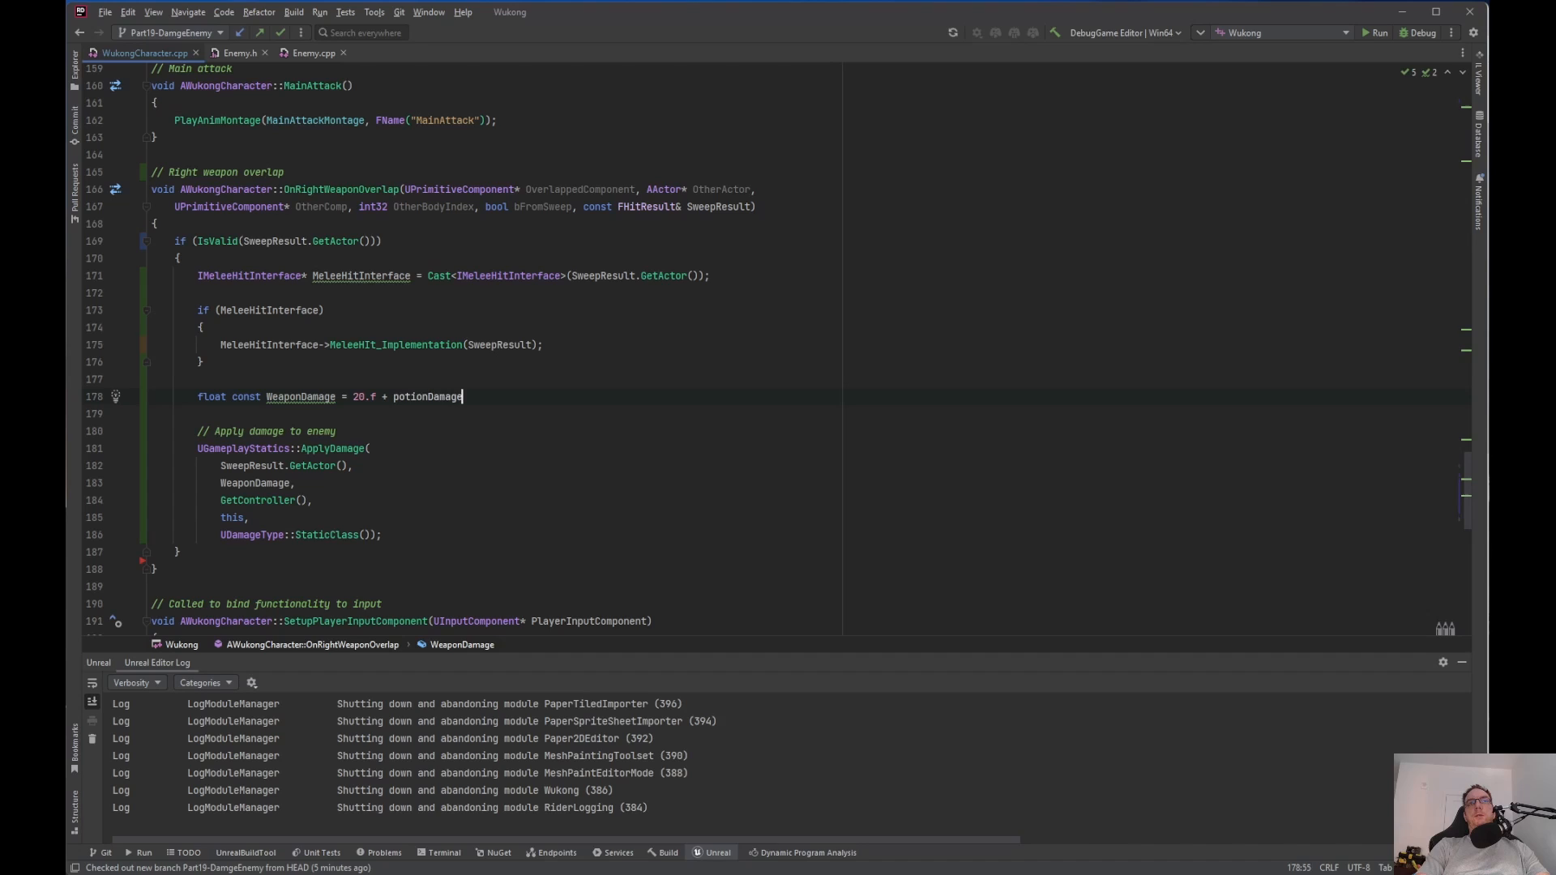
type("po")
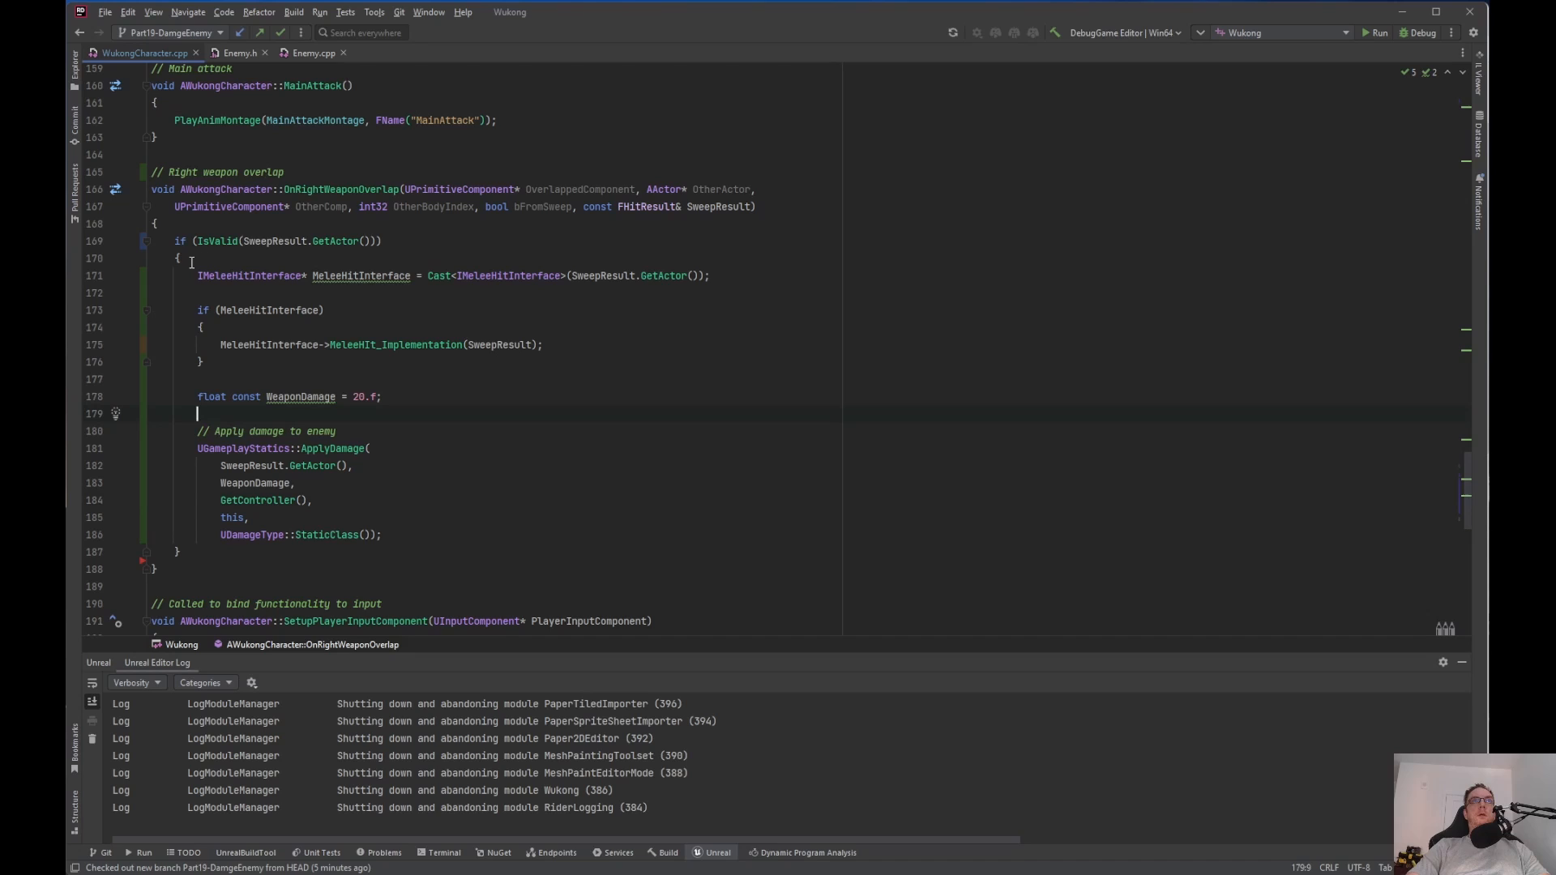
left_click(319, 13)
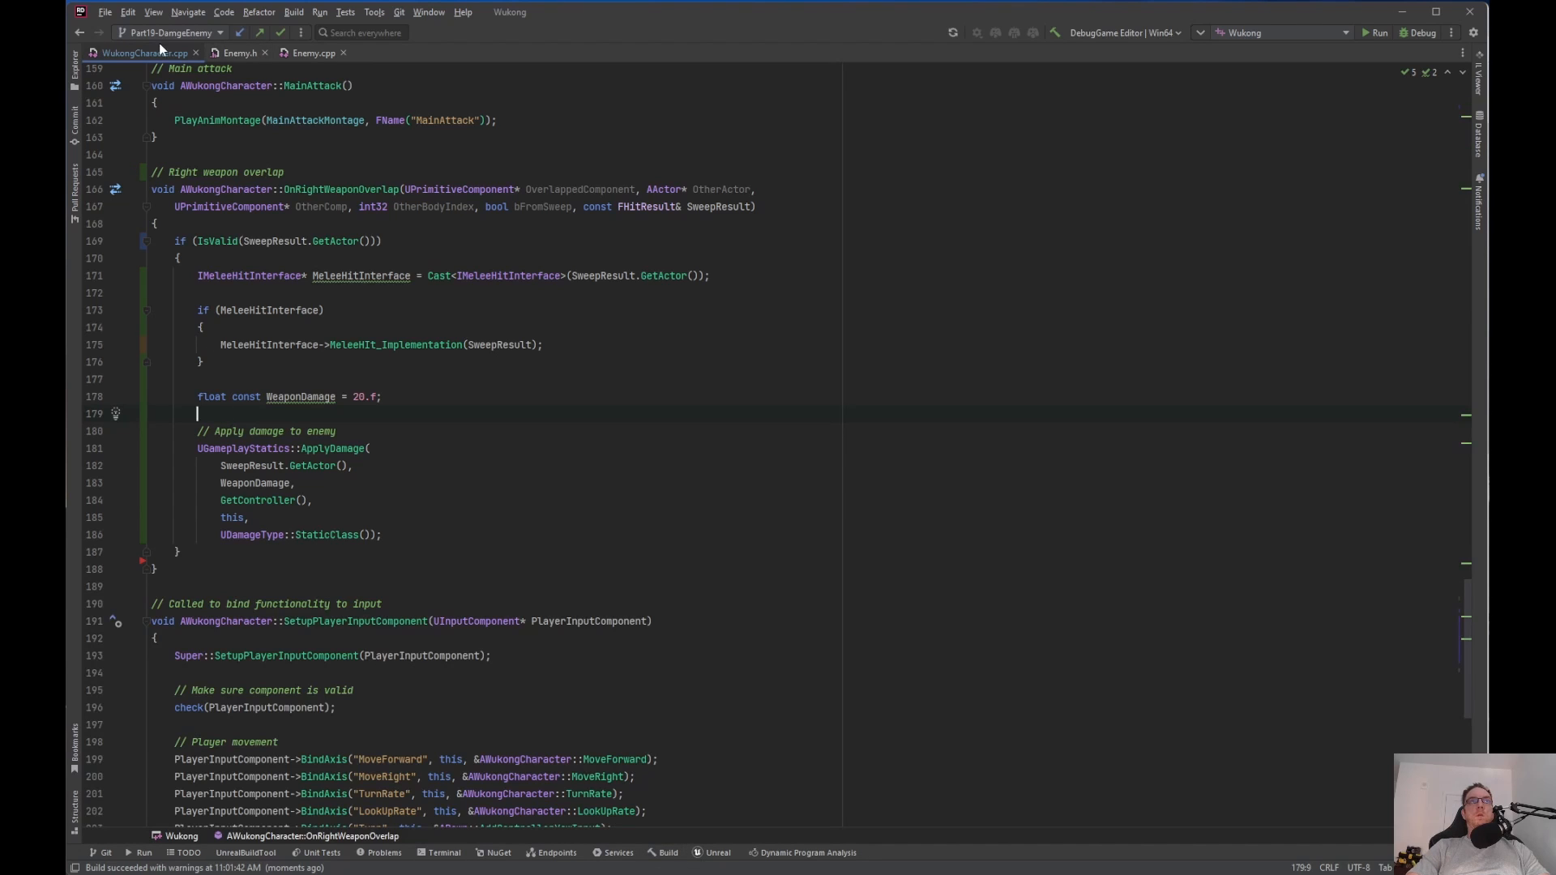
In Enemy.h, declare virtual float TakeDamage(...) override after MeleeHit_Implementation
left_click(239, 52)
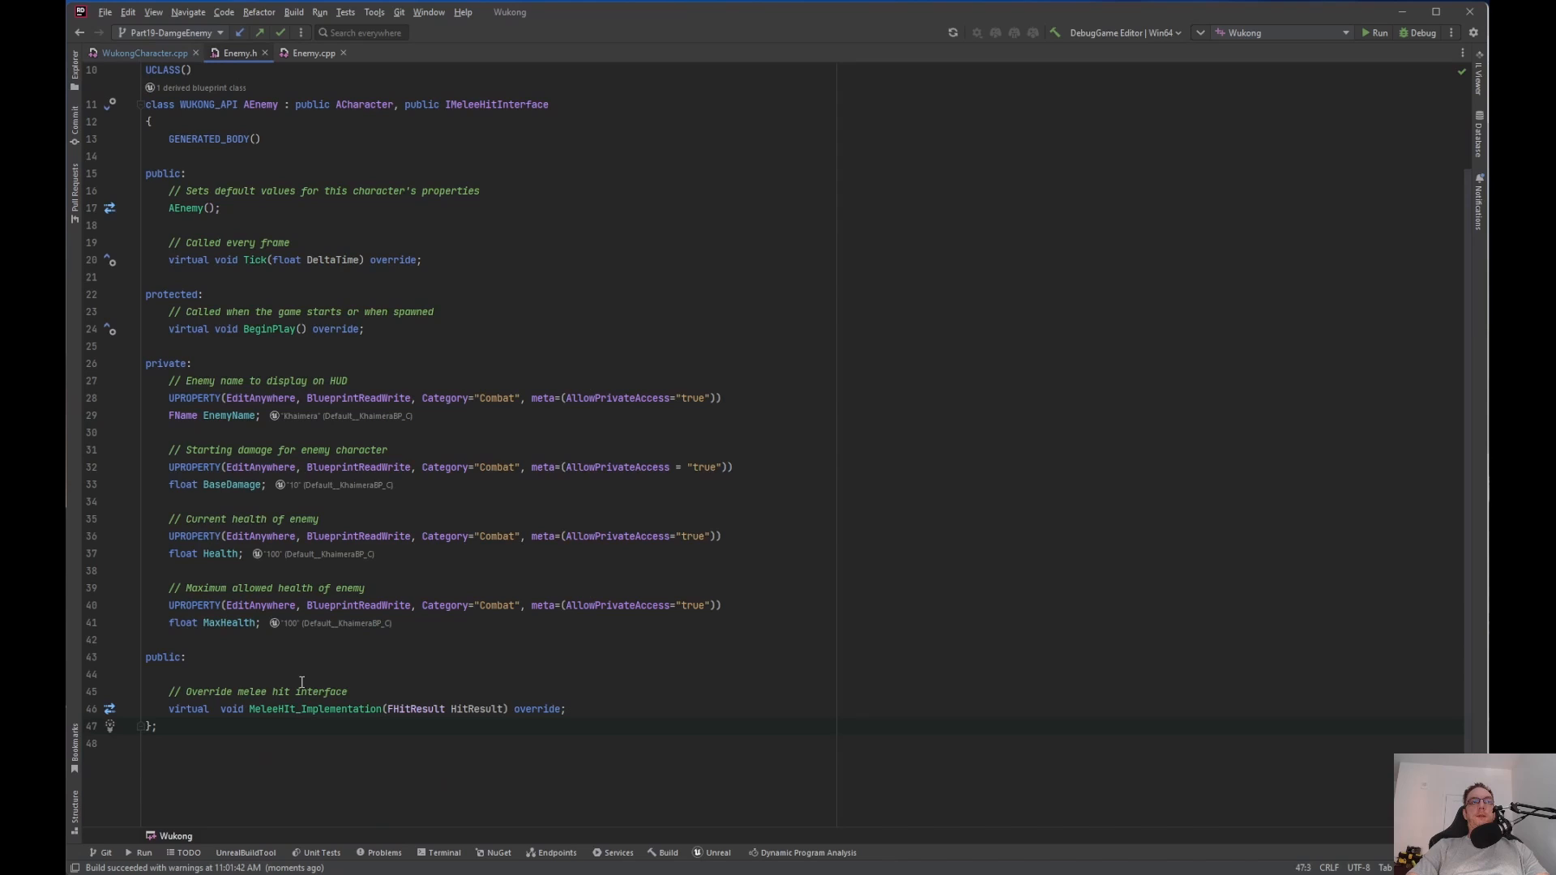
left_click(568, 708)
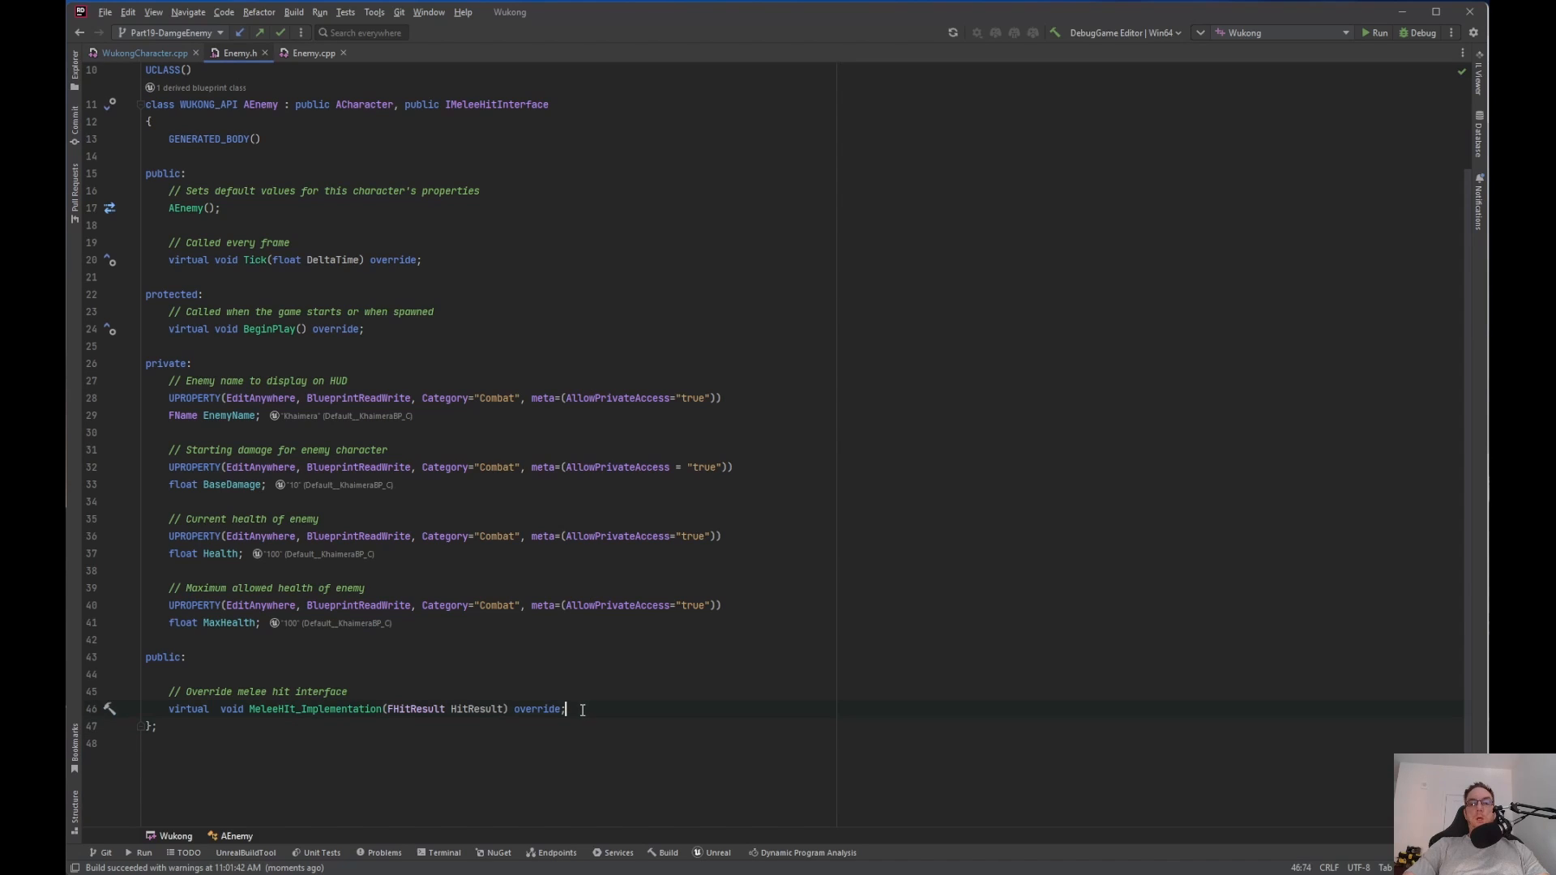
key("Enter")
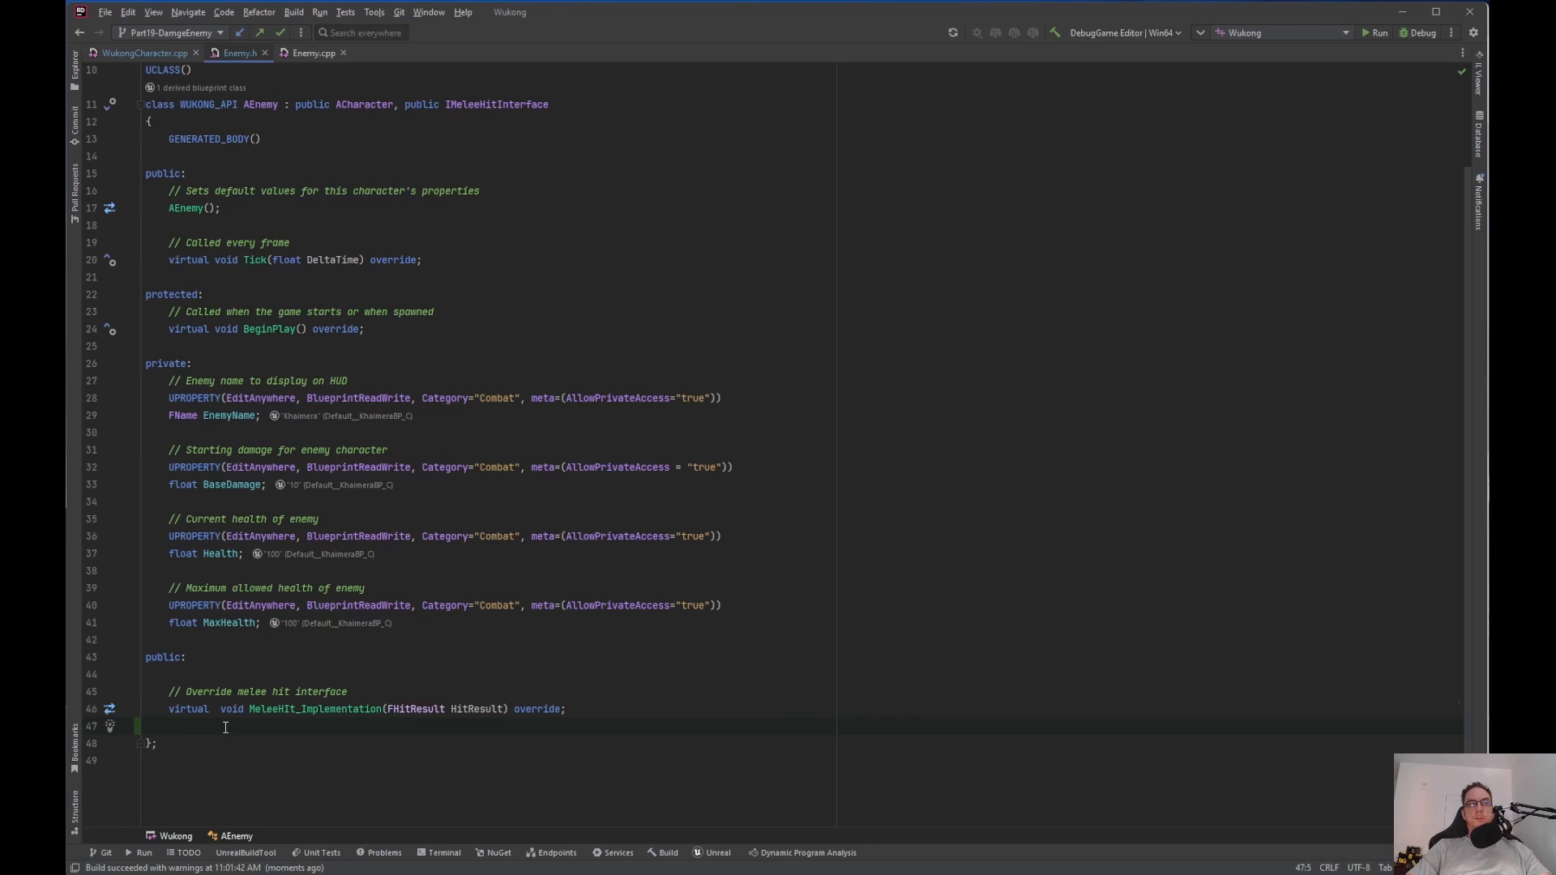
type("virtual float TakeDamage(float DamageAmount, FDamageEvent const& DamageEvent, AController* EventInstigator, AActor* DamageCauser) override;")
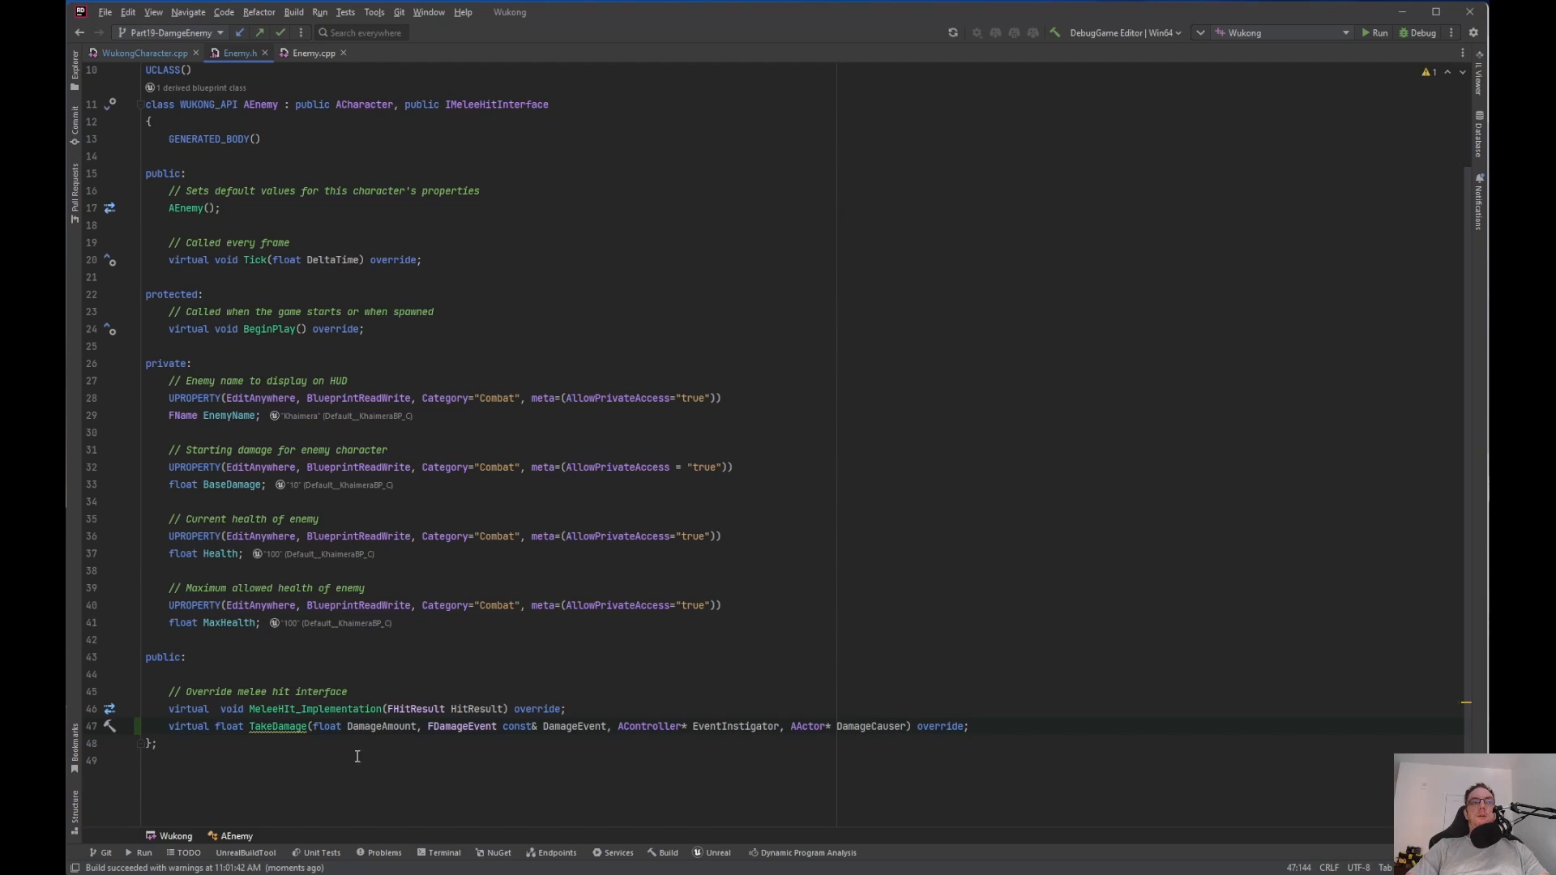
mouse_move(467, 765)
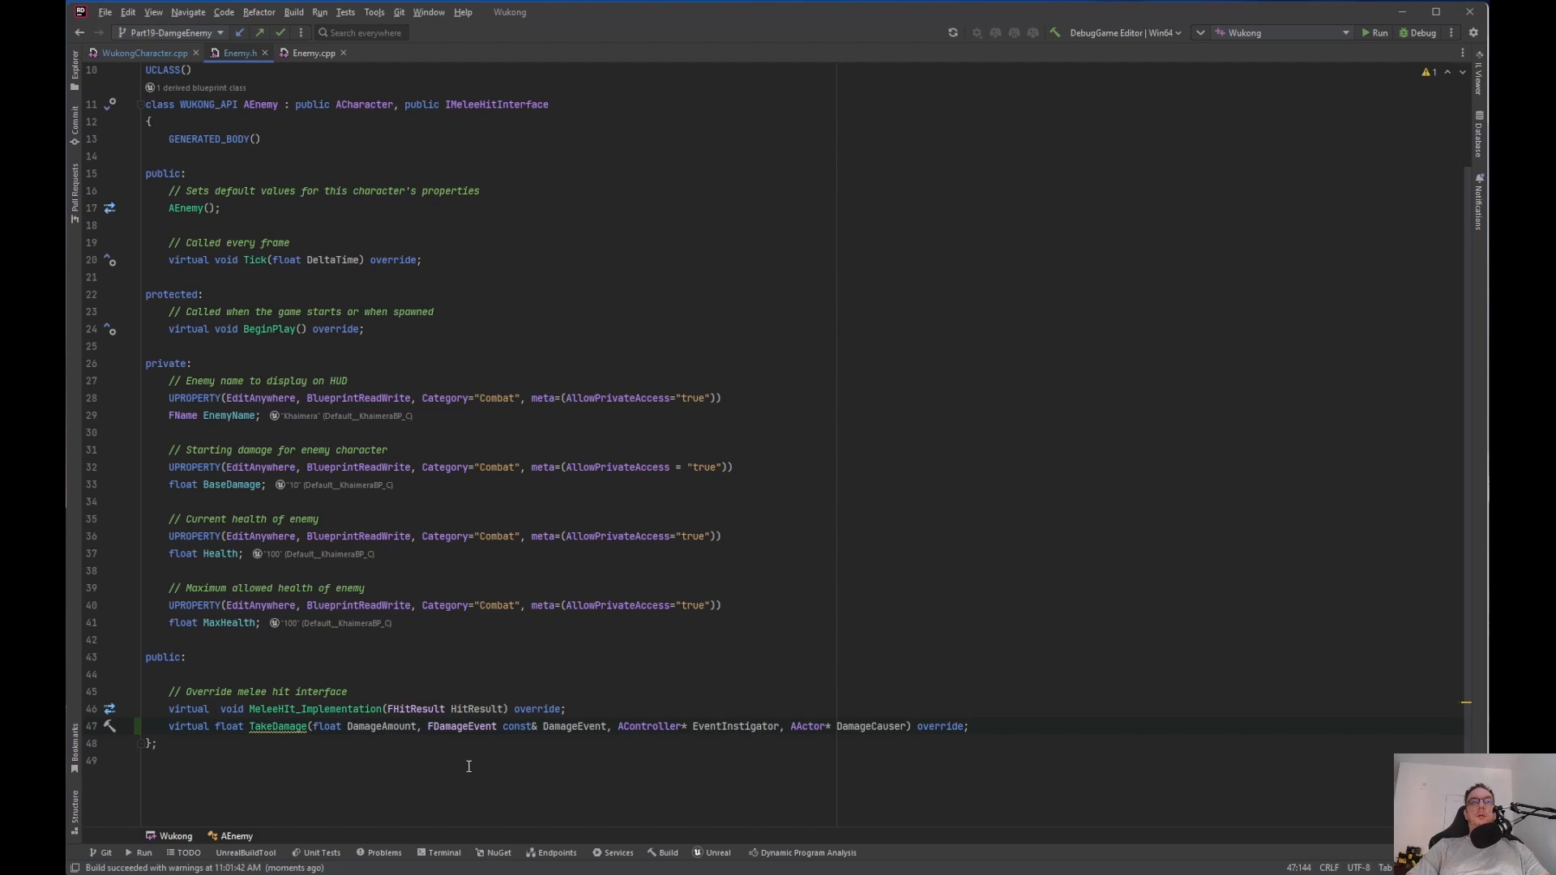
mouse_move(479, 725)
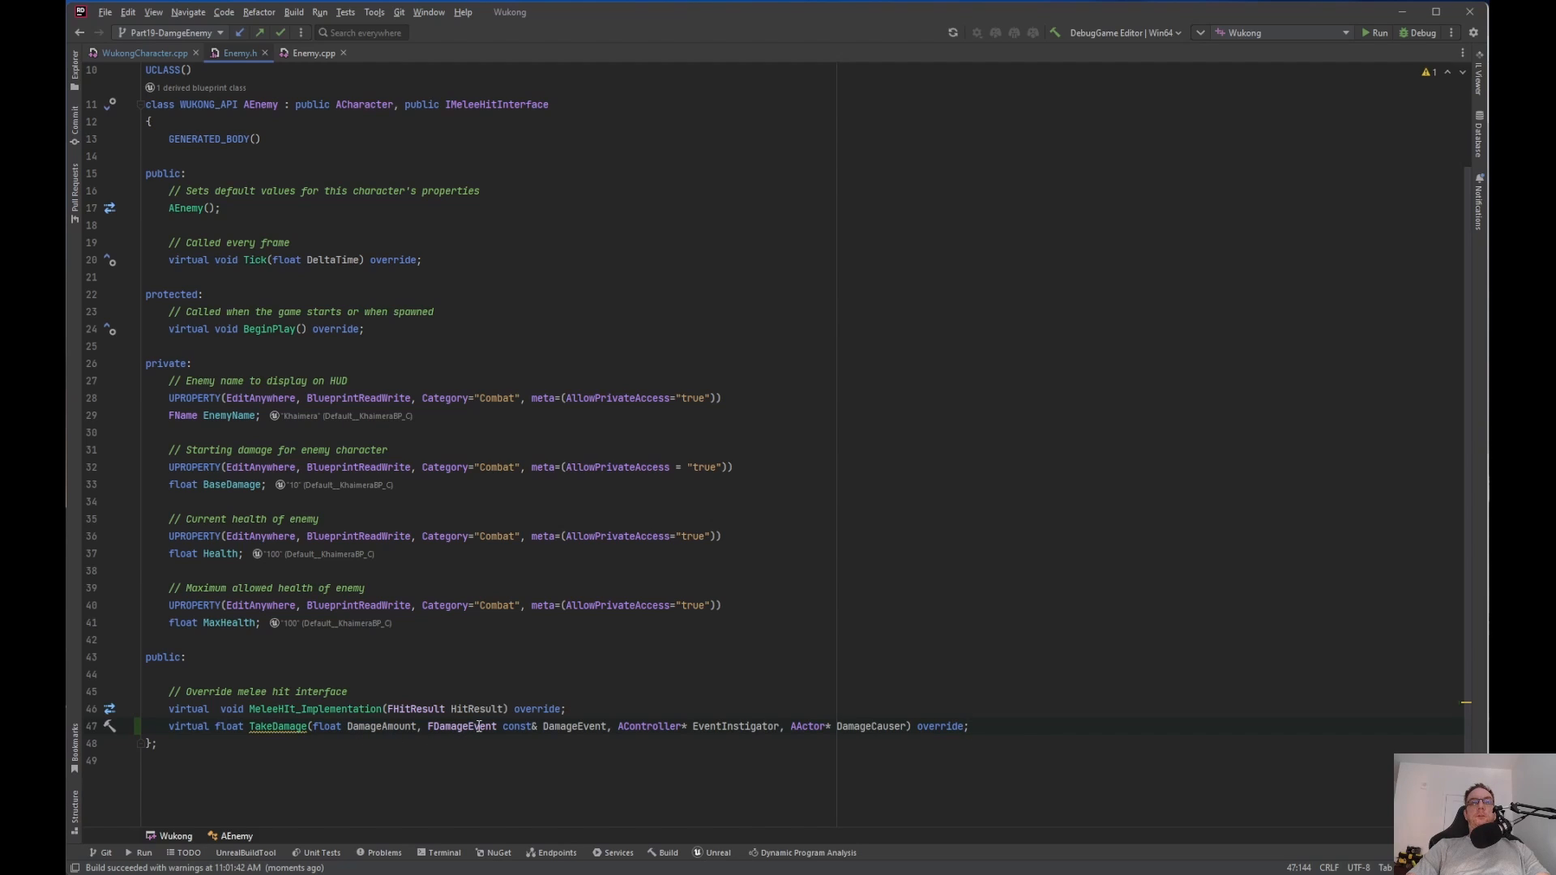
mouse_move(459, 725)
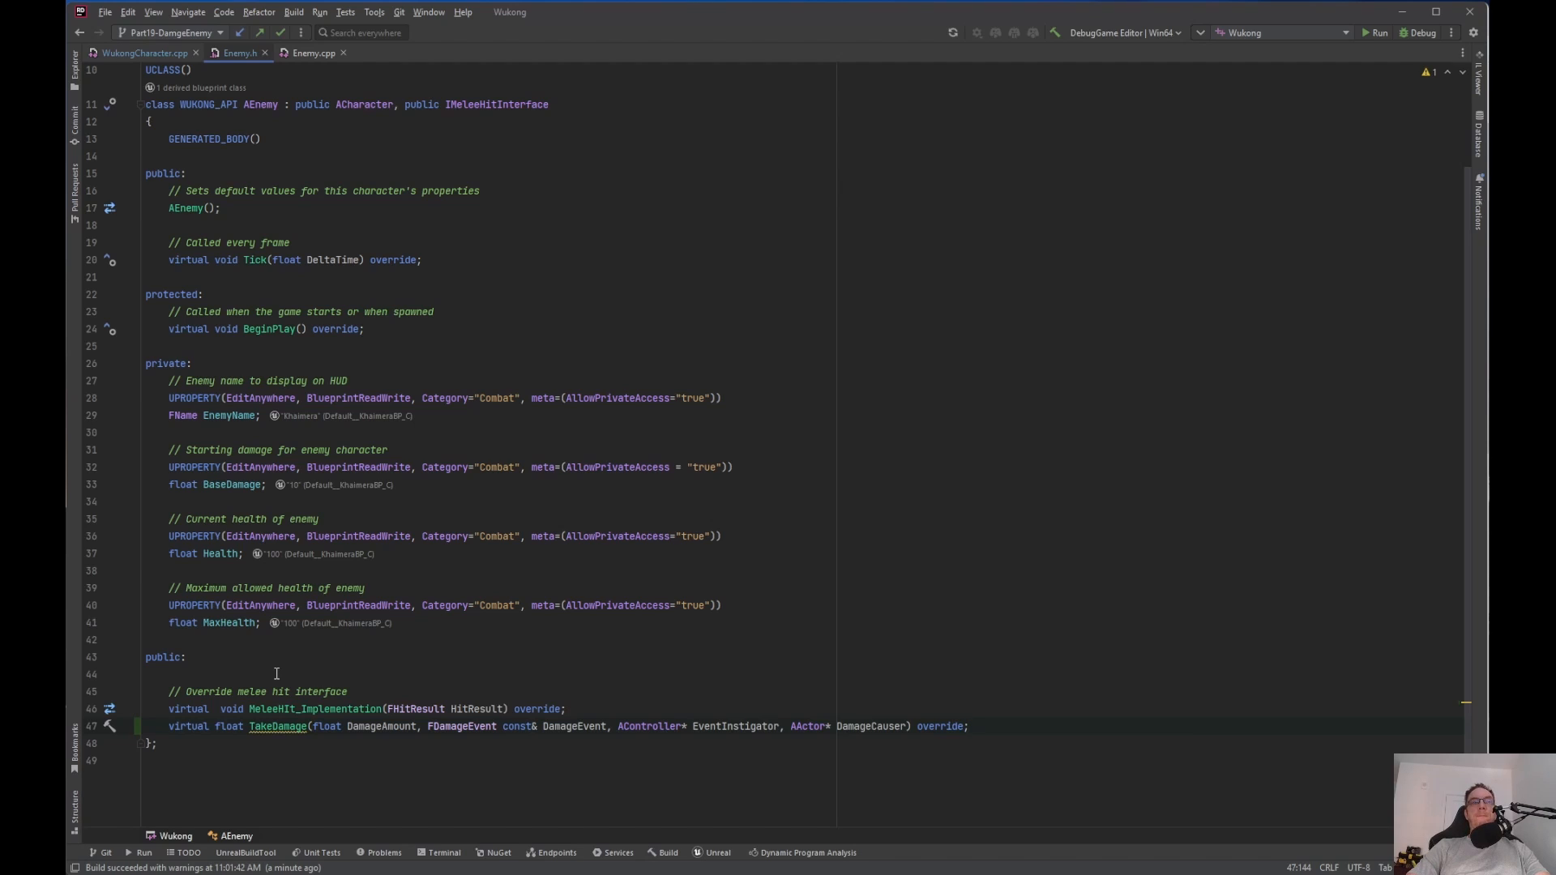
left_click(967, 725)
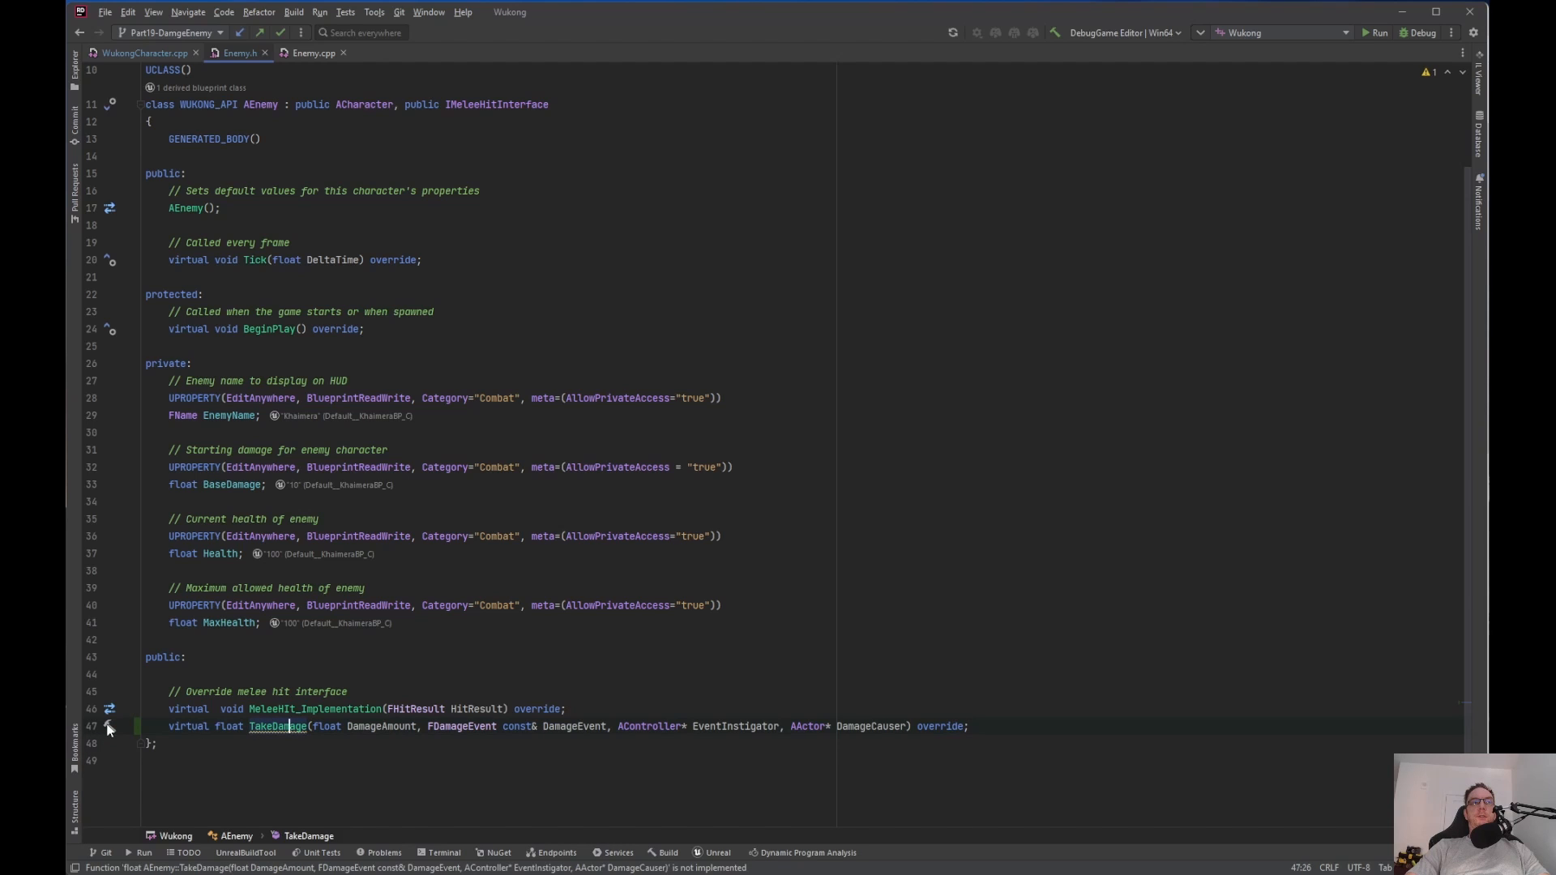
Generate AEnemy::TakeDamage in Enemy.cpp and delete the Super return line
left_click(315, 53)
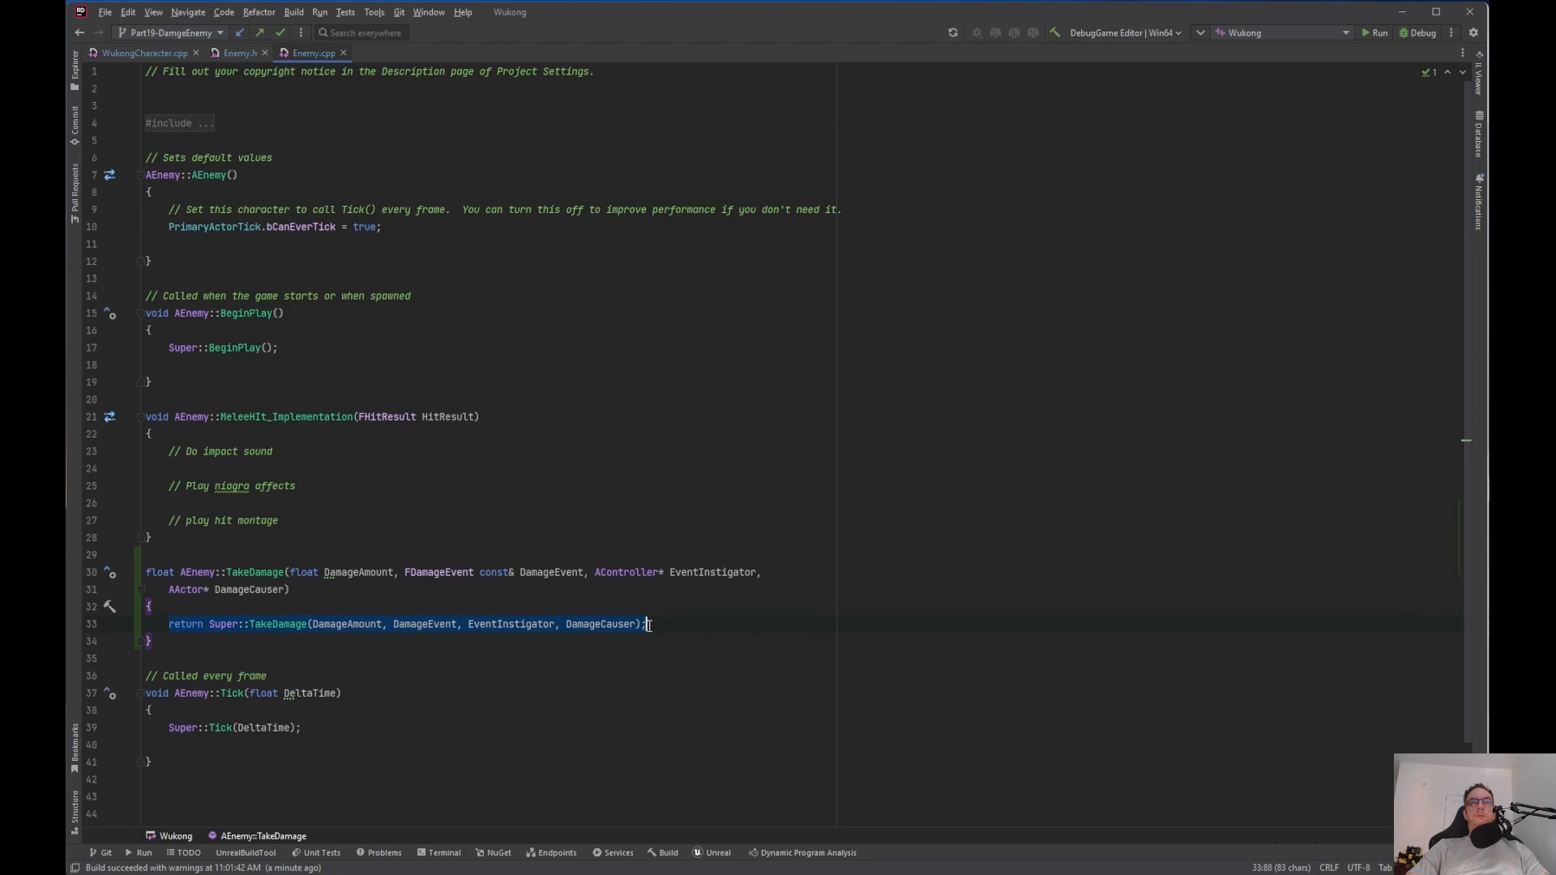
key("Delete")
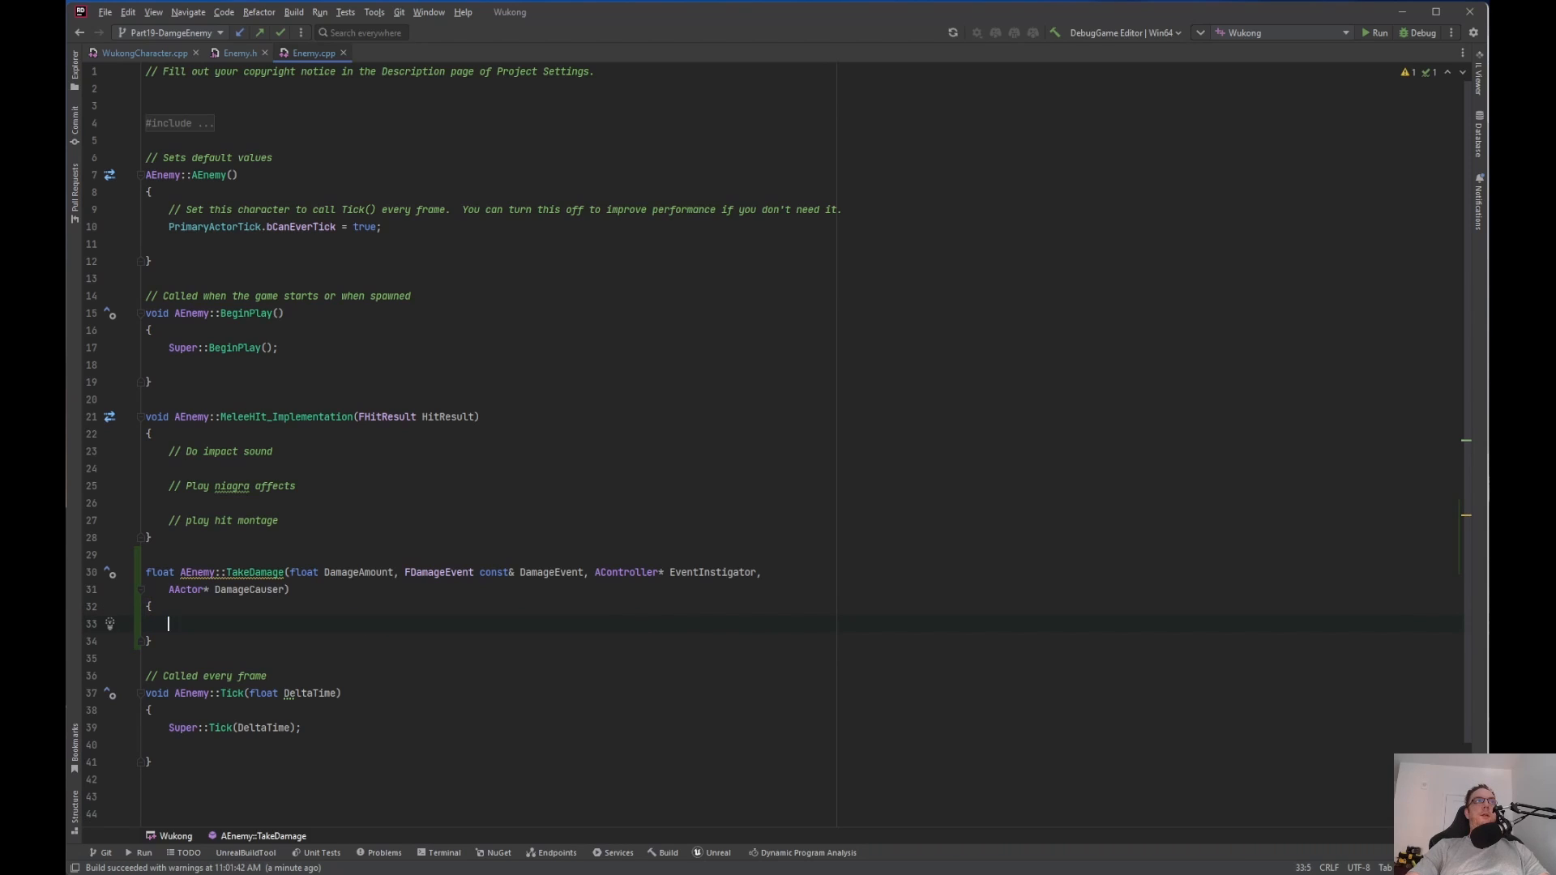
type("if")
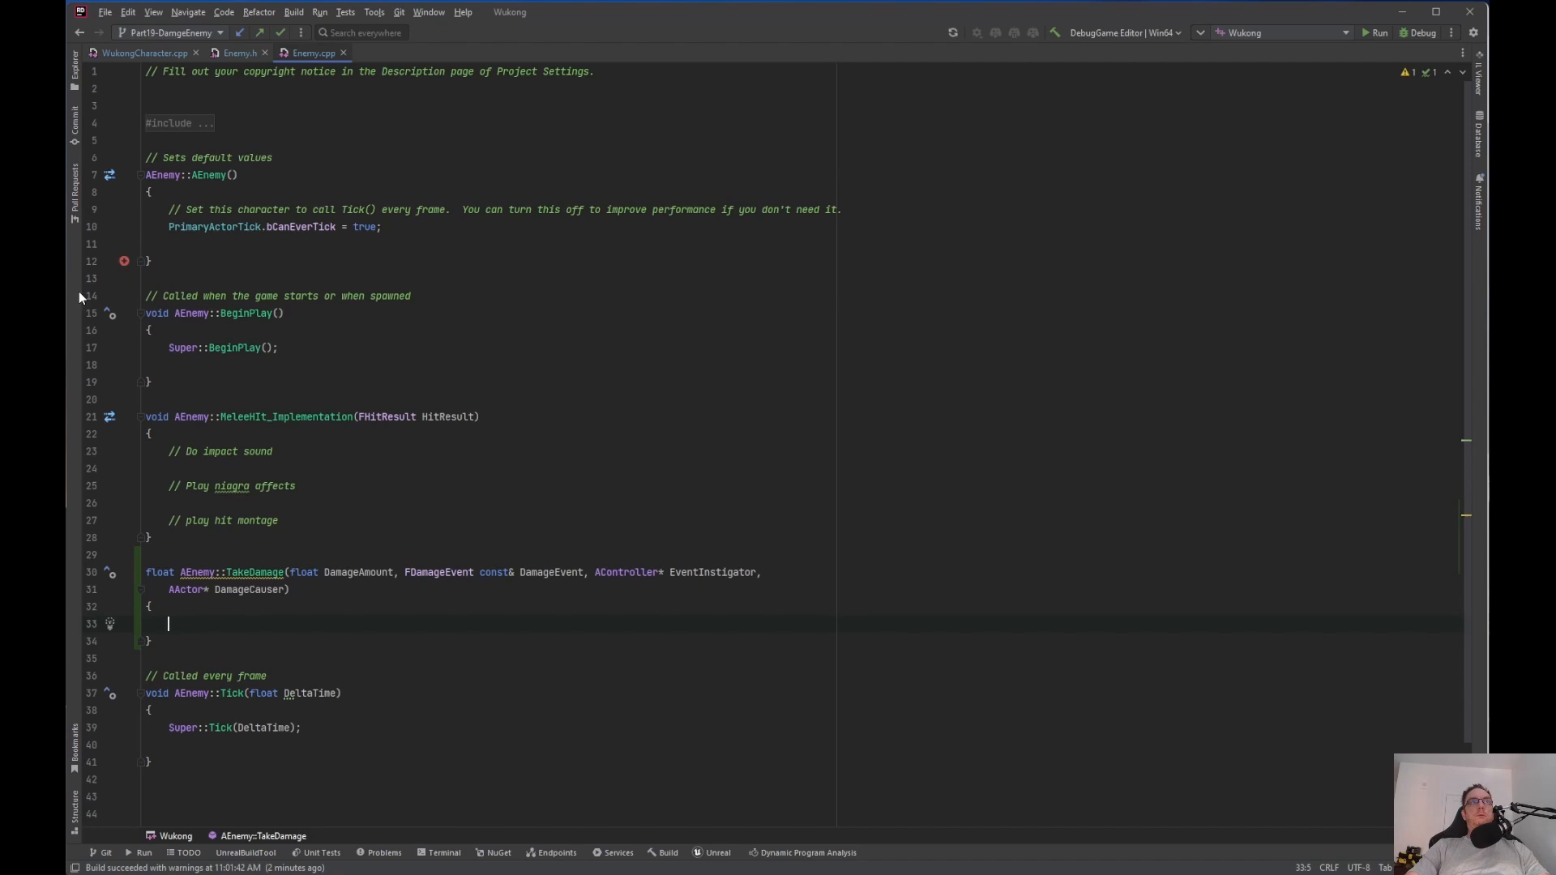
left_click(193, 399)
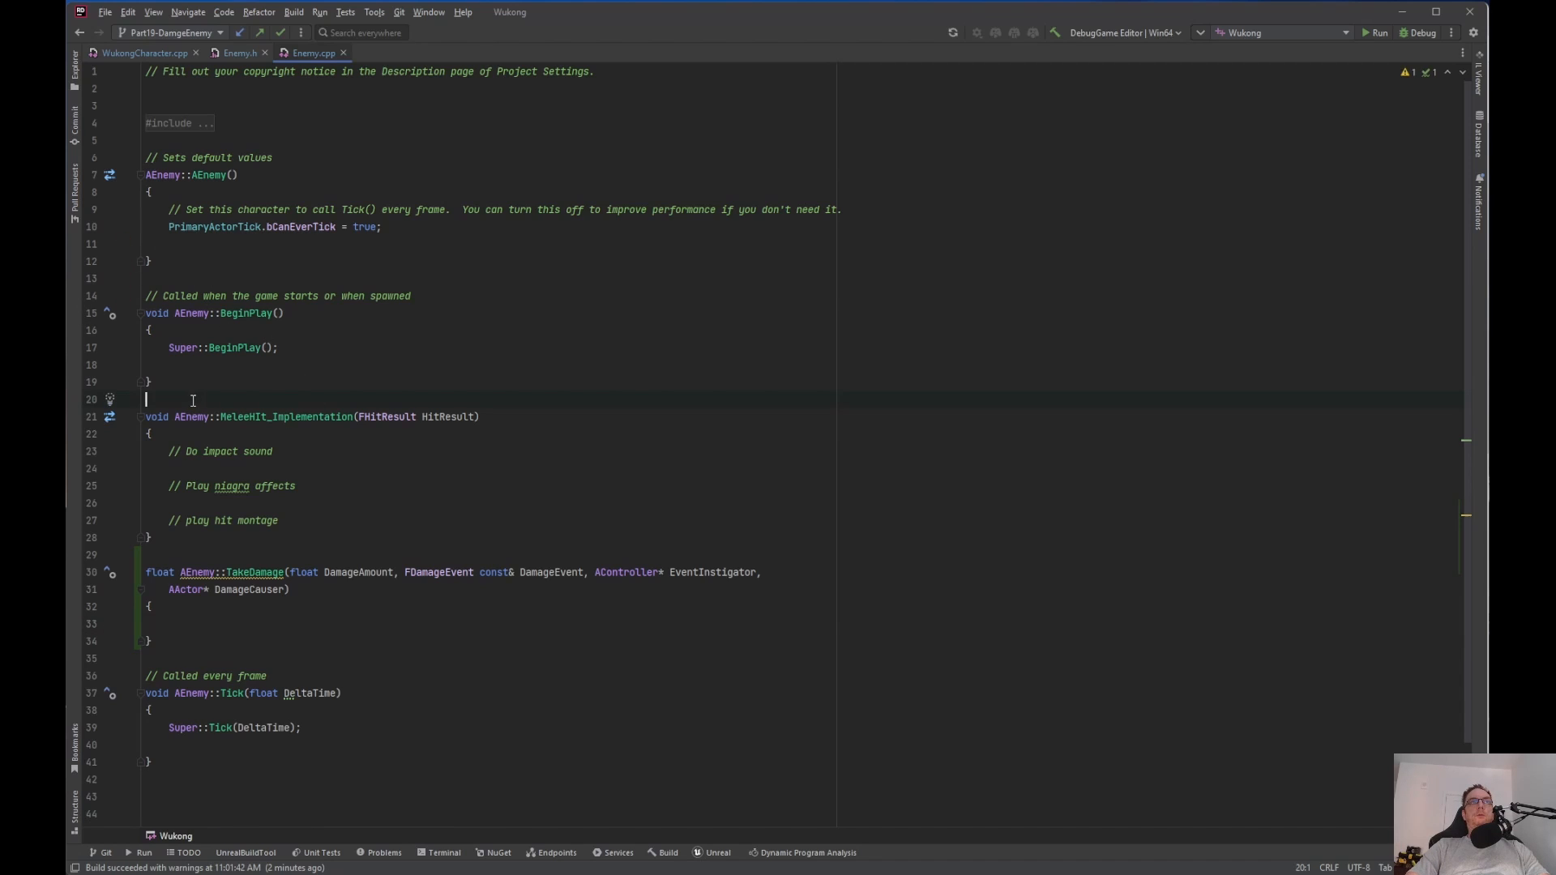
left_click(238, 53)
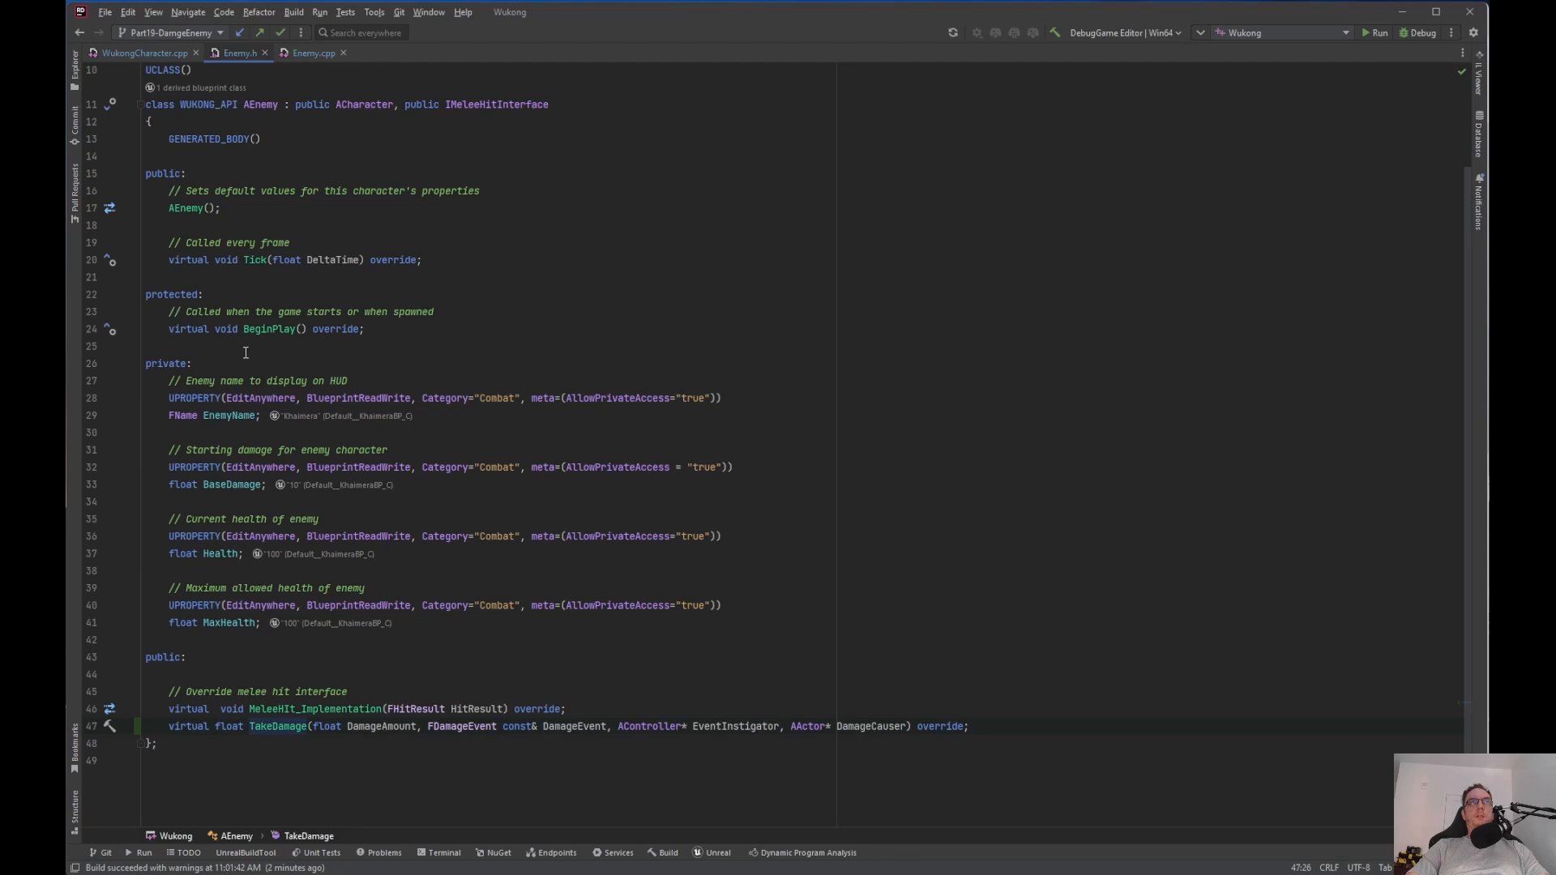
left_click(314, 53)
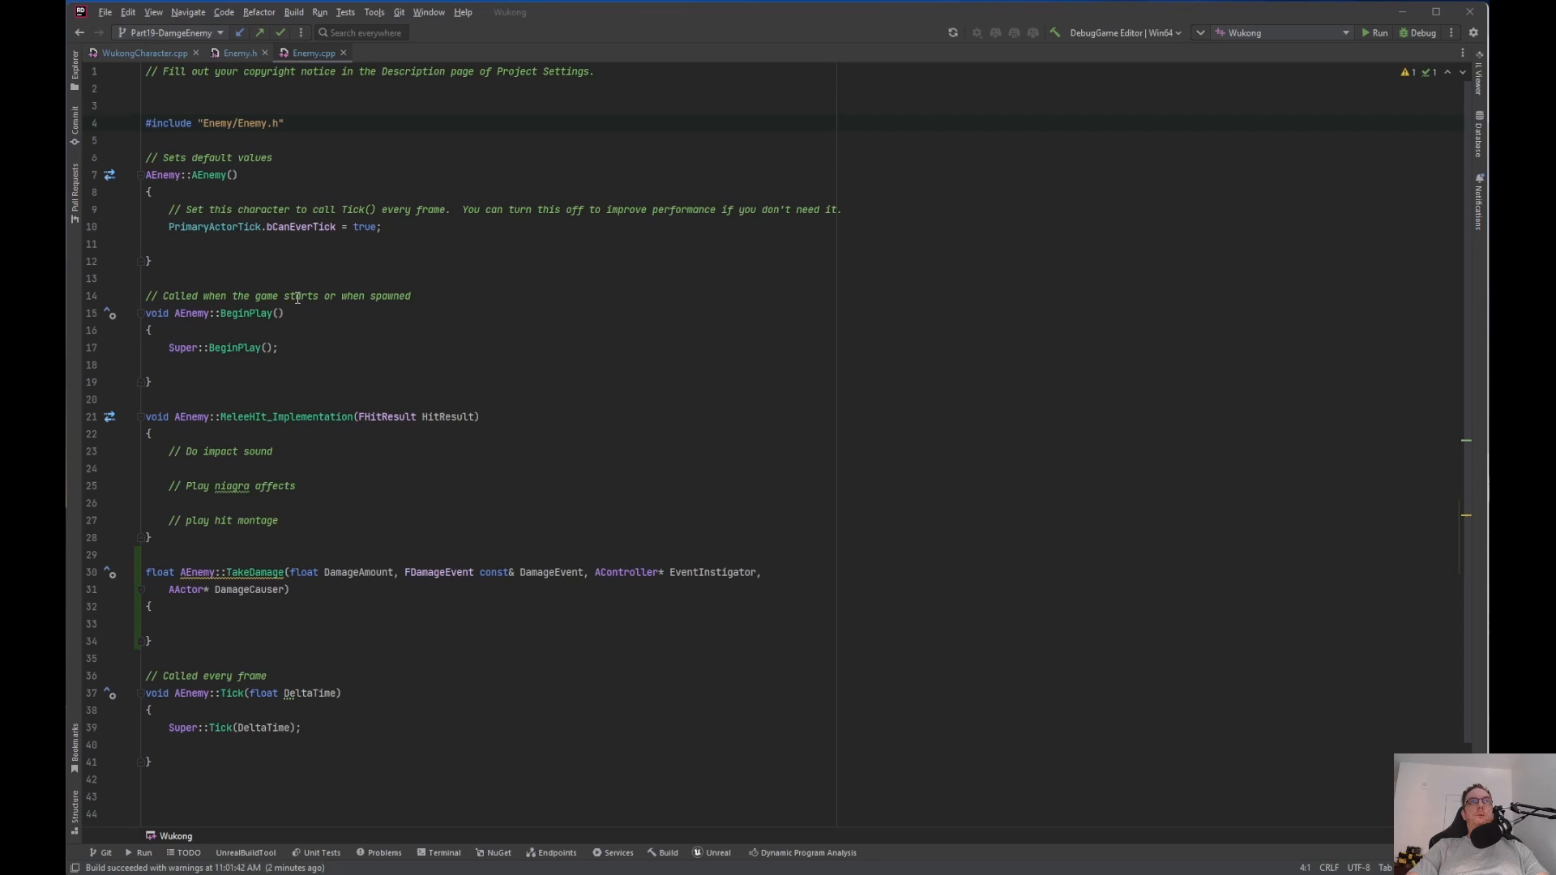
Add an initializer list setting Health(100.f) and MaxHealth(100.f) to AEnemy::AEnemy()
left_click(236, 175)
type(" :")
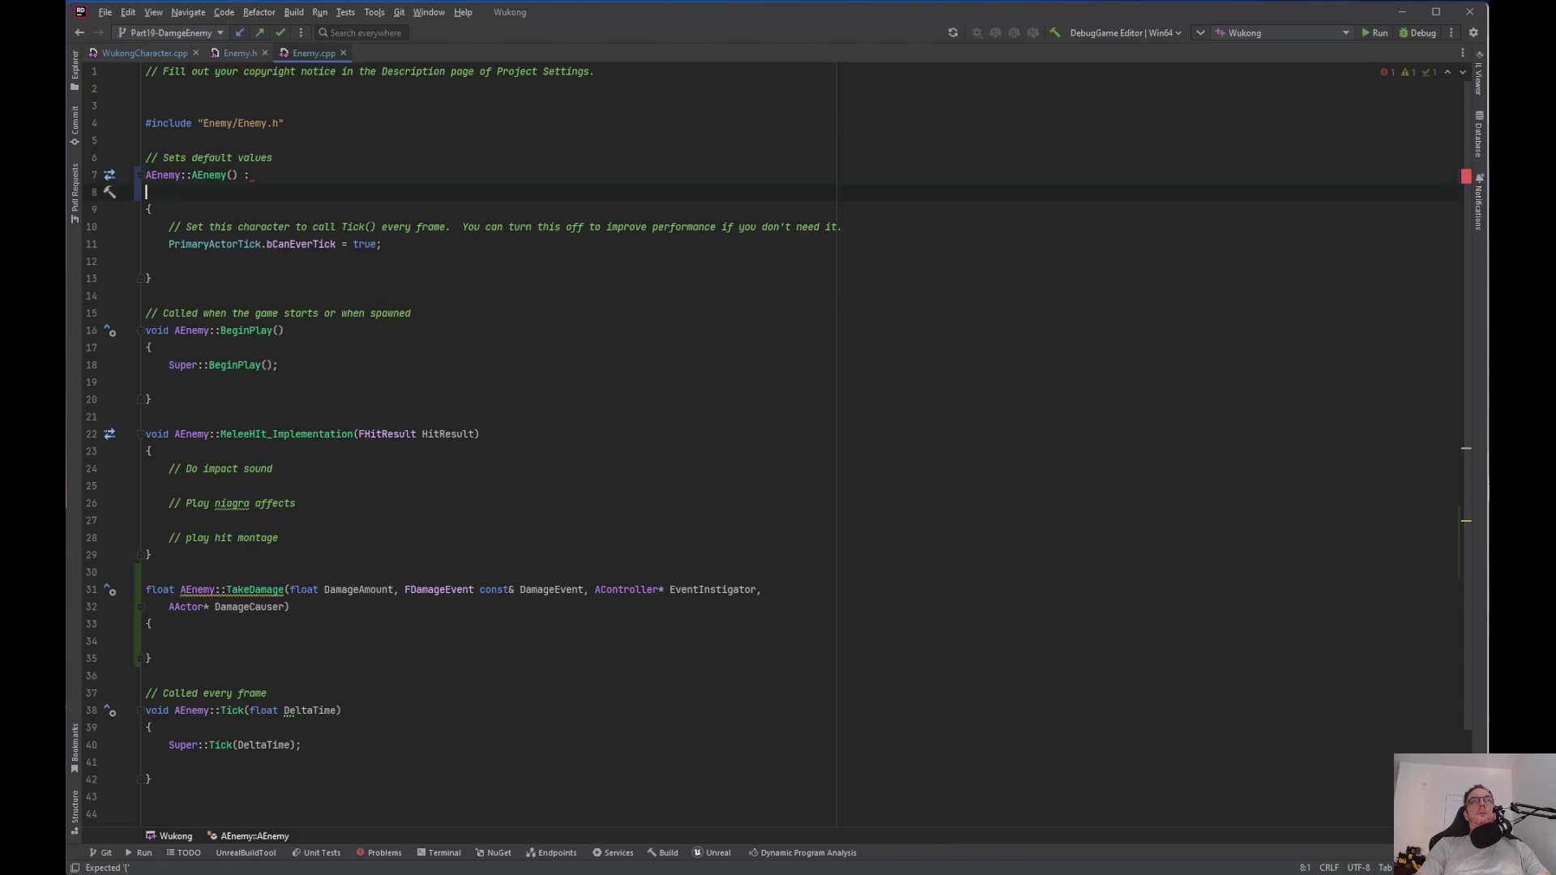
type("heal")
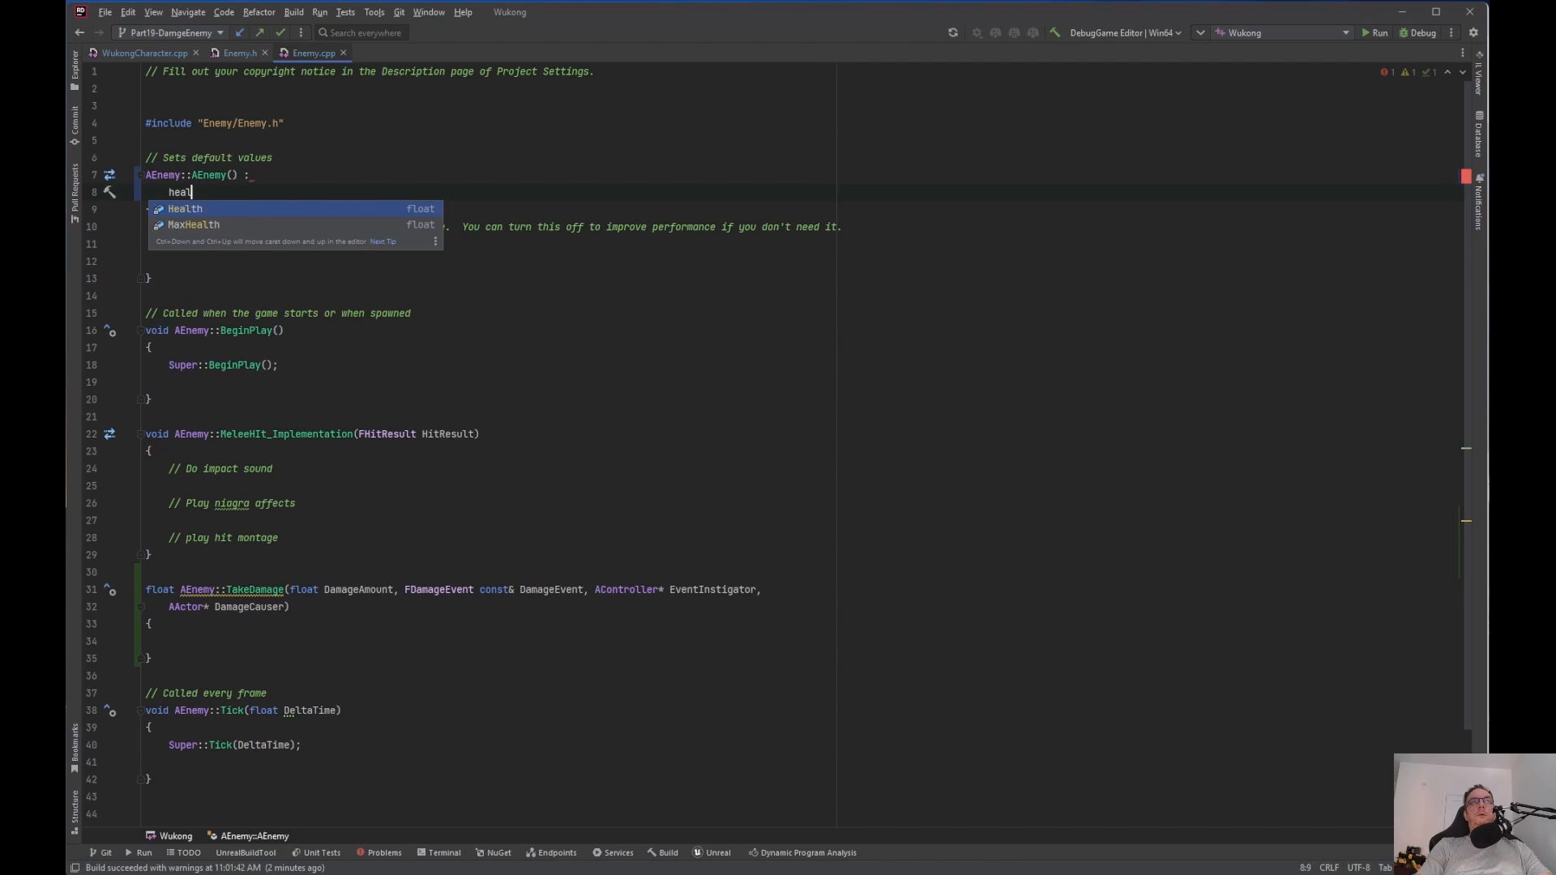
type("Health(100.f),")
type("MaxHealth(100.f)")
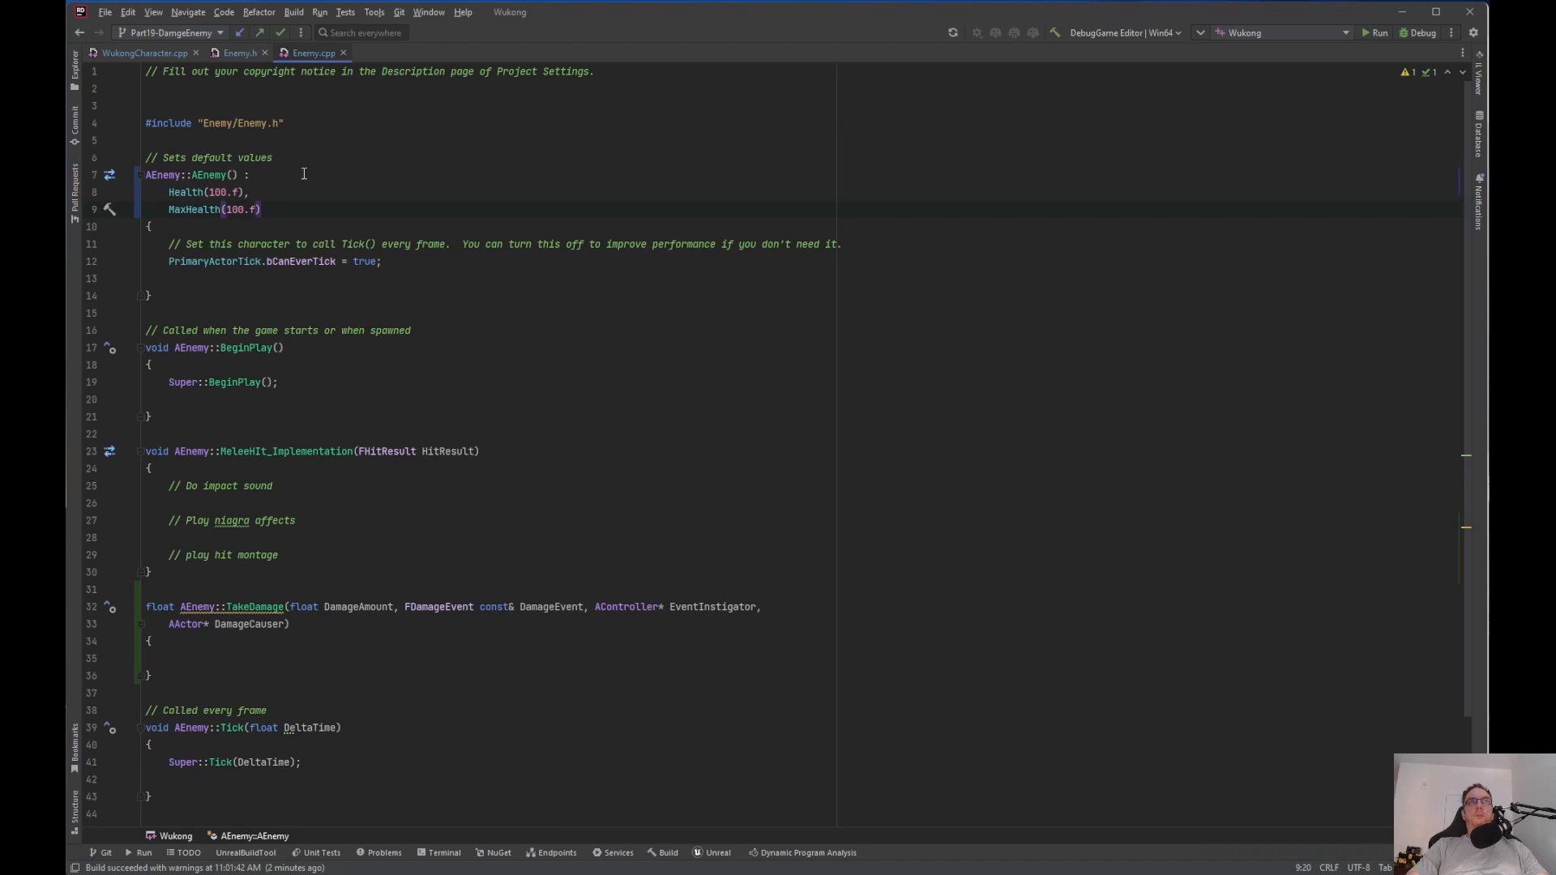
mouse_move(221, 227)
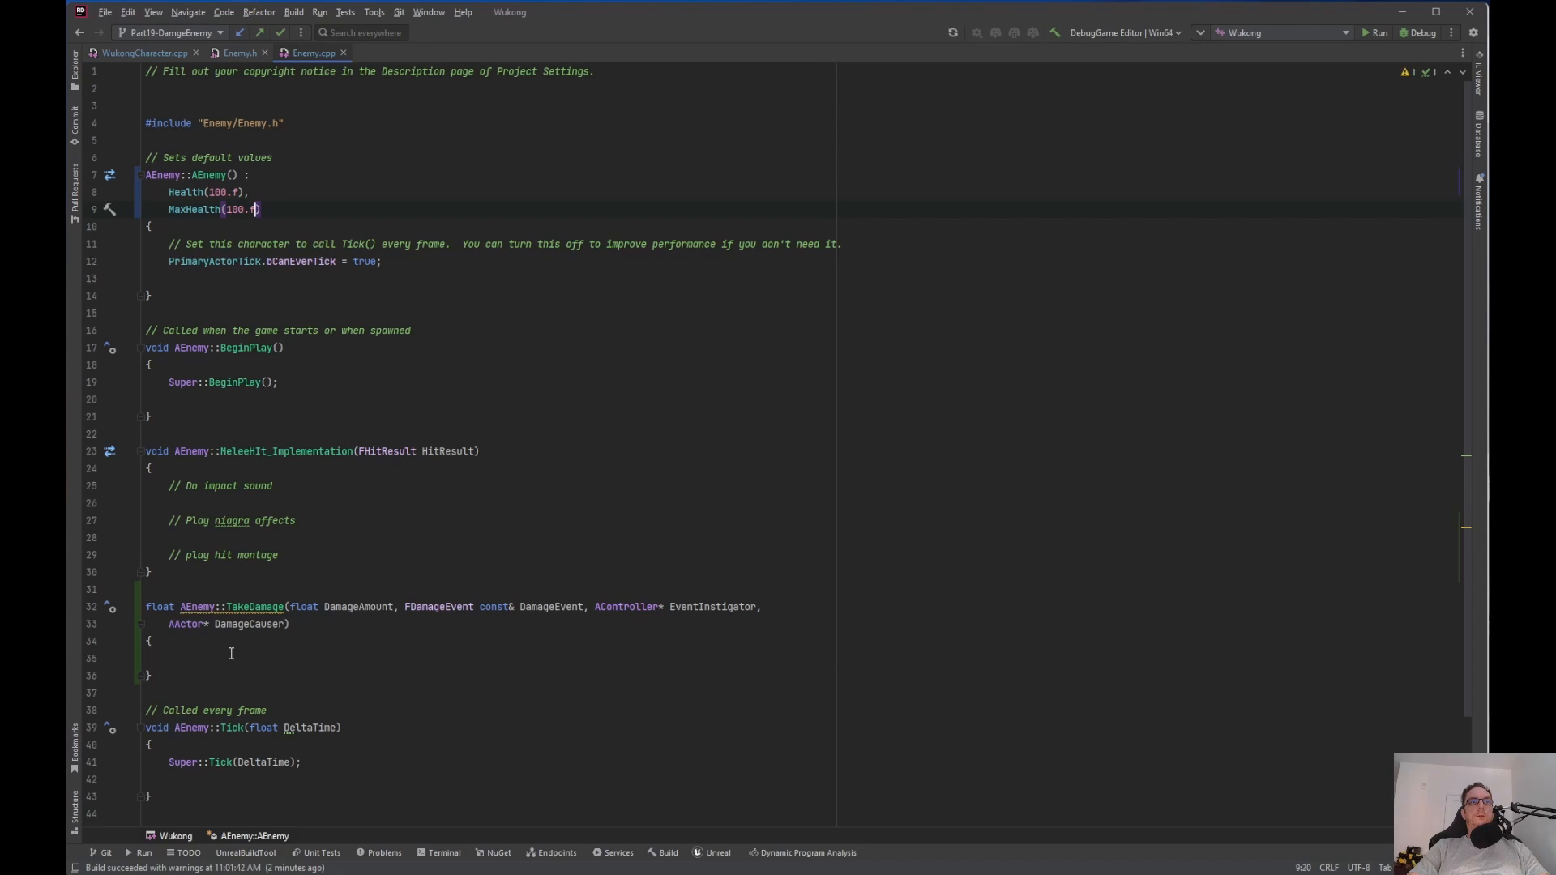
Add the condition if (Health - DamageAmount <= 0.f) in TakeDamage
left_click(168, 658)
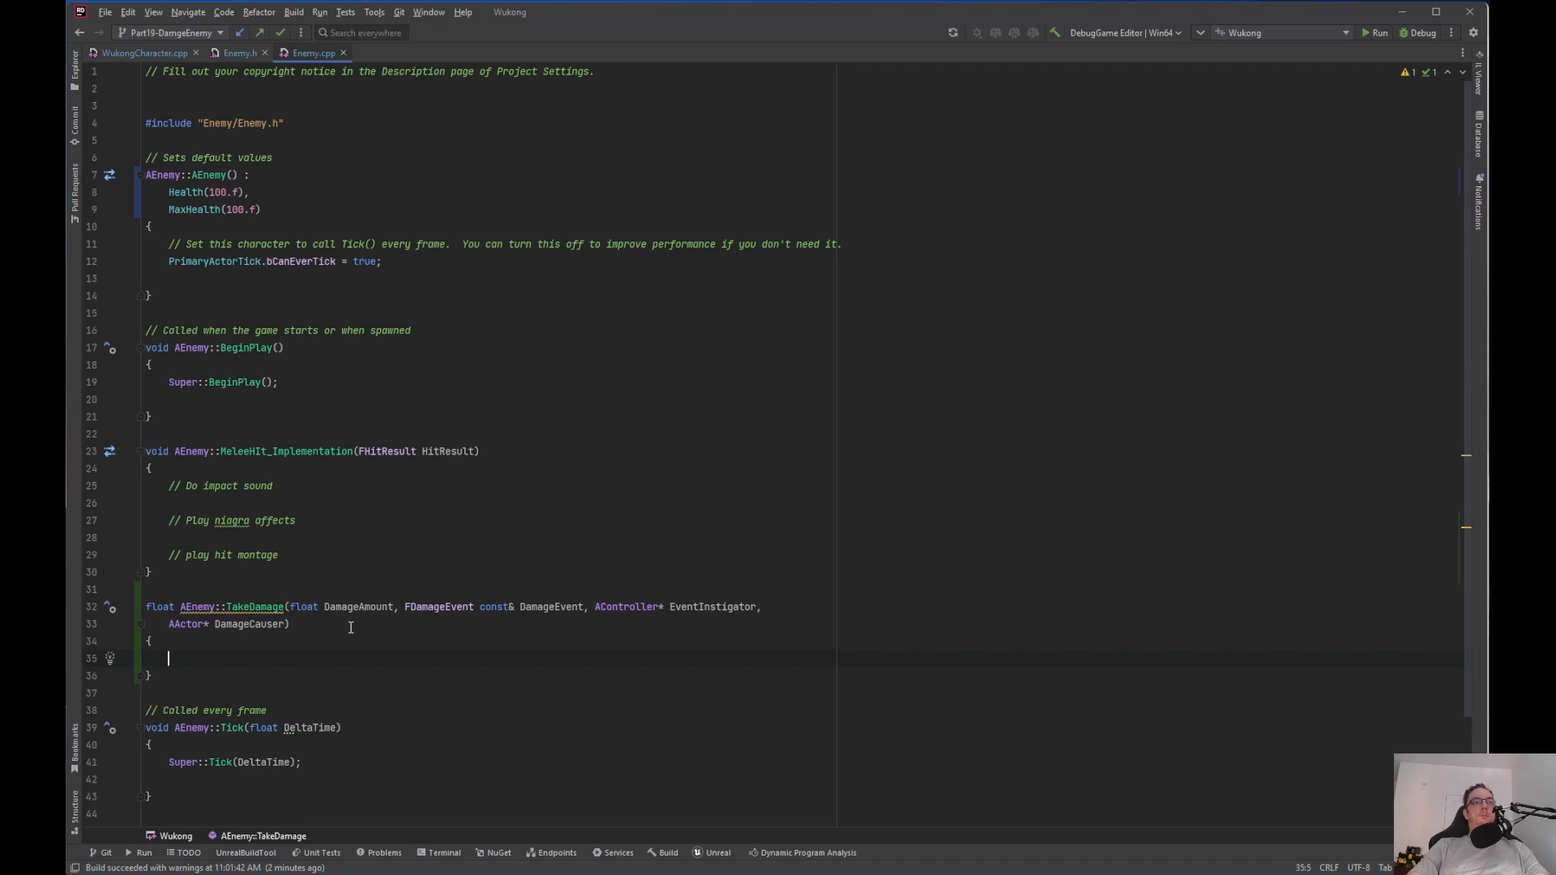
type("if")
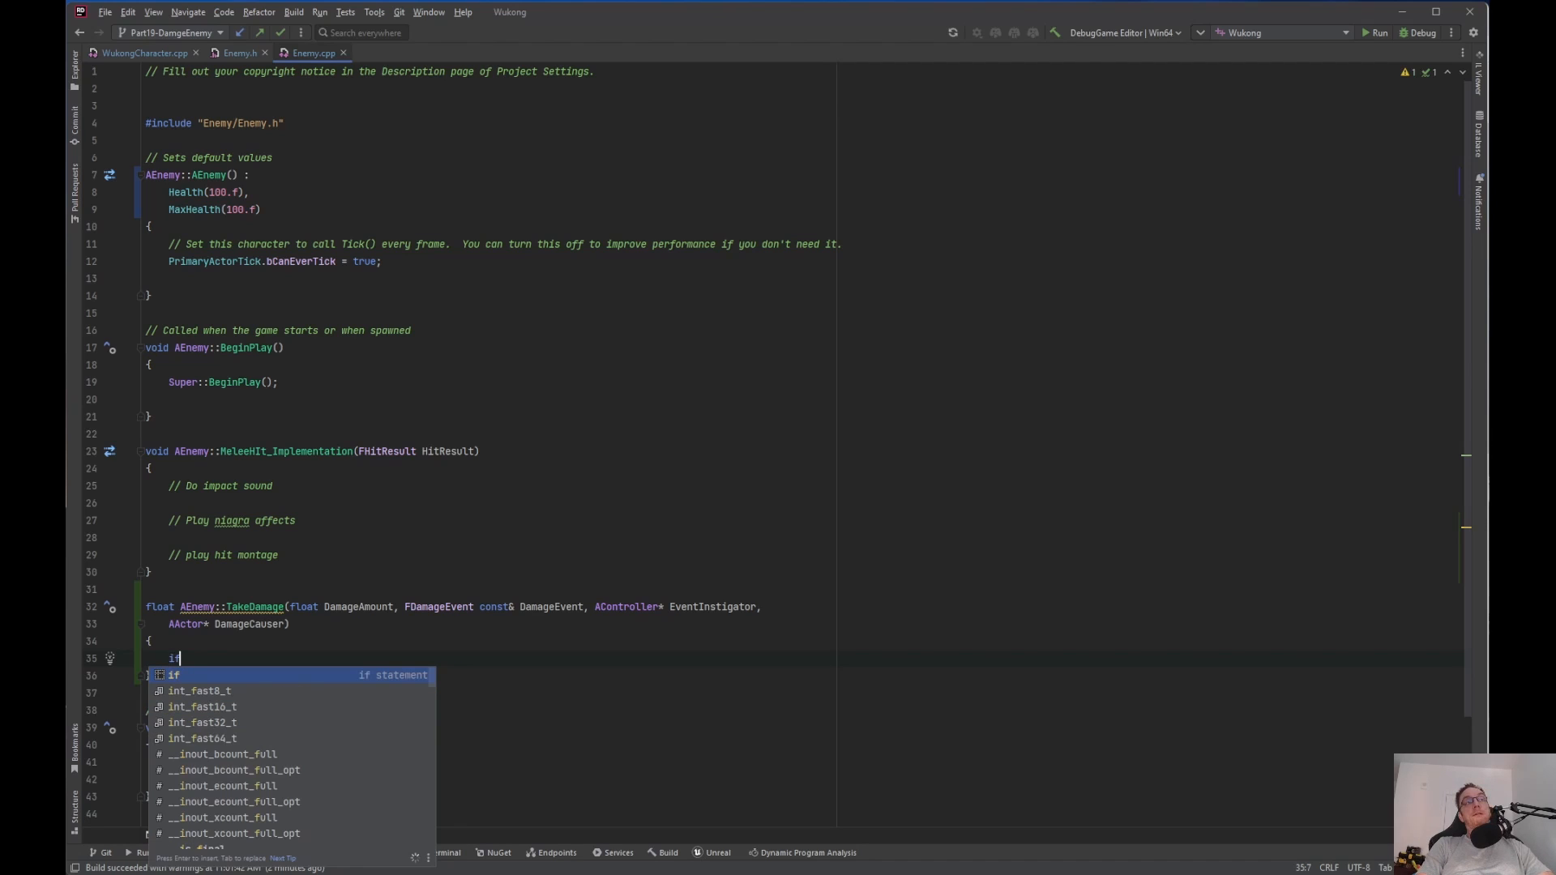
type("(Health - DamageAmount")
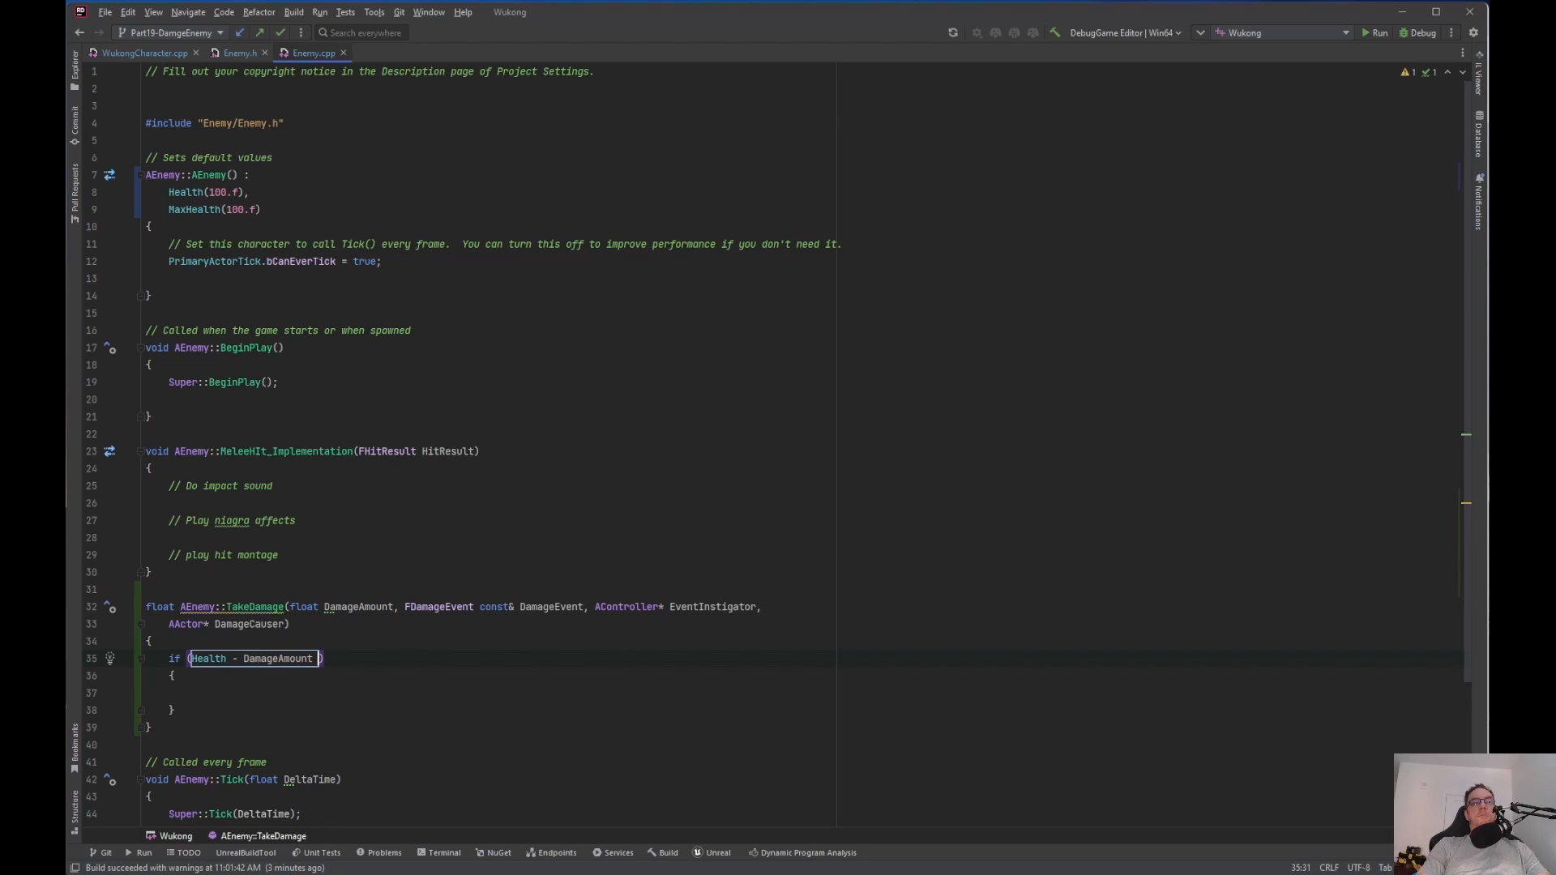
type("<= 0")
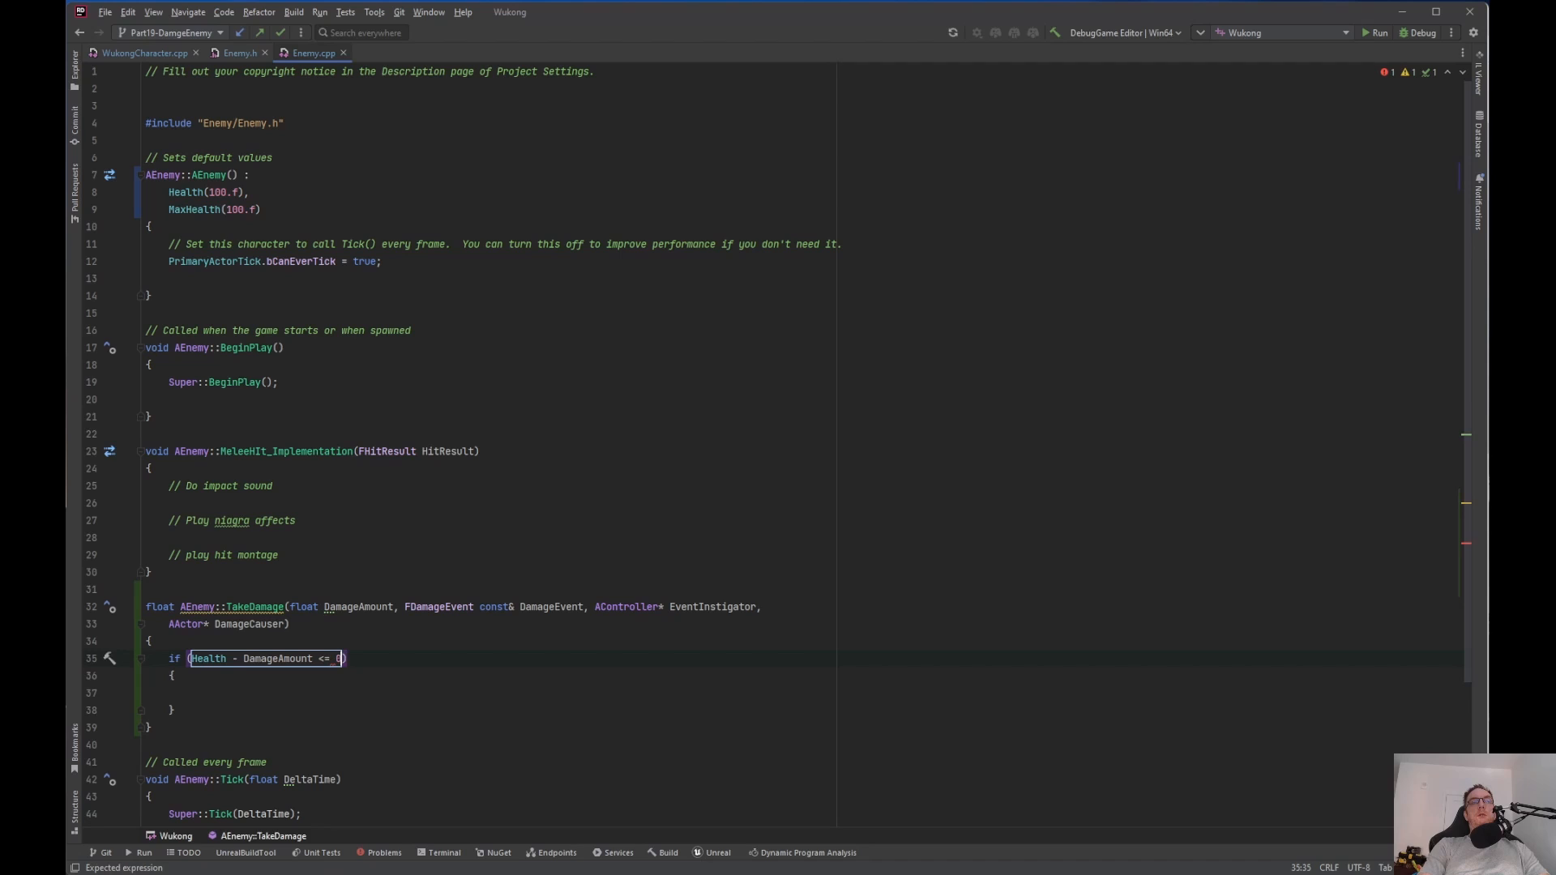
type(".f")
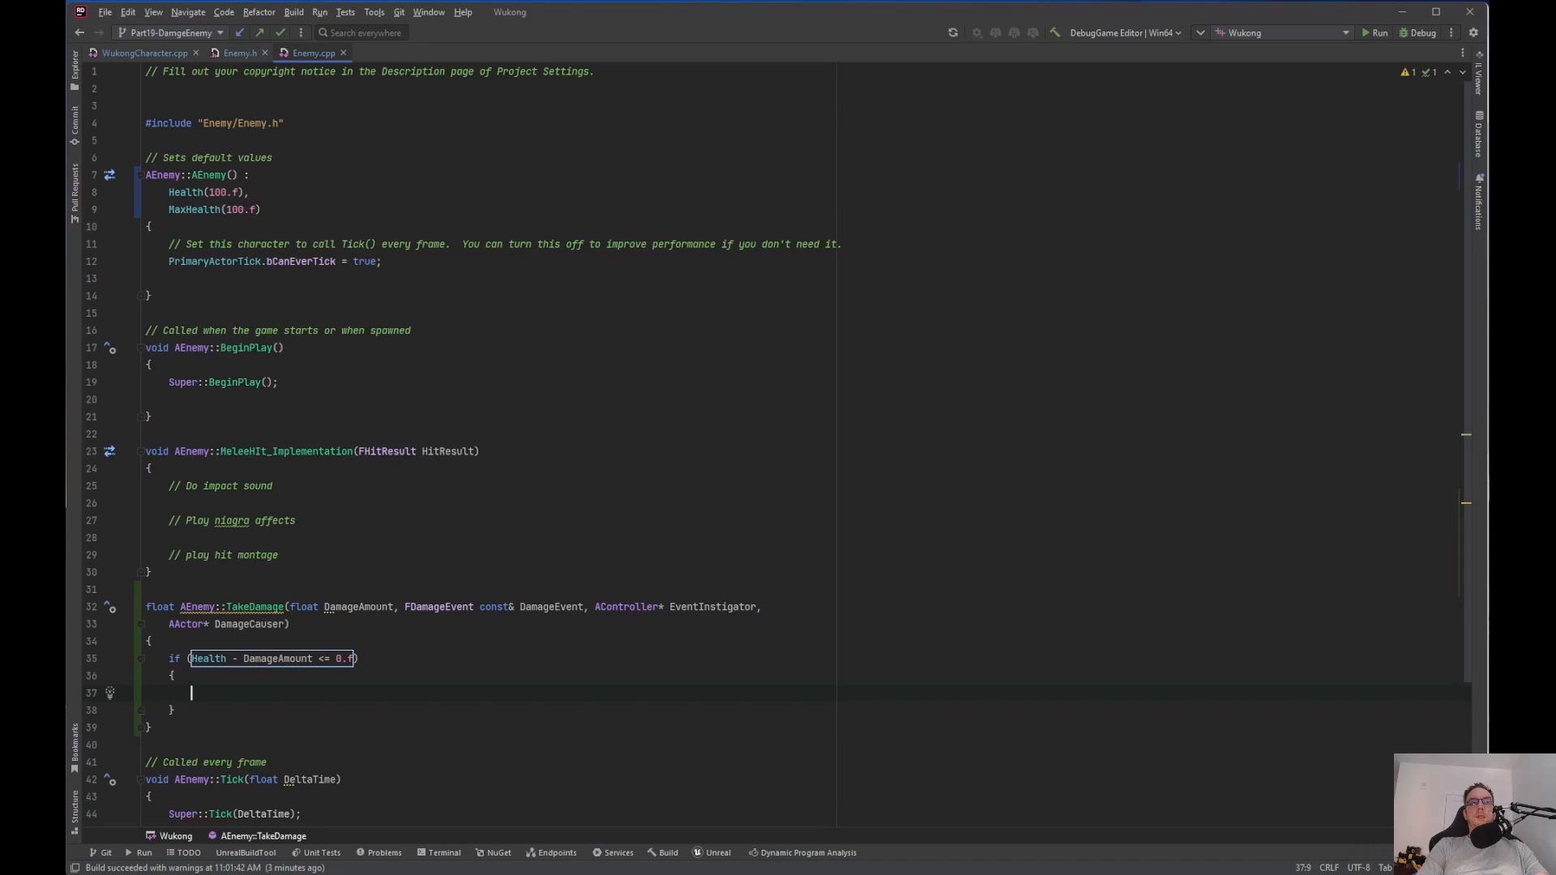
Inside it, print an on-screen debug message "Enemy Died"
type("screenDebugMessage(-1, 5.f, FColor::Green, TEXT(\"Text here\"));")
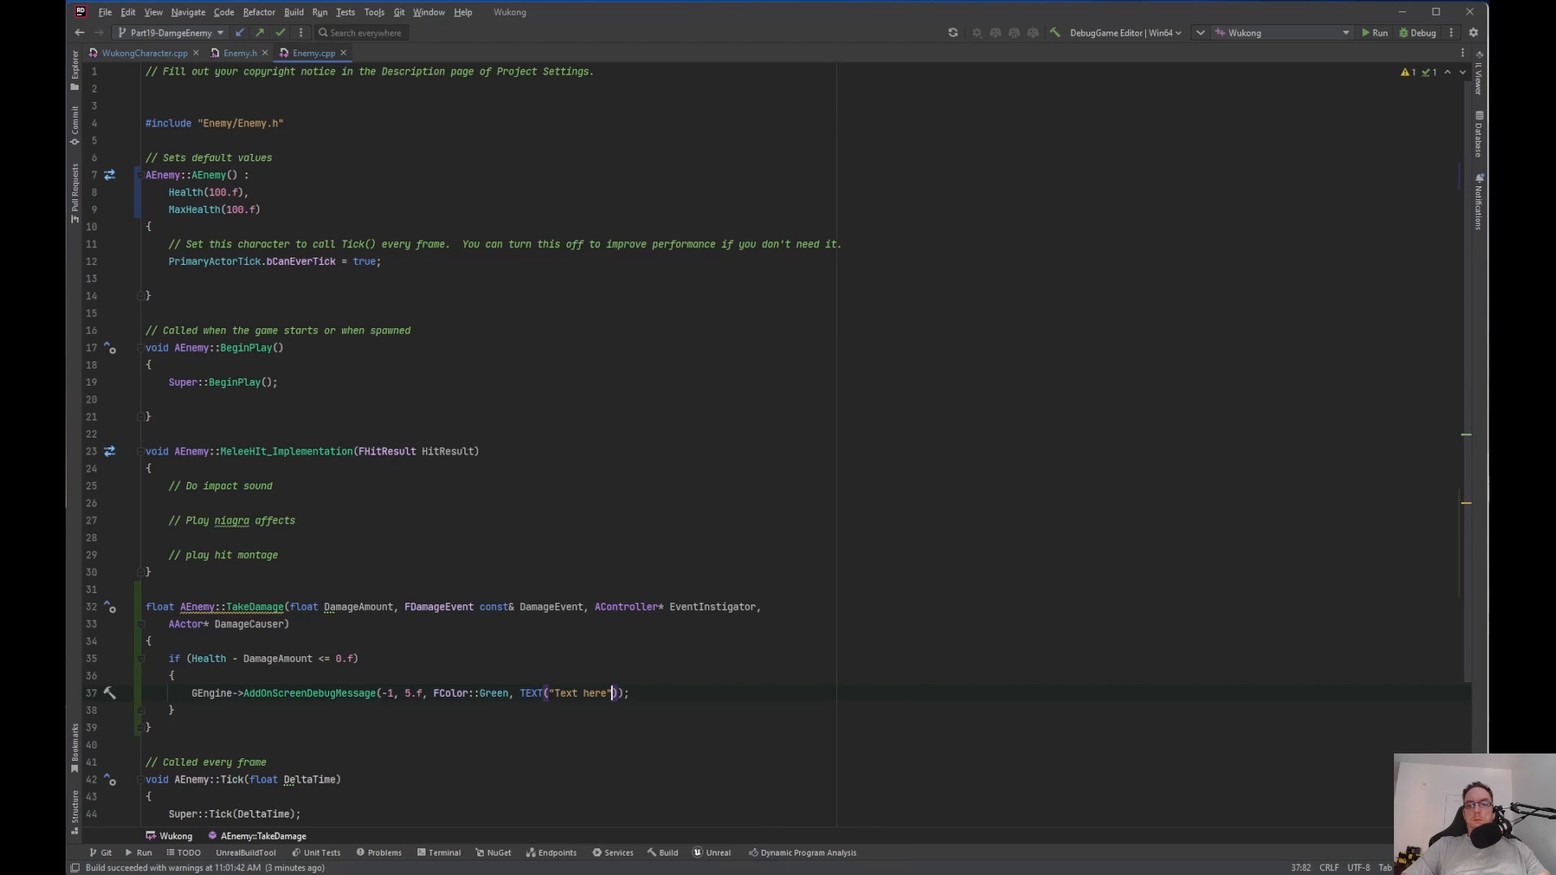
key("Backspace")
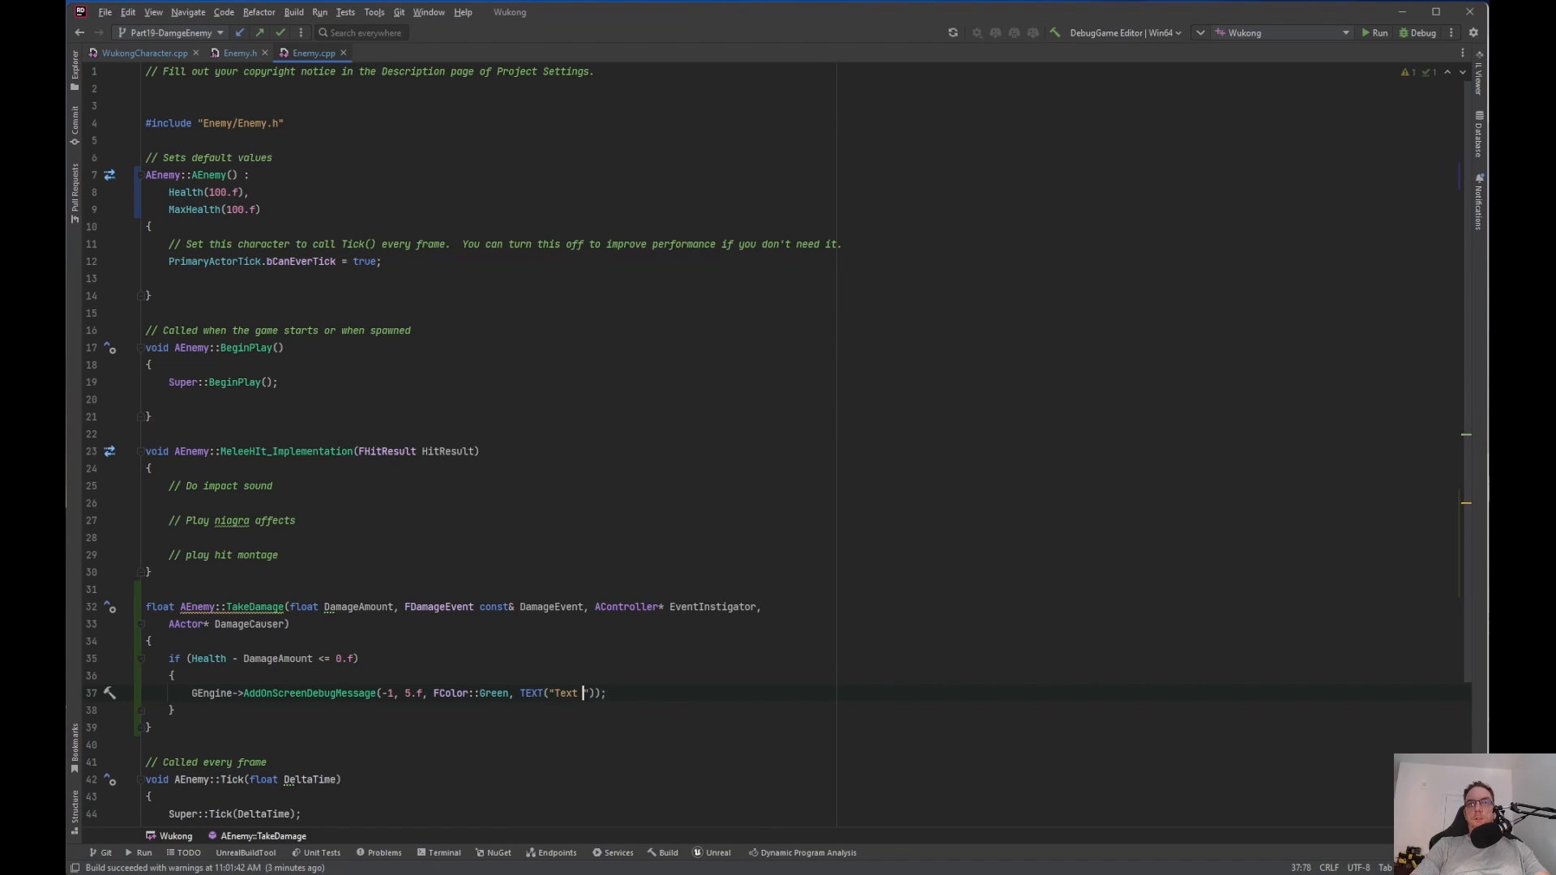
key("Backspace")
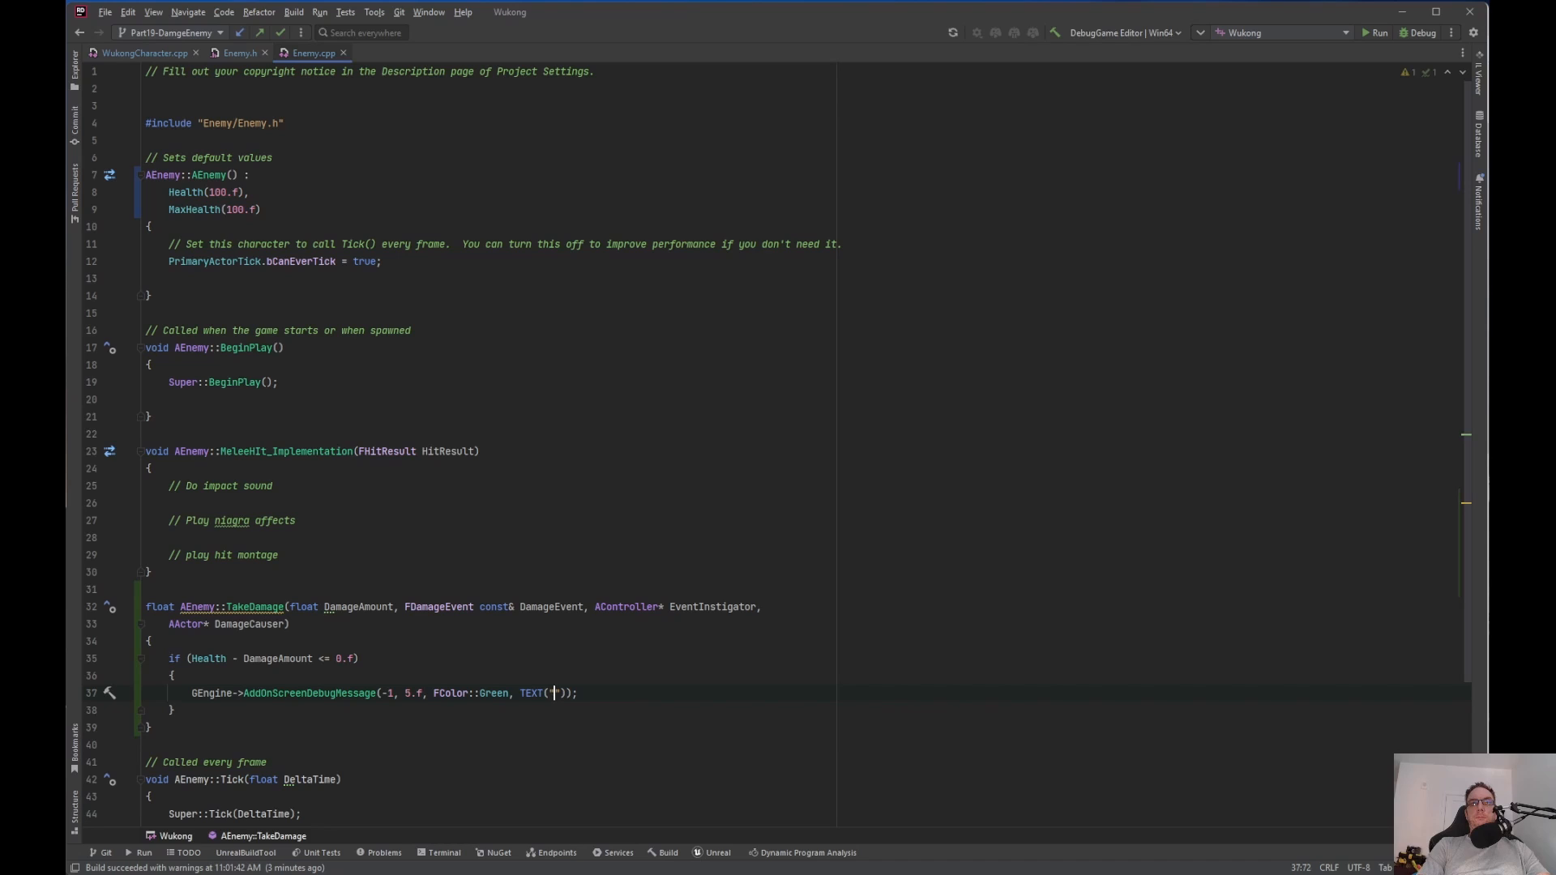
type("Dr")
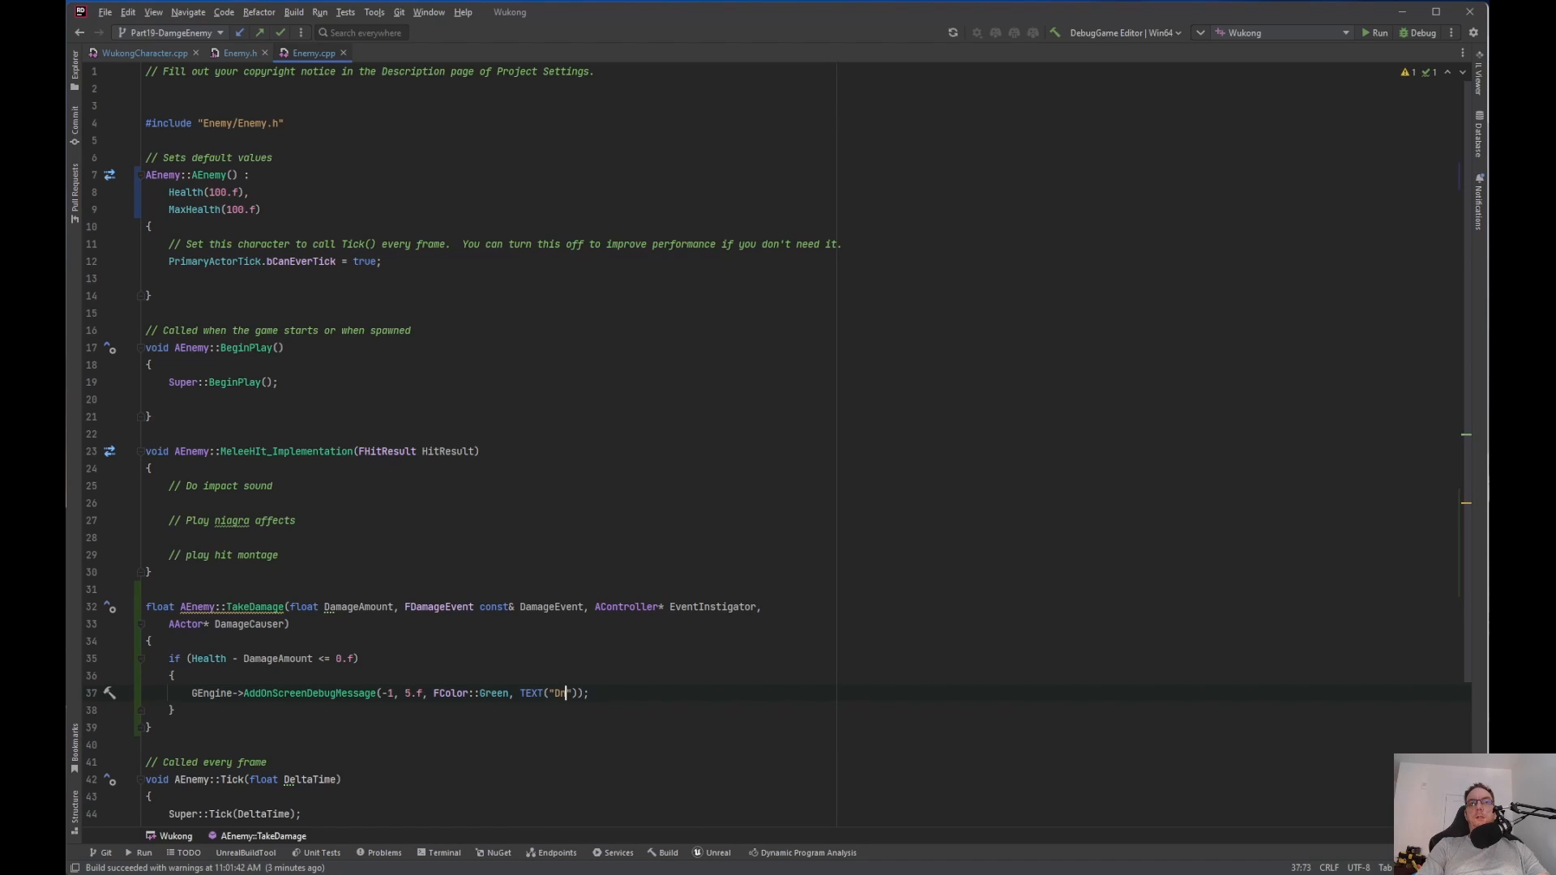
type("Enen")
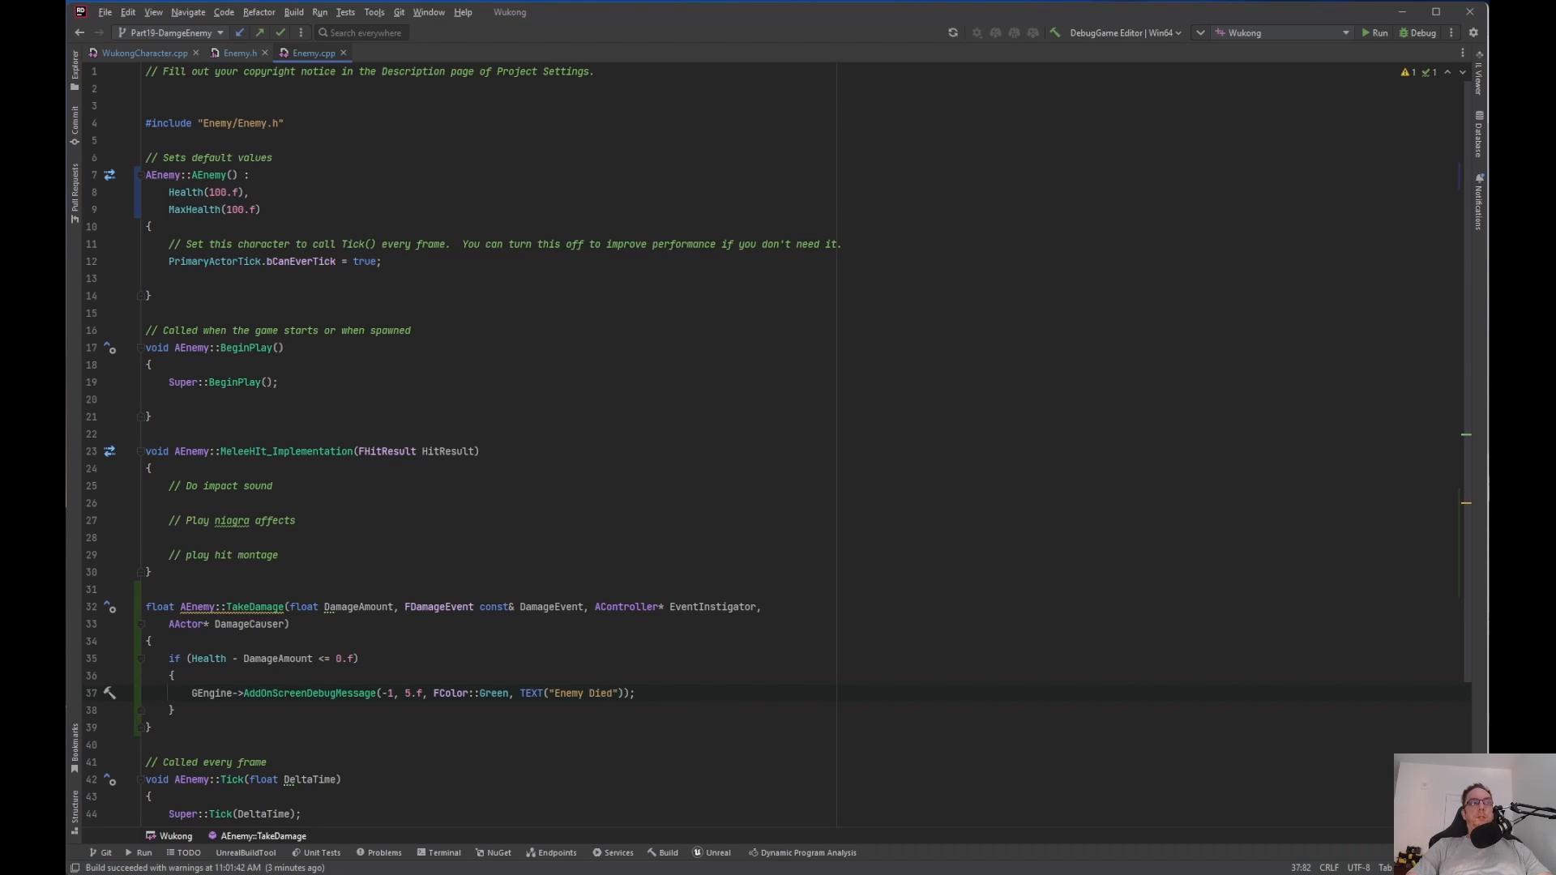
scroll("down", 3)
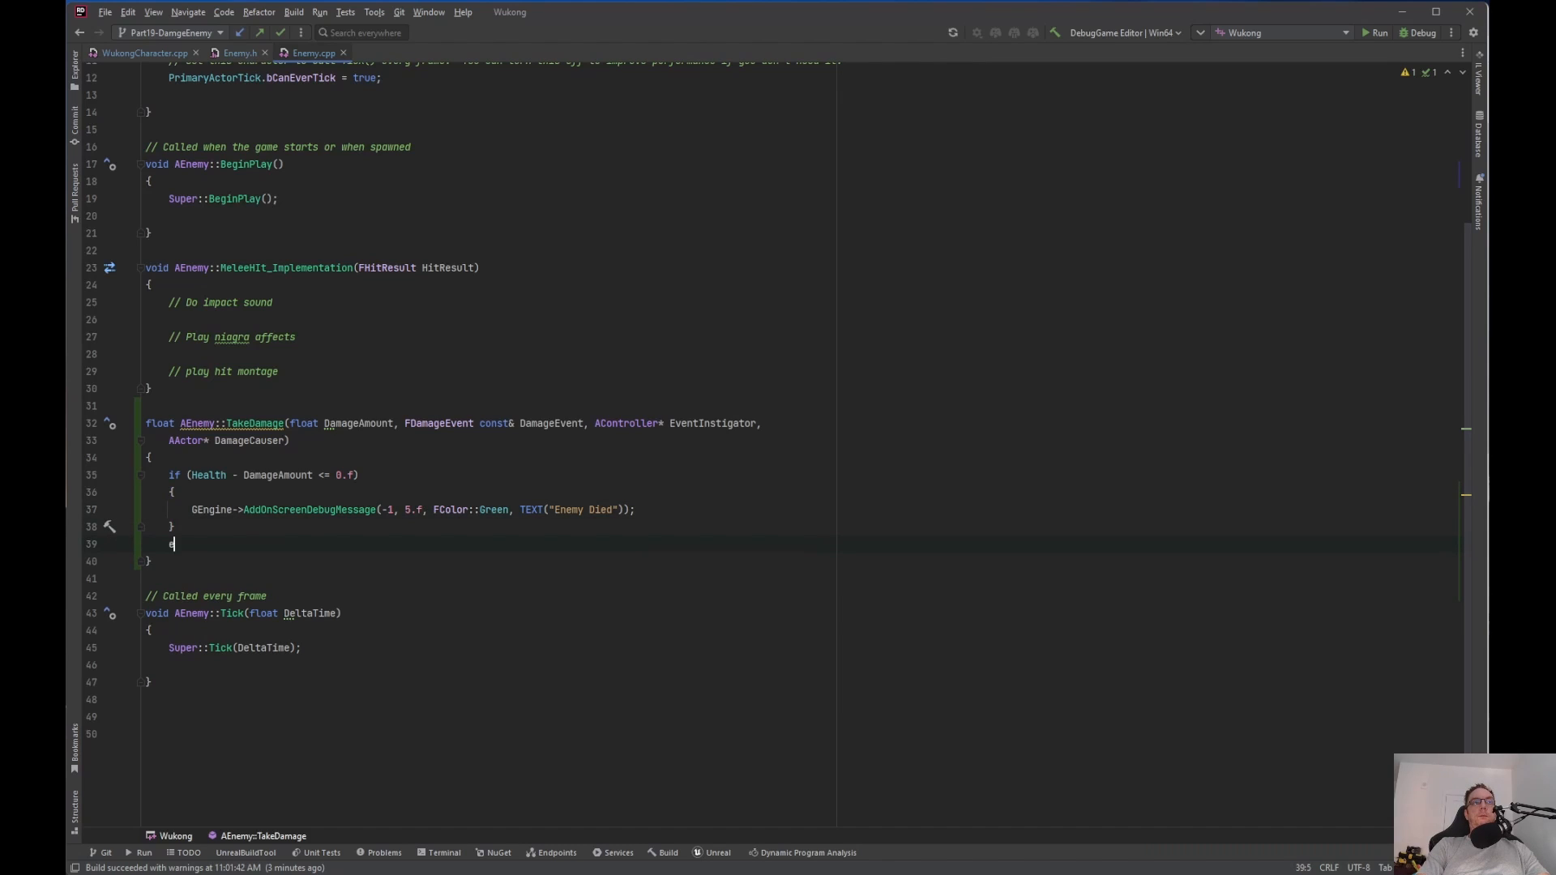
Add else { Health -= DamageAmount; } and end TakeDamage with return DamageAmount;
type("else")
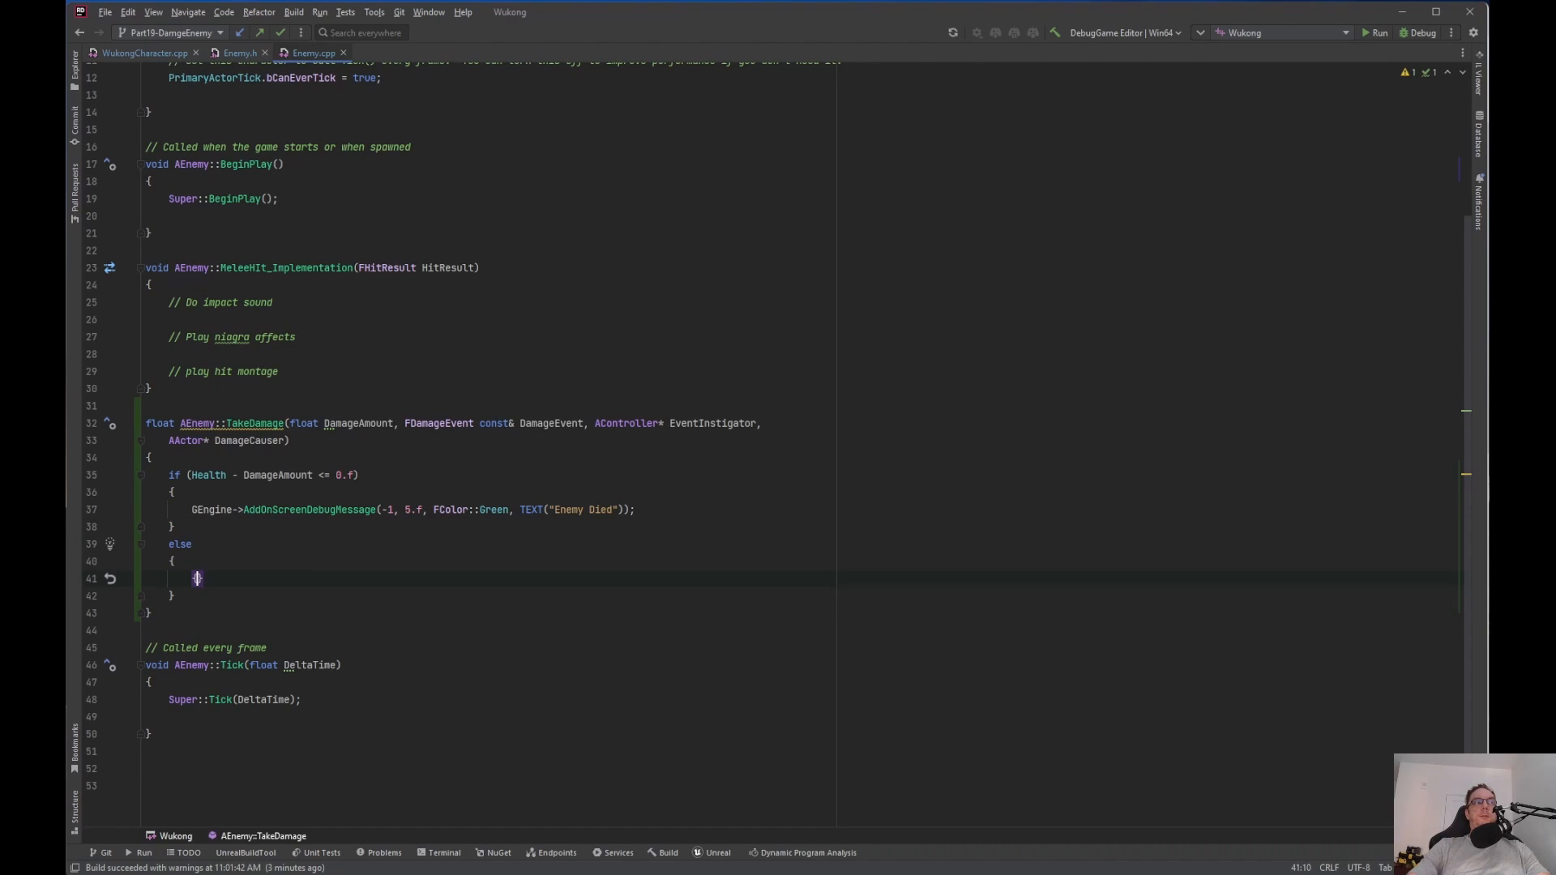
mouse_move(249, 570)
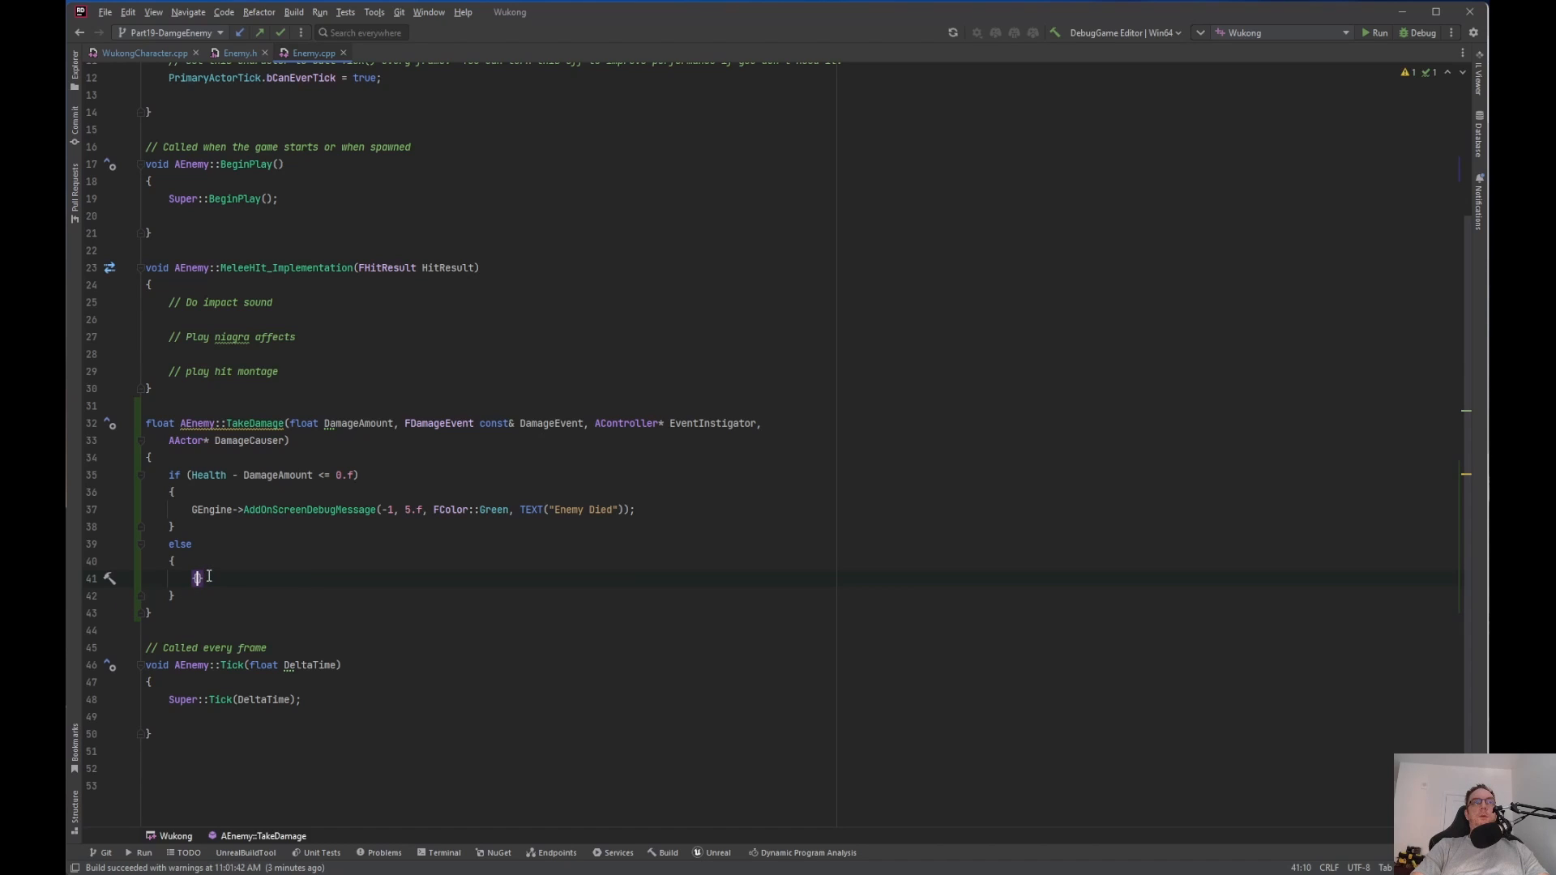
type("Hea")
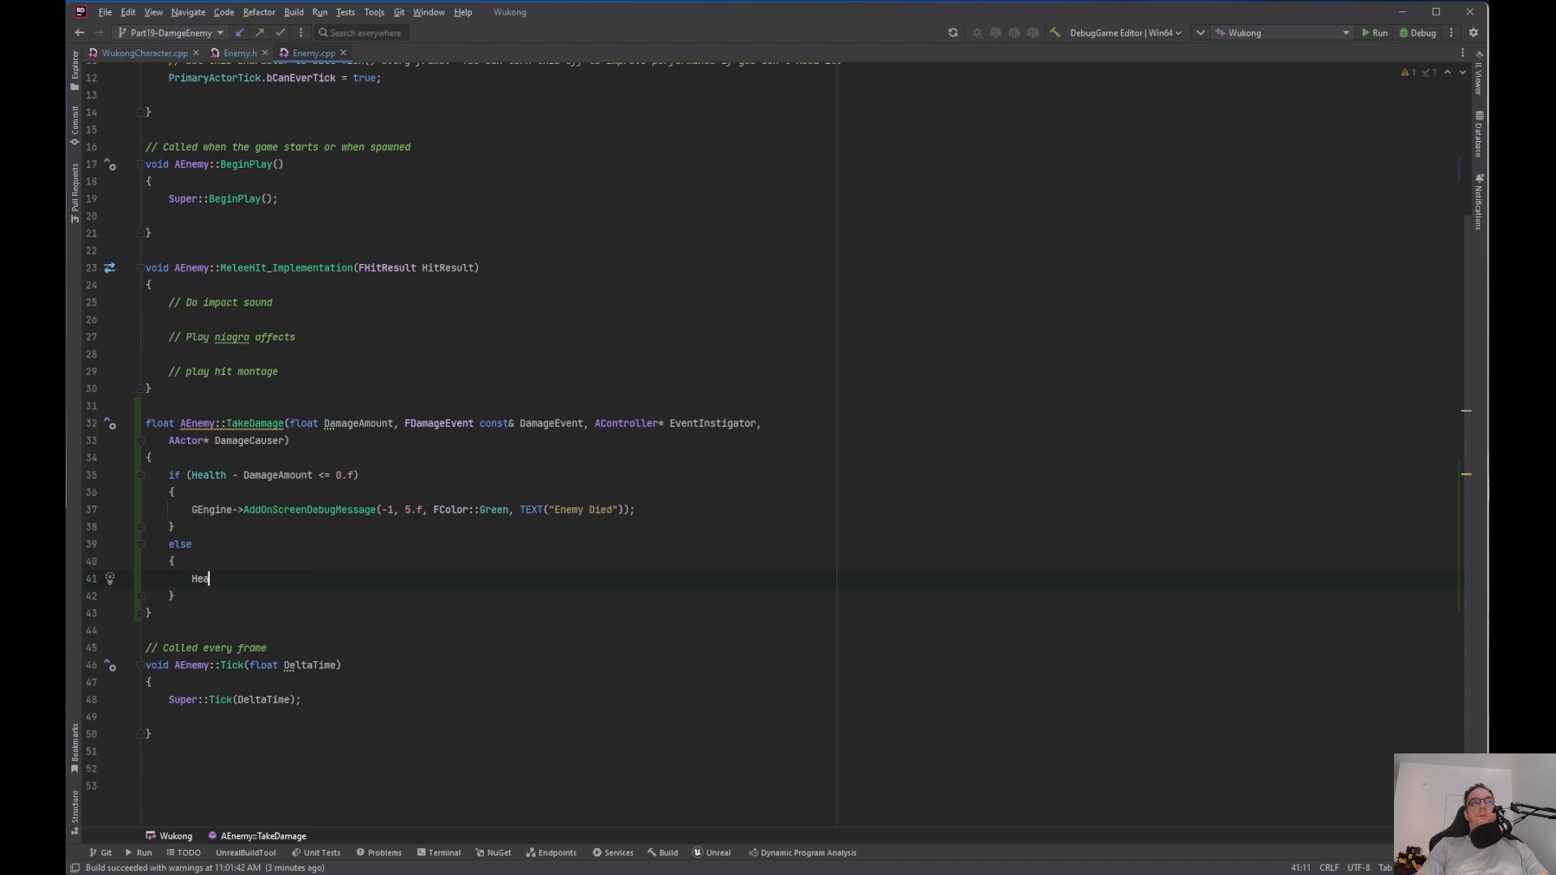
type("l -")
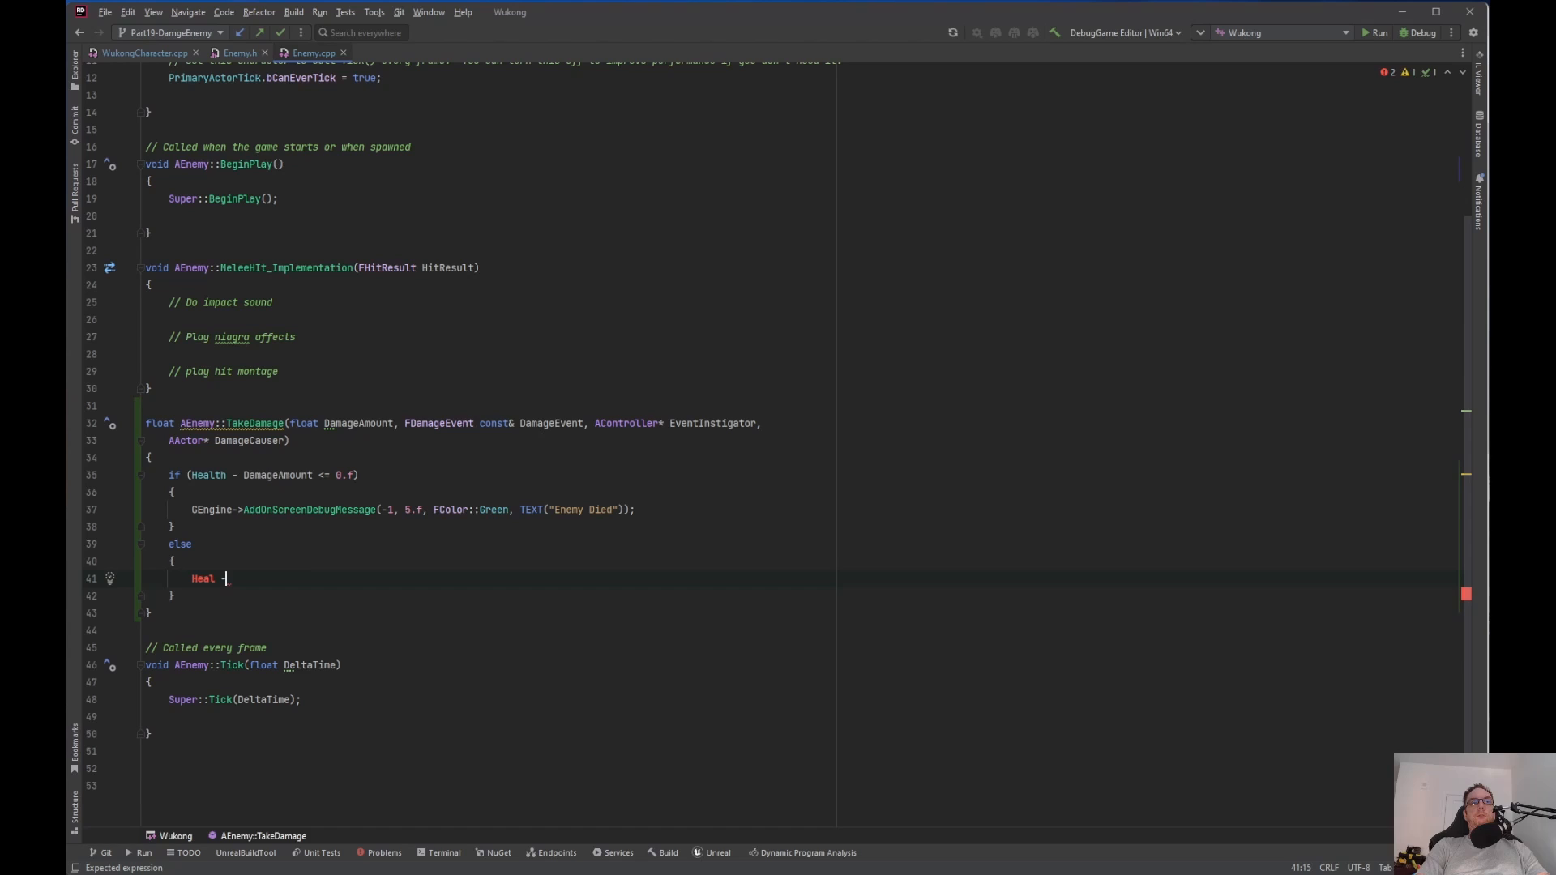
type("-= Dma")
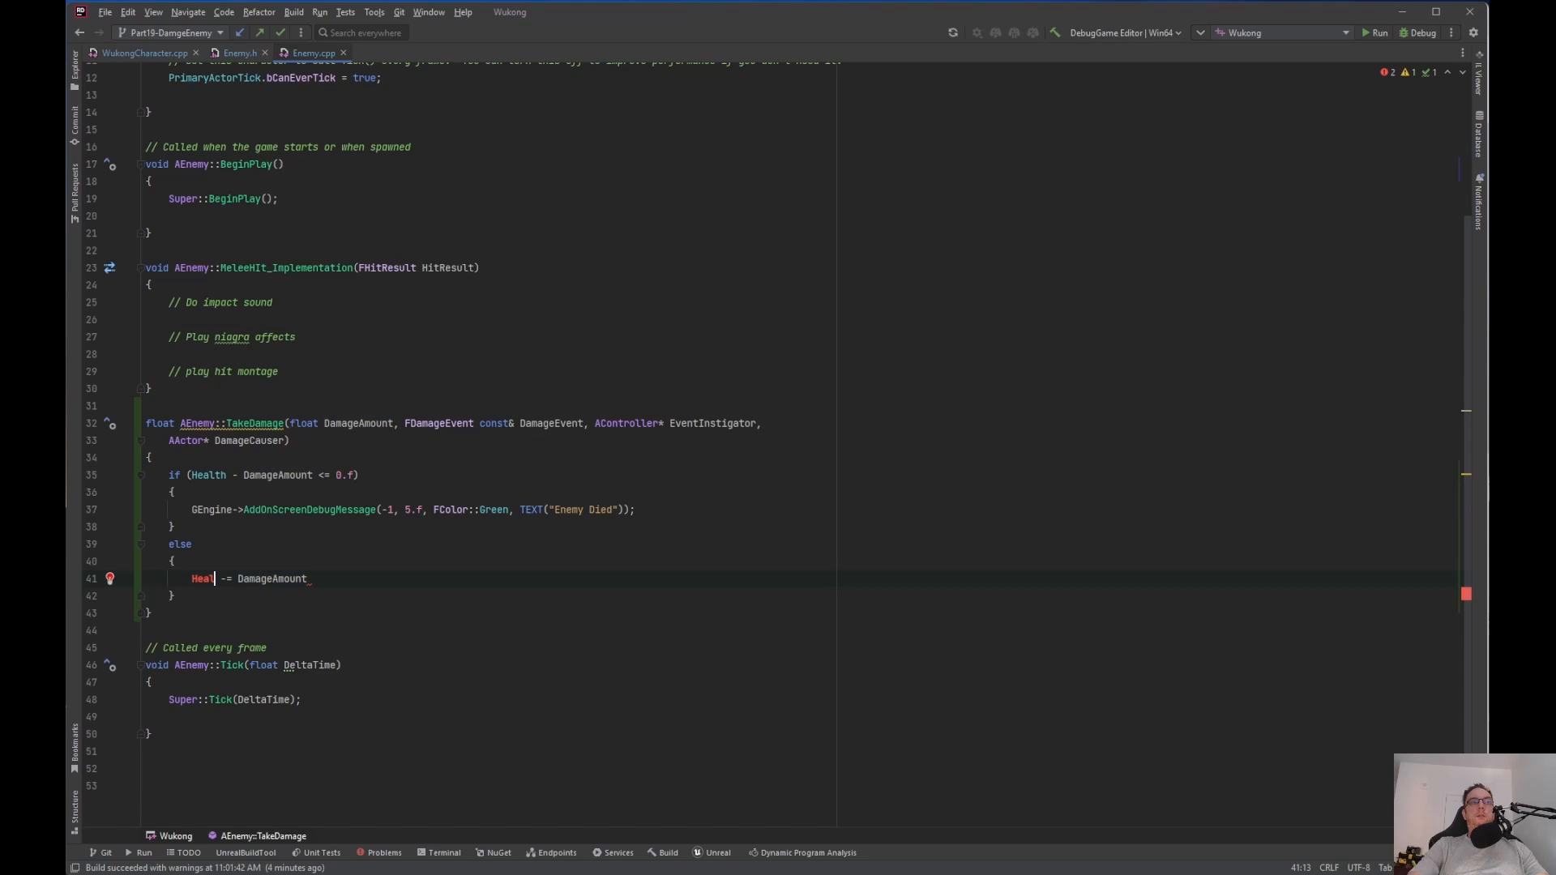
type("th")
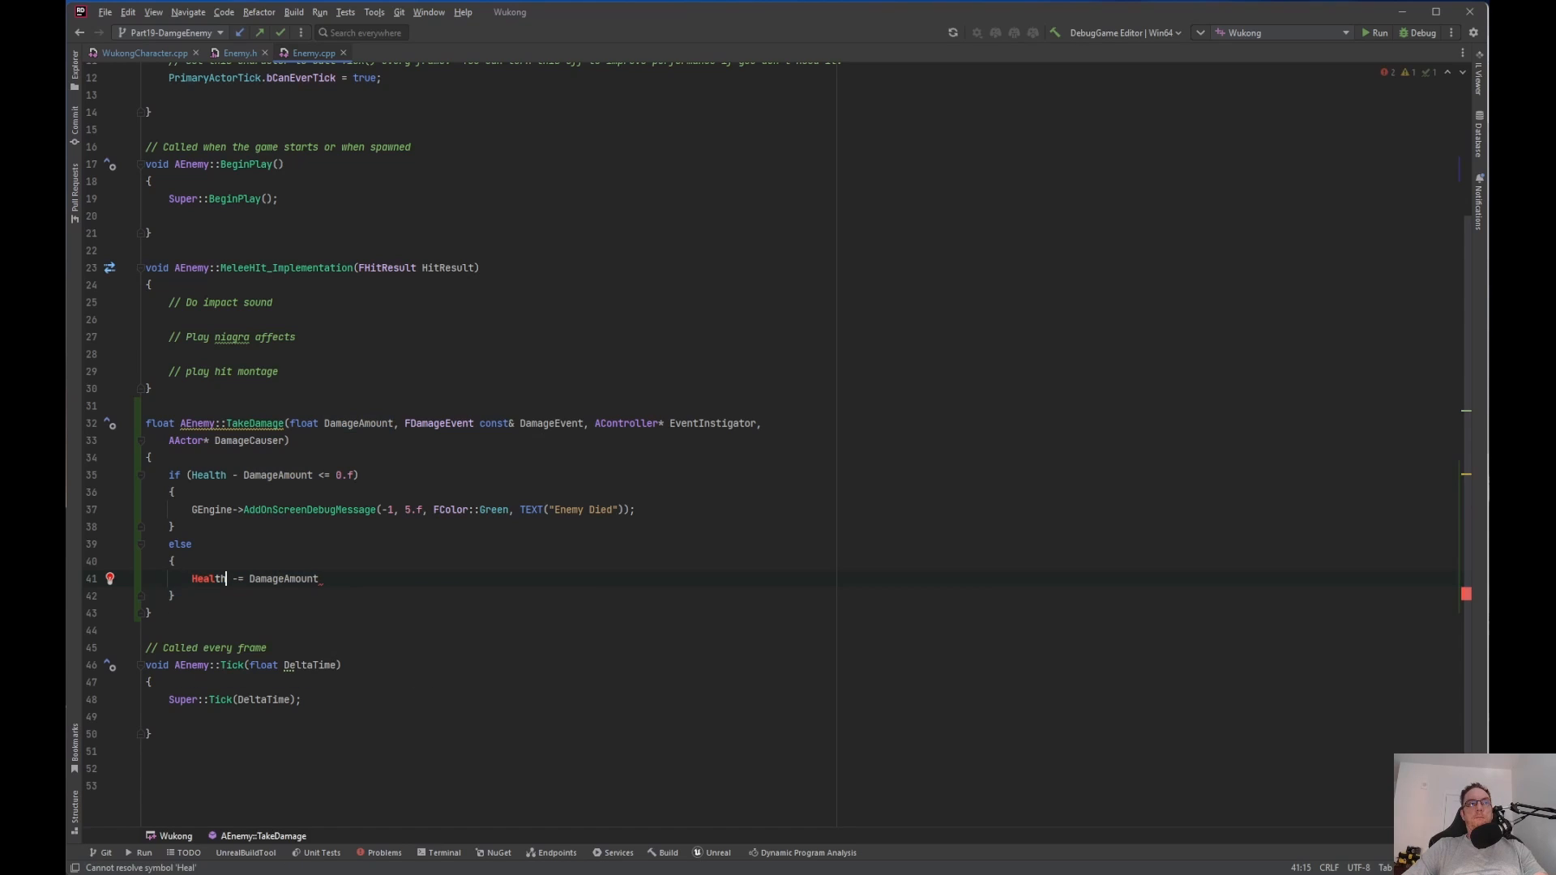
type(";")
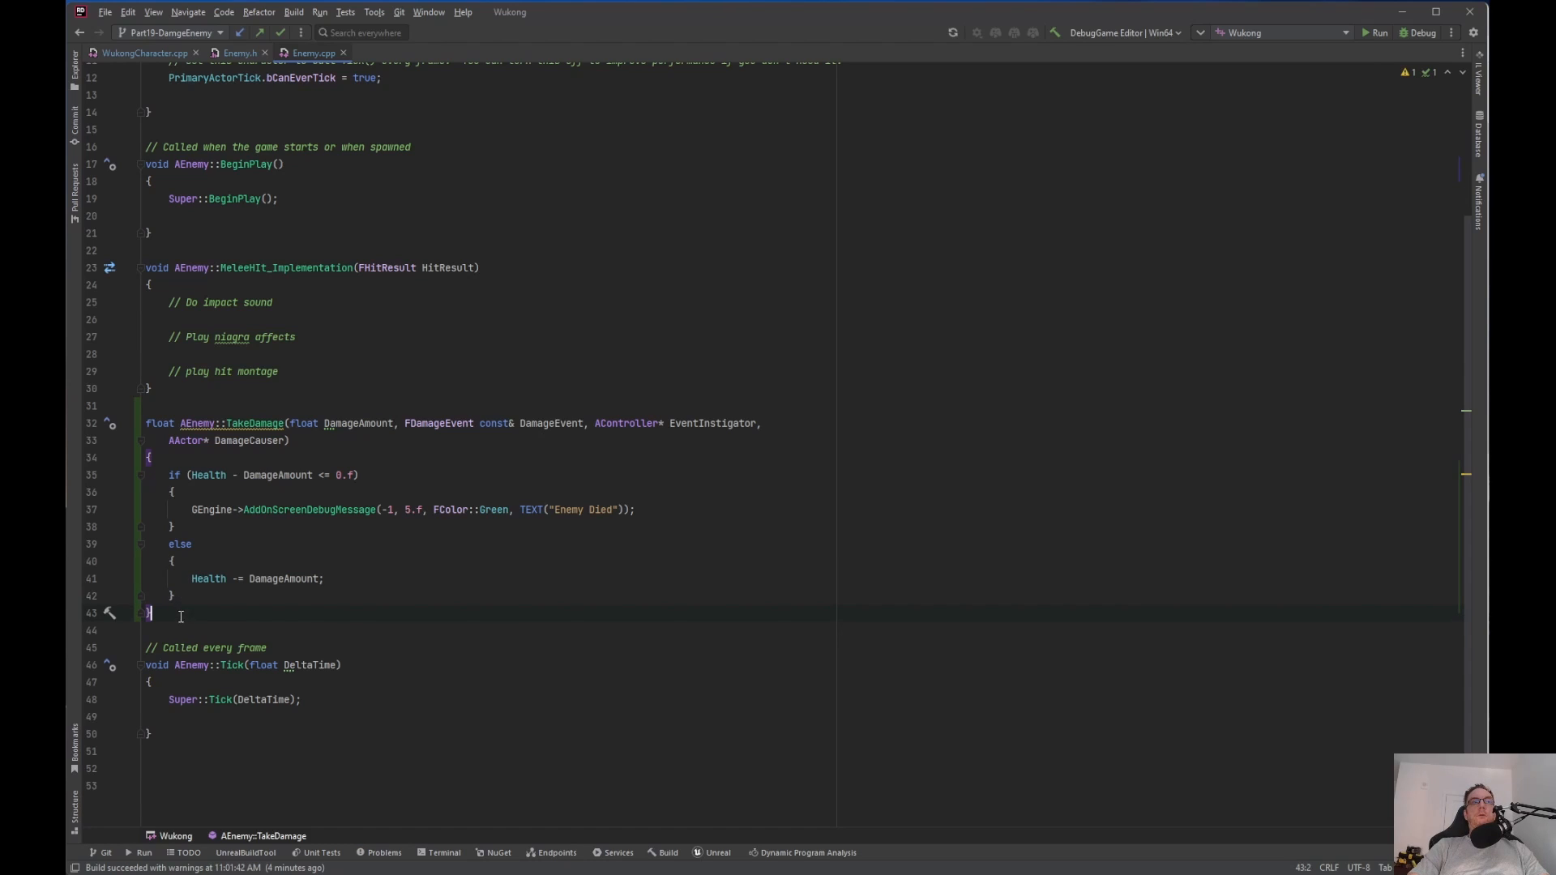
key("enter")
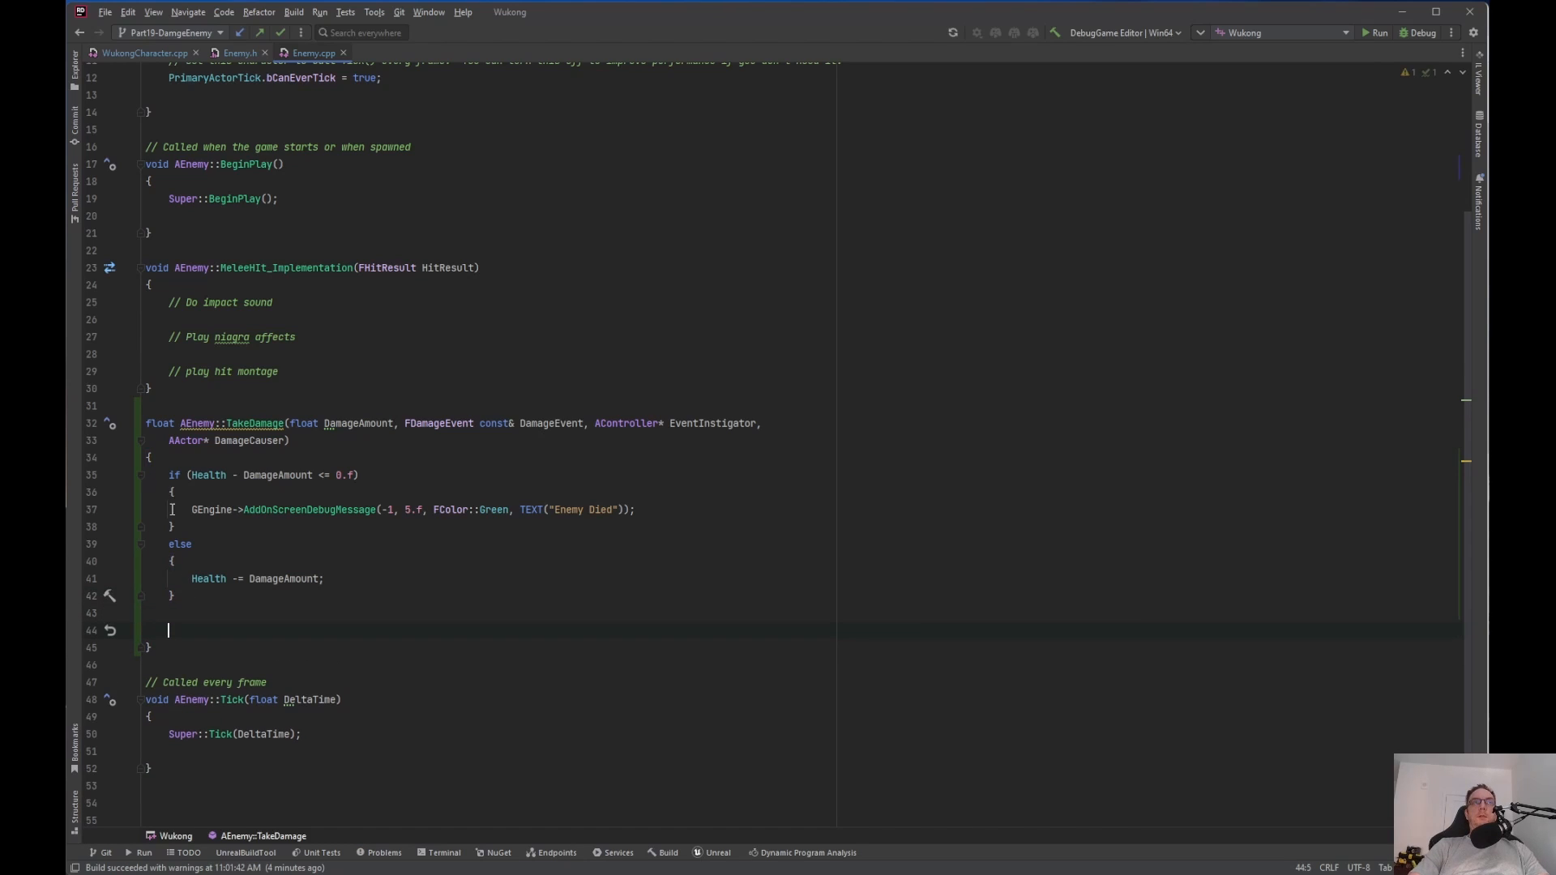
mouse_move(250, 423)
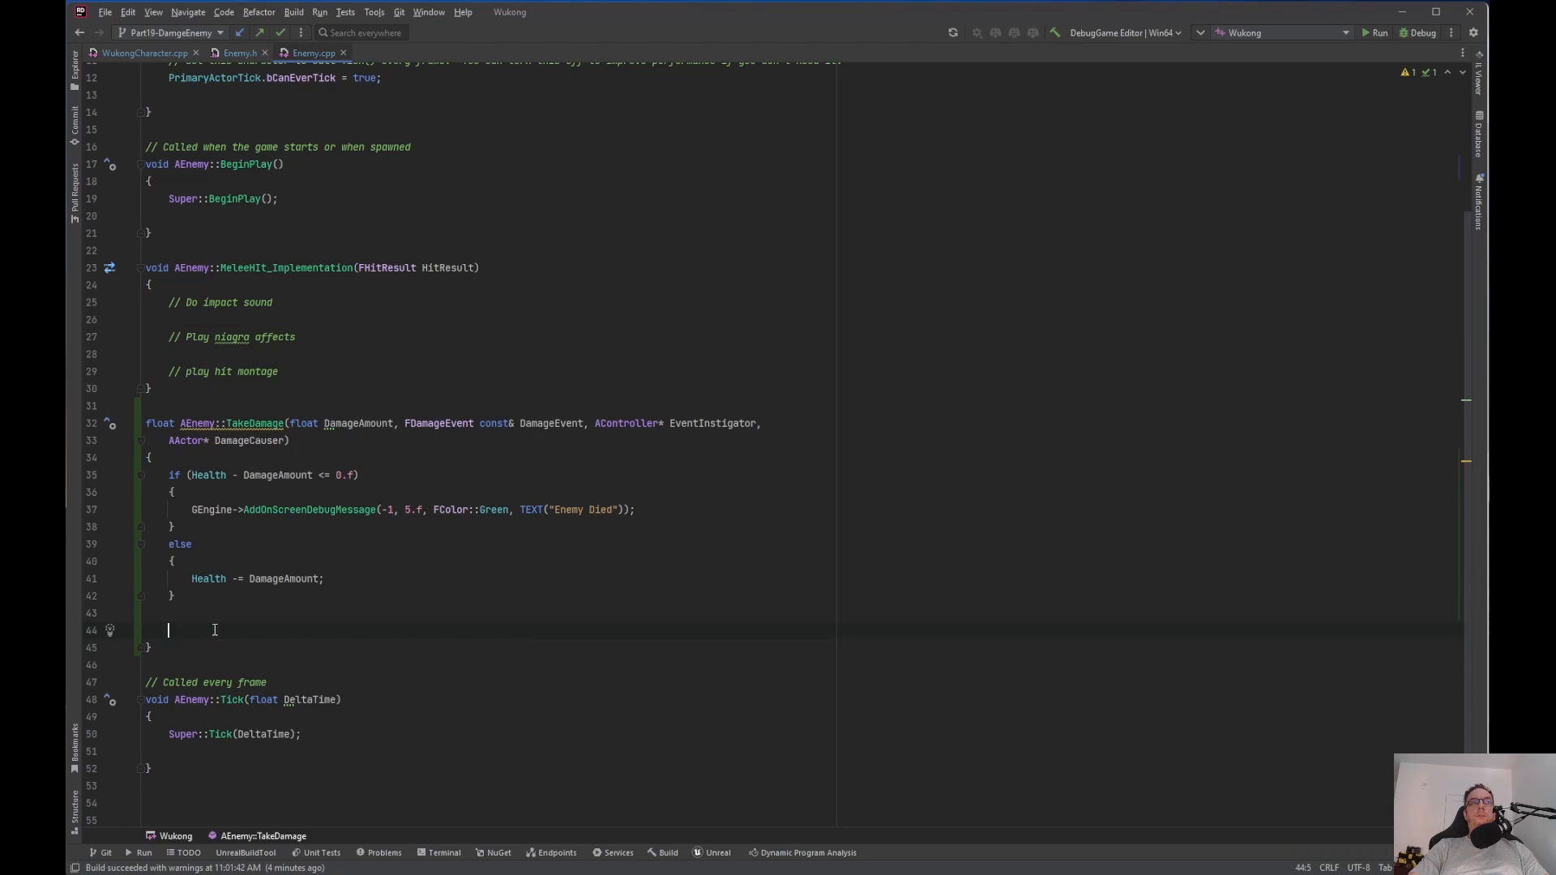
type("dreturn DamageAmount;")
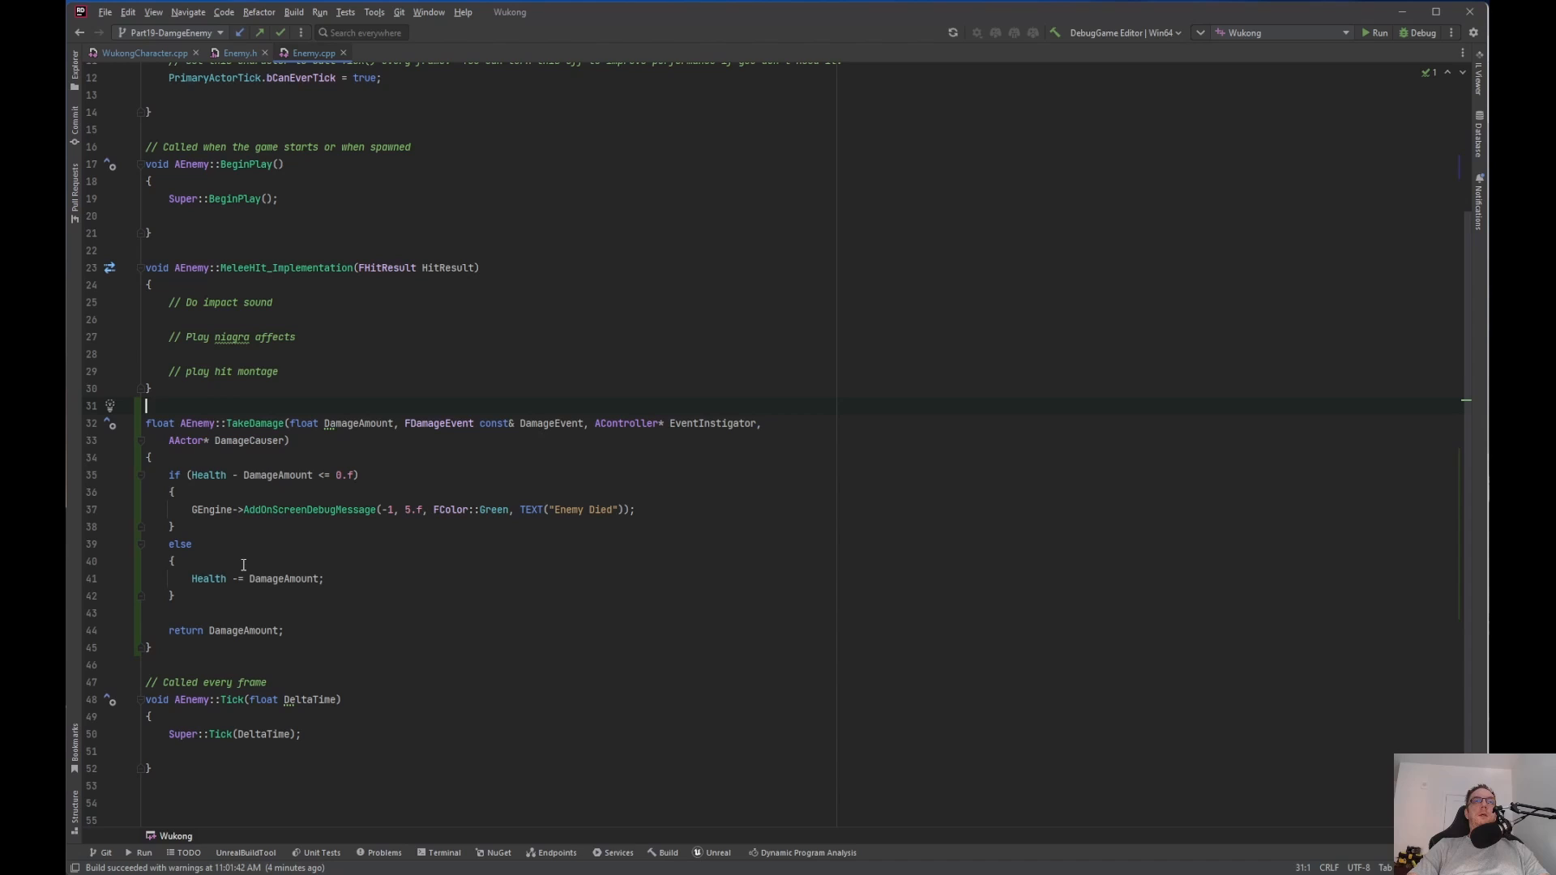
mouse_move(293, 12)
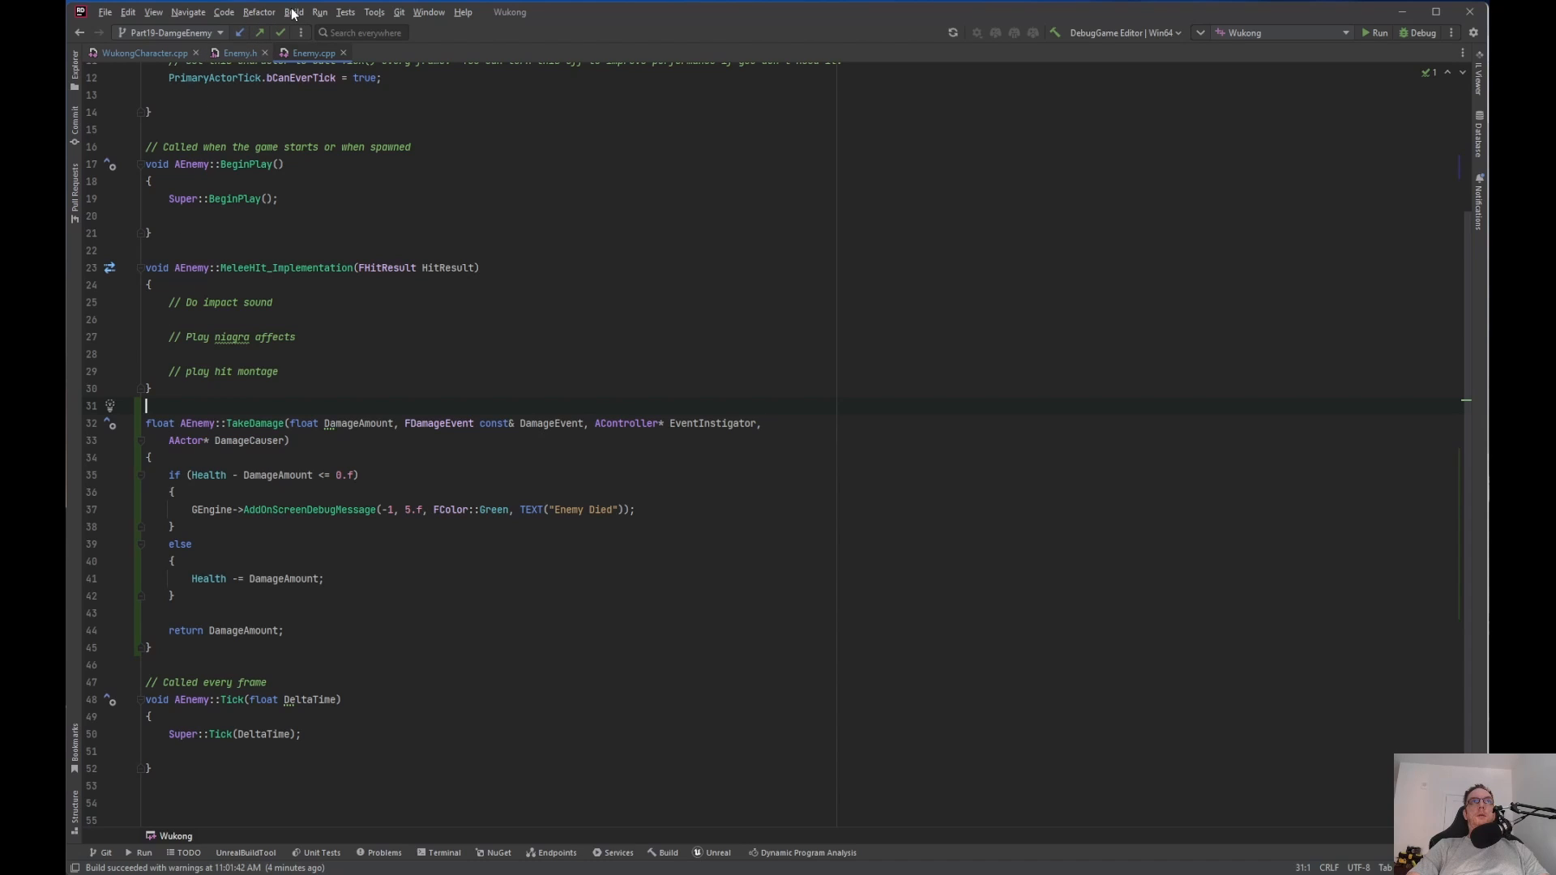
Build the full solution with the new TakeDamage code, then return to the Unreal Editor
left_click(293, 12)
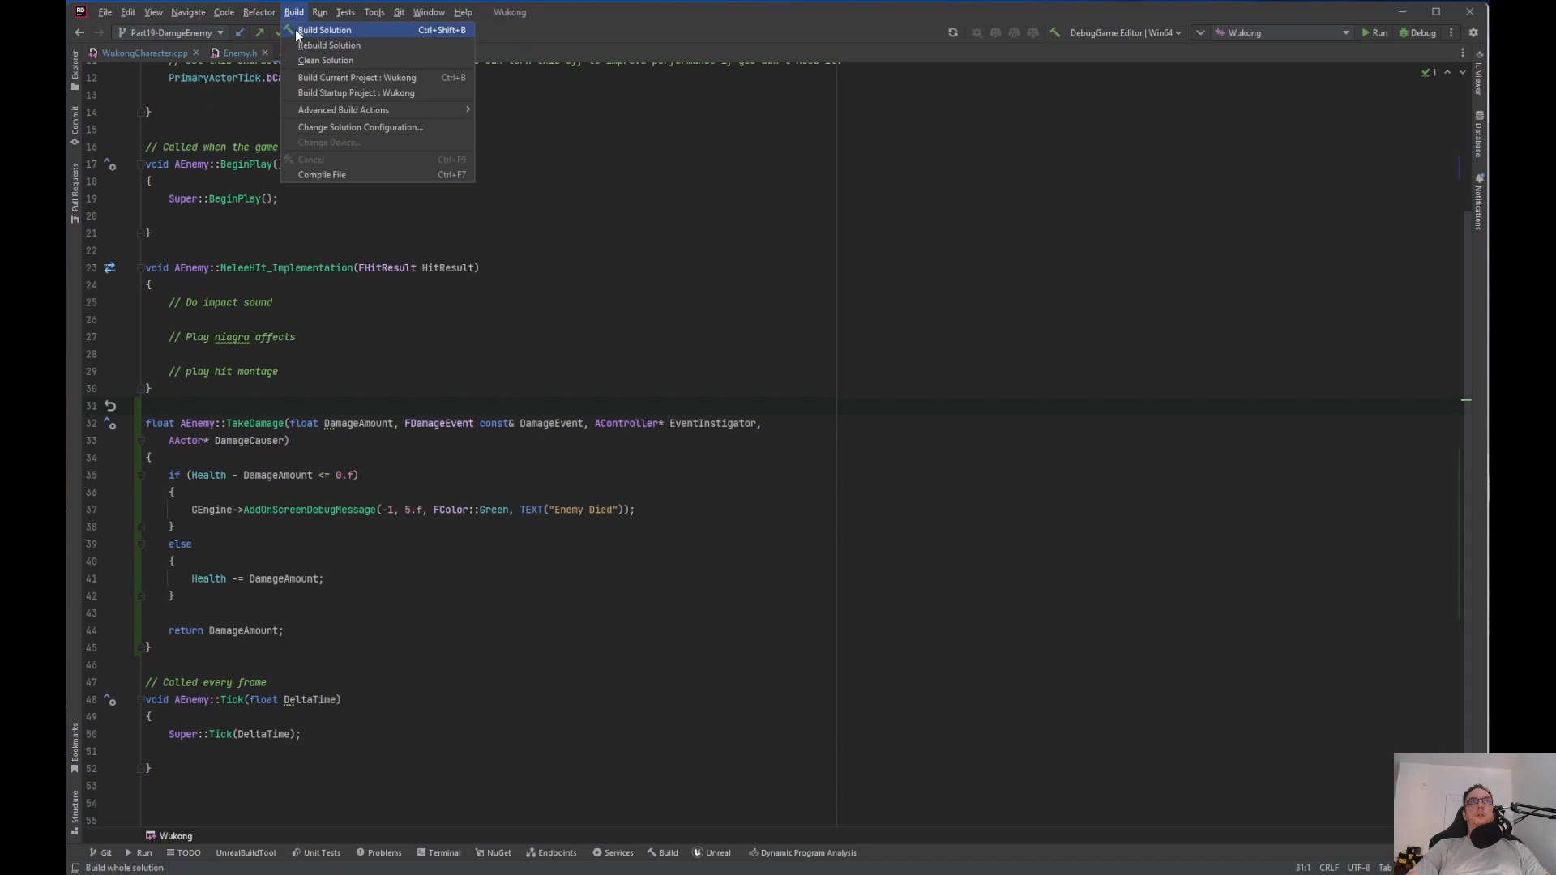
left_click(324, 30)
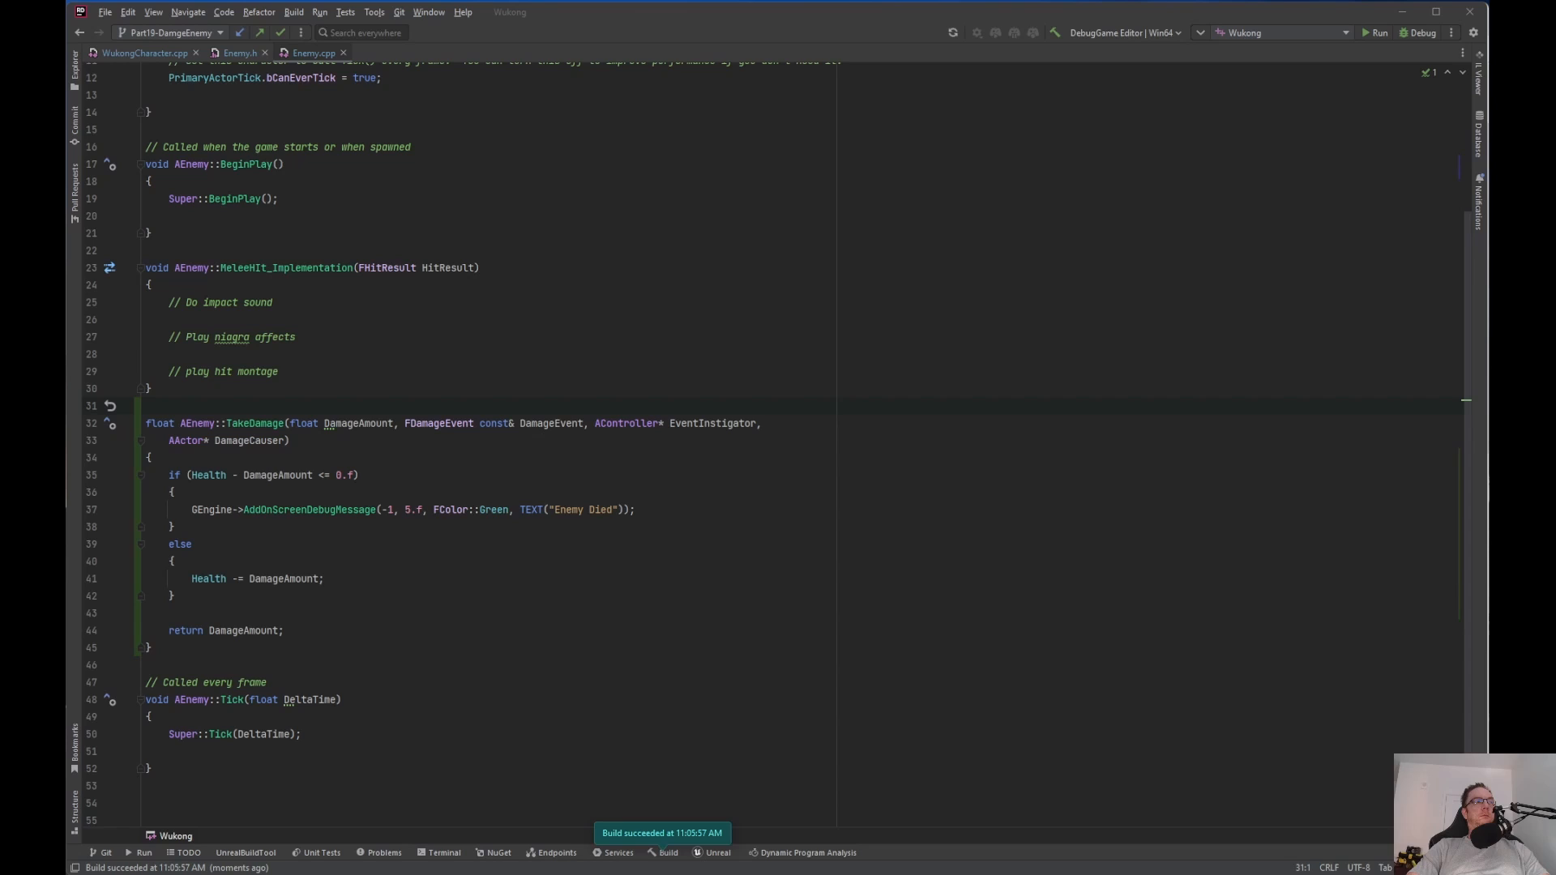
mouse_move(1150, 62)
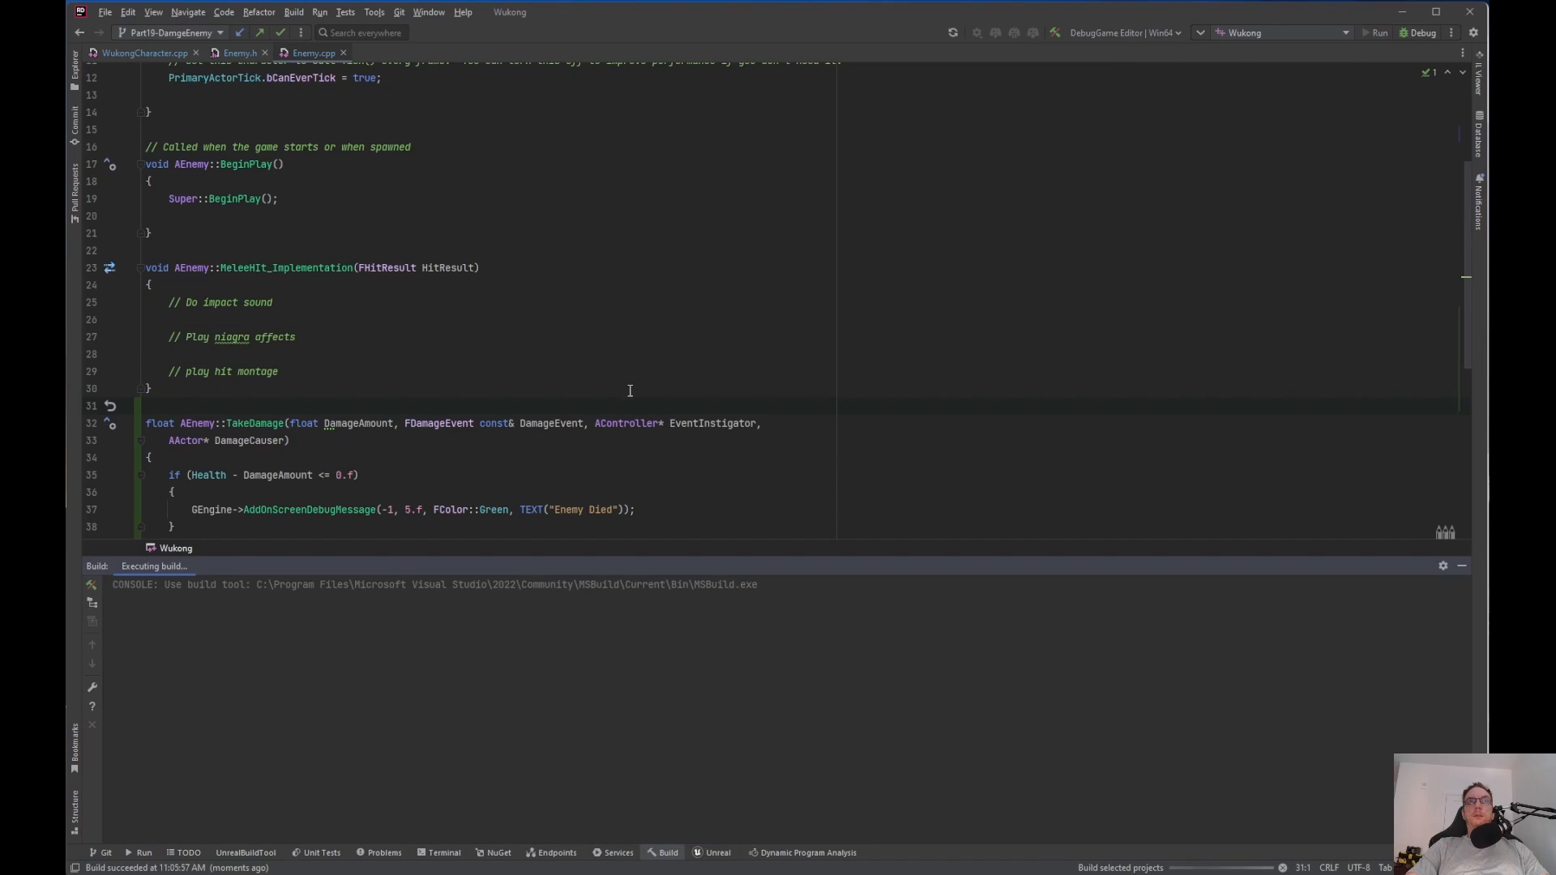
left_click(1378, 32)
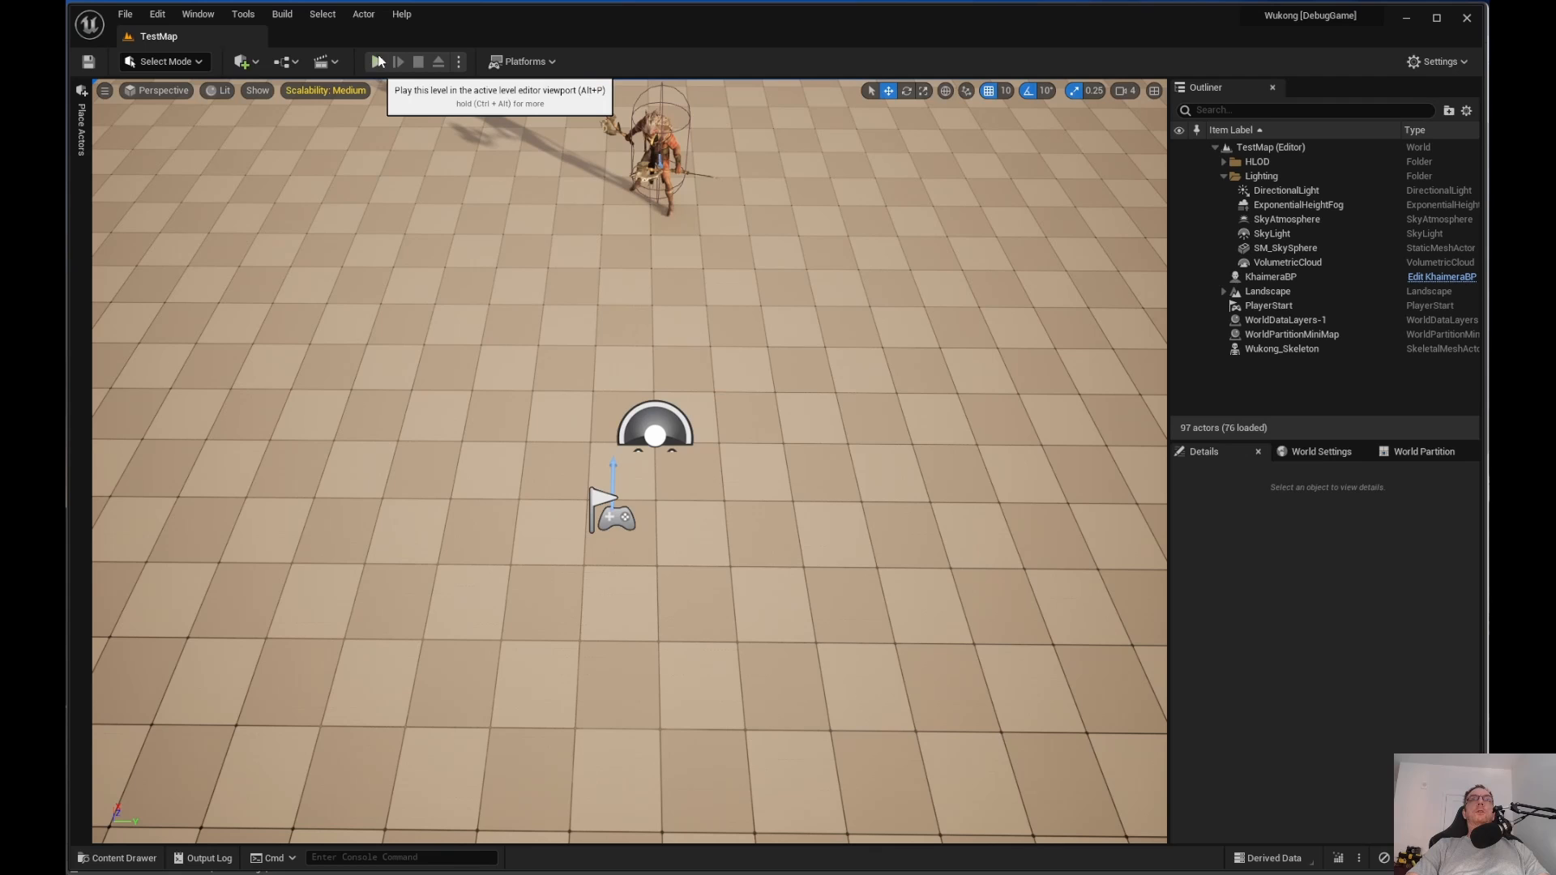
mouse_move(375, 62)
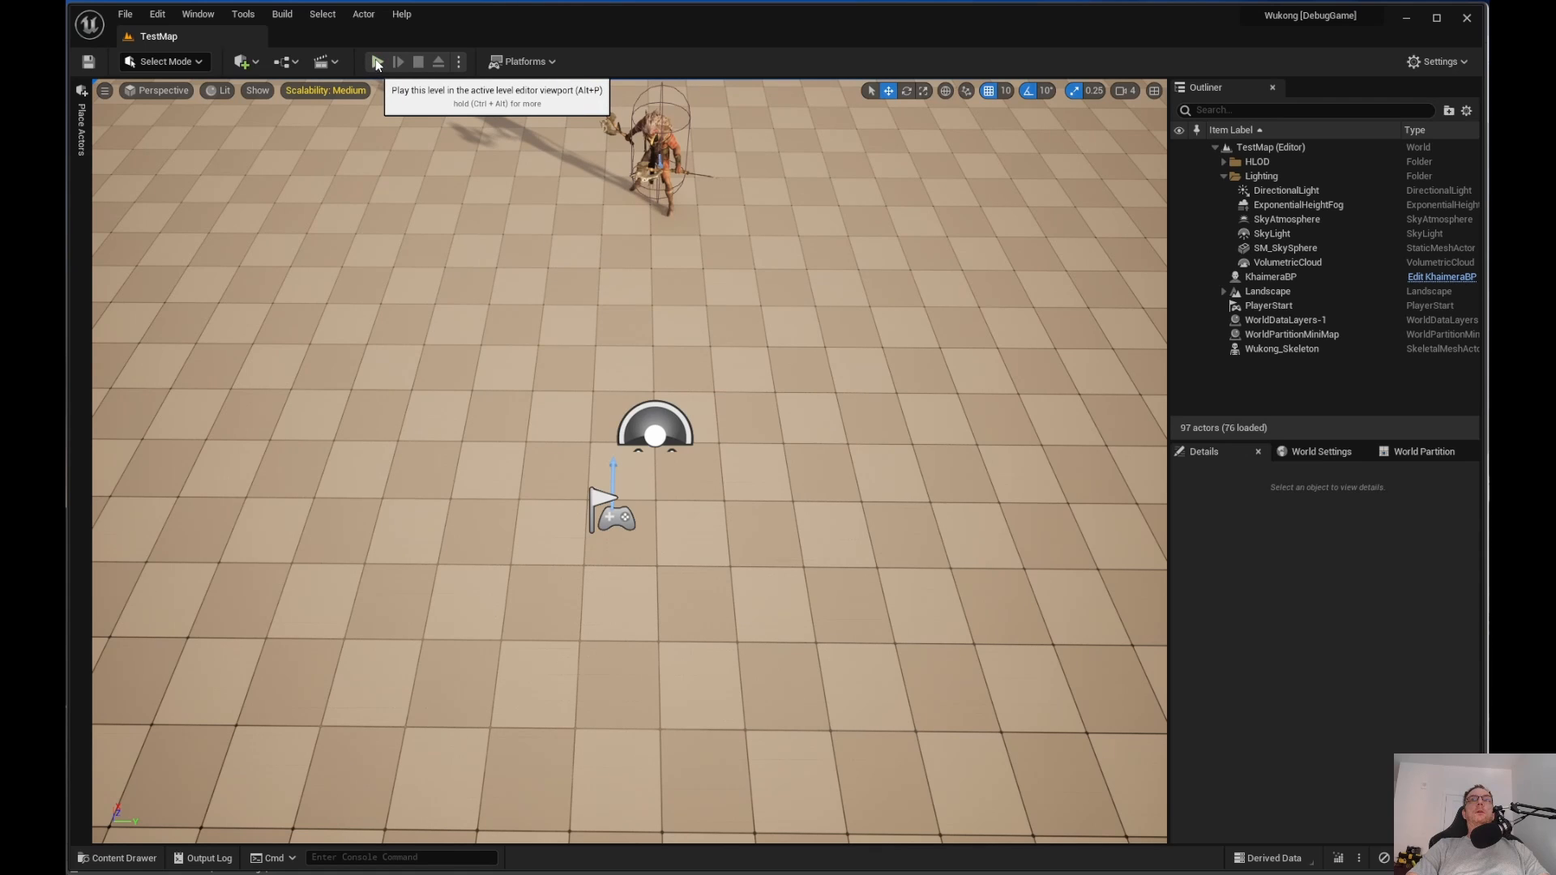
Playtest the level, select KhaimeraBP, filter Details by 'heal', and watch Health drop to 20
left_click(377, 62)
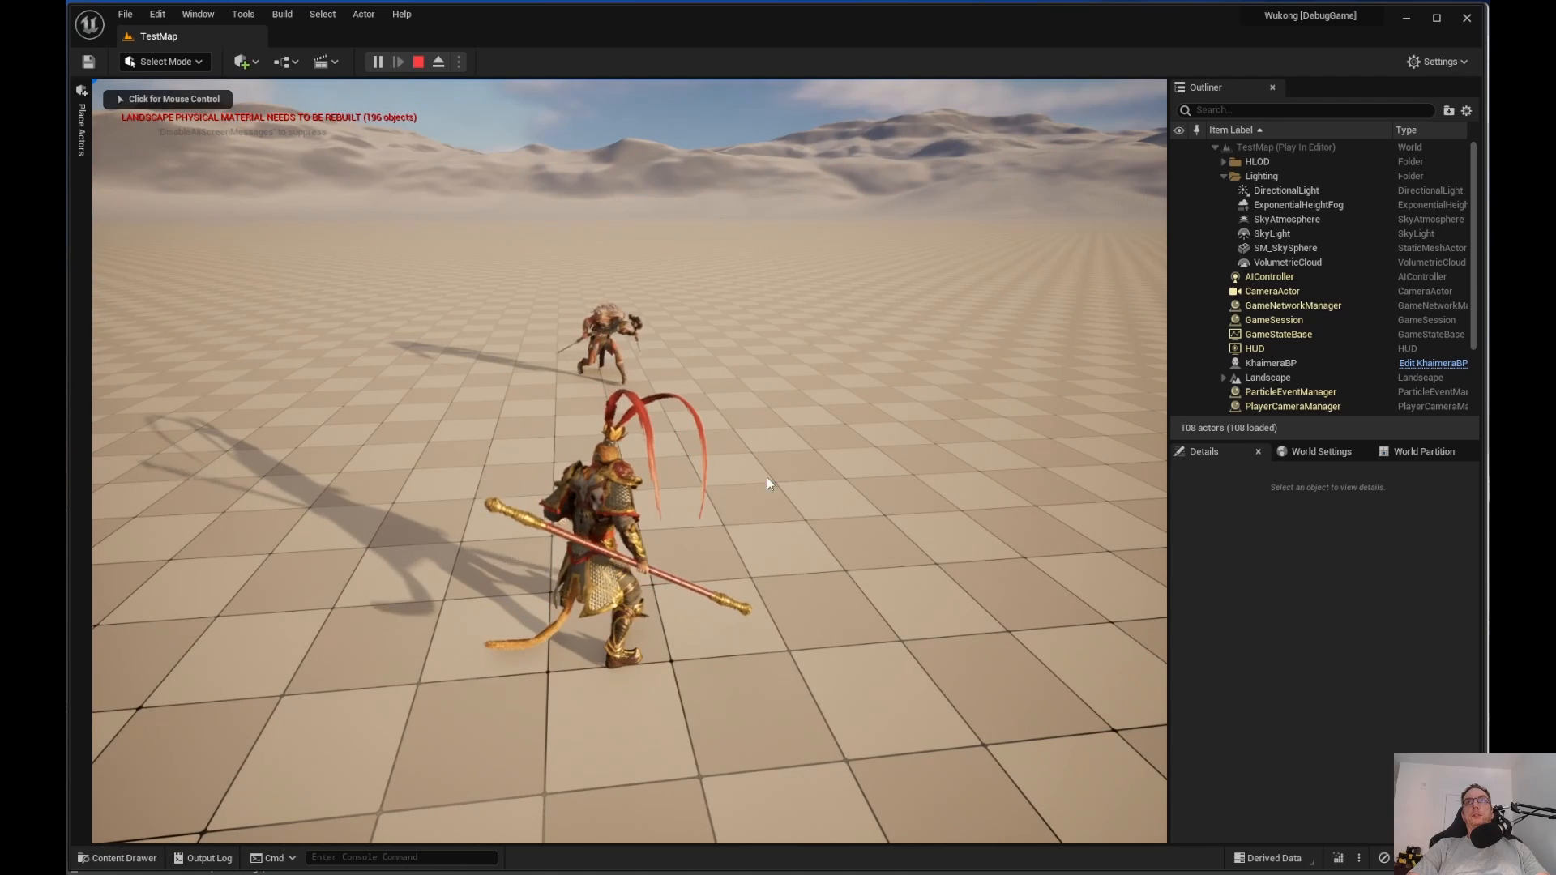
left_click(1310, 109)
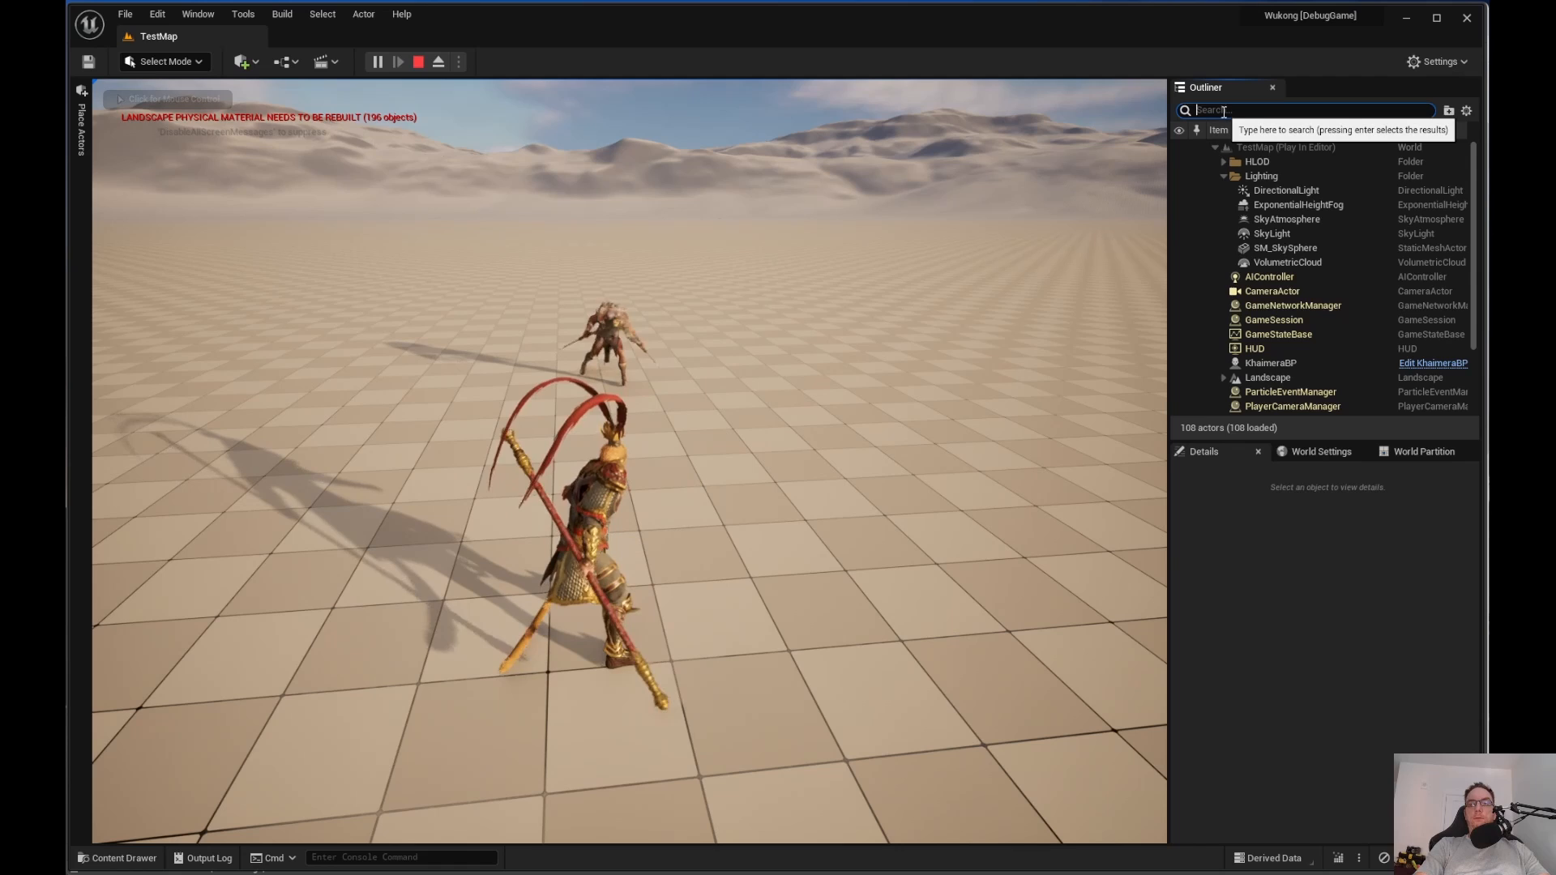
type("kh")
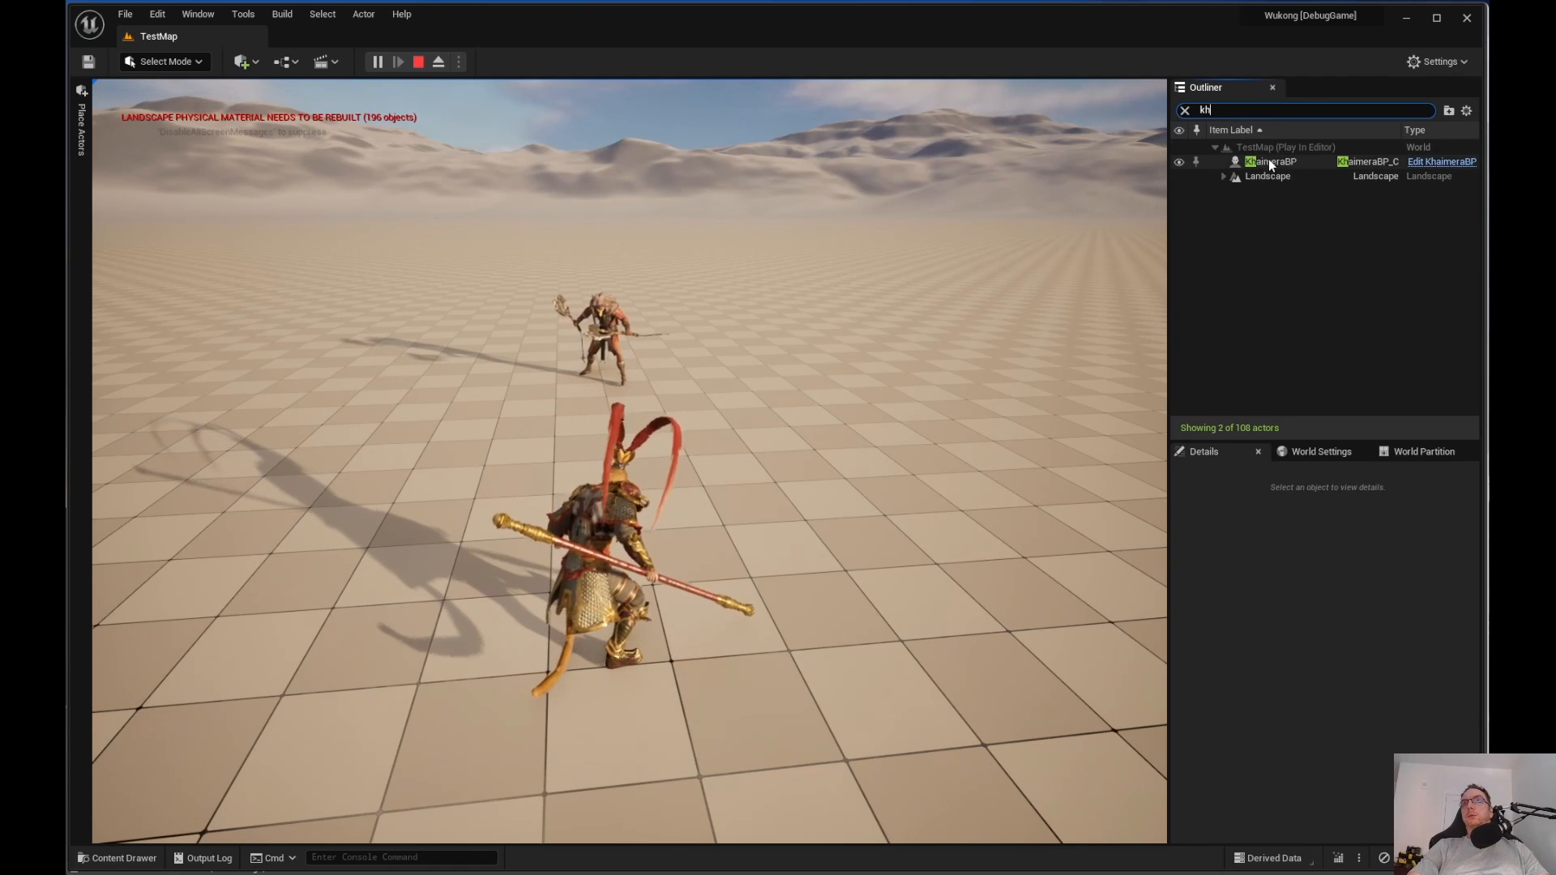
left_click(1270, 160)
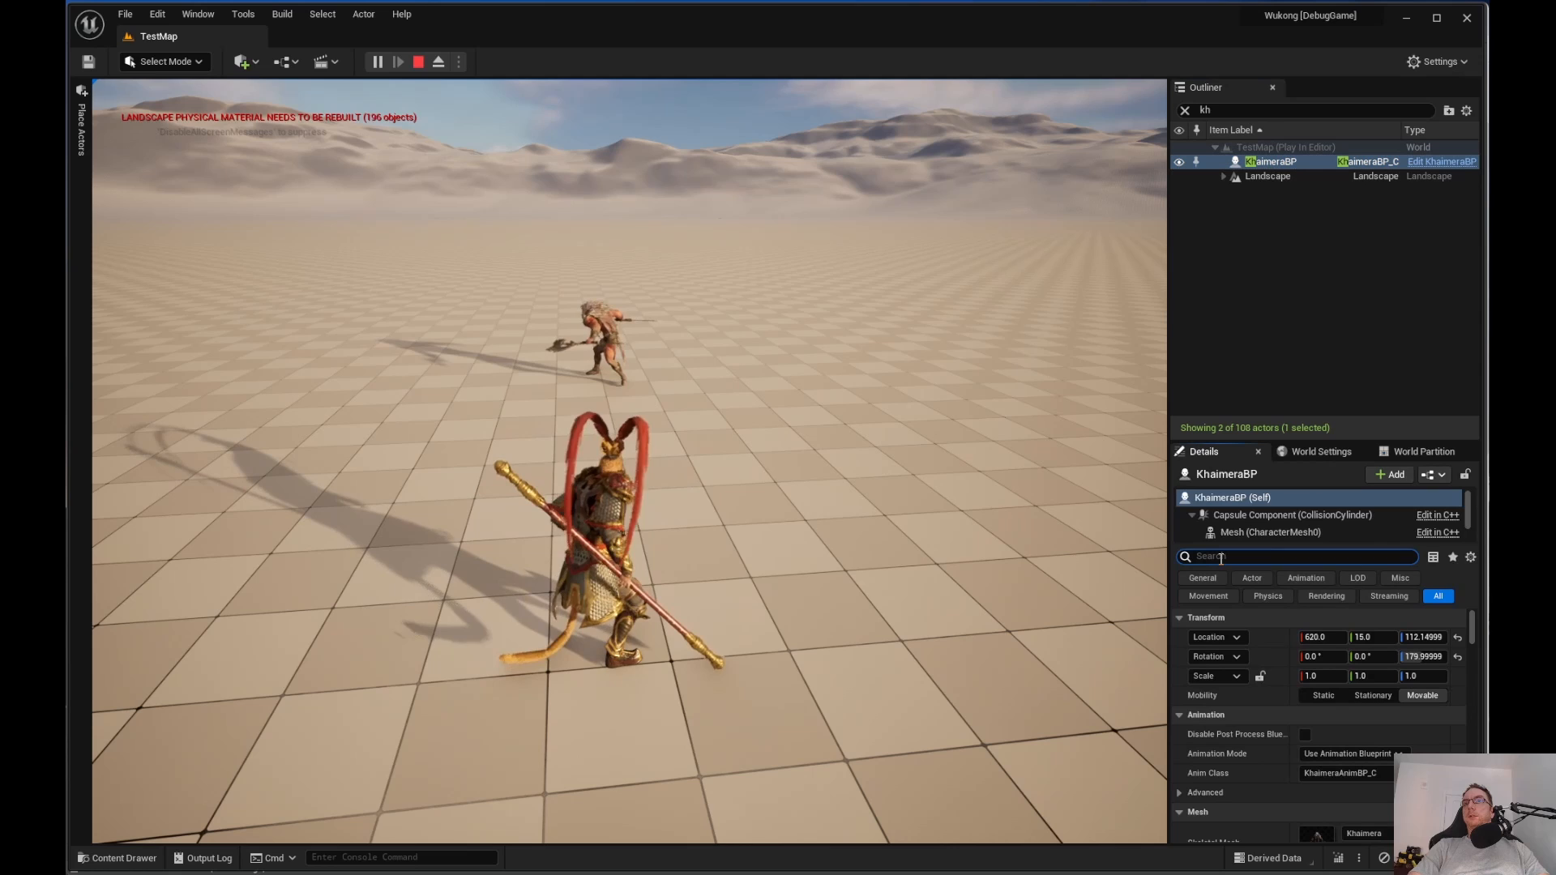
type("heal")
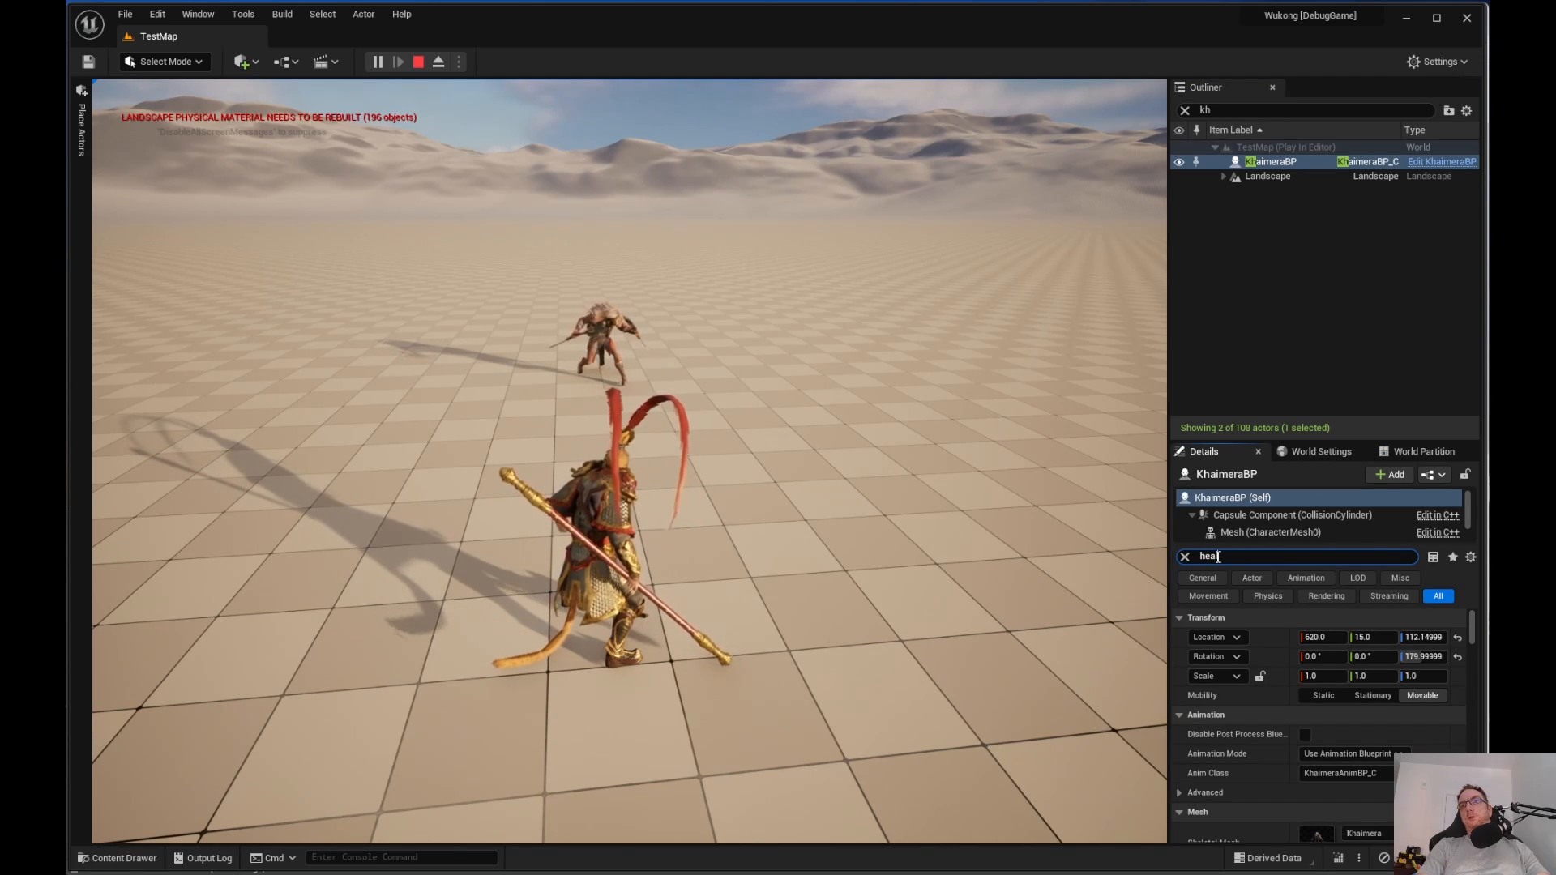
type("l")
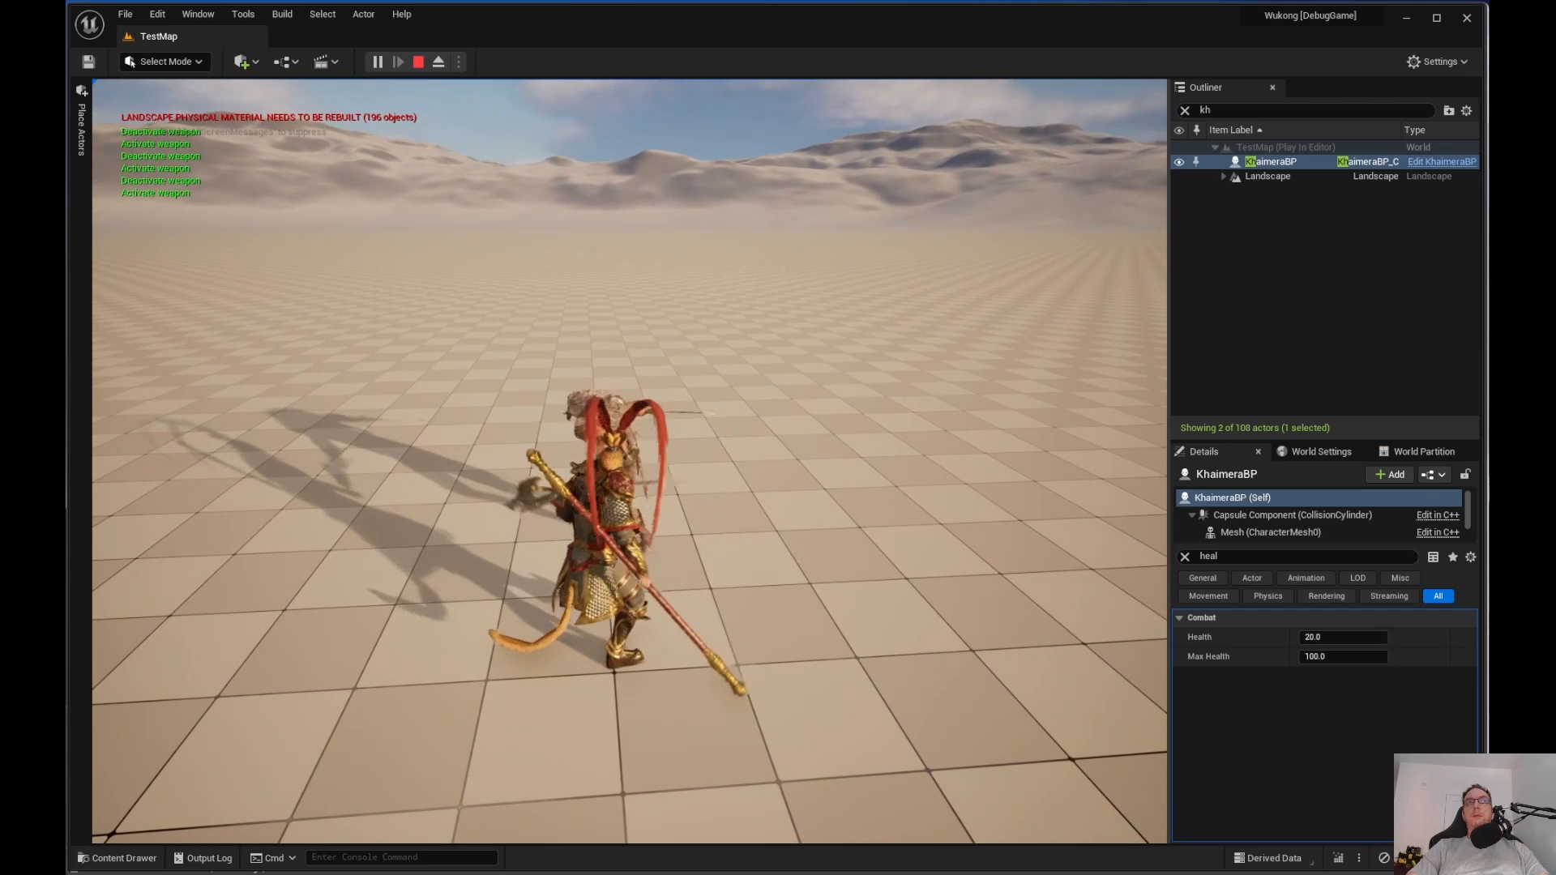
left_click(417, 61)
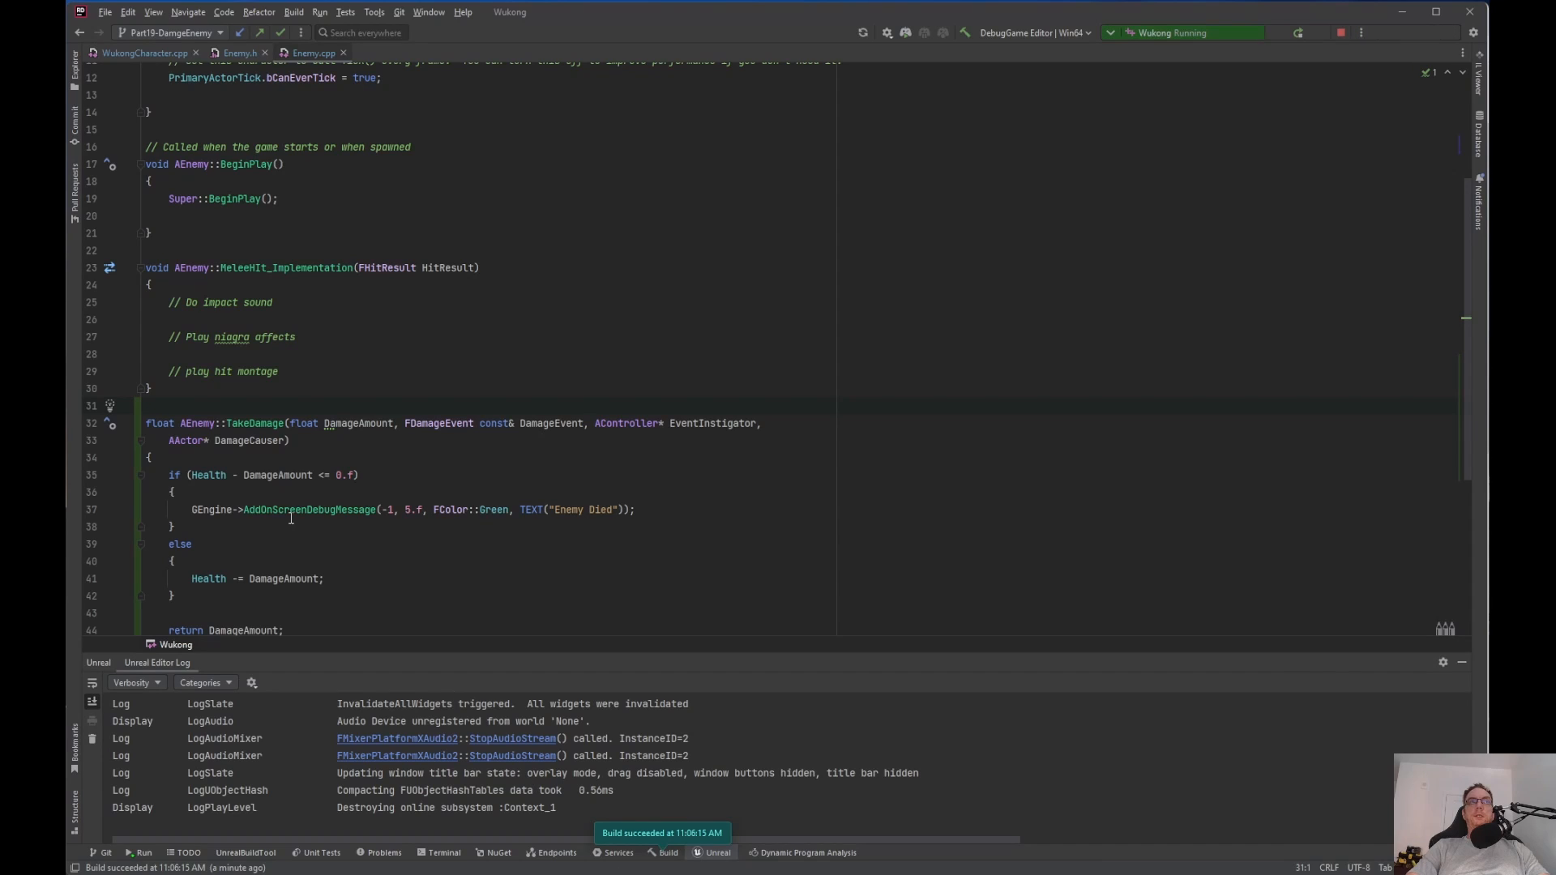
mouse_move(306, 500)
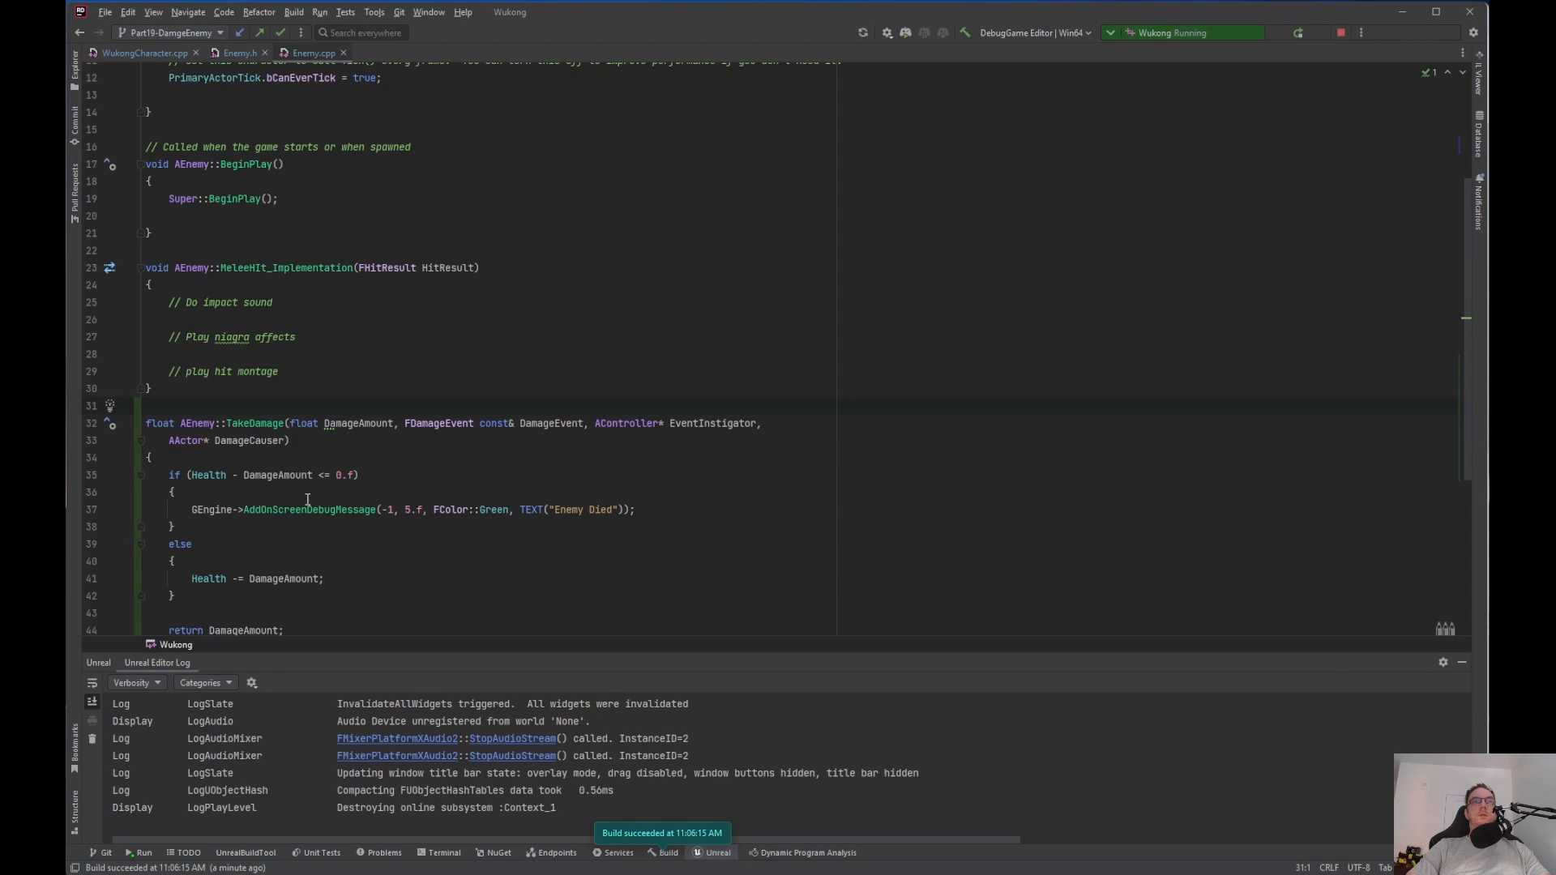
Scroll through the health logic in AEnemy::TakeDamage in Enemy.cpp
scroll("down", 3)
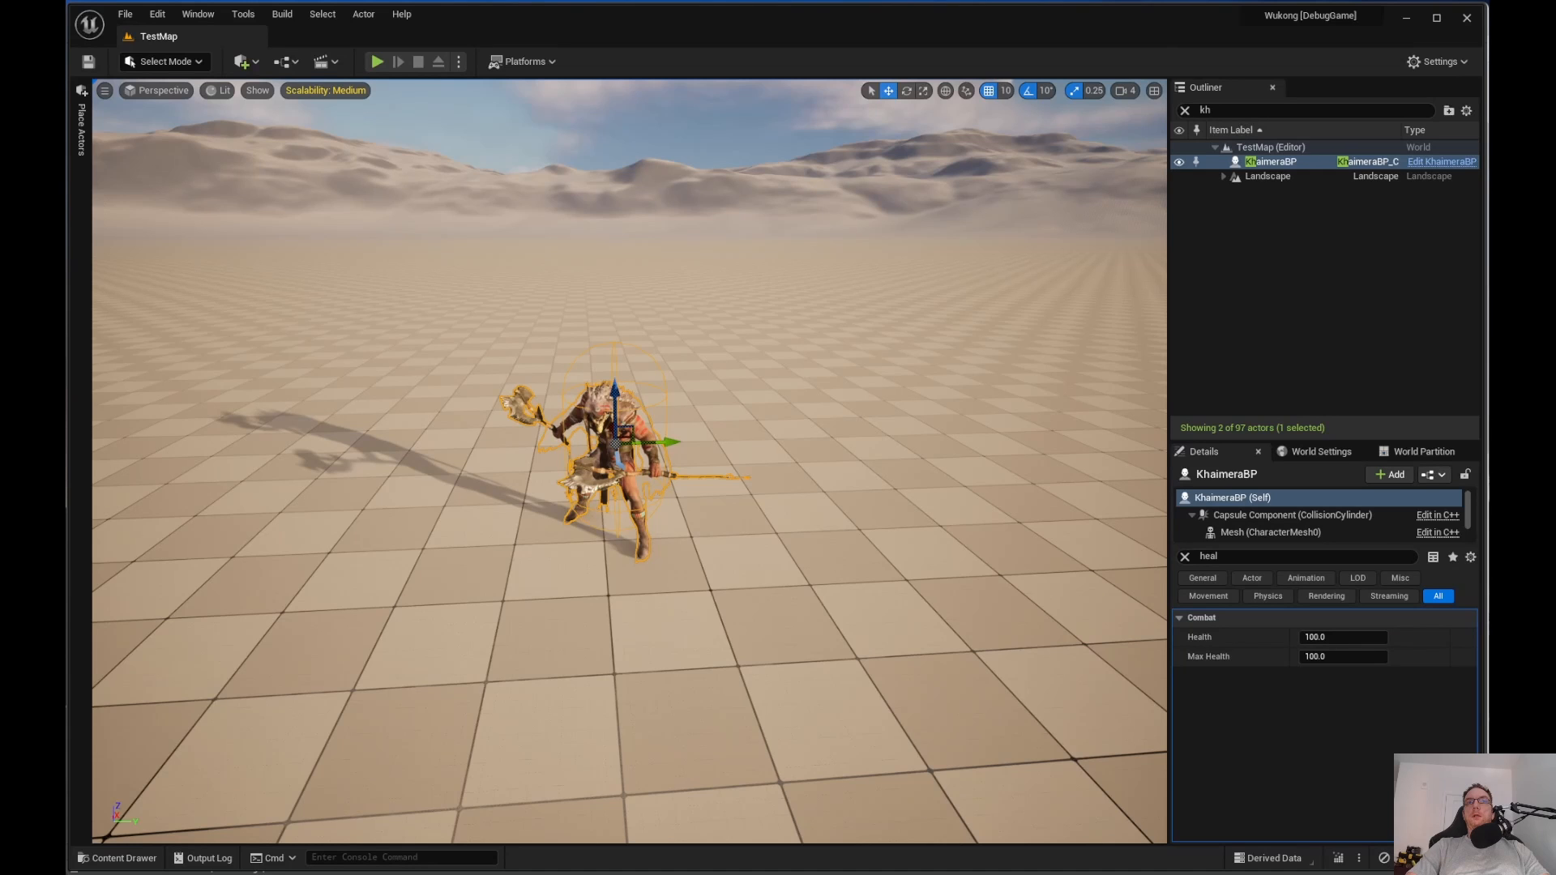
mouse_move(376, 62)
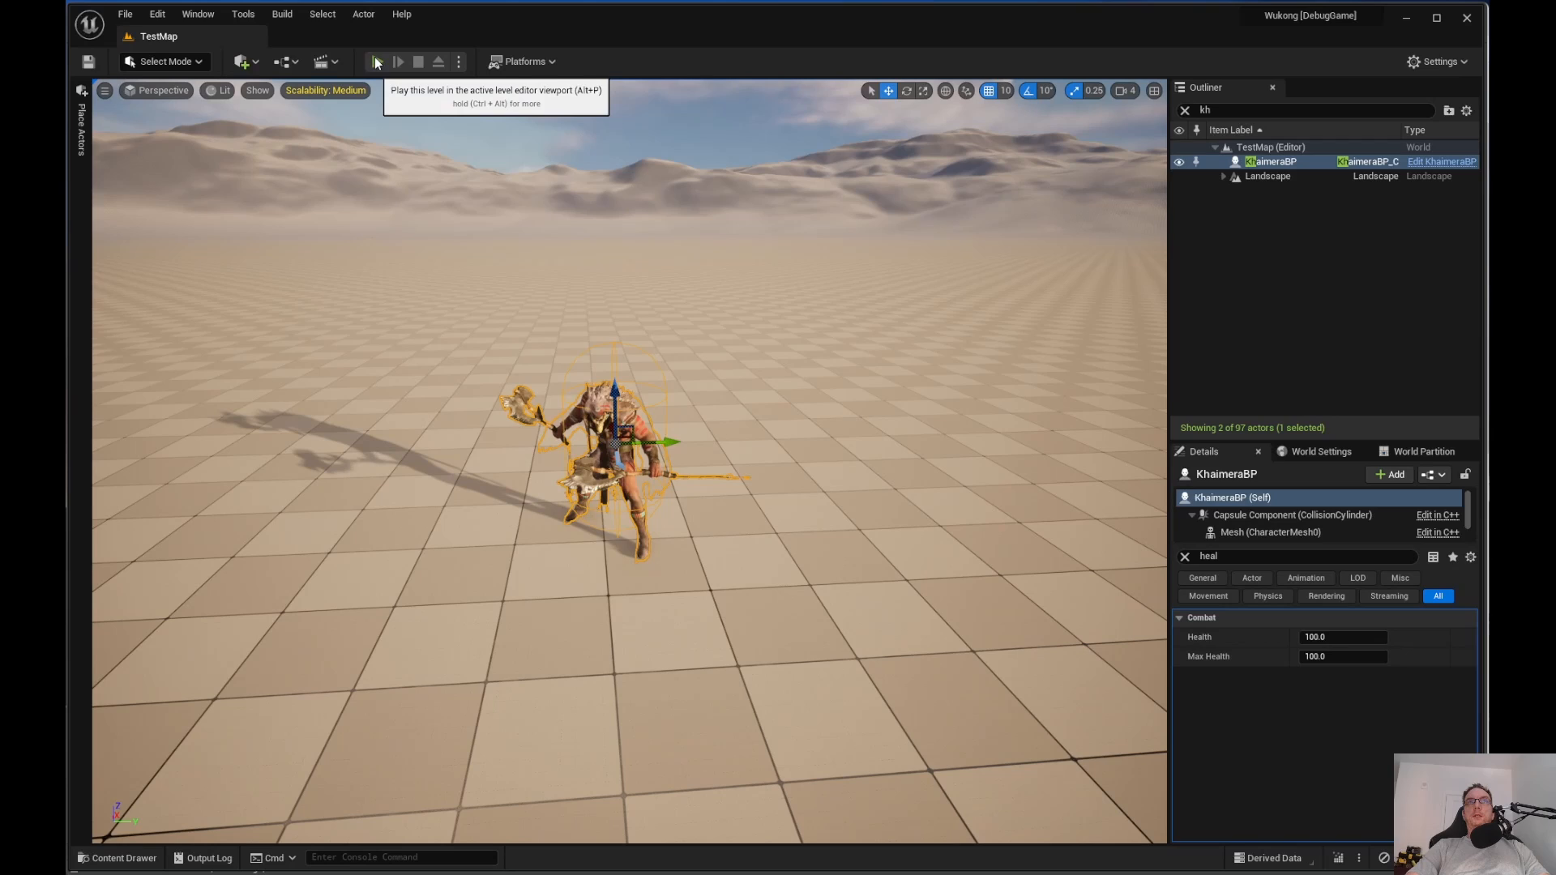
Playtest again, attacking Khaimera until 'Enemy Died' appears, then stop play
left_click(396, 62)
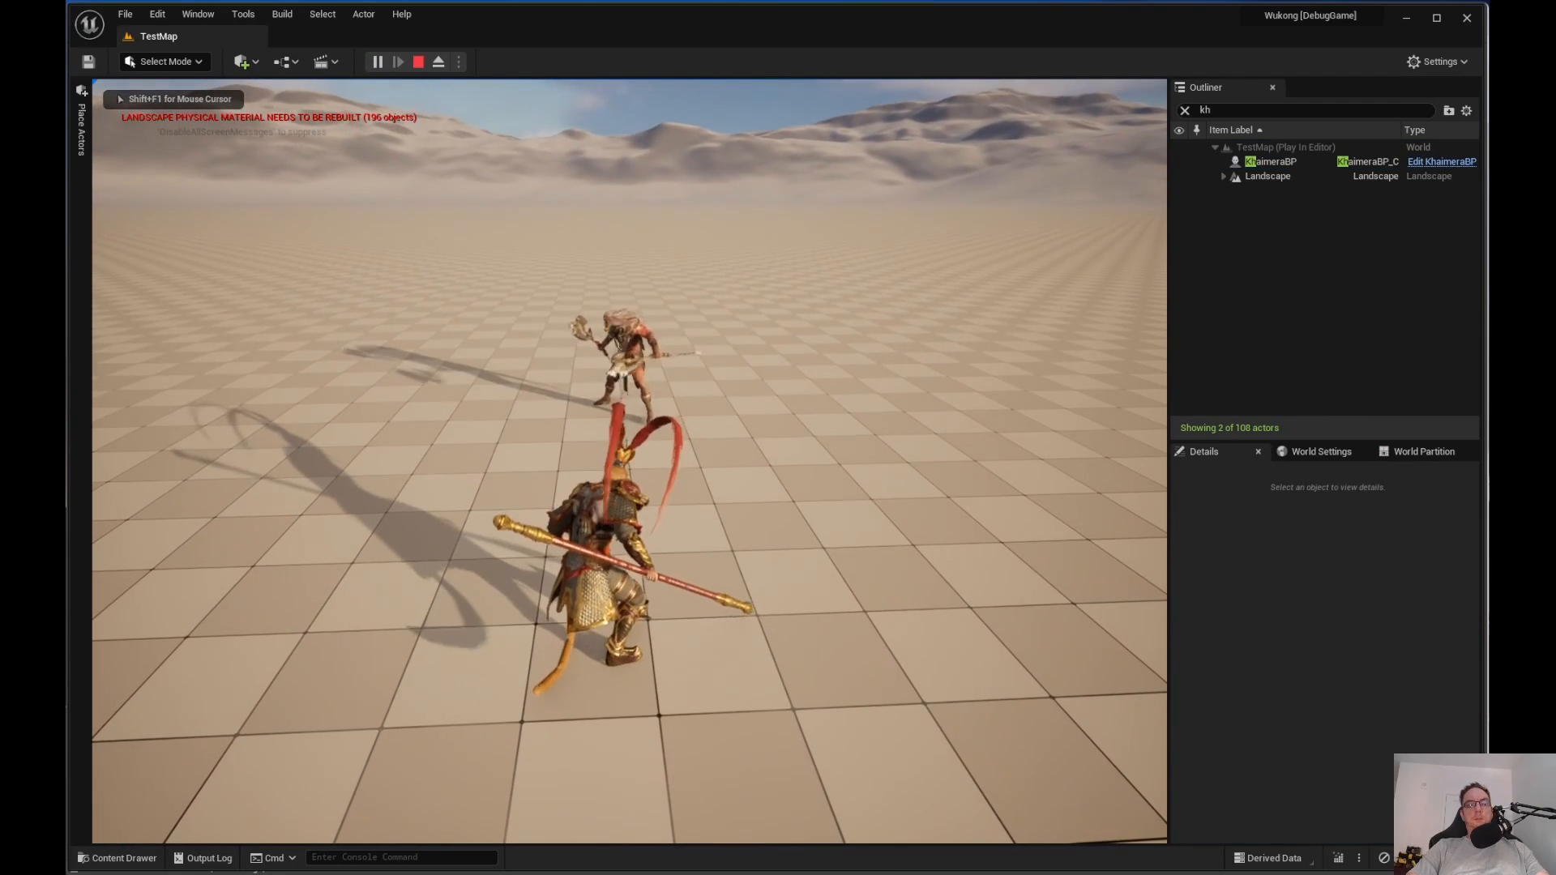
left_click(1272, 161)
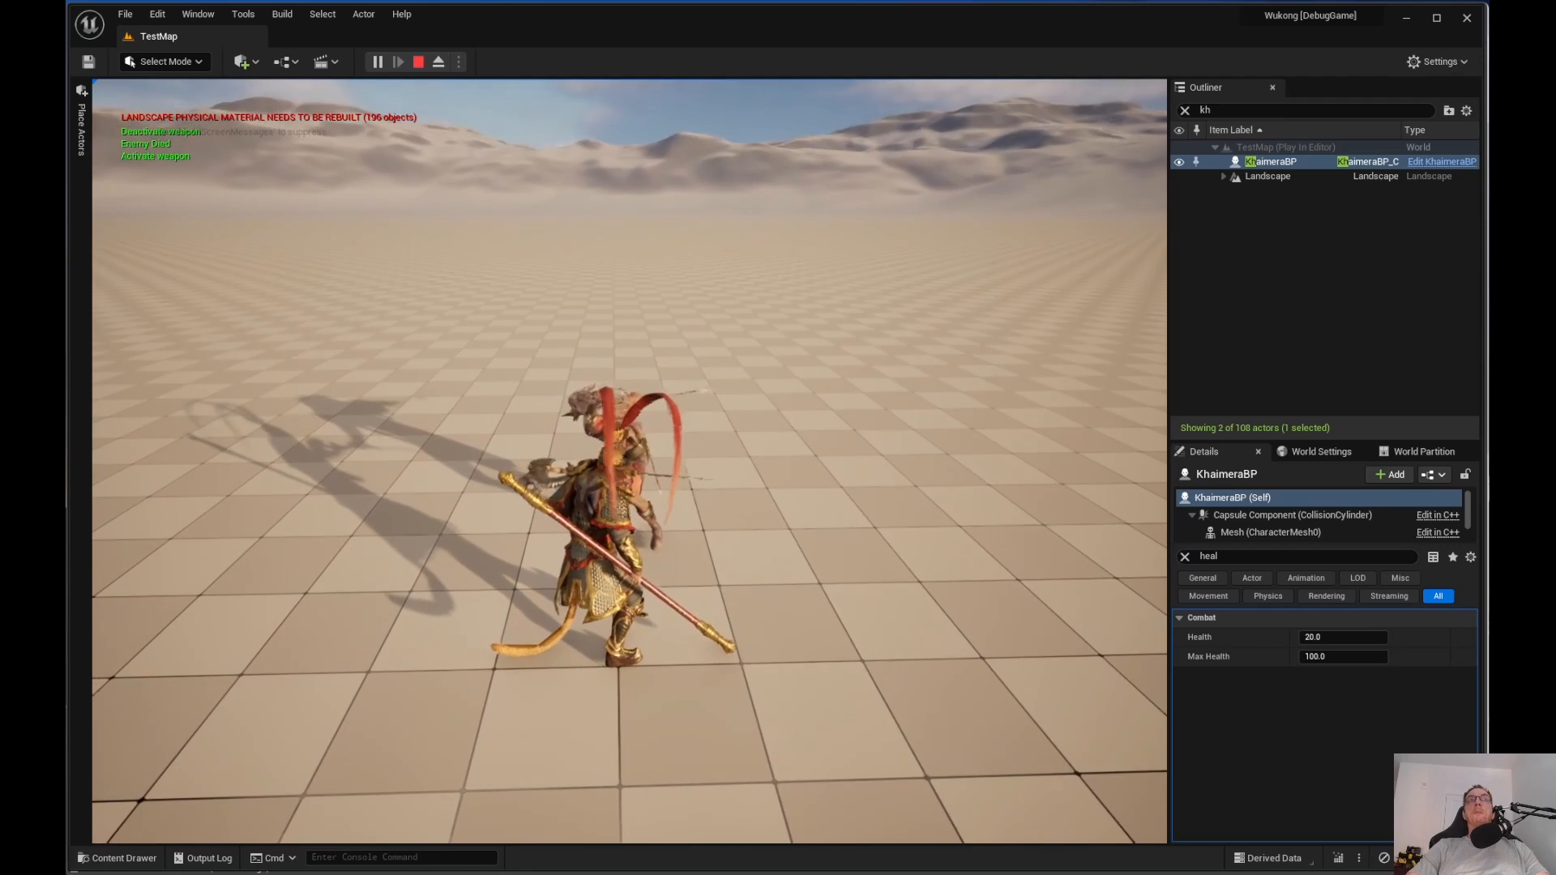
left_click(418, 62)
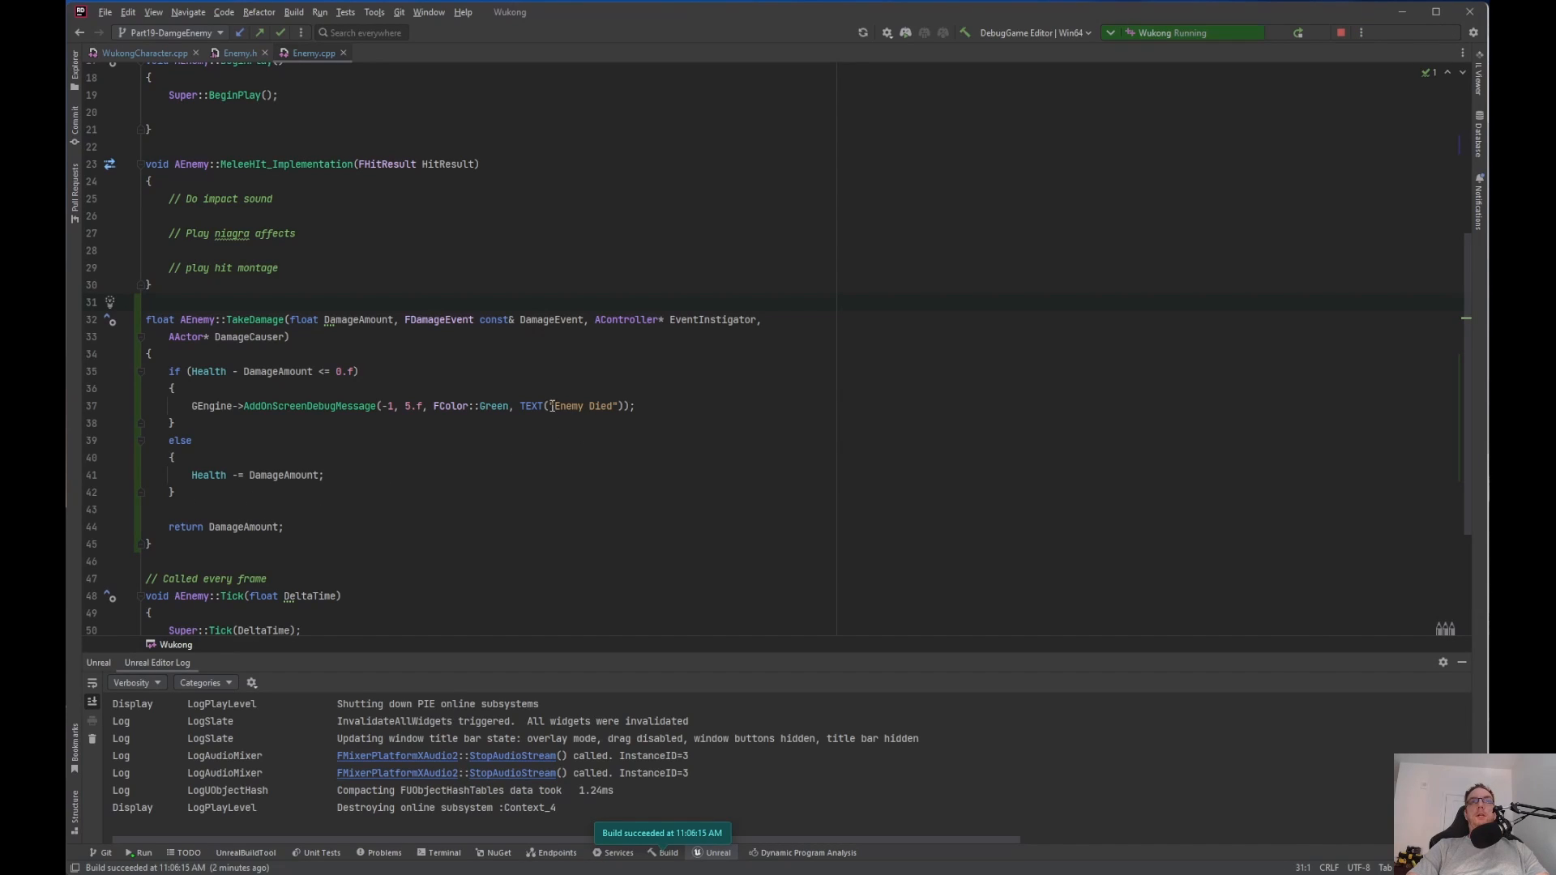
Add an EnemyDeath(); call after the 'Enemy Died' message in TakeDamage's death branch
left_click(186, 371)
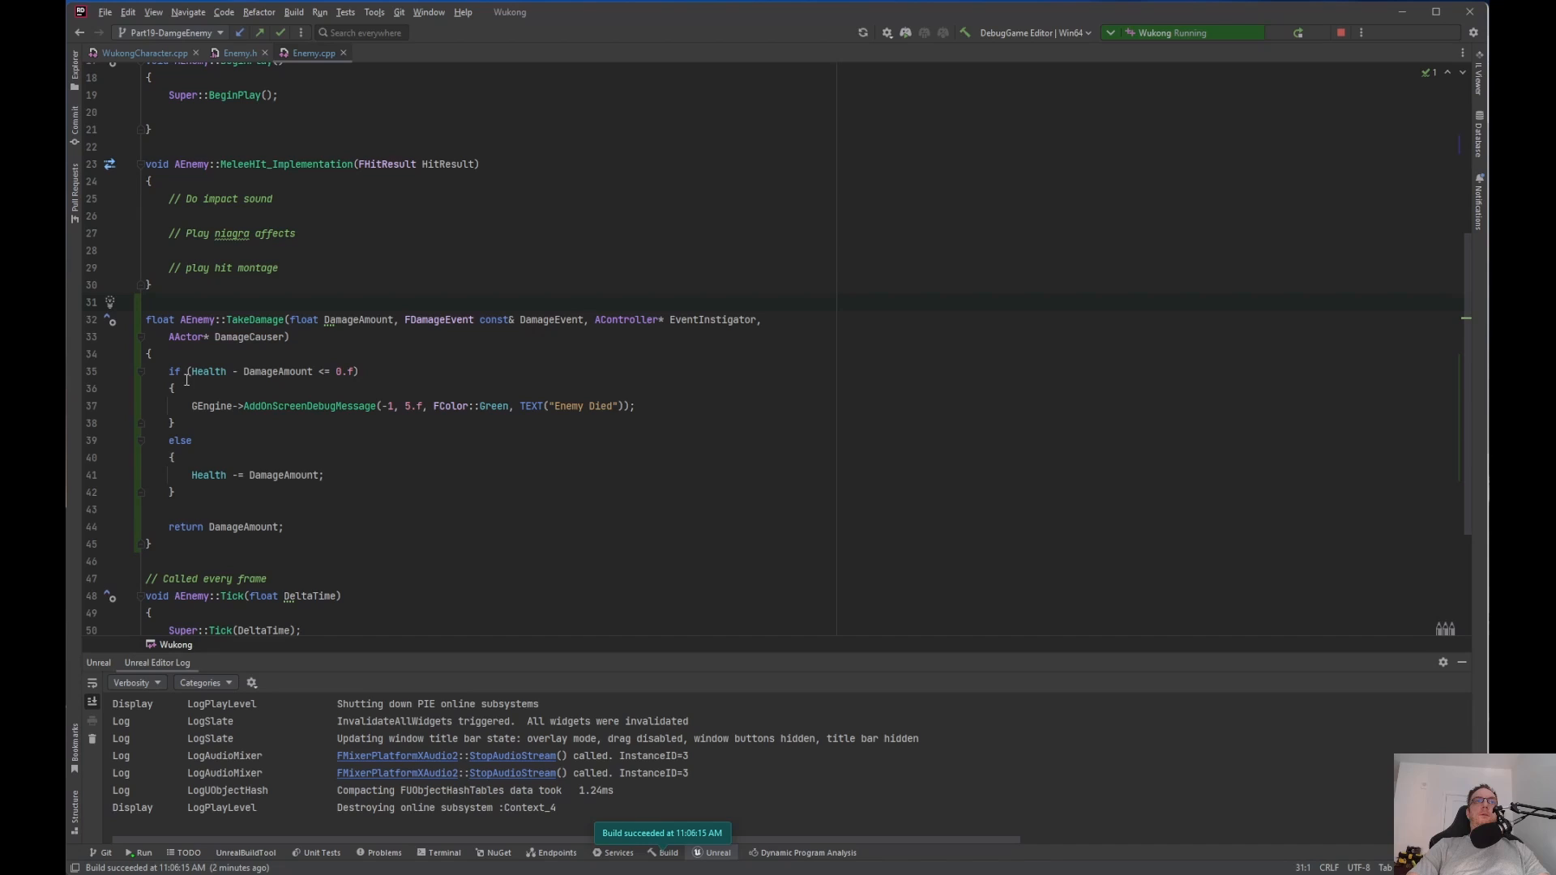
left_click(654, 408)
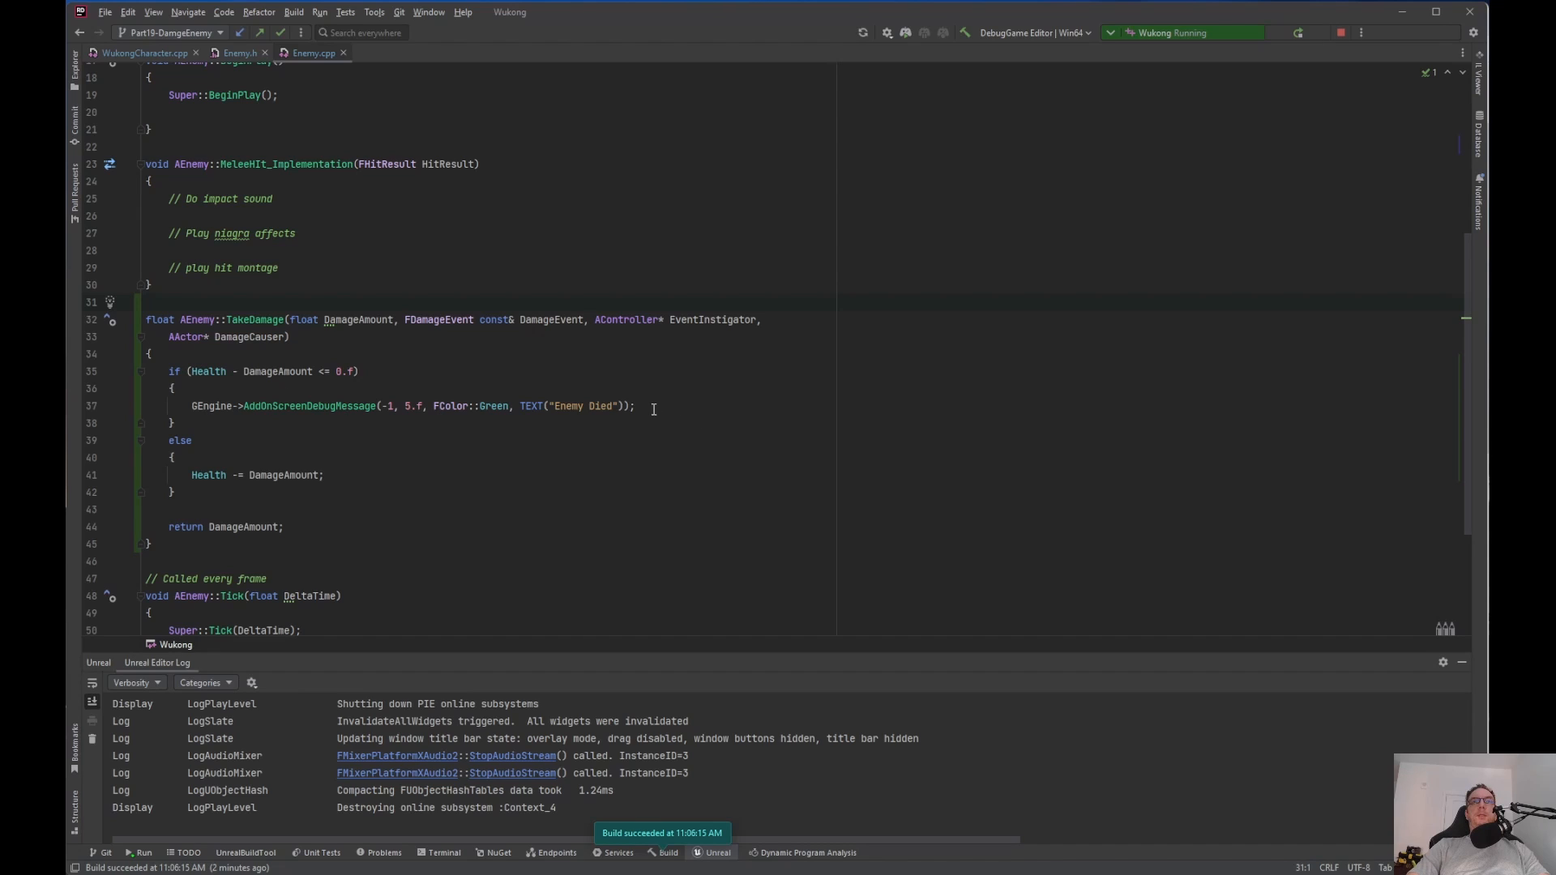
left_click(637, 406)
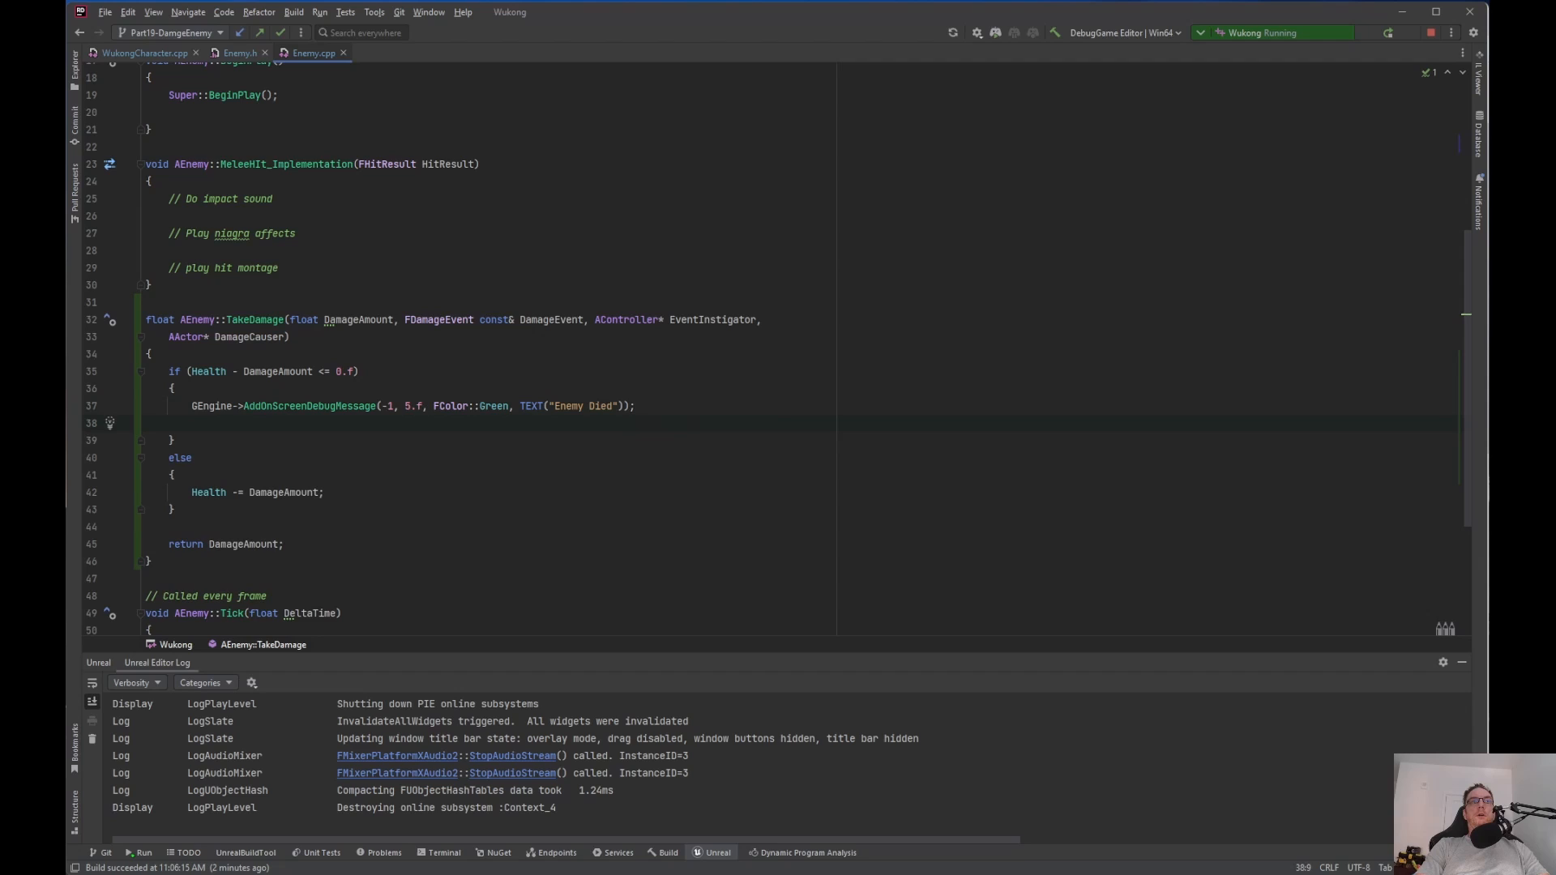
type("EnemyDeath")
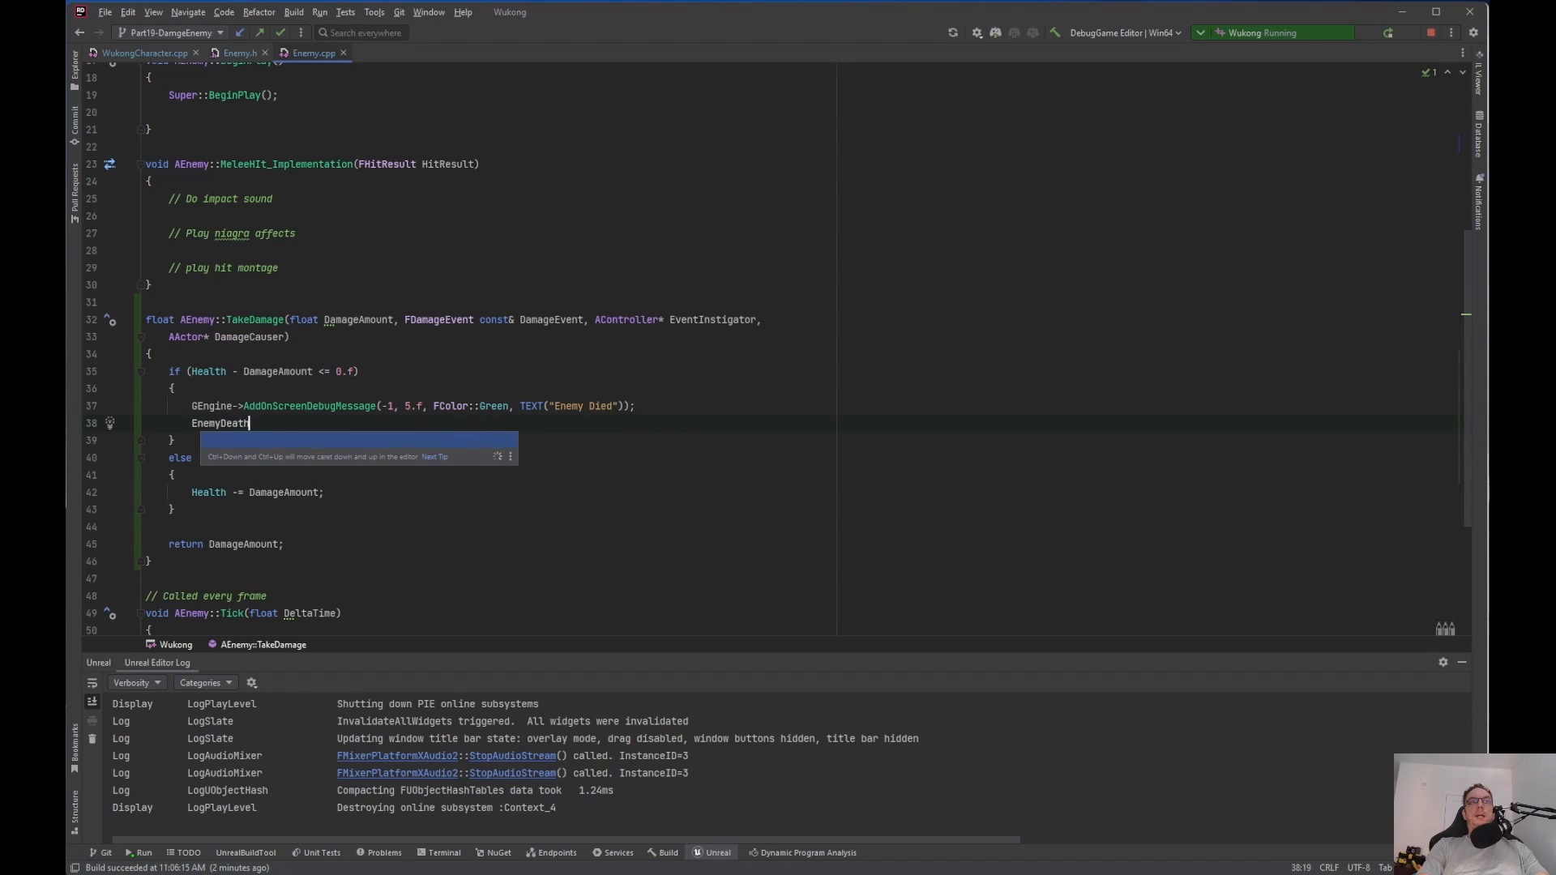
type("();")
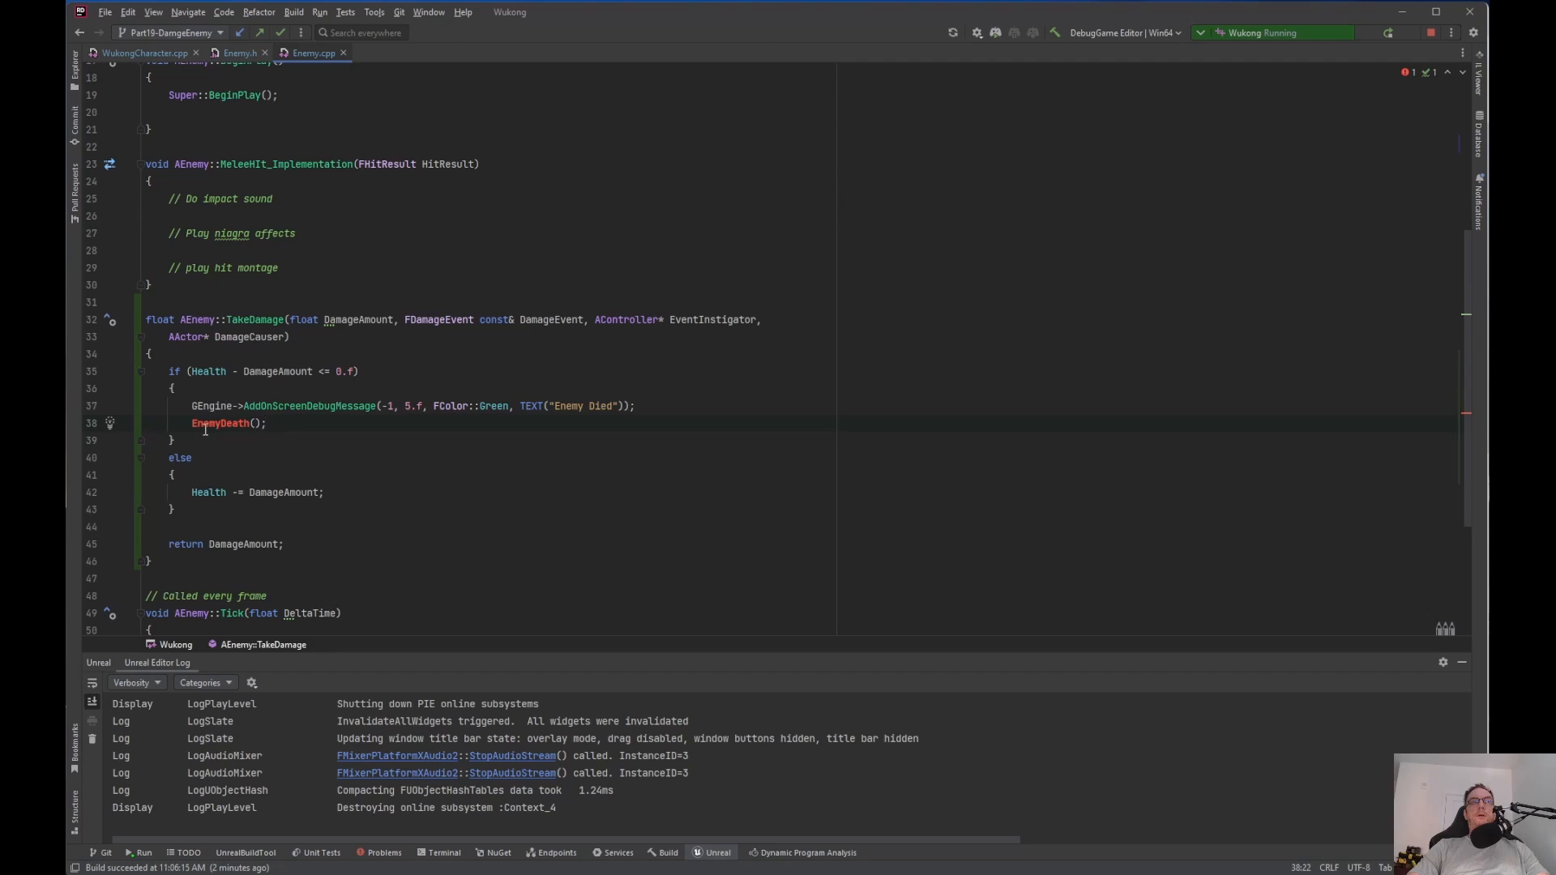
left_click(262, 423)
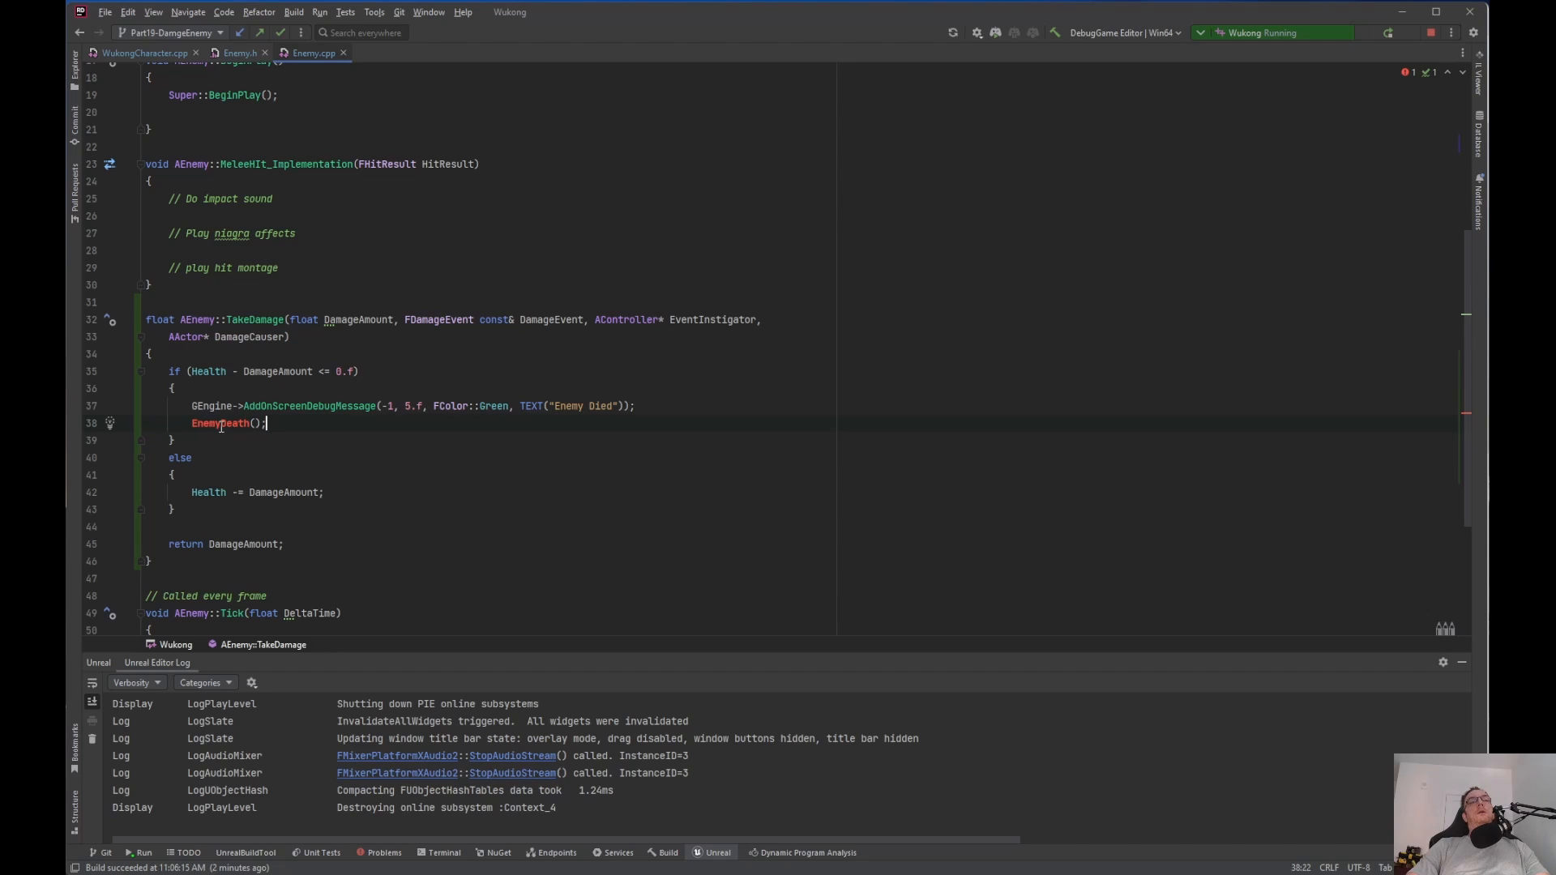
mouse_move(225, 424)
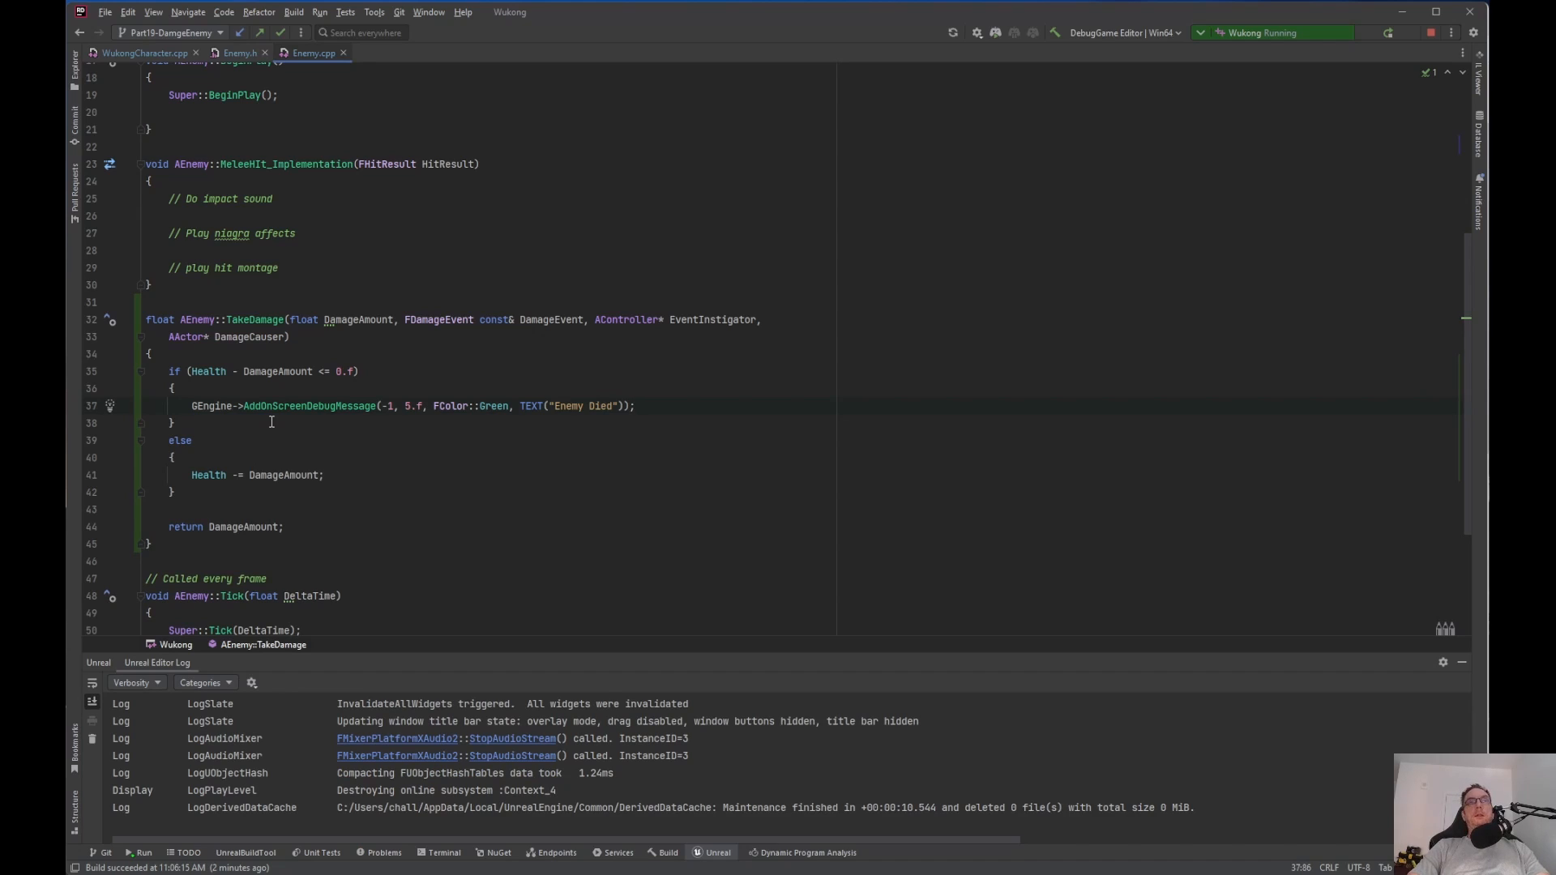
mouse_move(253, 451)
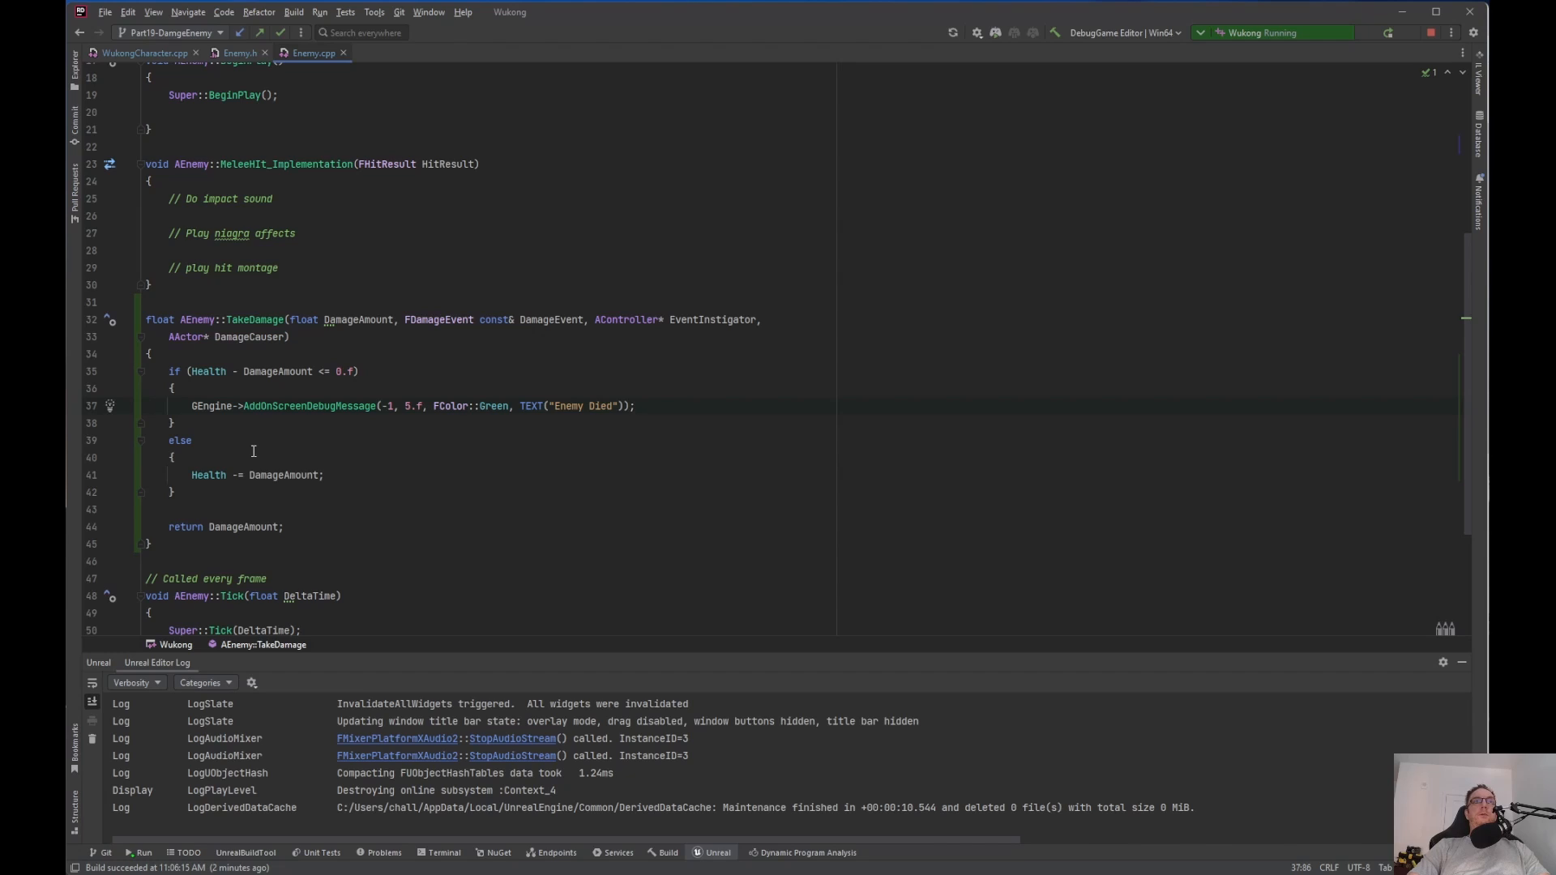
mouse_move(269, 467)
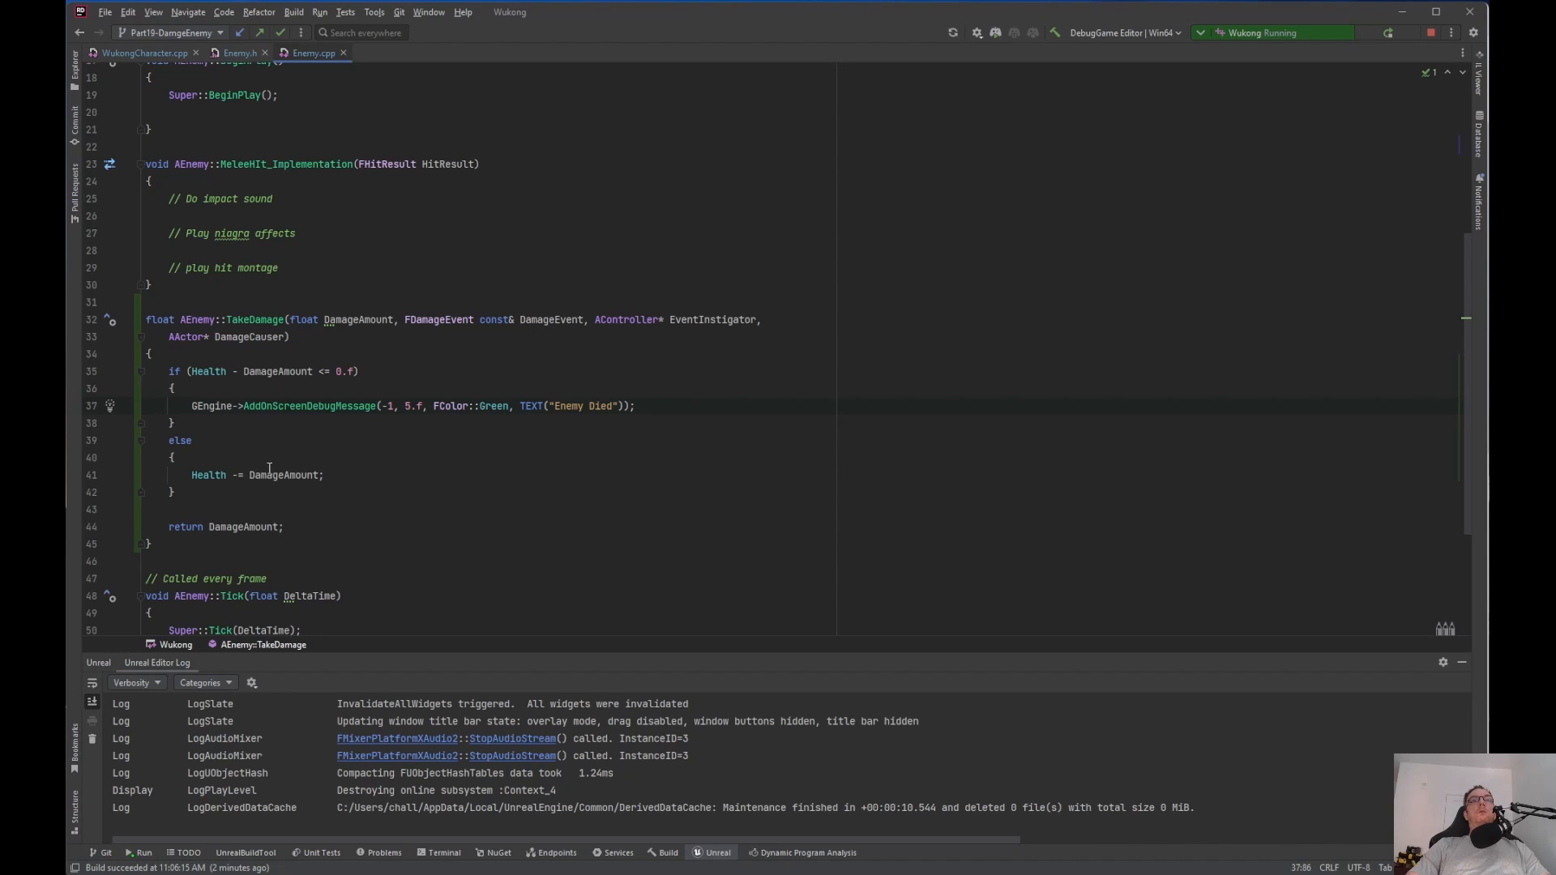
mouse_move(298, 457)
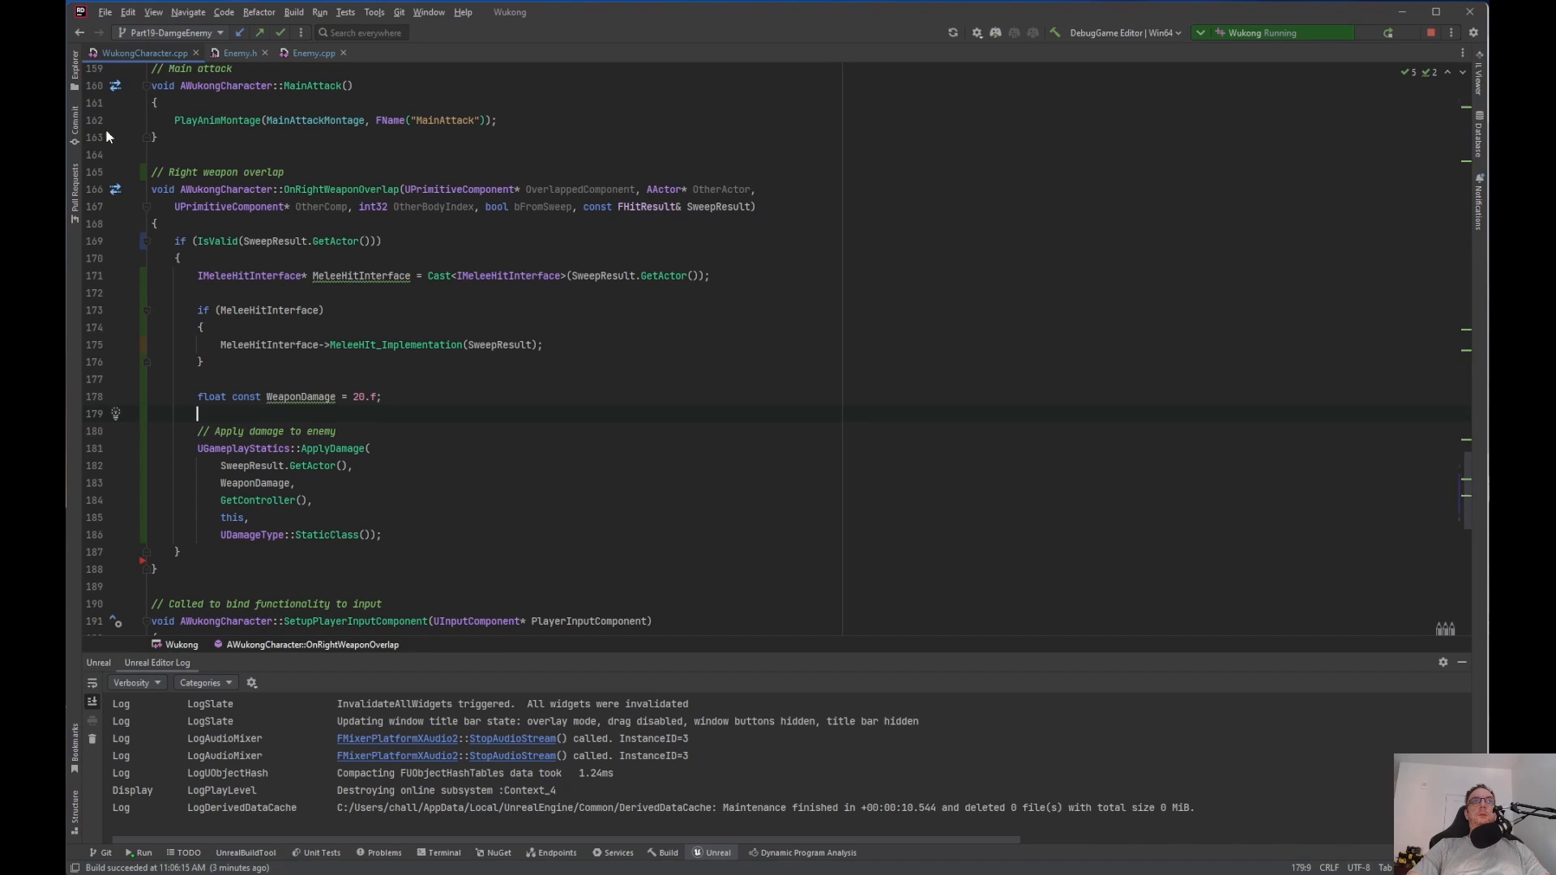
Open WukongCharacter.h from the project tree and find the combat properties
left_click(74, 64)
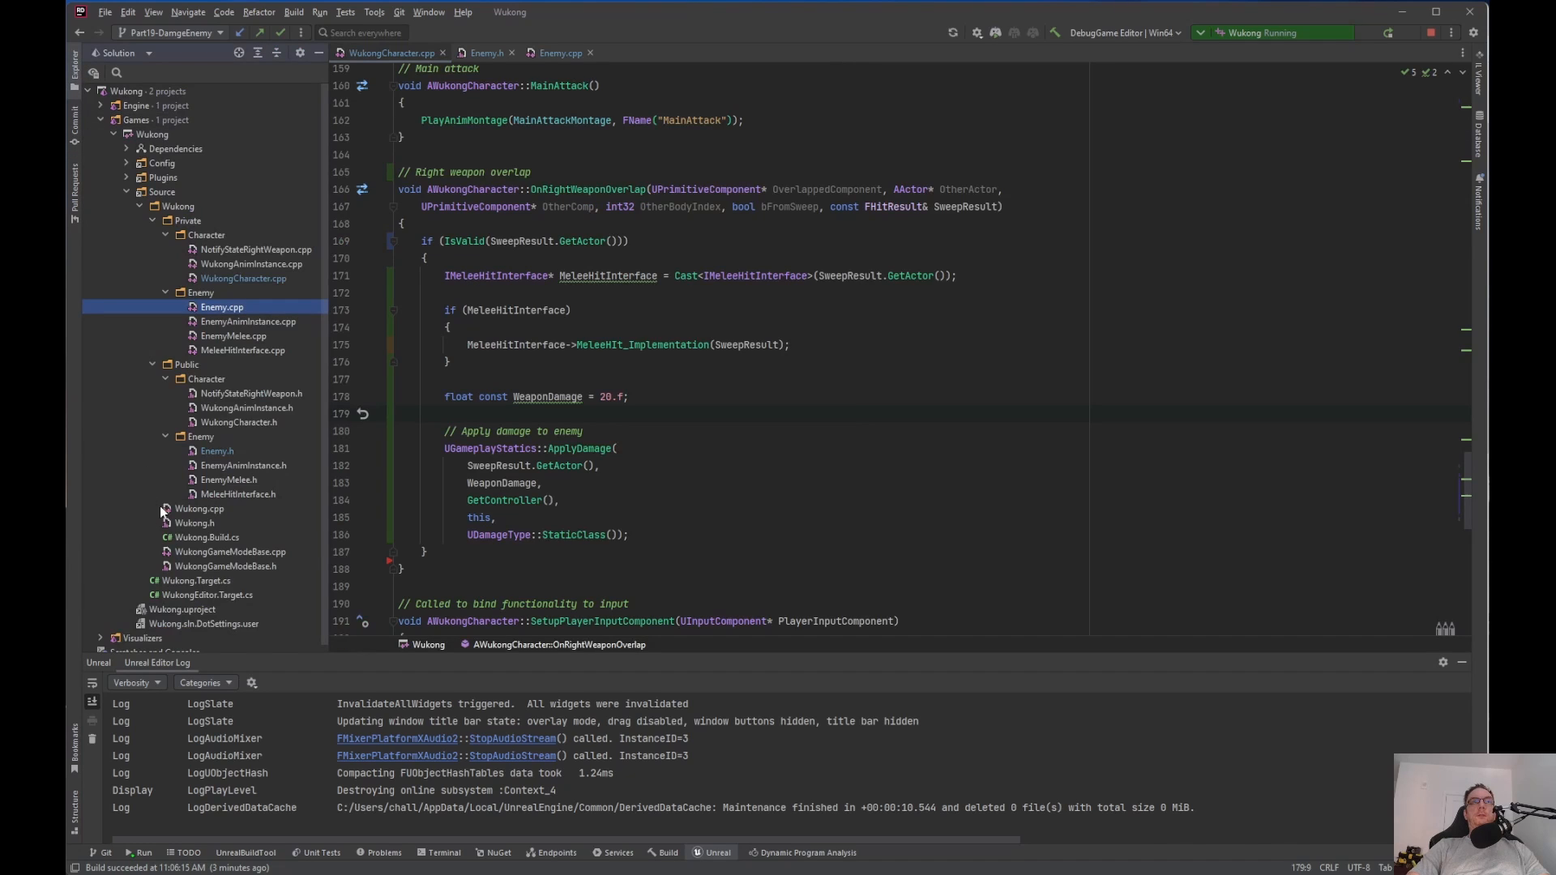
mouse_move(146, 556)
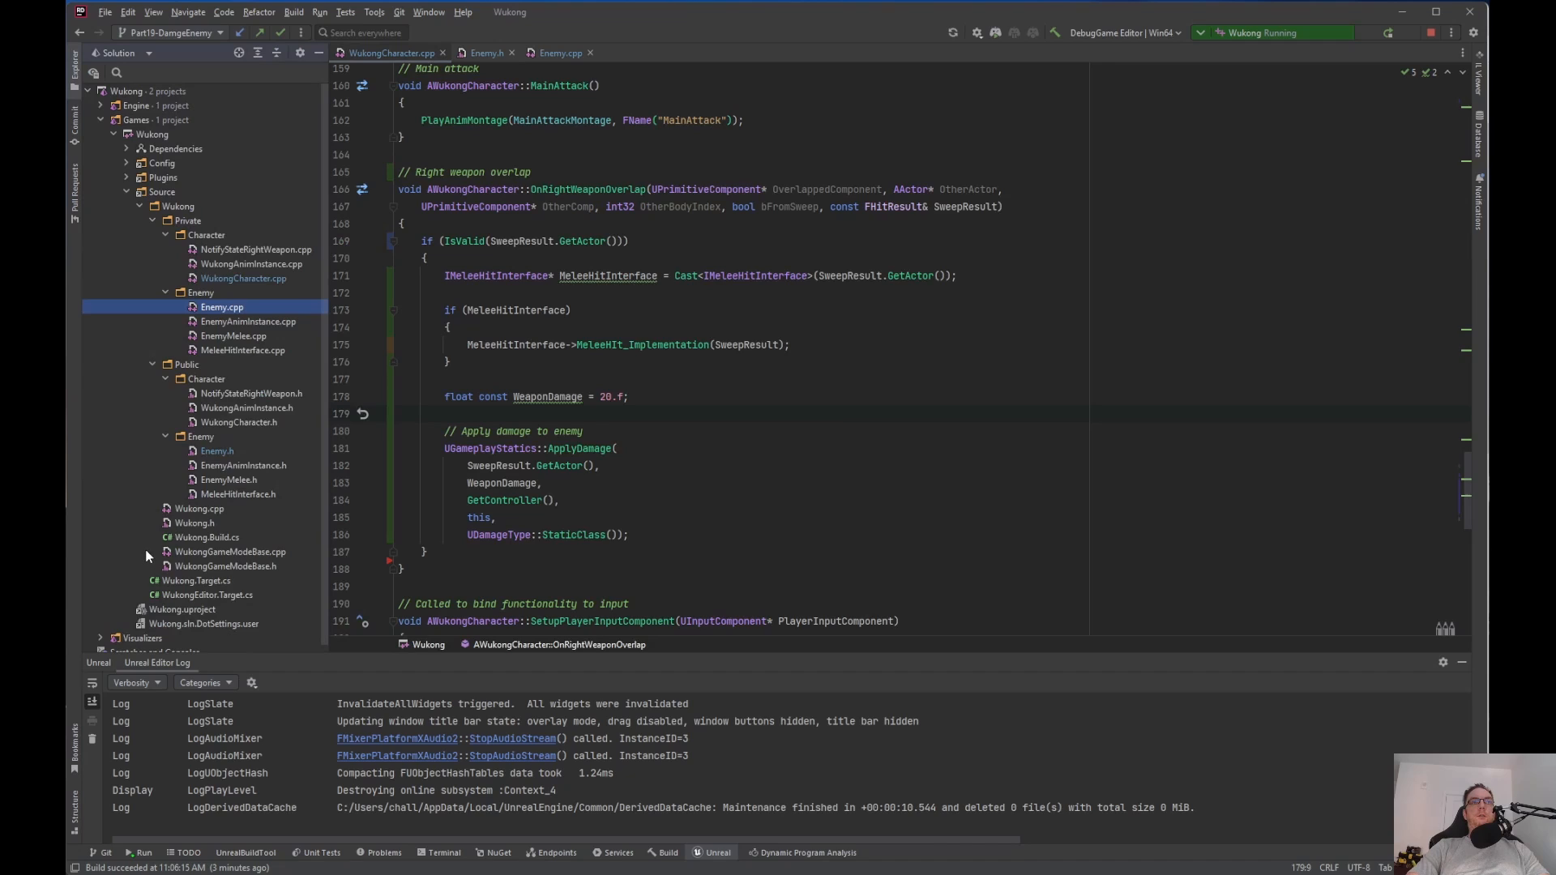
mouse_move(239, 427)
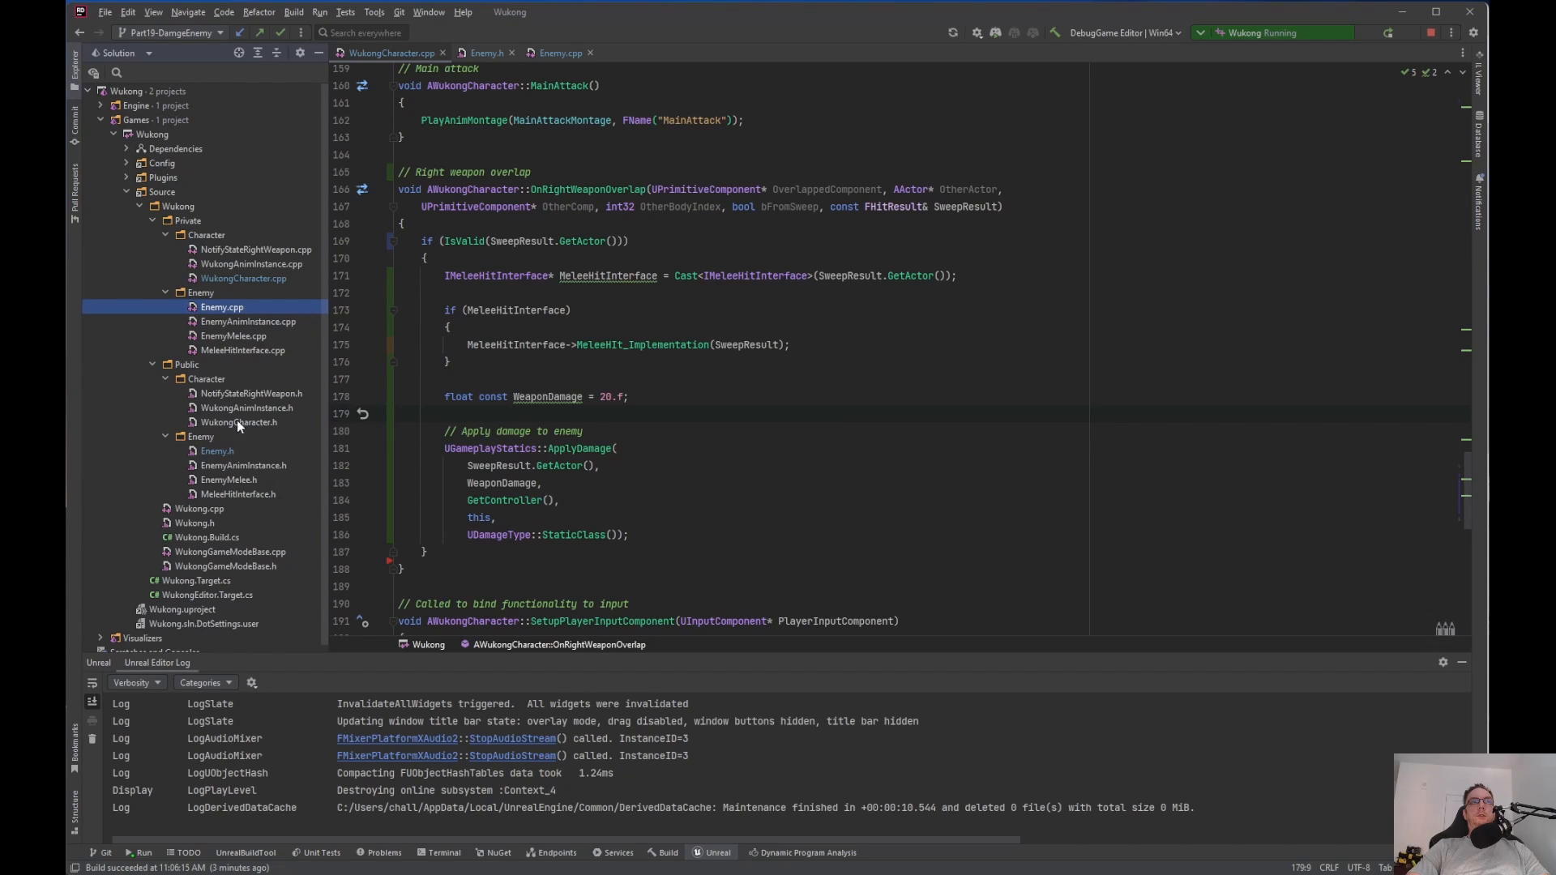
left_click(239, 421)
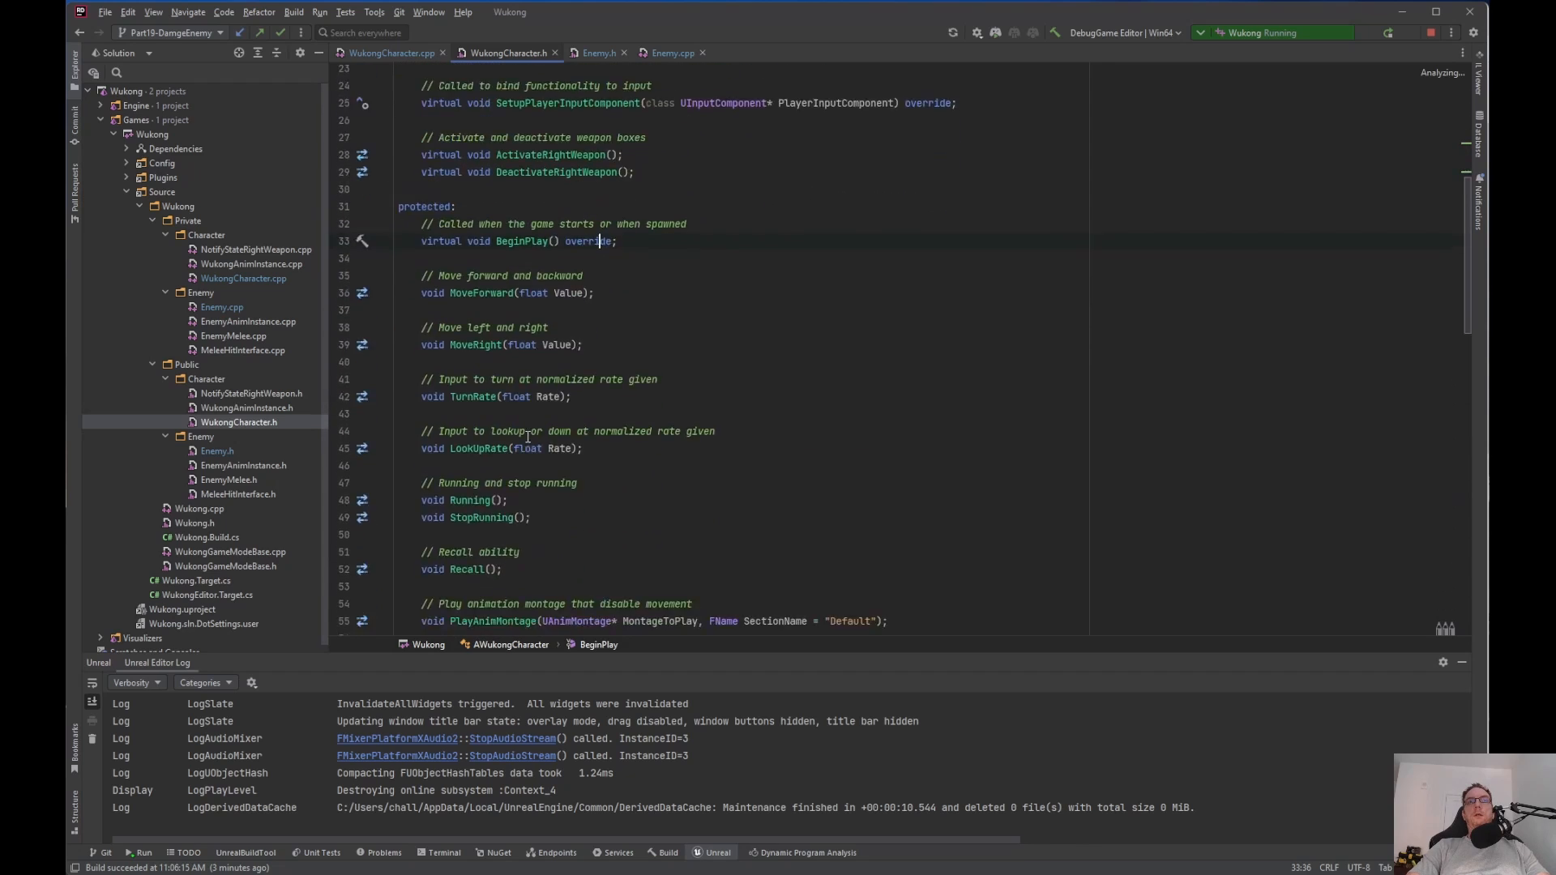
scroll("down", 3)
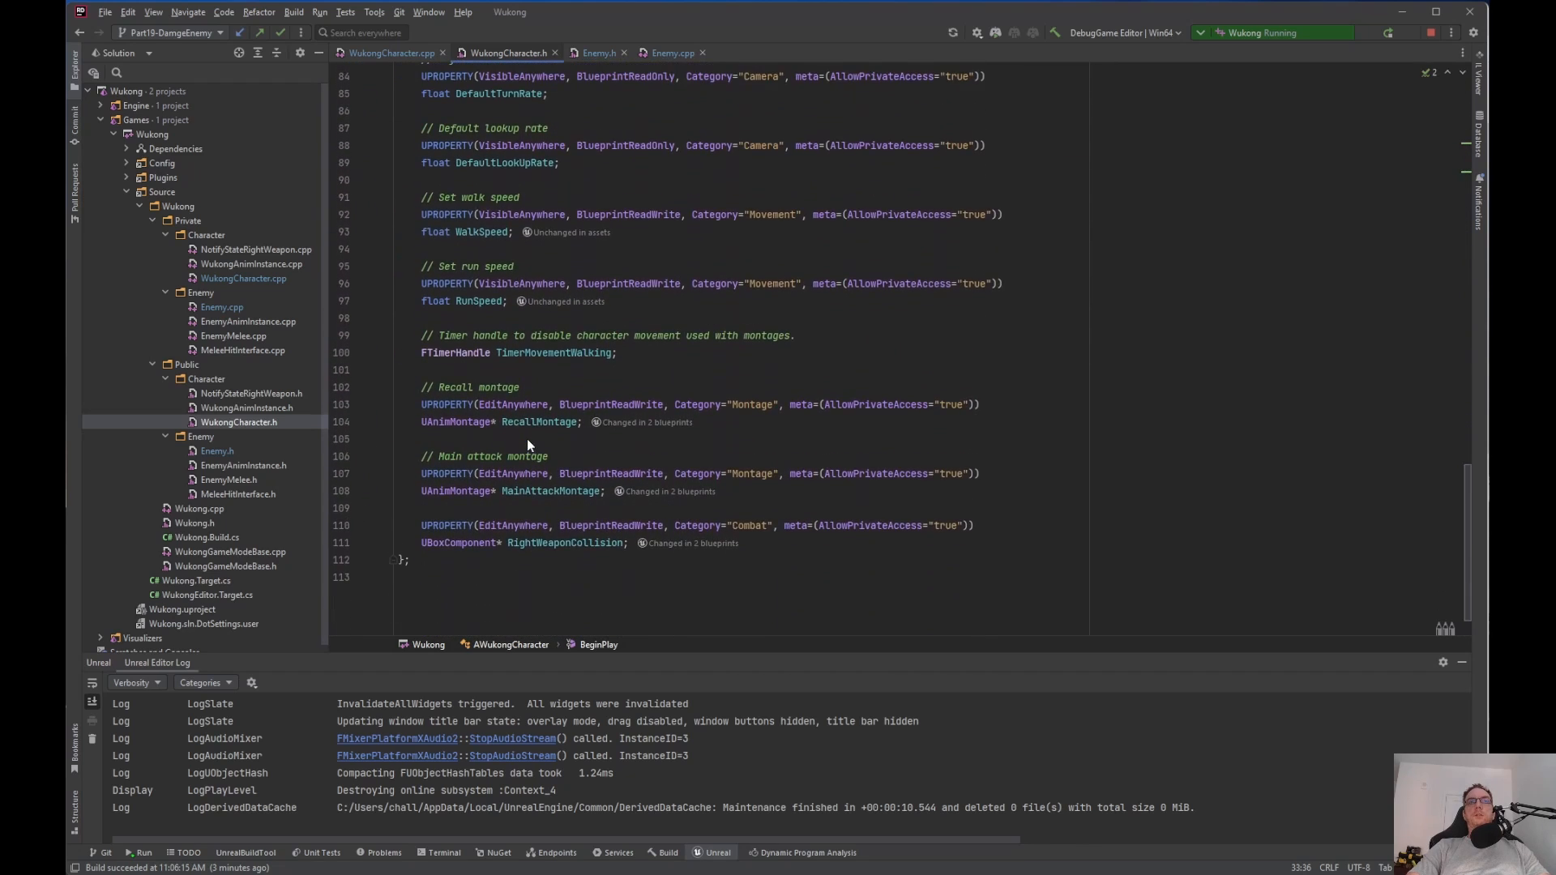
scroll("up", 3)
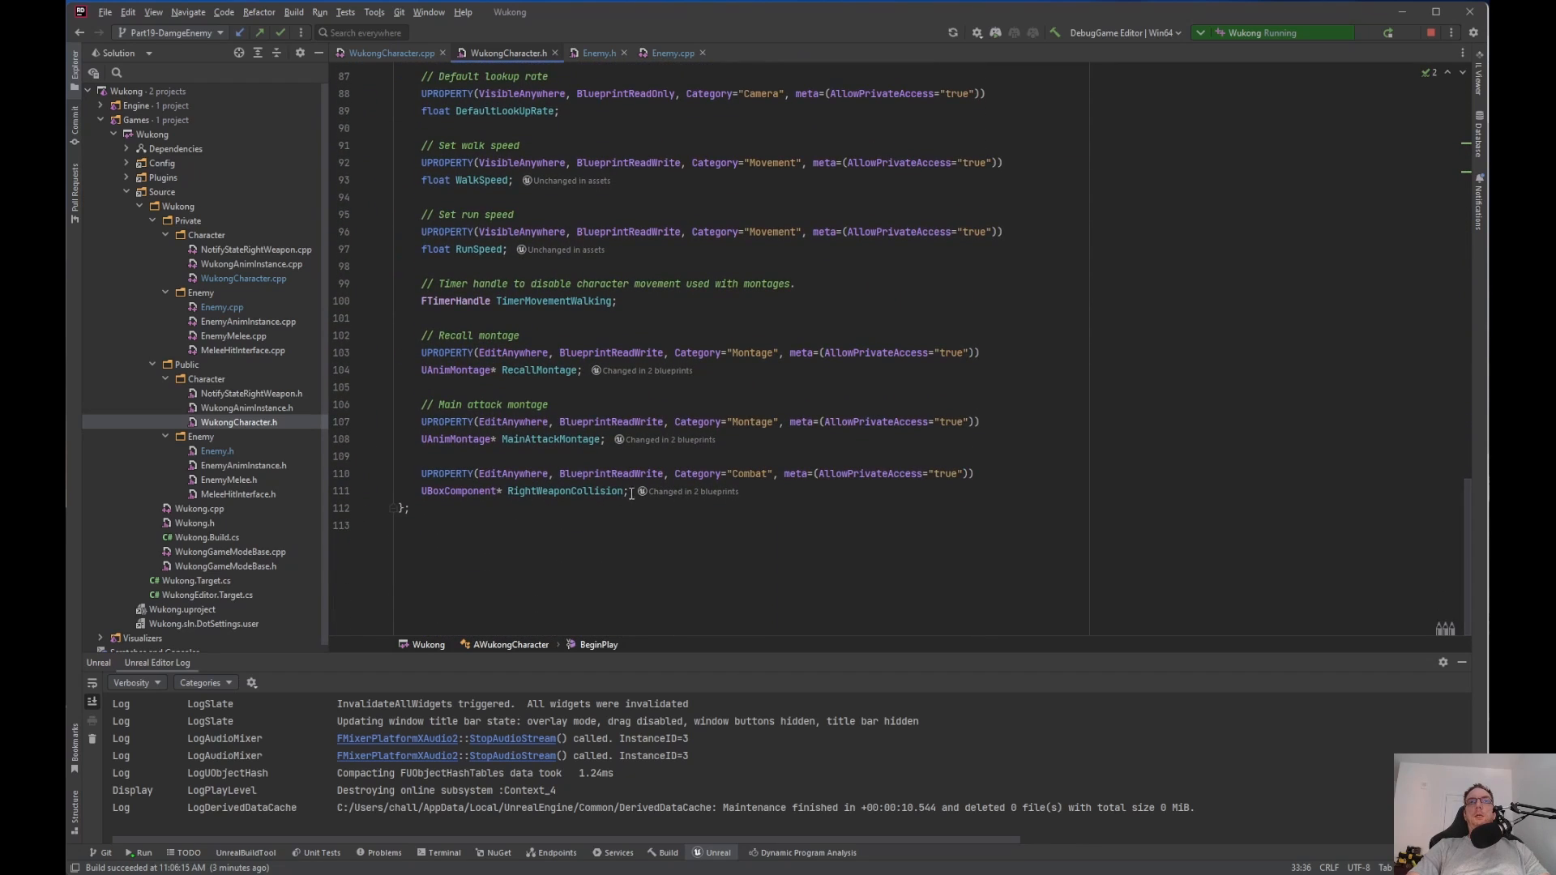
Declare a Combat-category UPROPERTY float BaseDamage below RightWeaponCollision
key("enter")
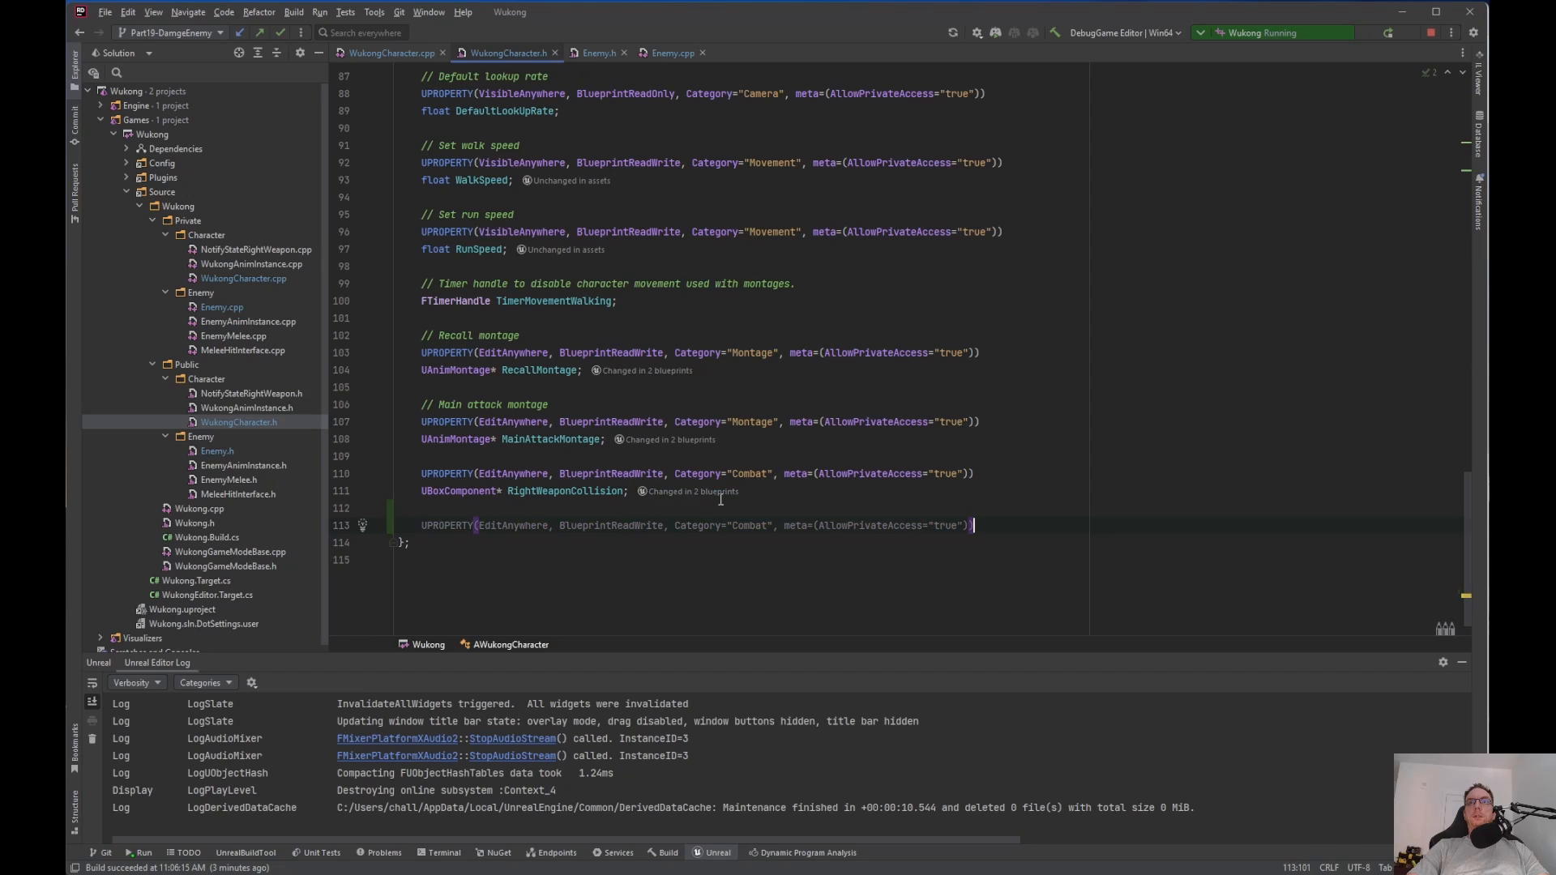
key("enter")
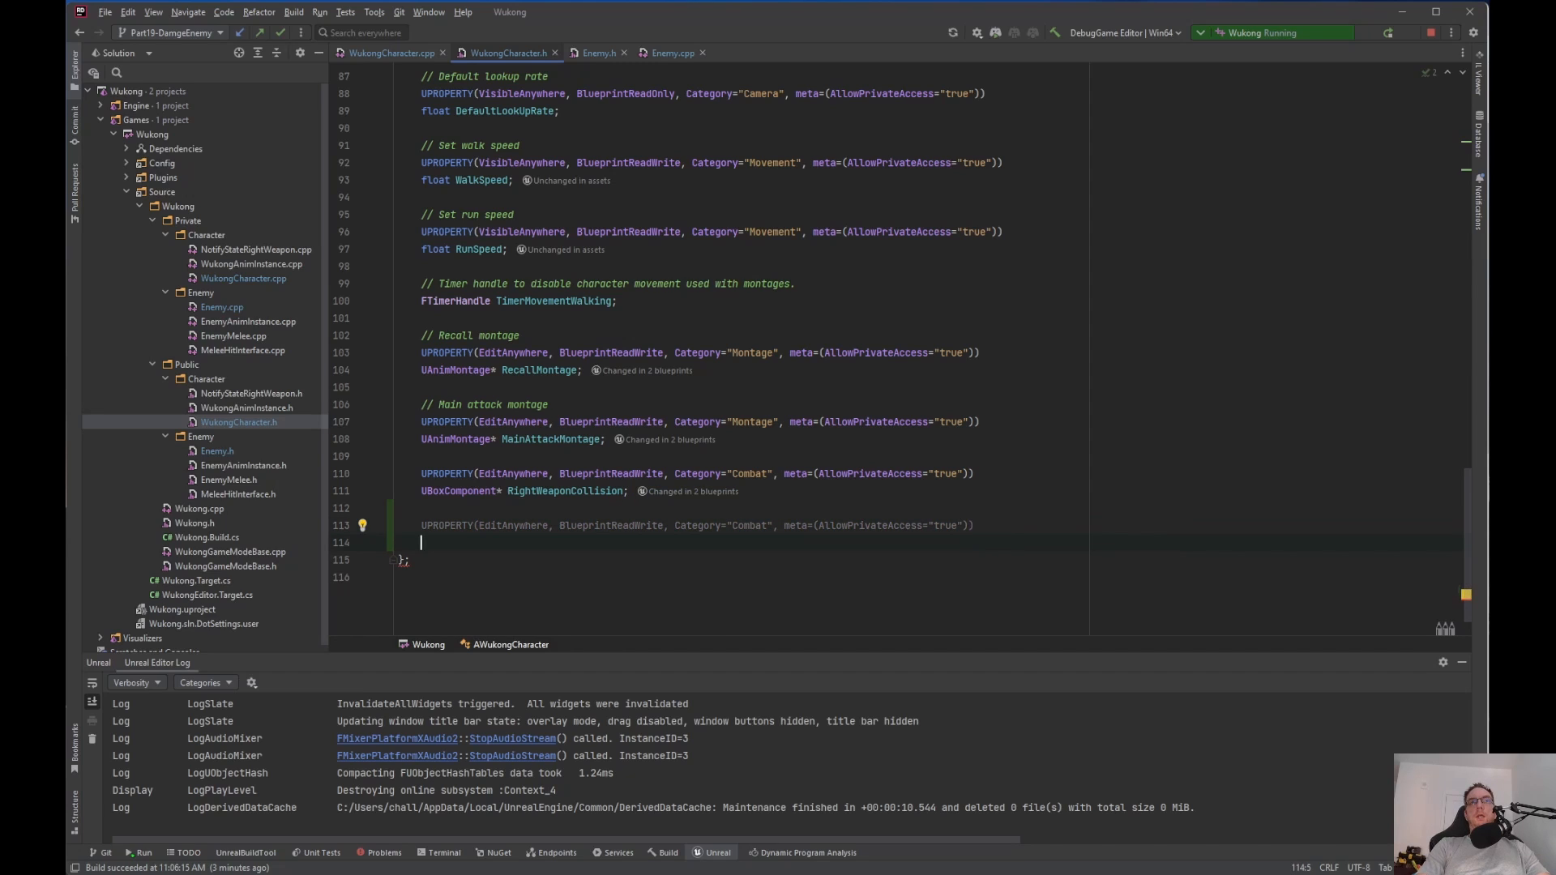
type("float")
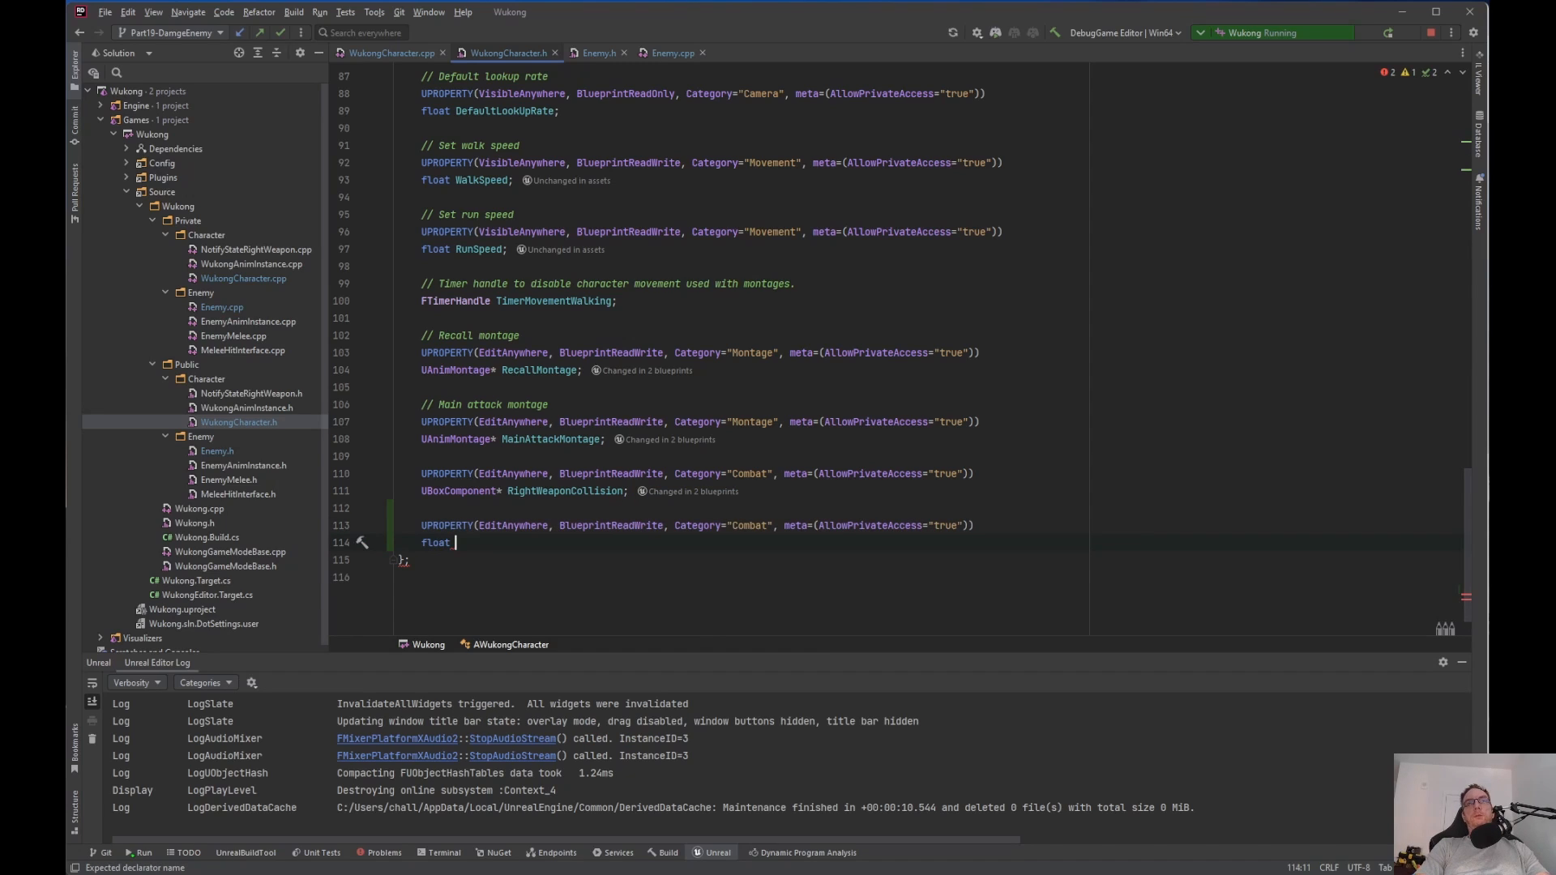
type("BaseDamage;")
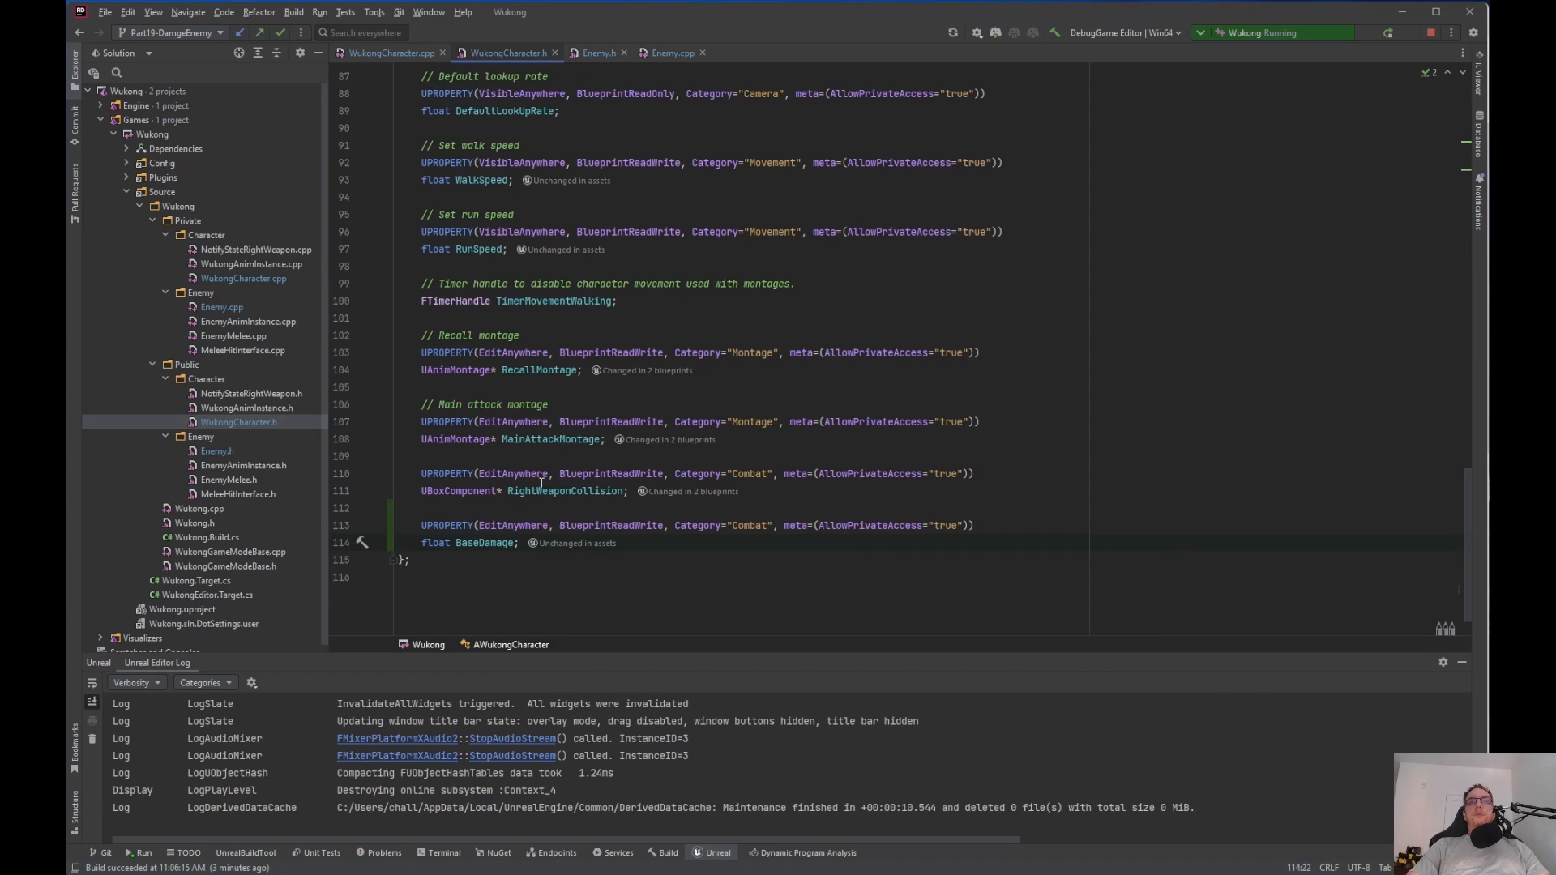
left_click(506, 507)
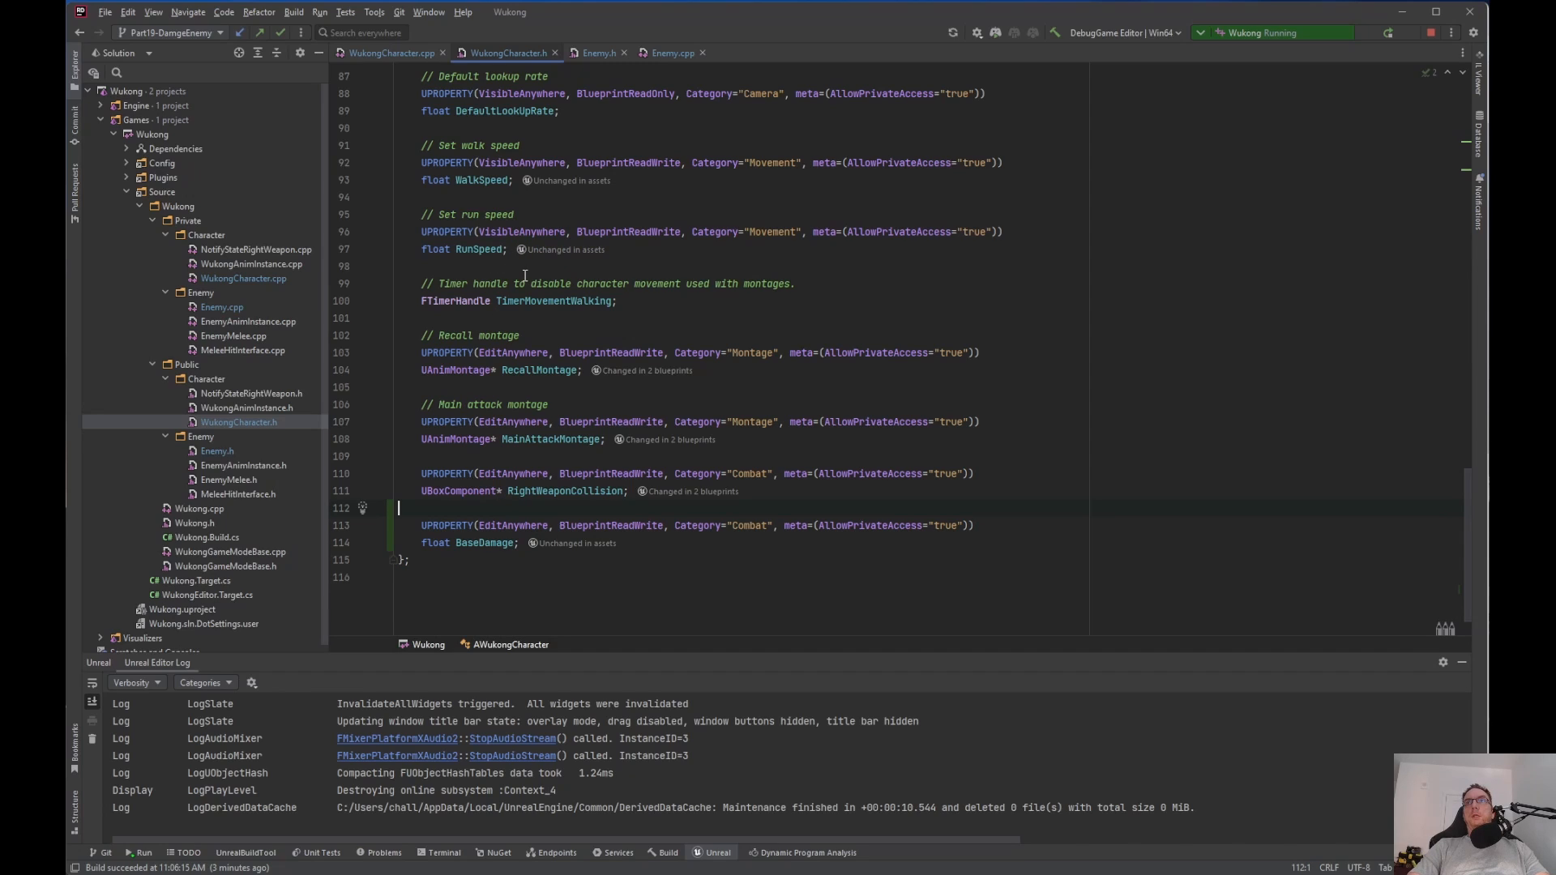
left_click(399, 508)
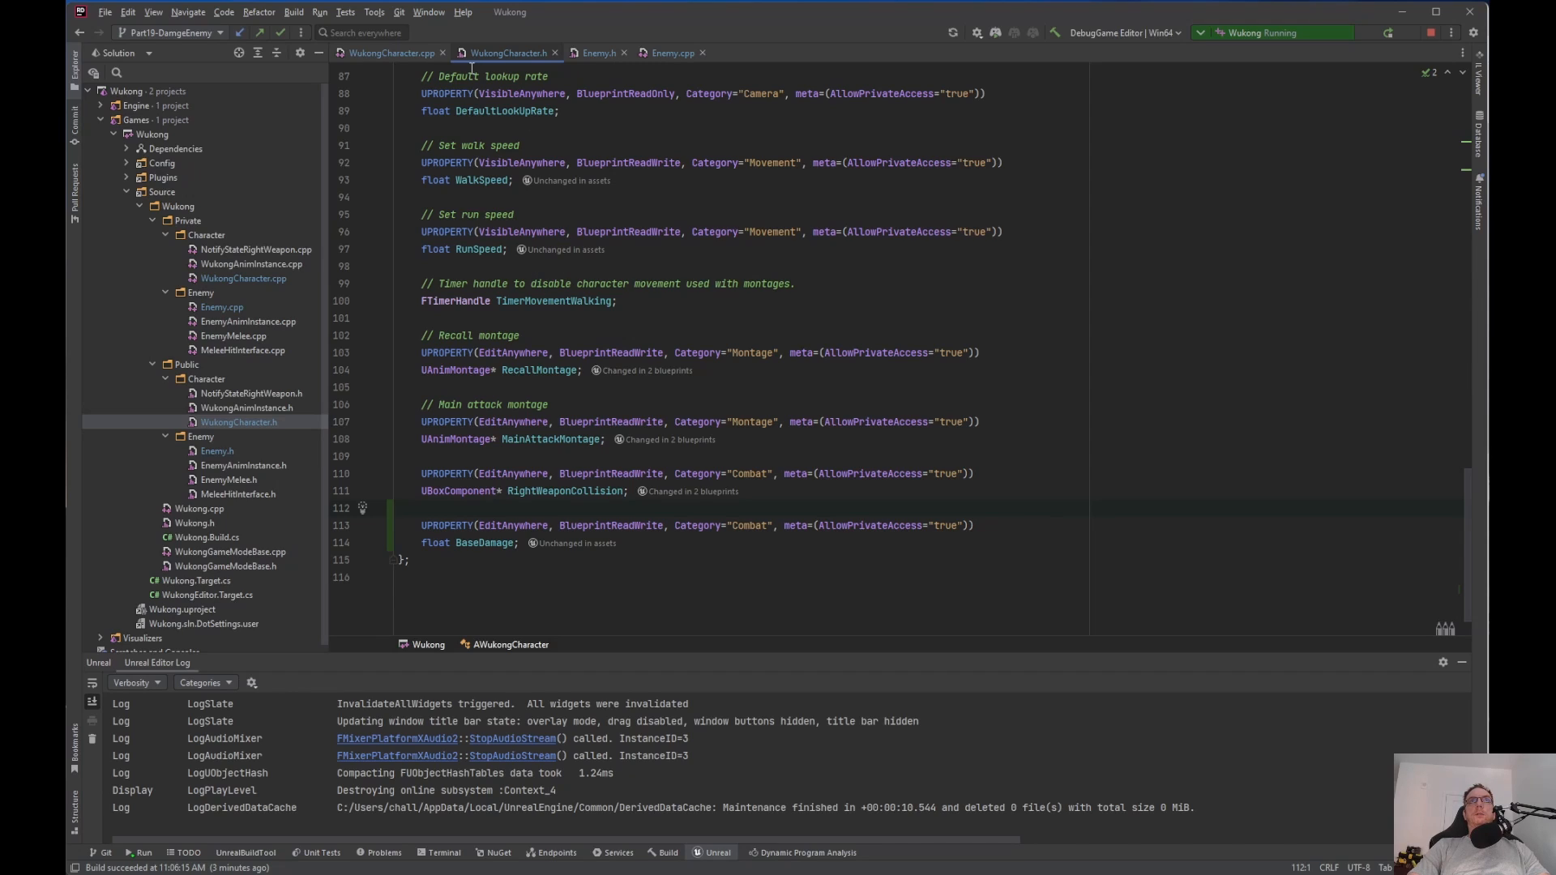
left_click(487, 52)
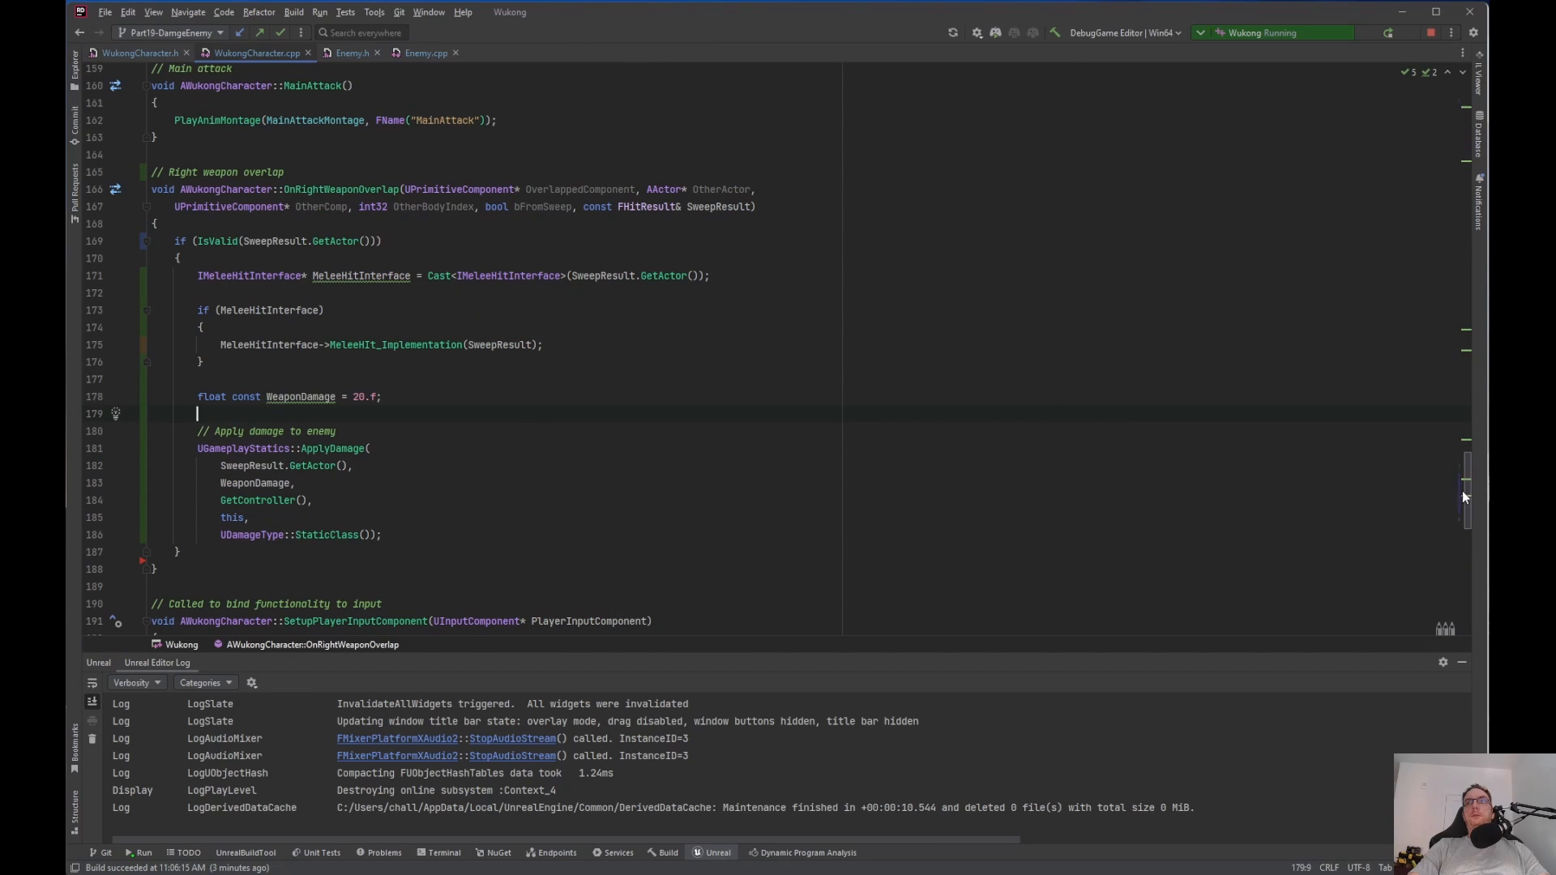
Add BaseDamage(20.f) after RunSpeed(600.f) in the AWukongCharacter constructor initializer list
scroll("up", 3)
type("b")
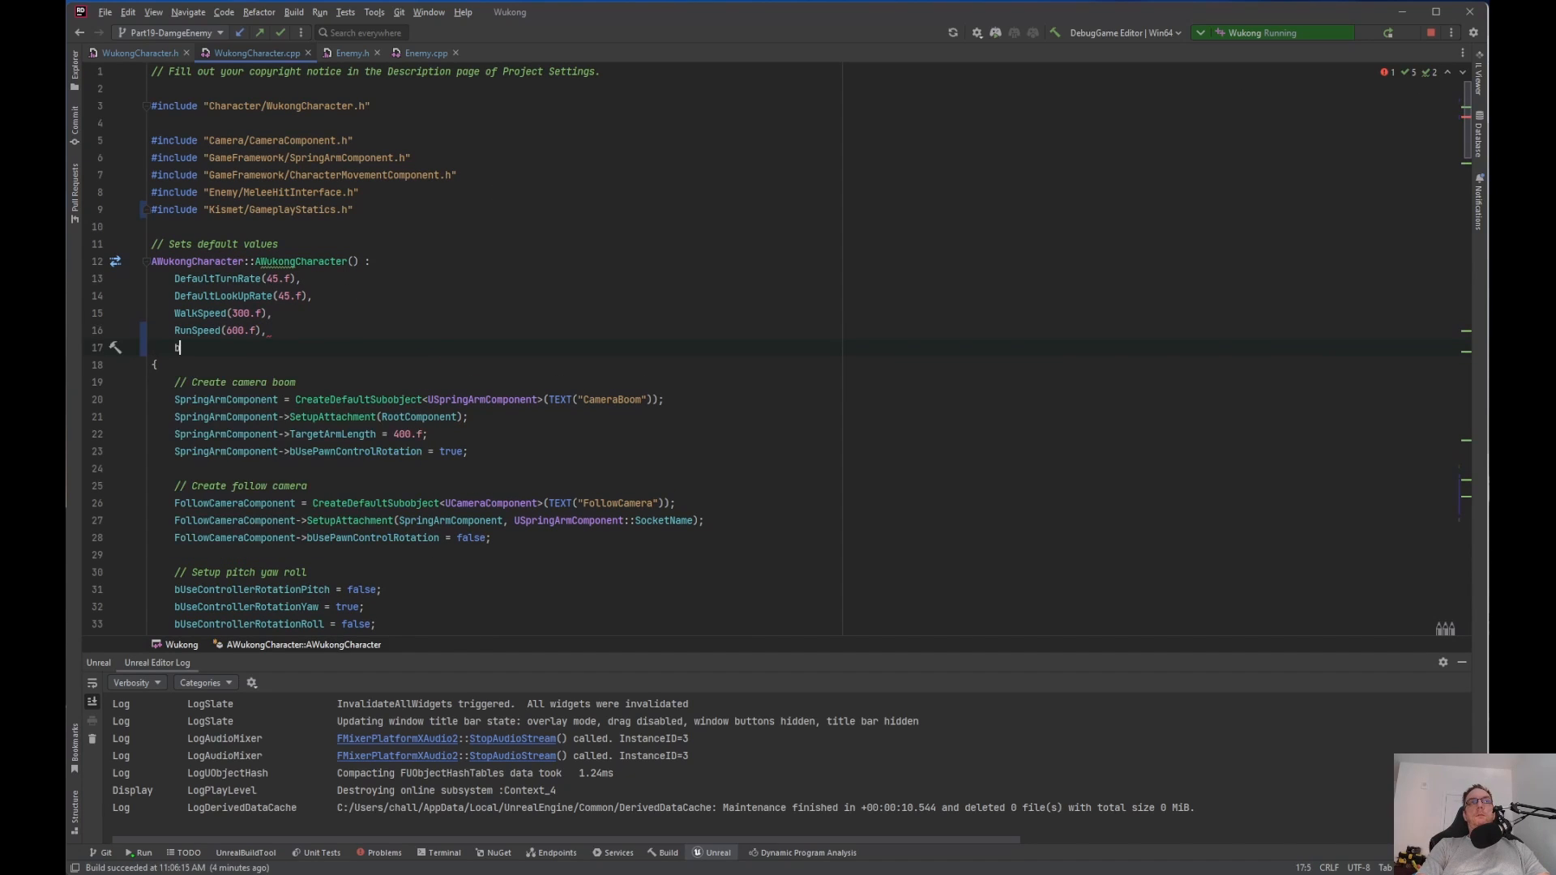
type("BaseDamage(")
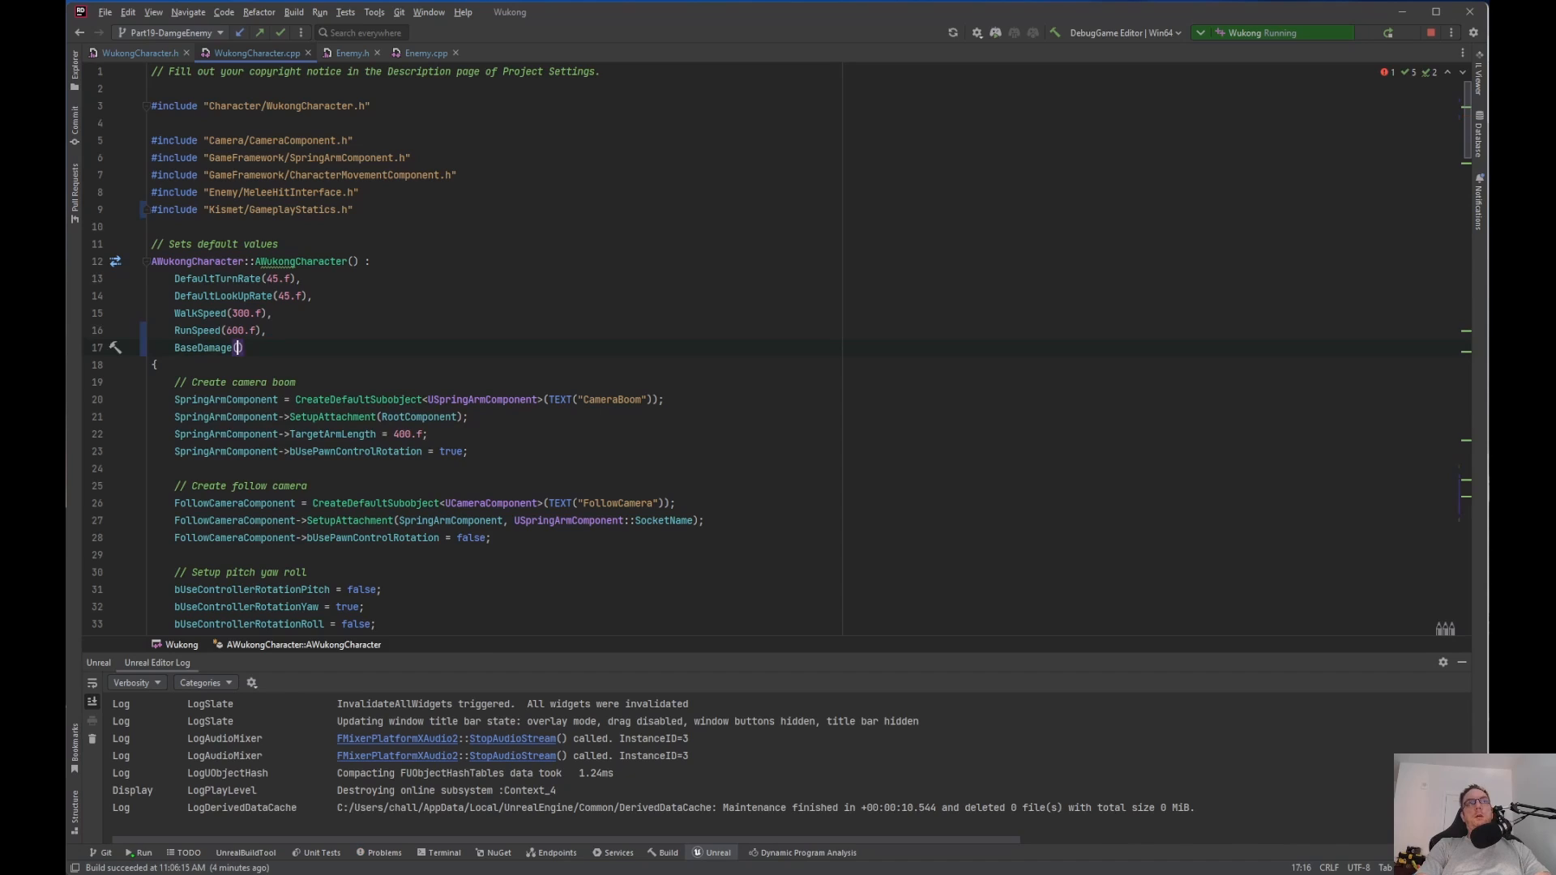
type("20.f")
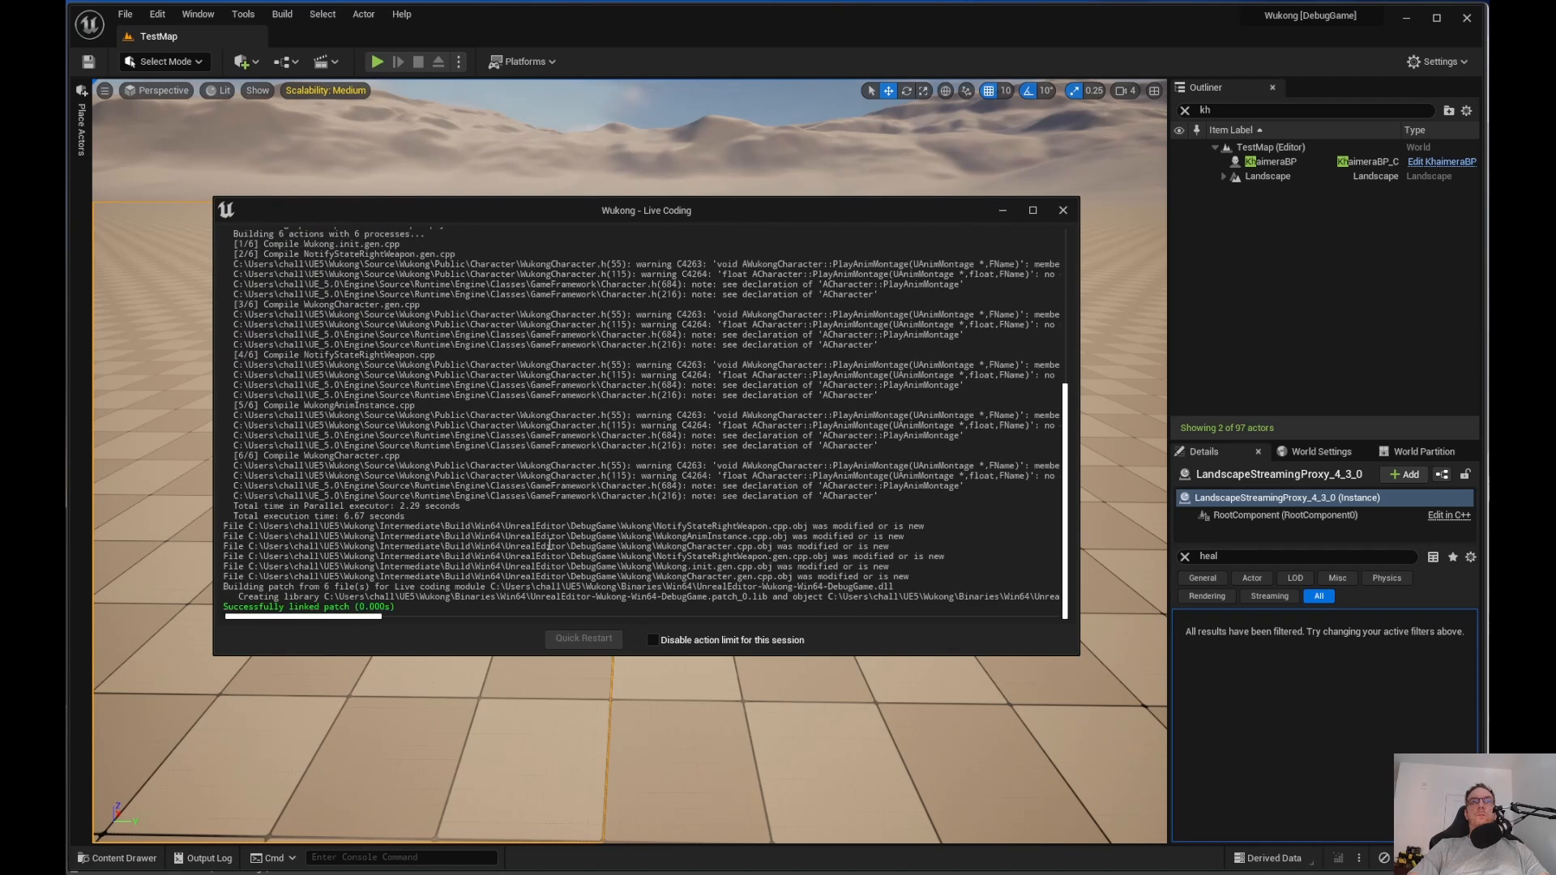
Open WukongCharacterBP from _Wukong/Character in the full Blueprint Editor, check Base Damage 20, and save
left_click(1063, 209)
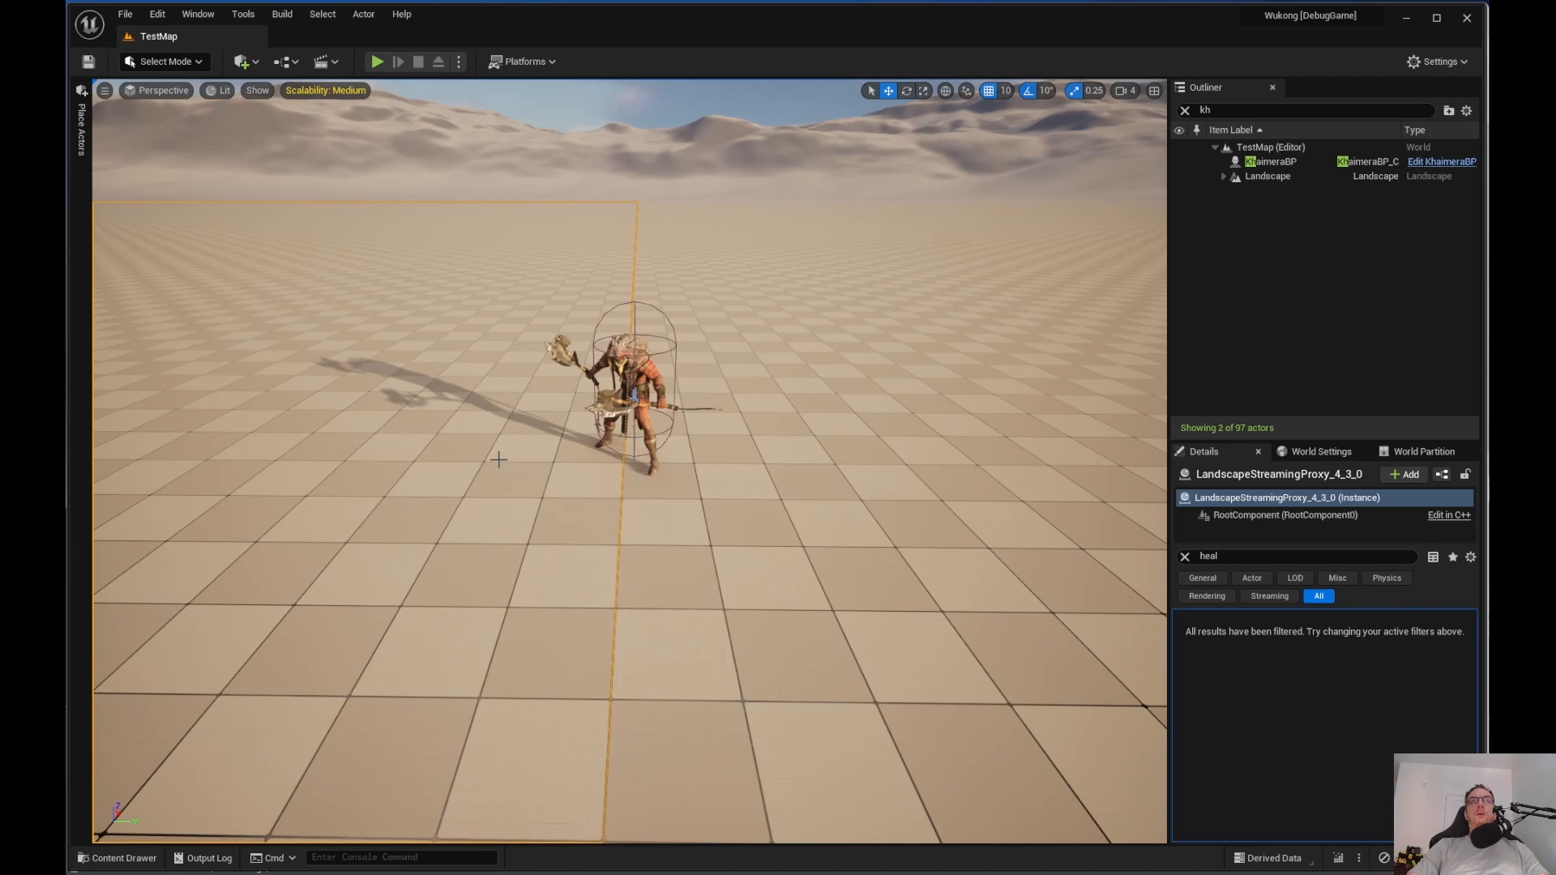
left_click(116, 858)
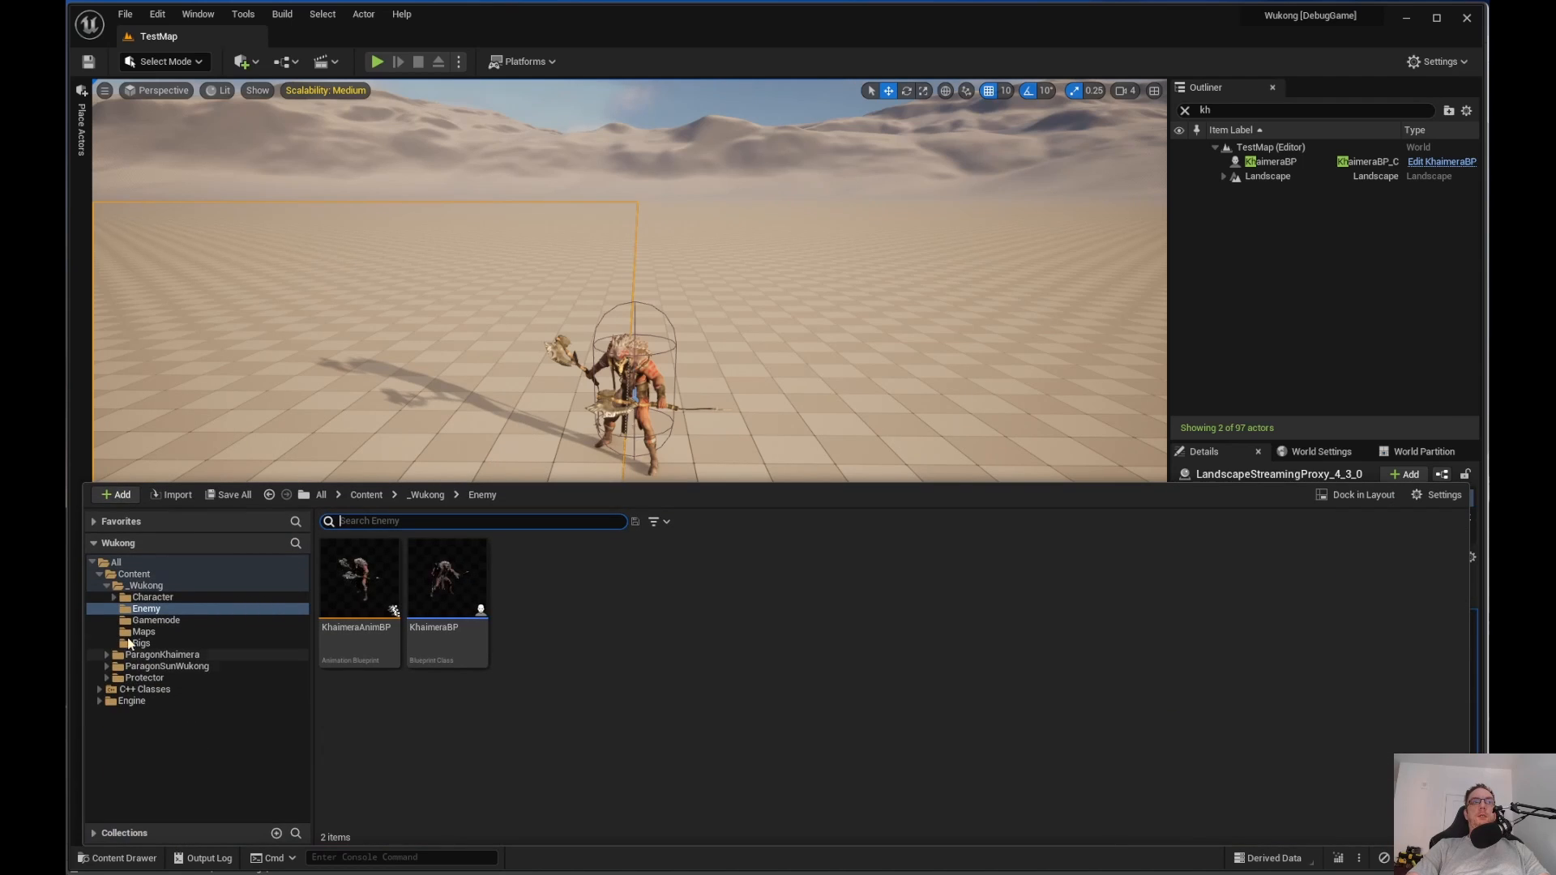
left_click(116, 597)
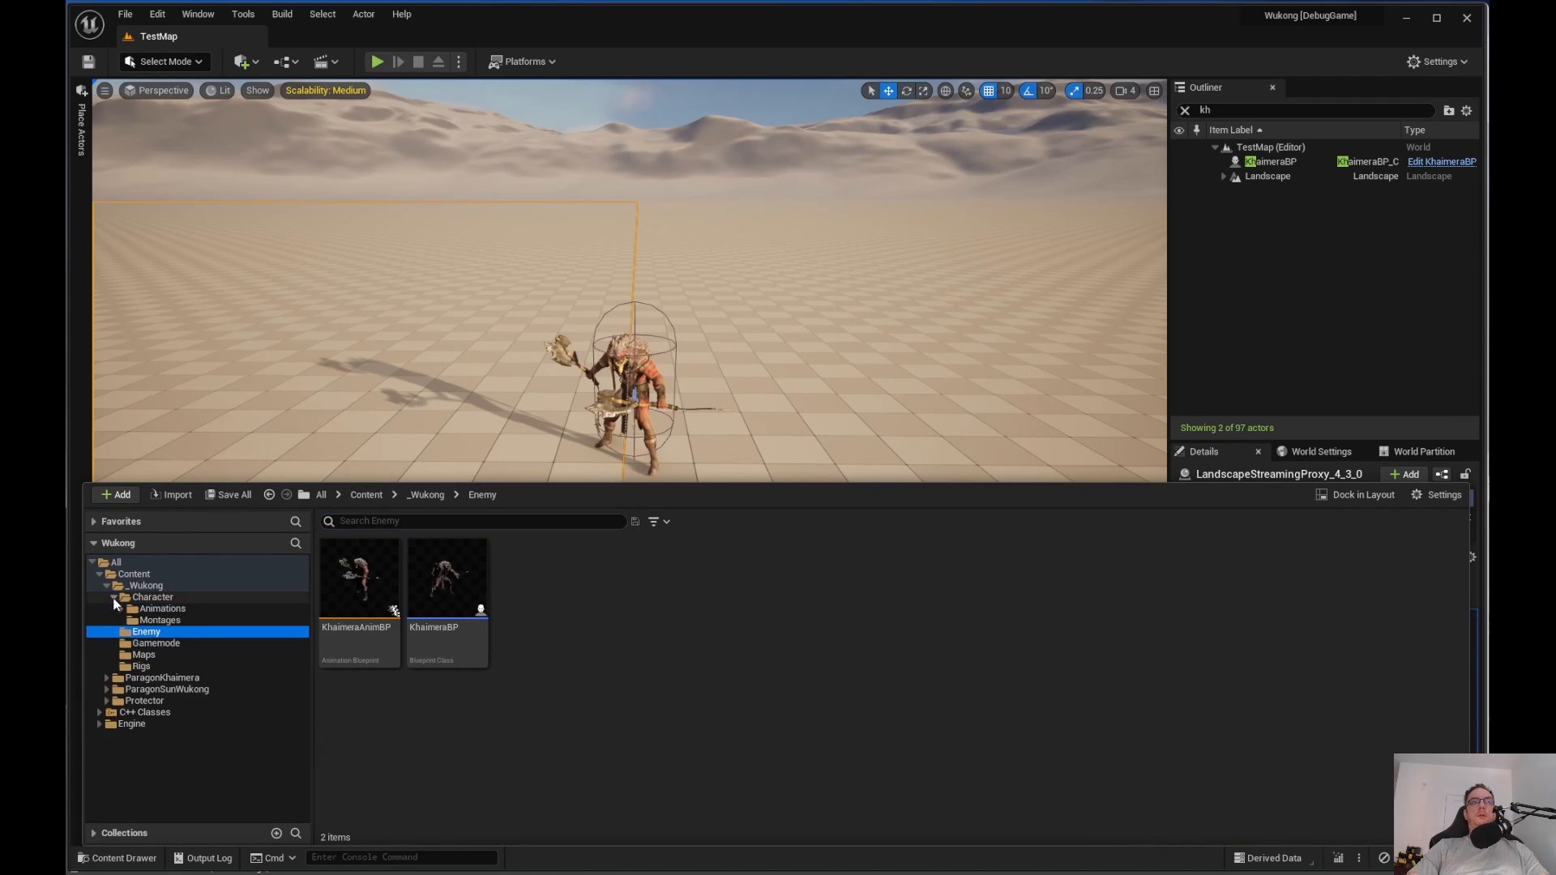
left_click(152, 596)
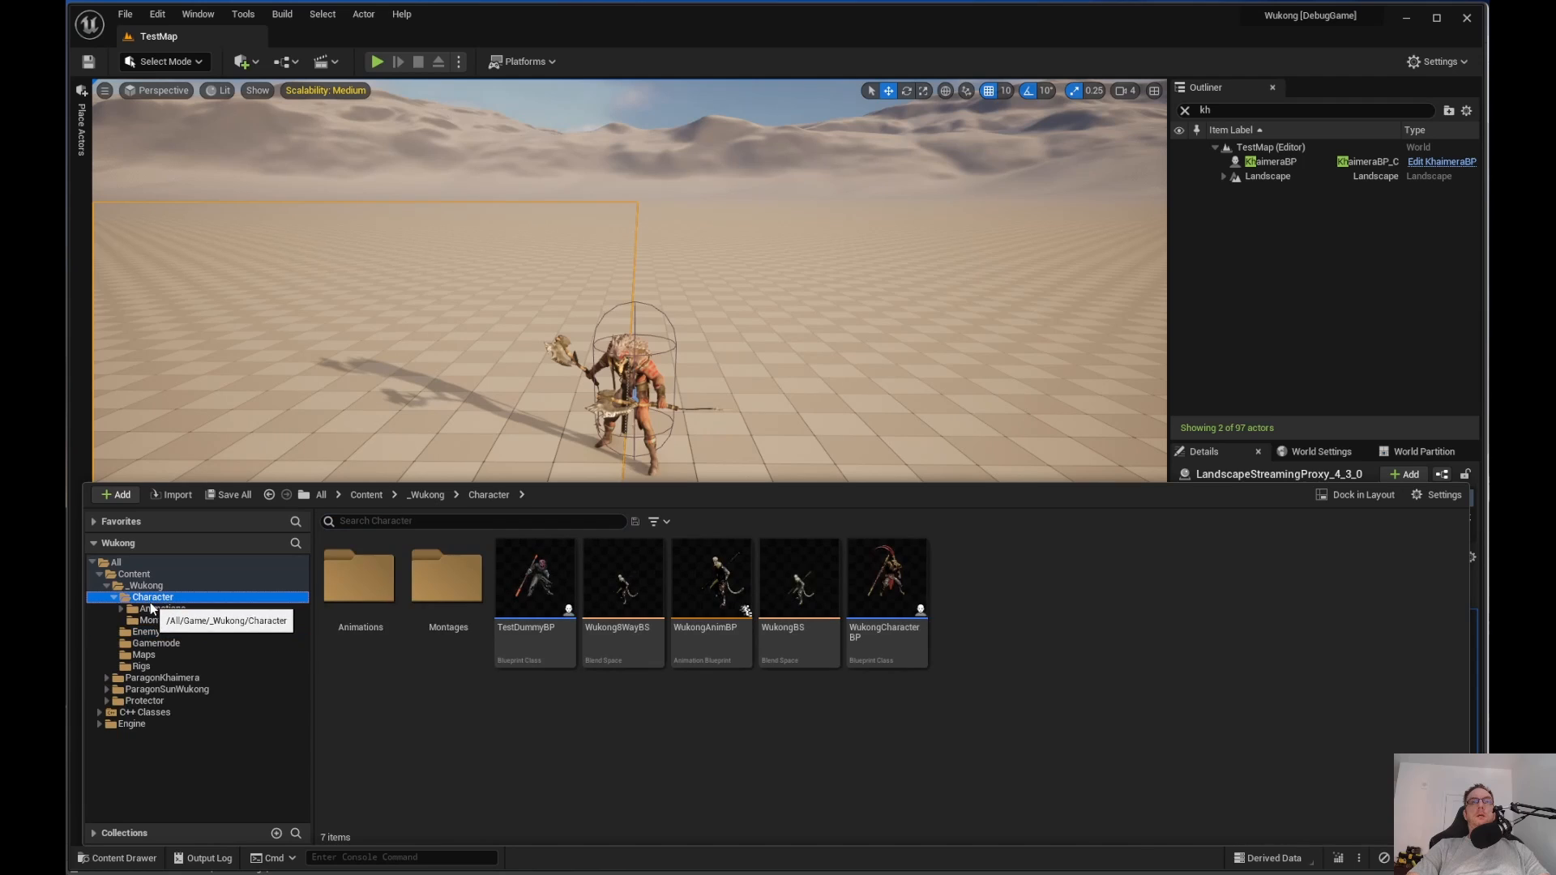
left_click(711, 579)
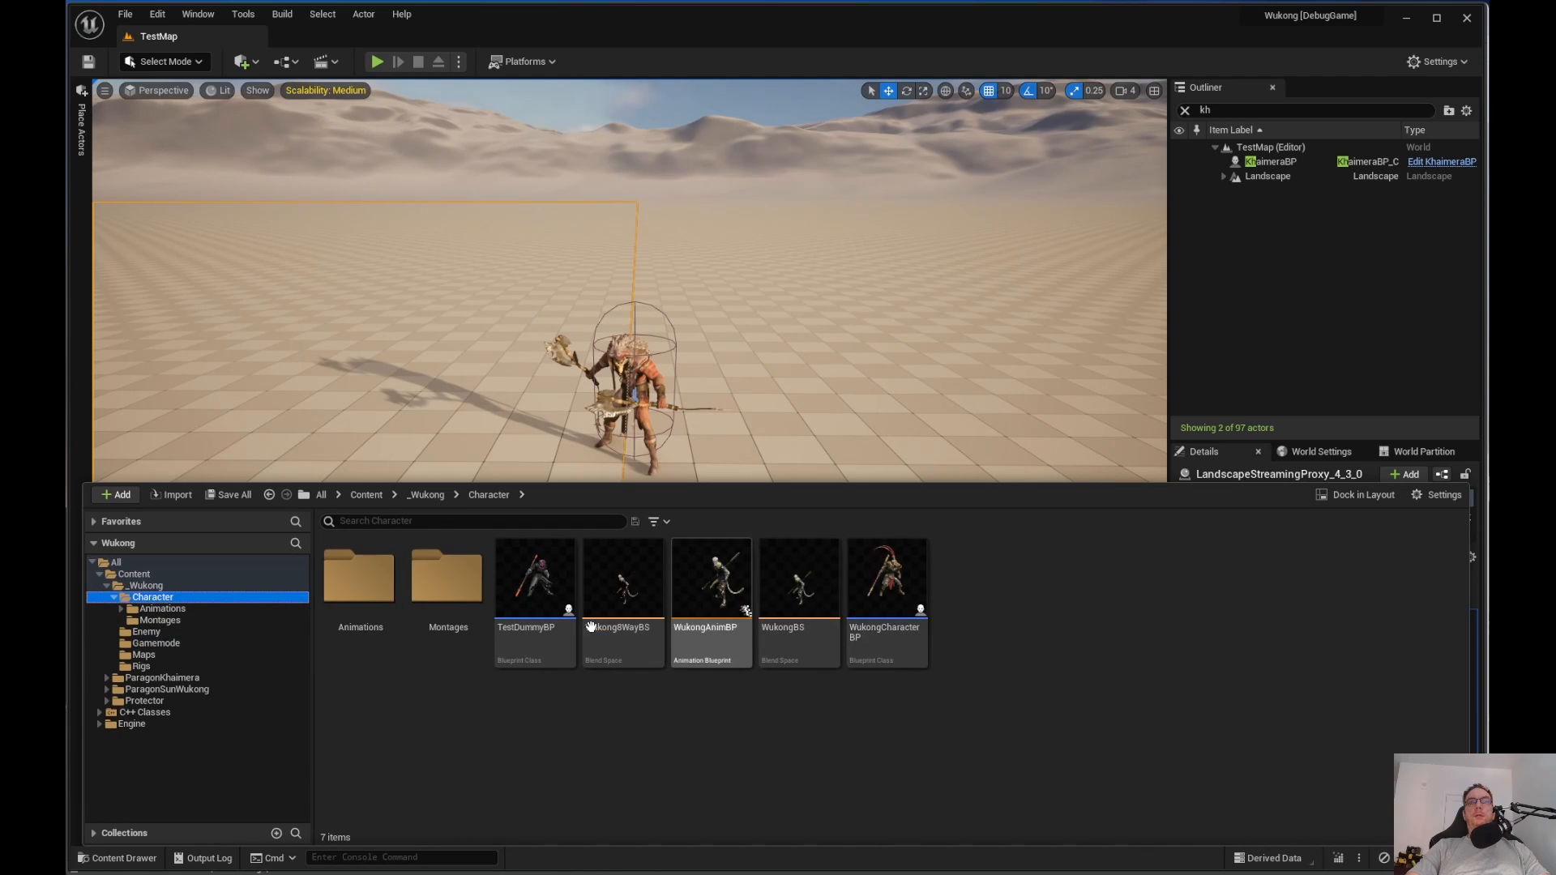
left_click(884, 576)
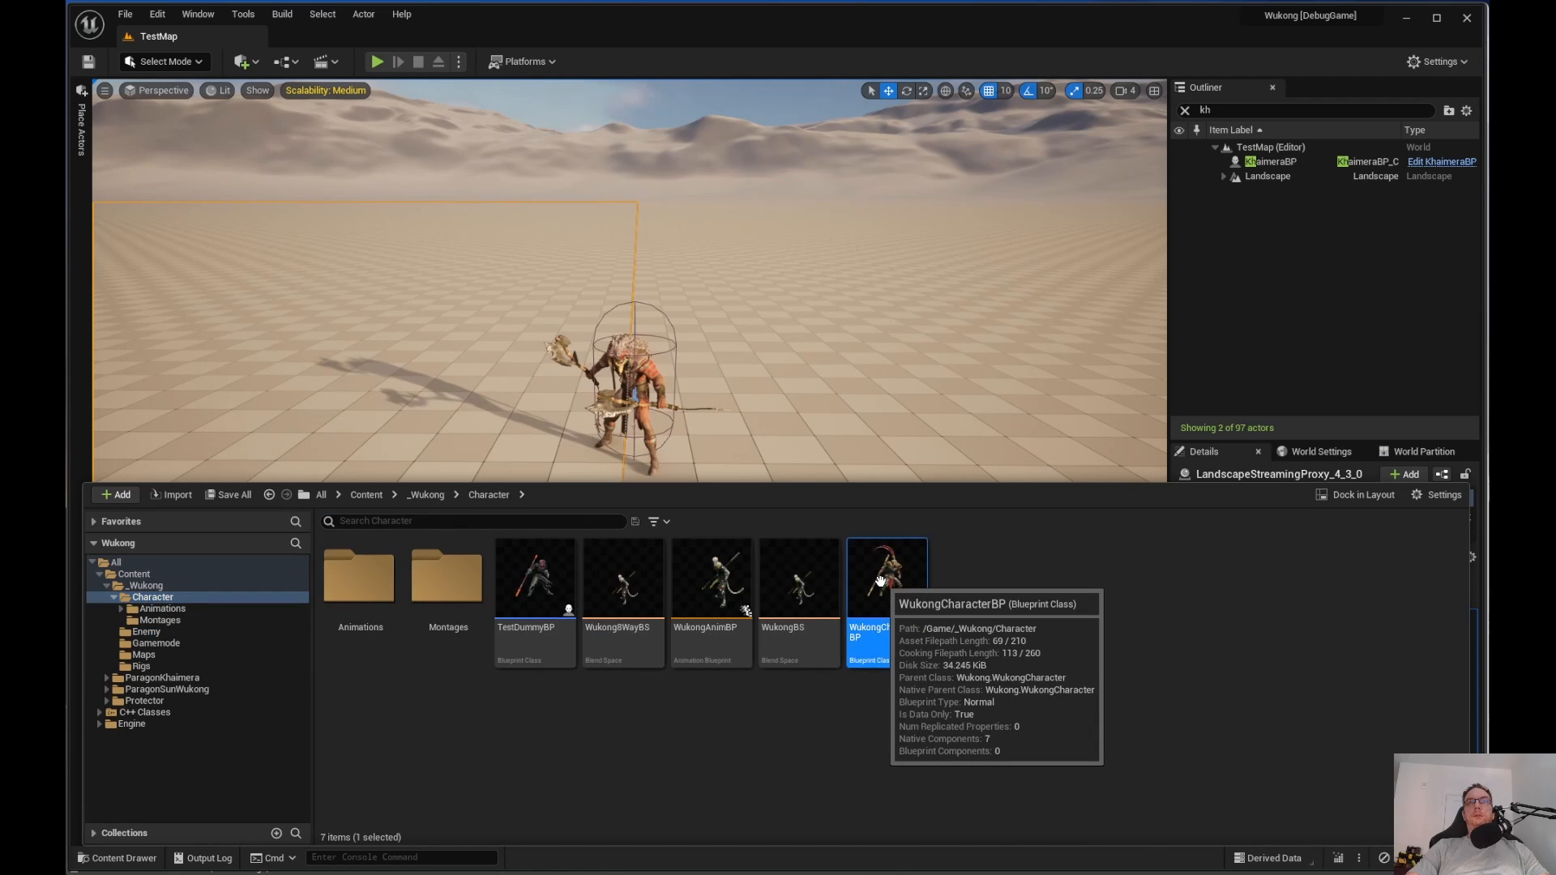
double_click(885, 578)
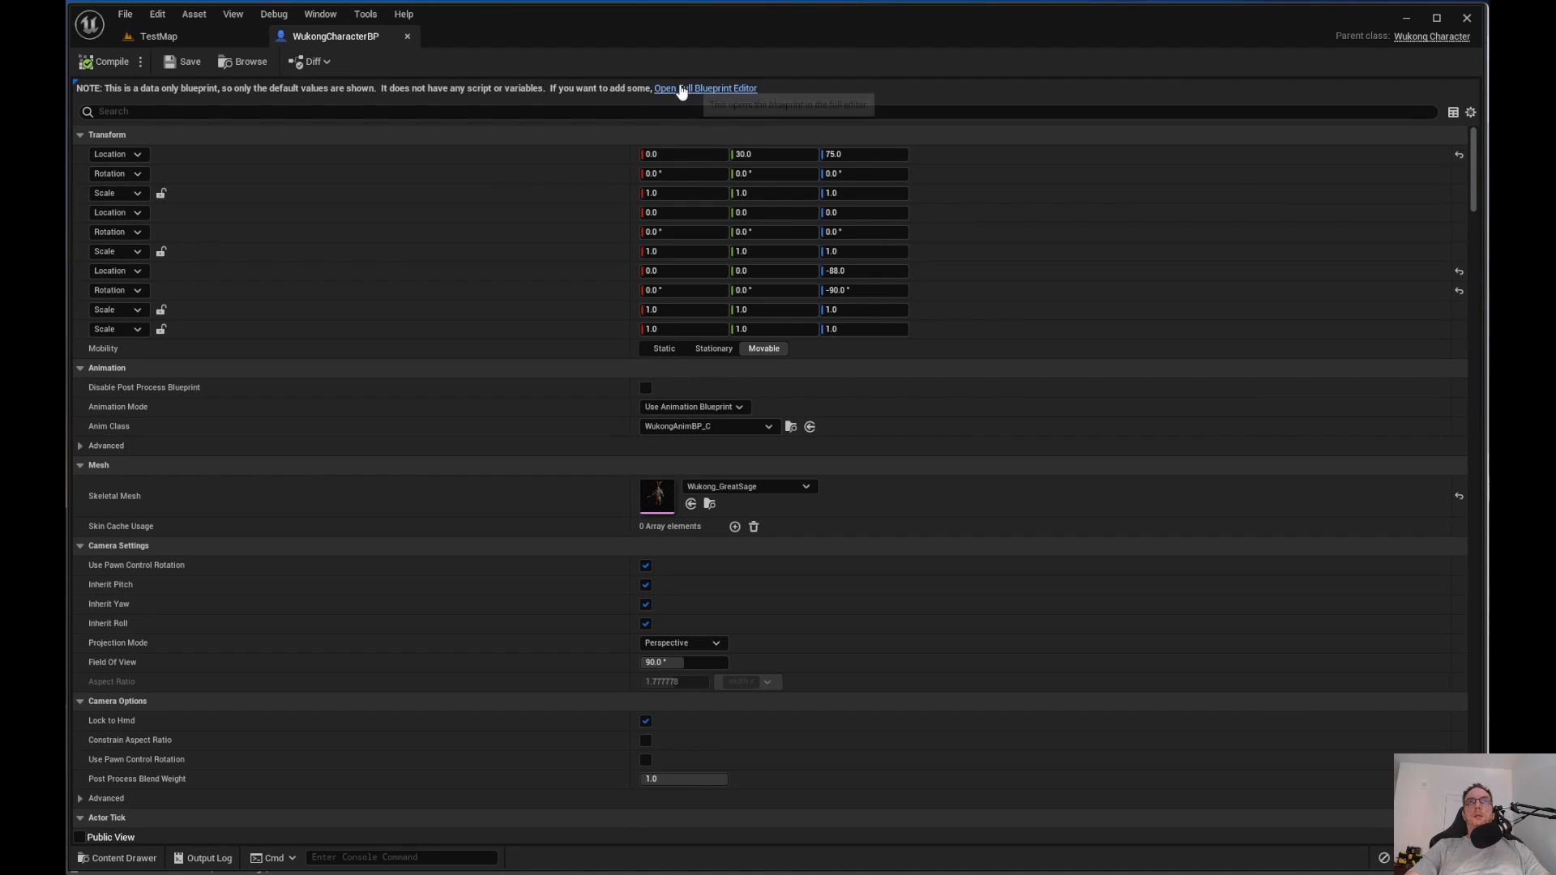
left_click(704, 88)
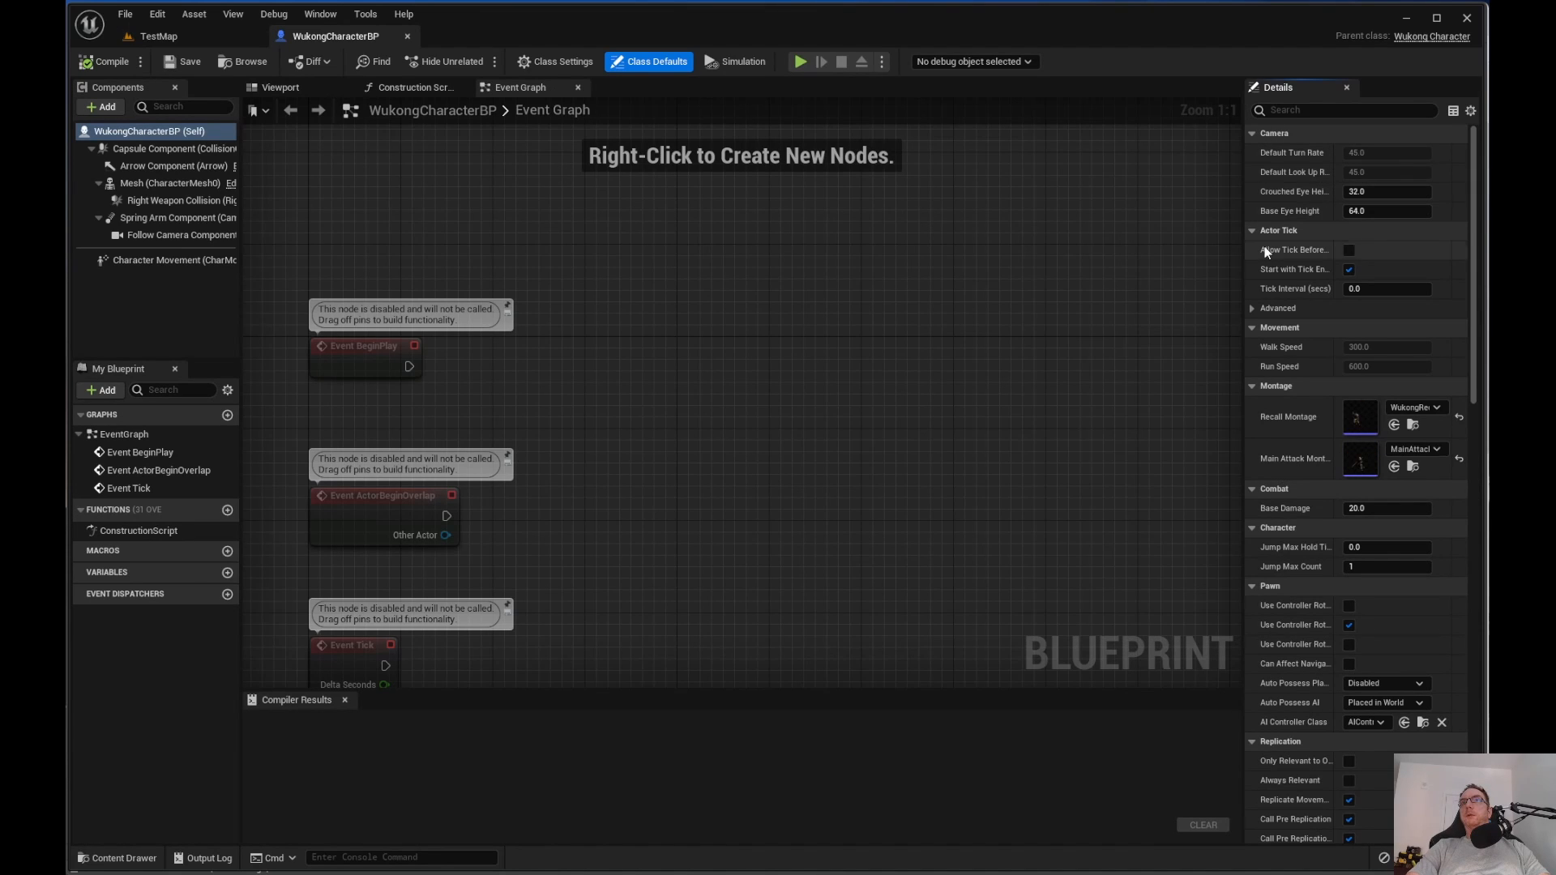
mouse_move(1273, 494)
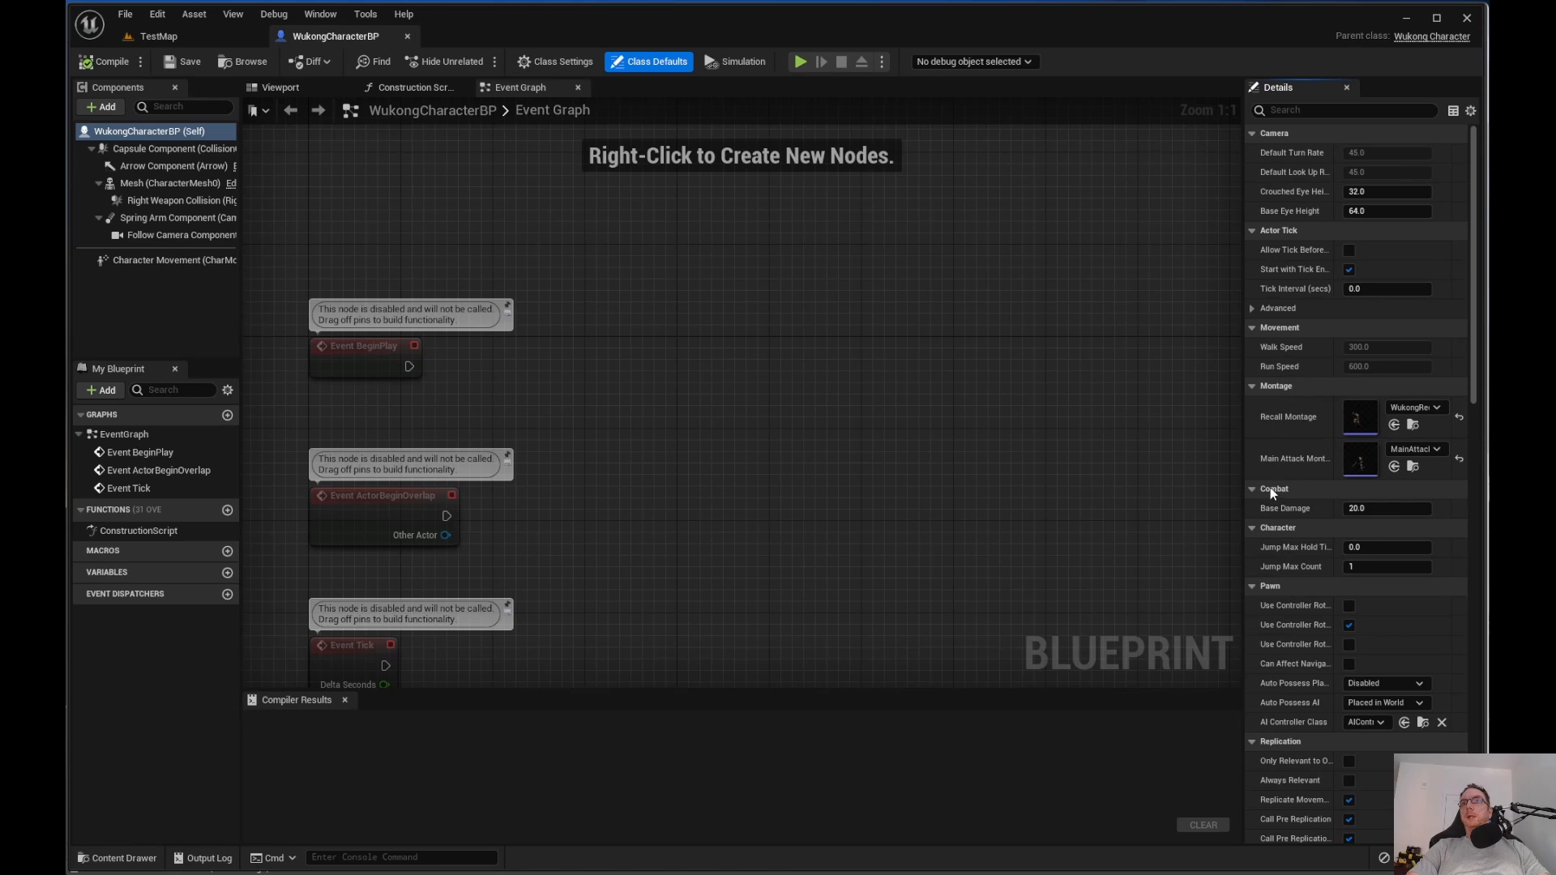
mouse_move(1325, 533)
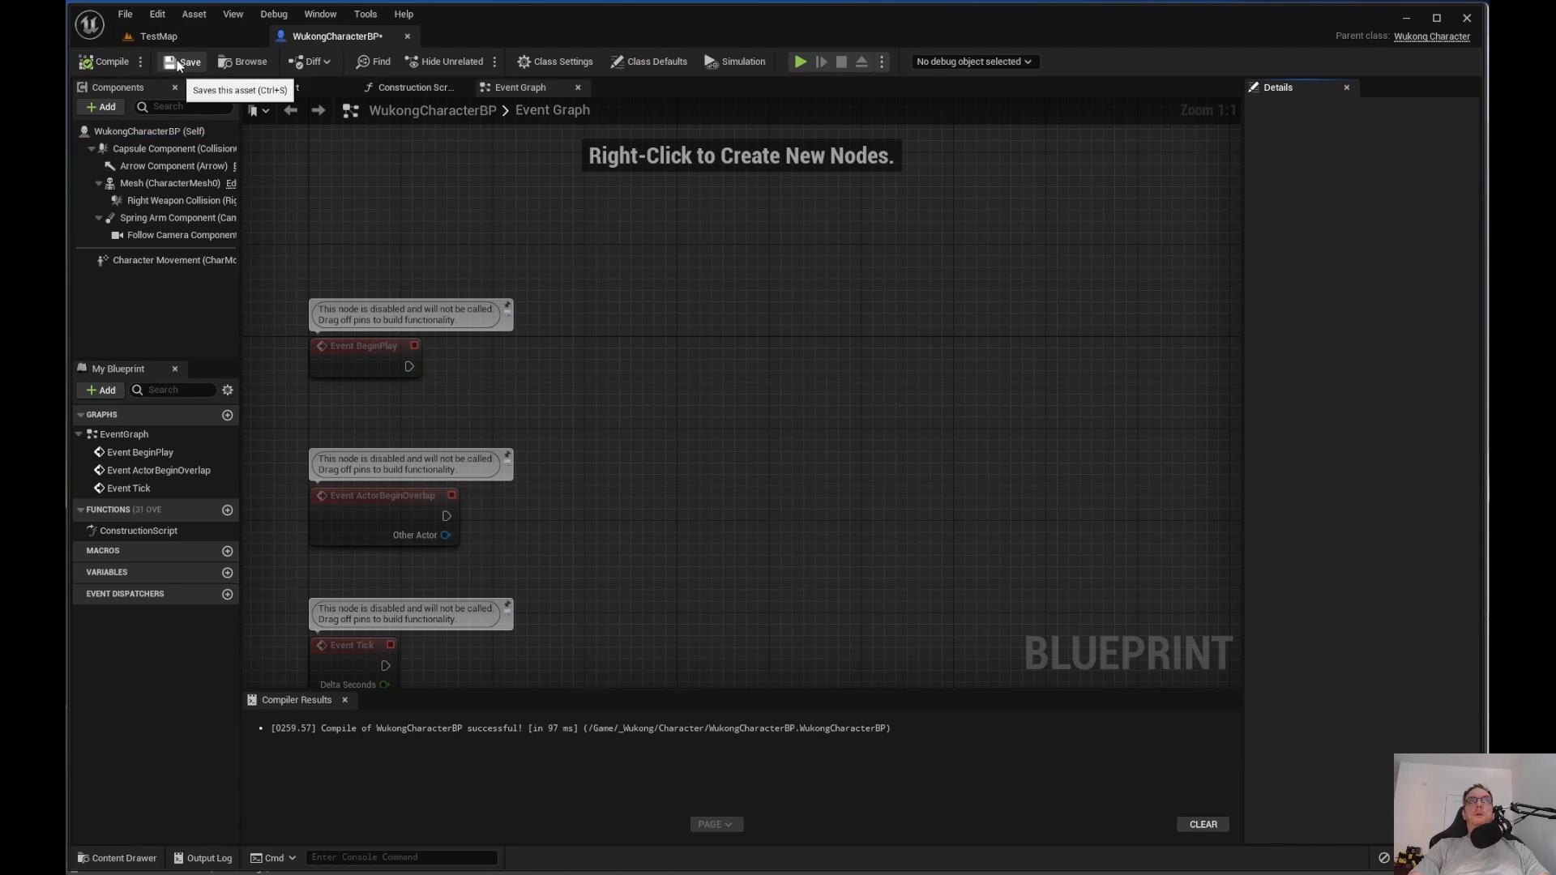
left_click(158, 35)
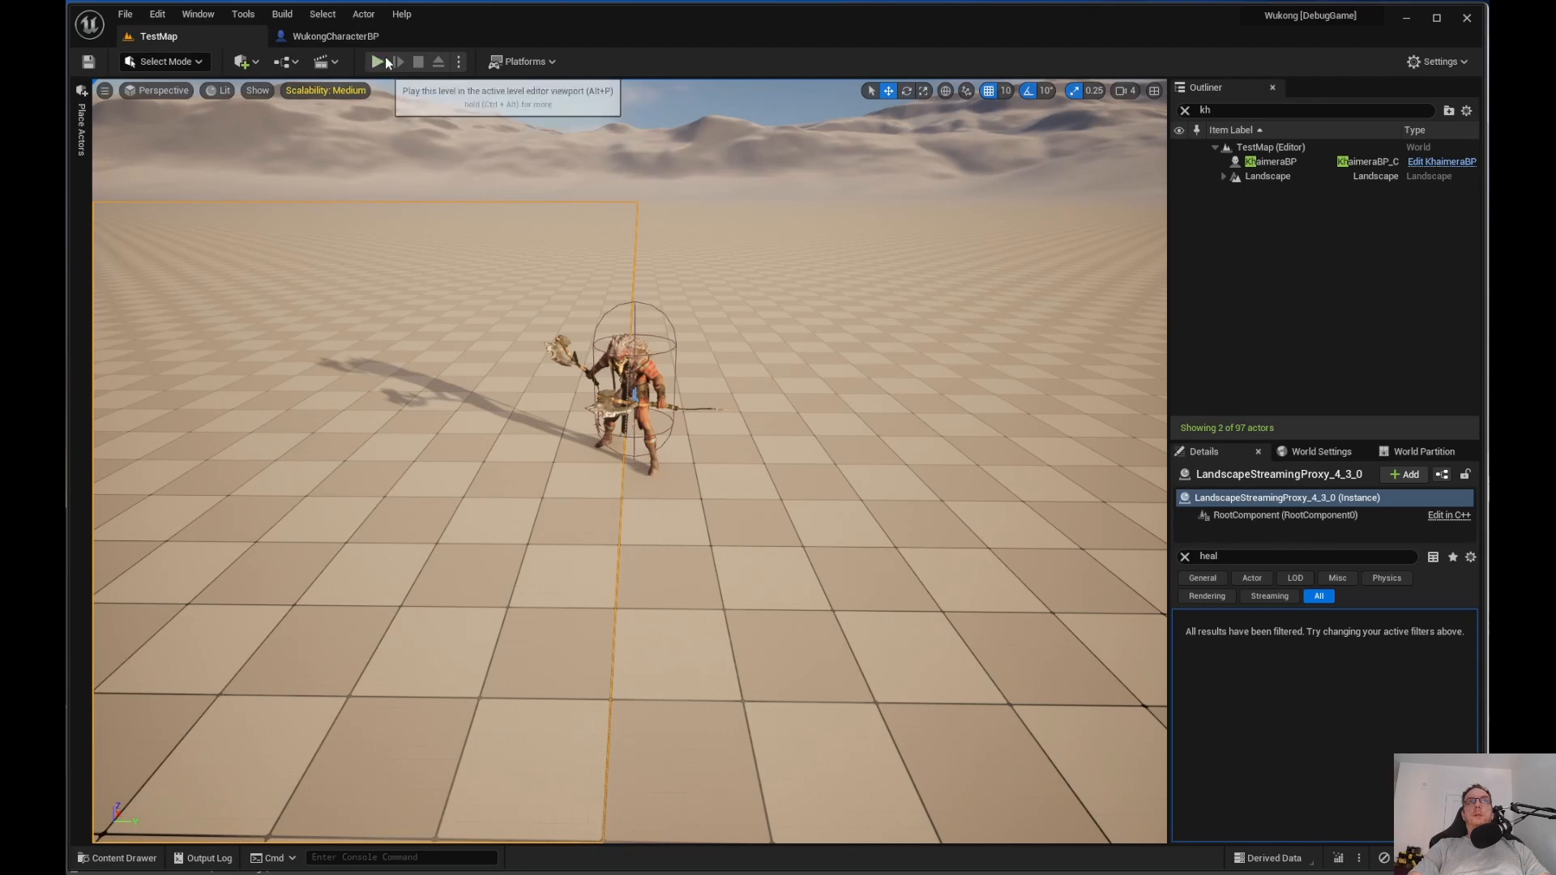
Playtest the test map, hit Khaimera, and check its Health at 40 of 100
left_click(376, 61)
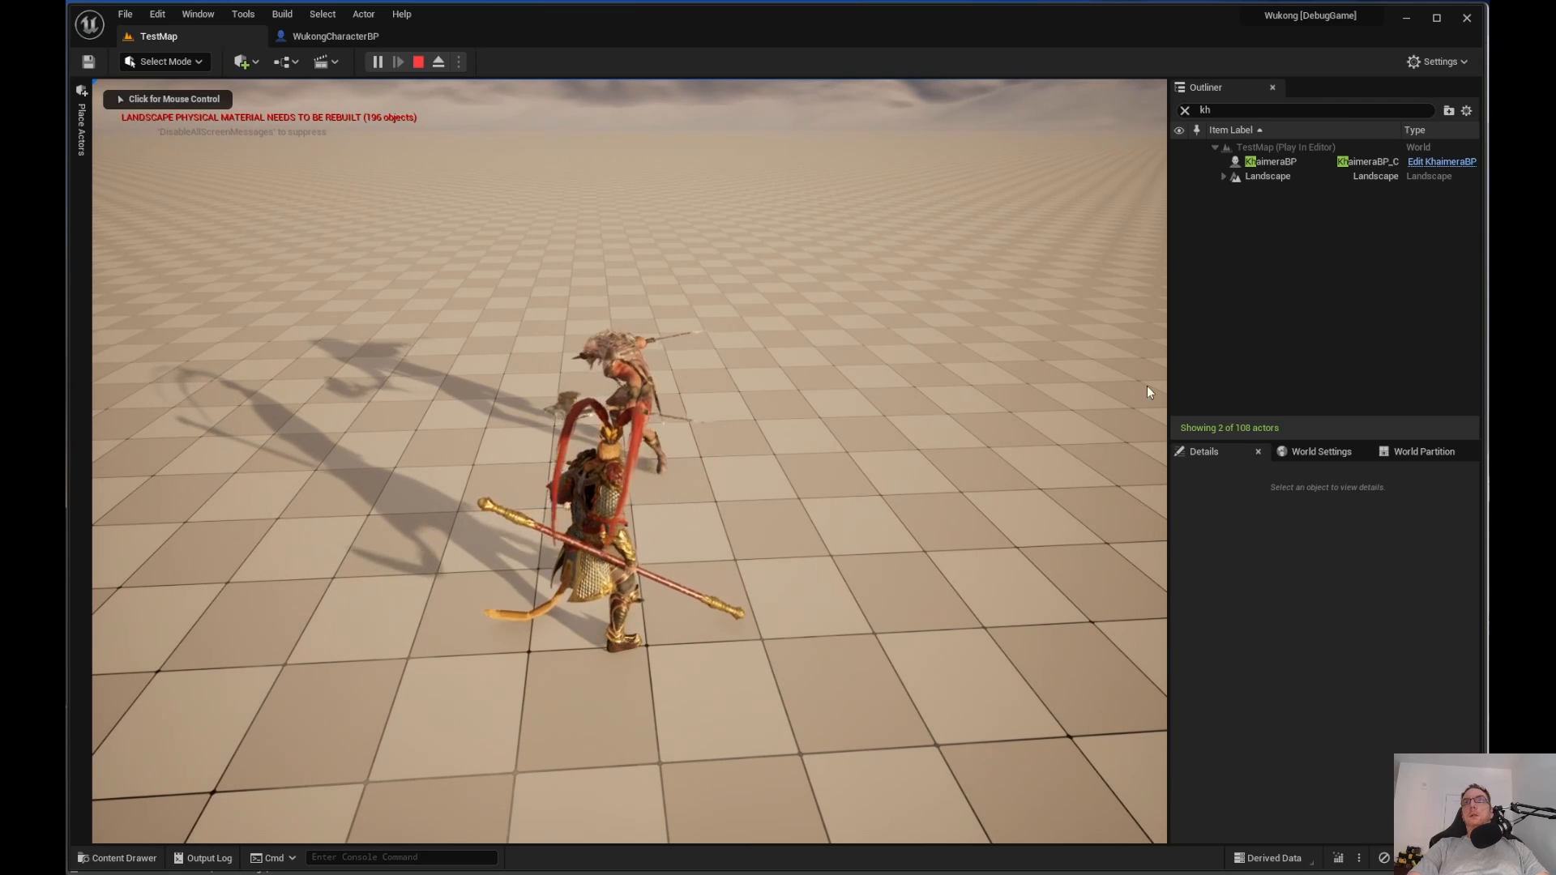
left_click(1272, 161)
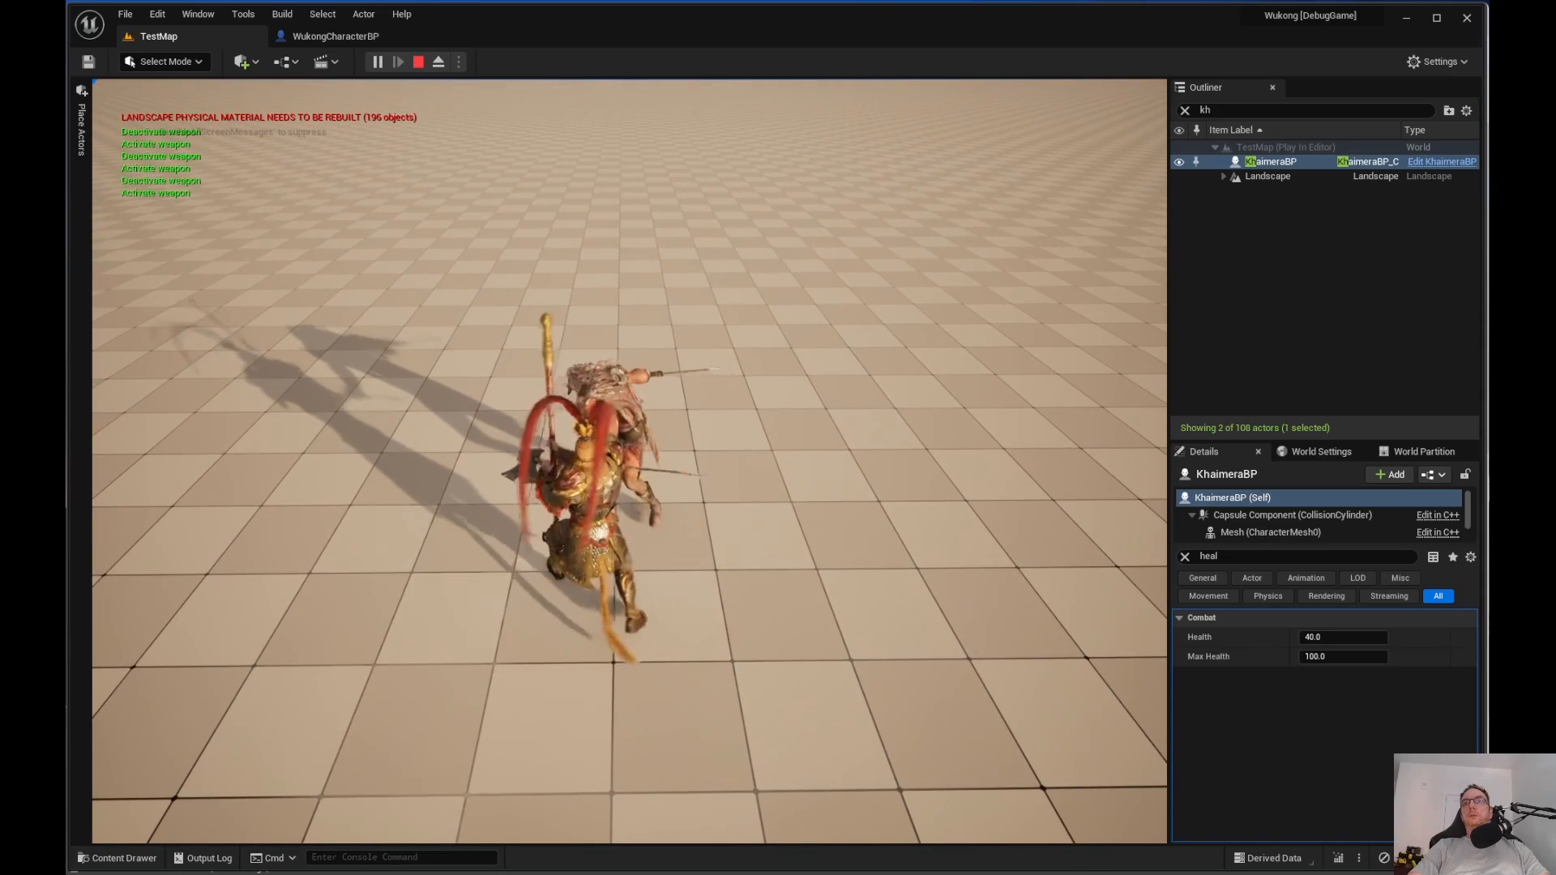
left_click(418, 61)
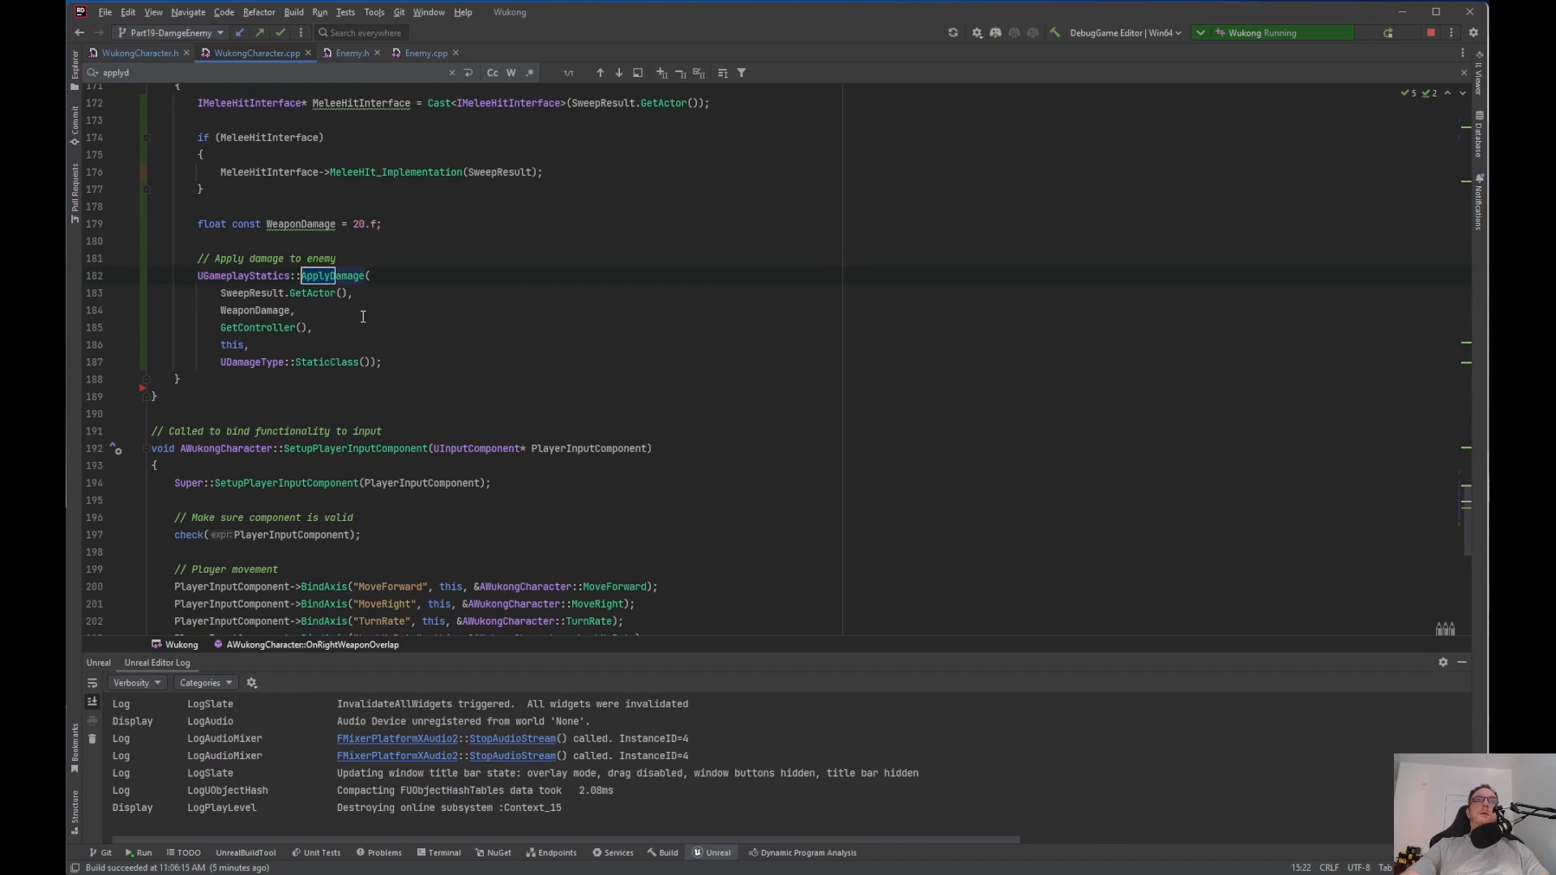
Remove the WeaponDamage constant and pass BaseDamage to ApplyDamage instead
left_click(199, 240)
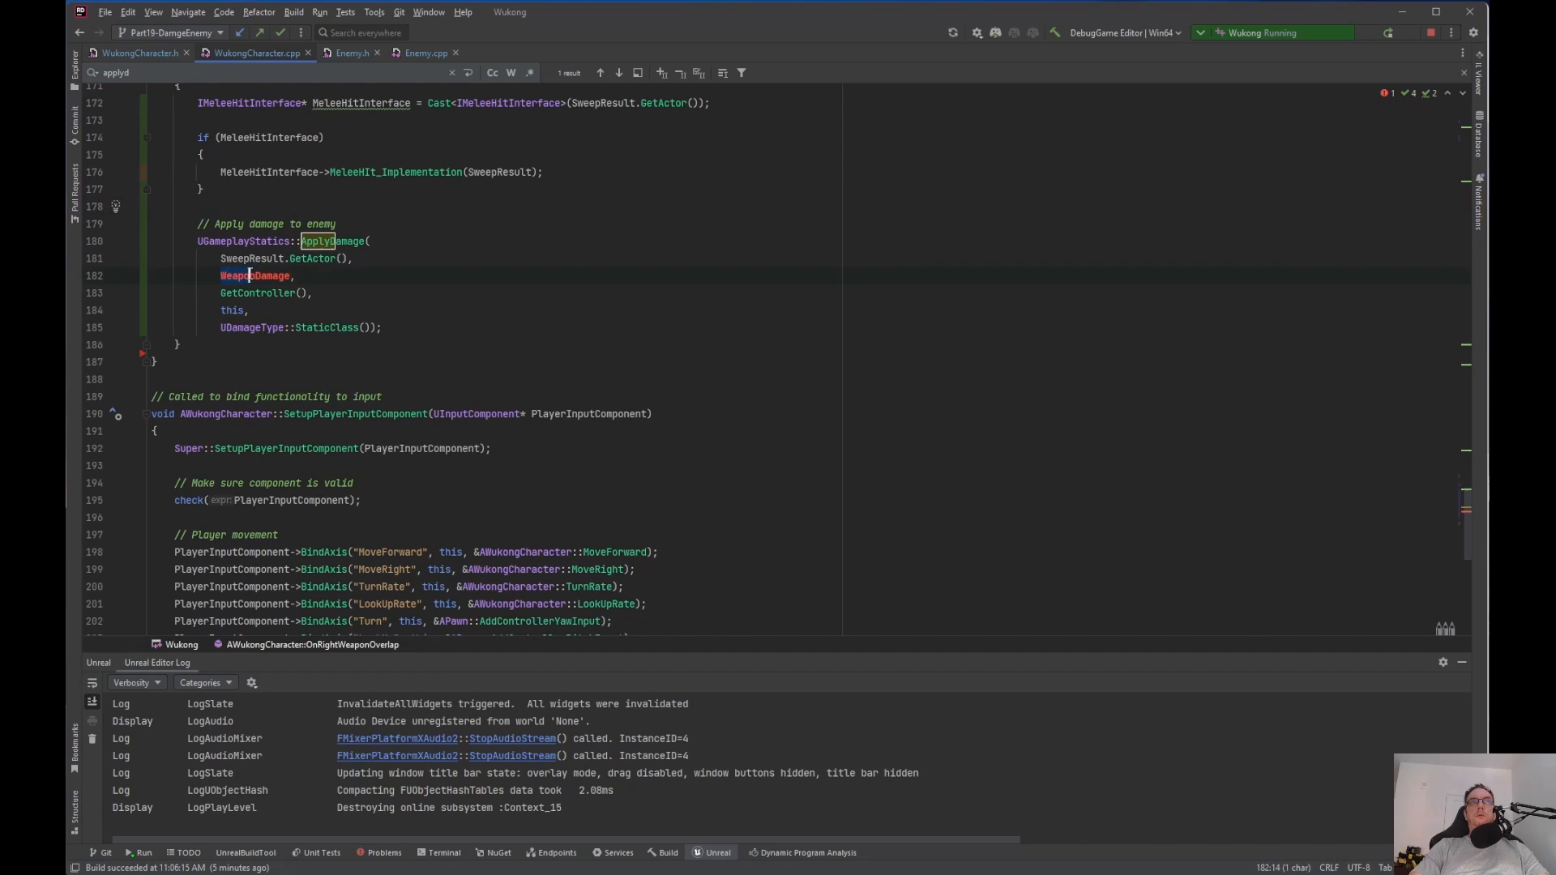
type("Ba")
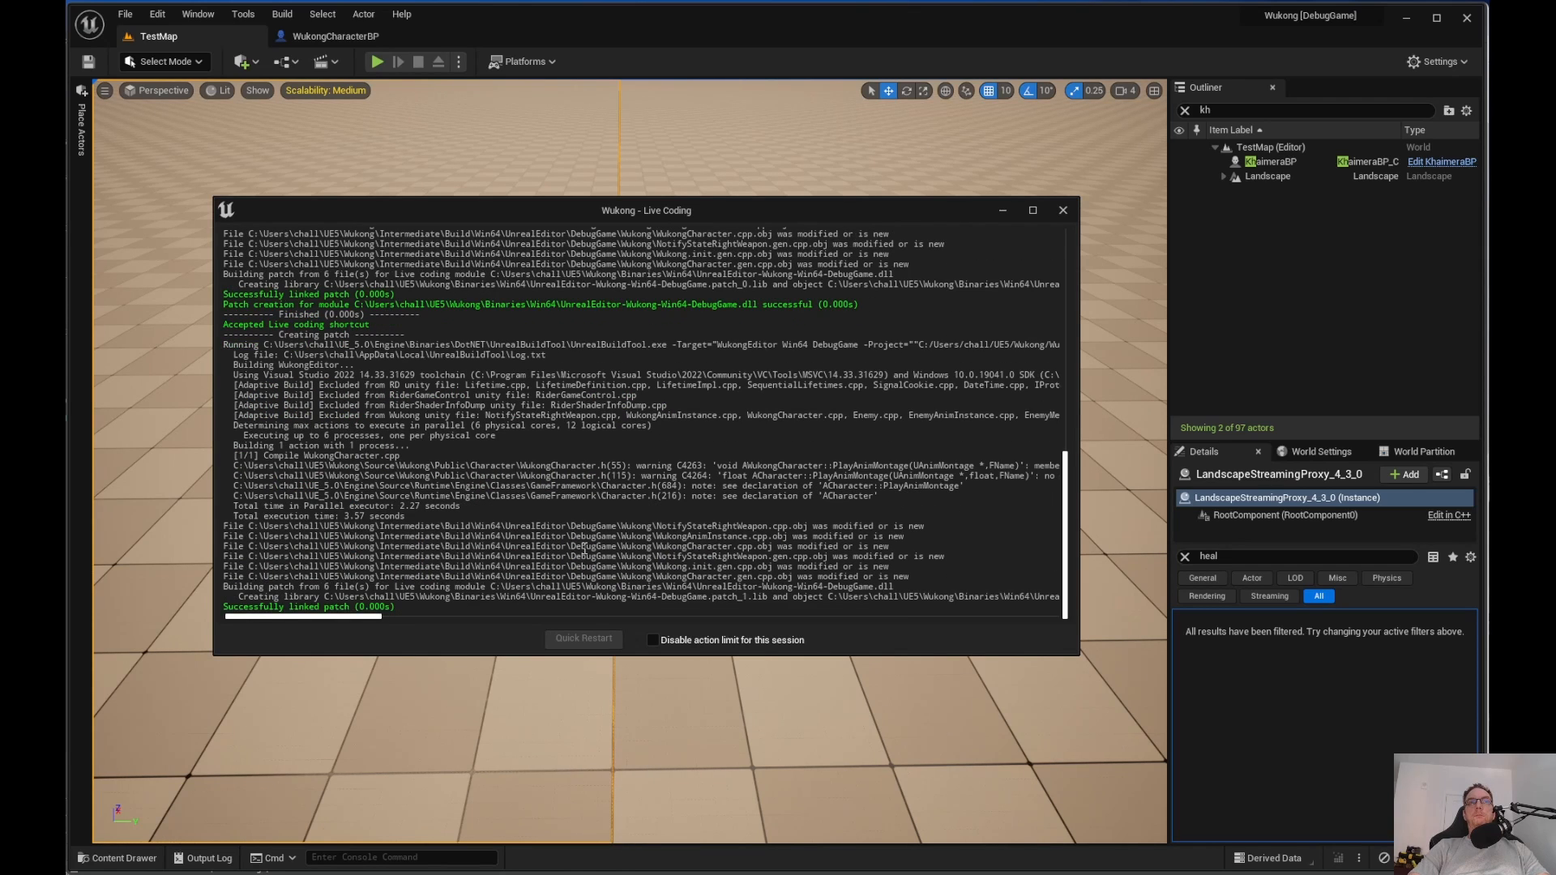
Dismiss Live Coding, play the level, and select KhaimeraBP to confirm Health 100/100
left_click(1062, 209)
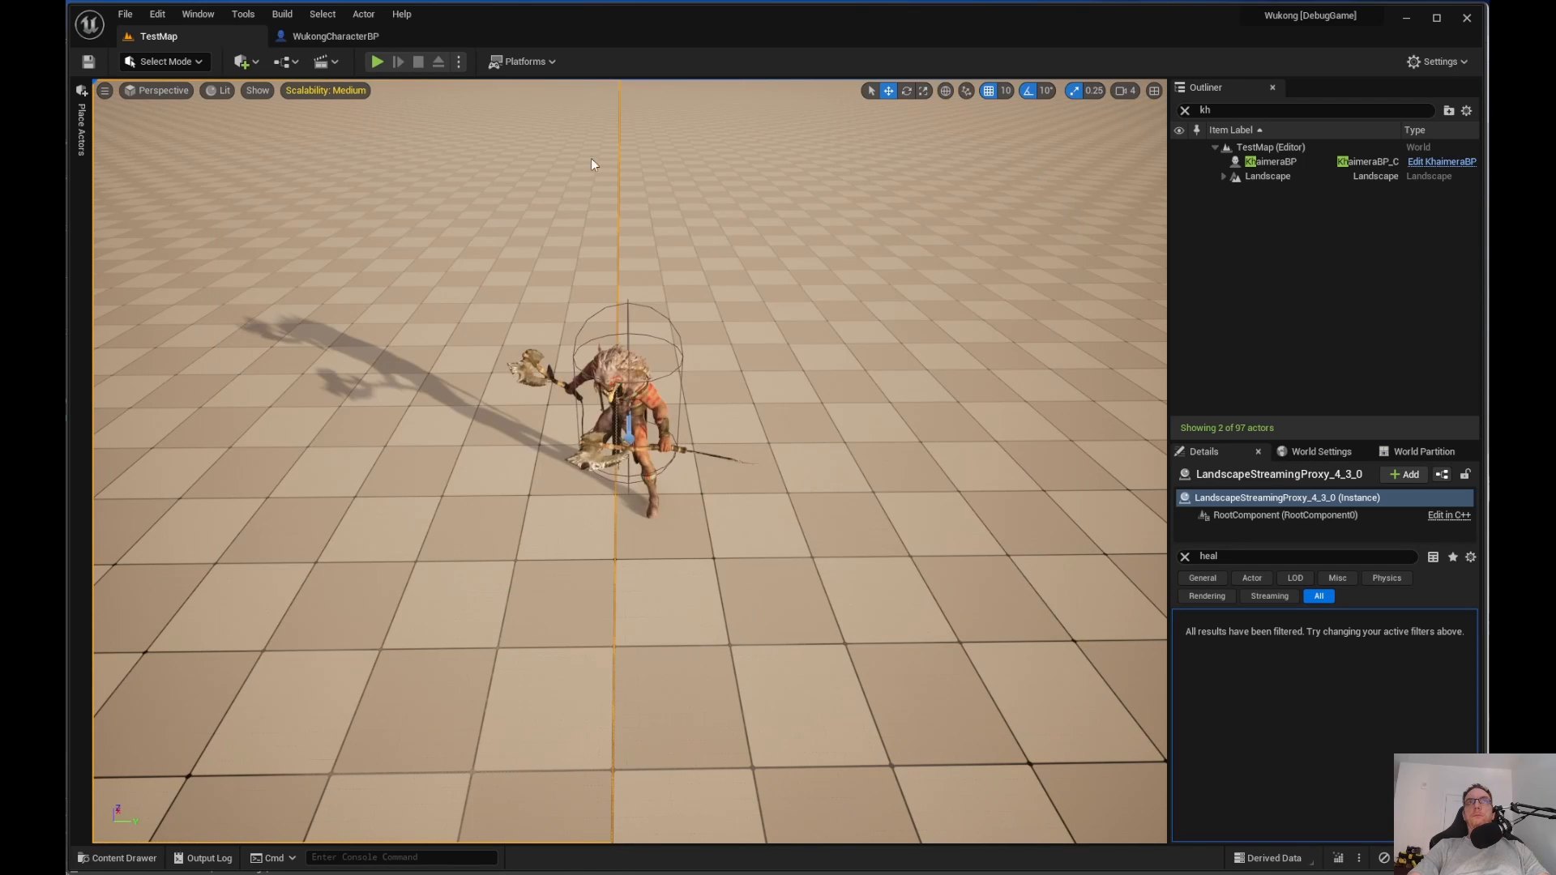
mouse_move(377, 62)
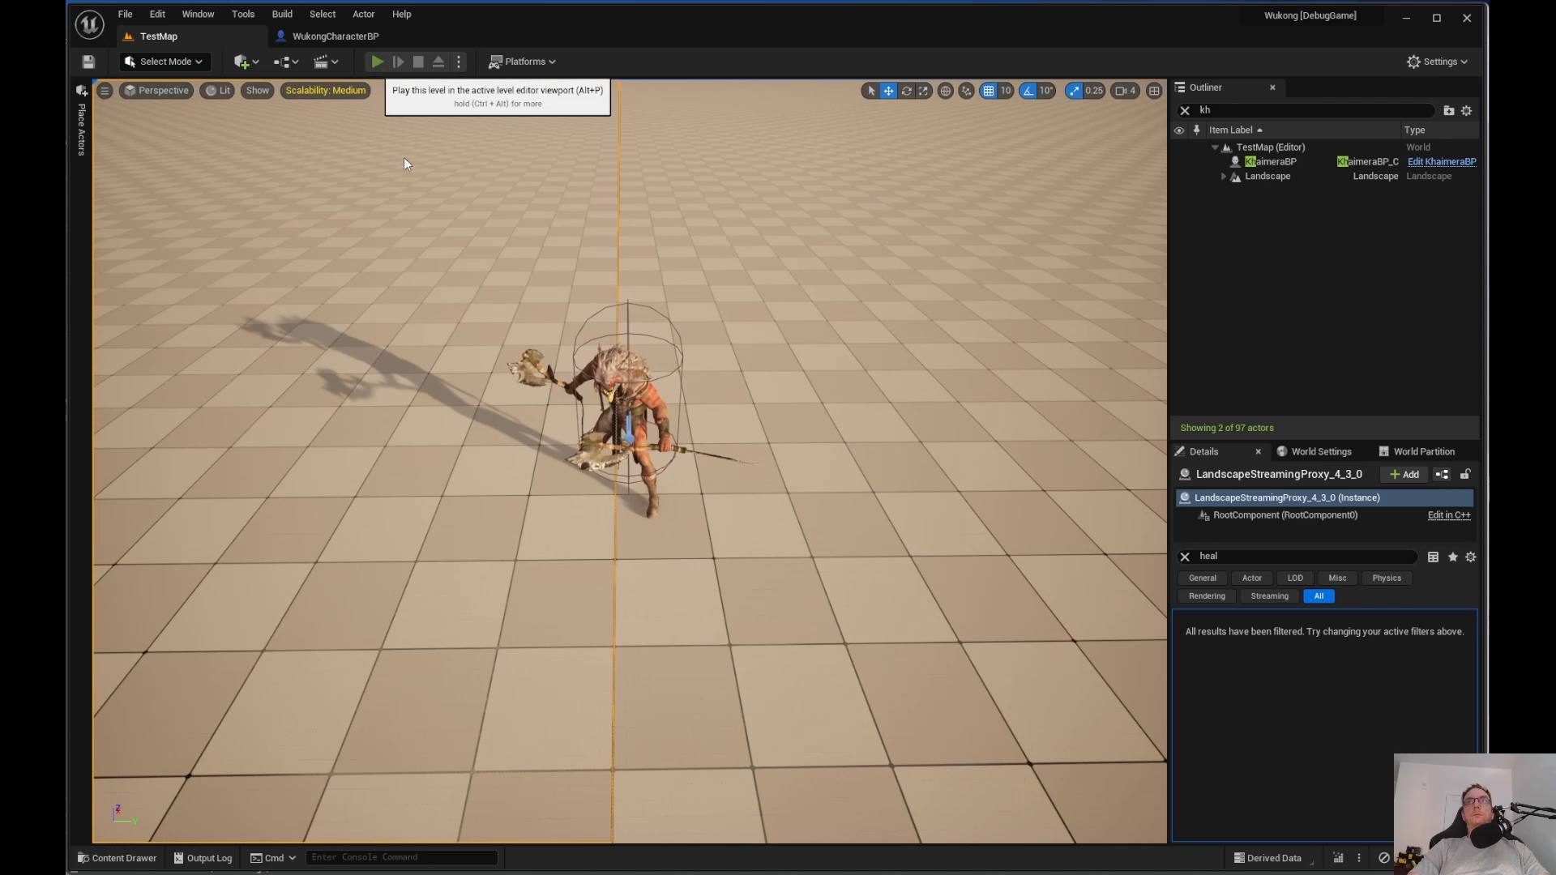
left_click(376, 61)
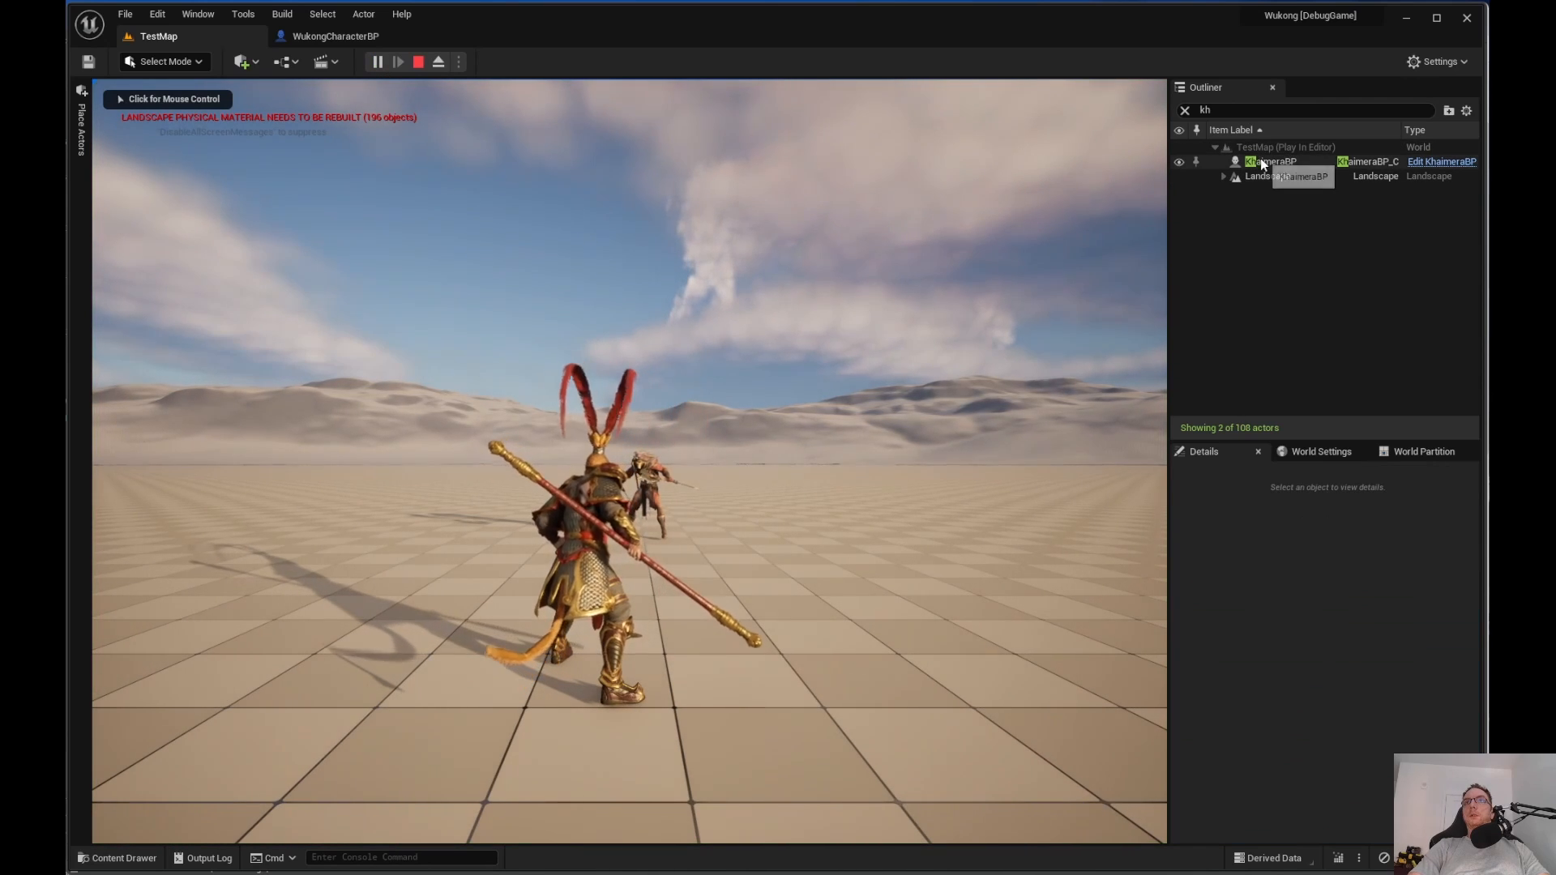
left_click(1270, 161)
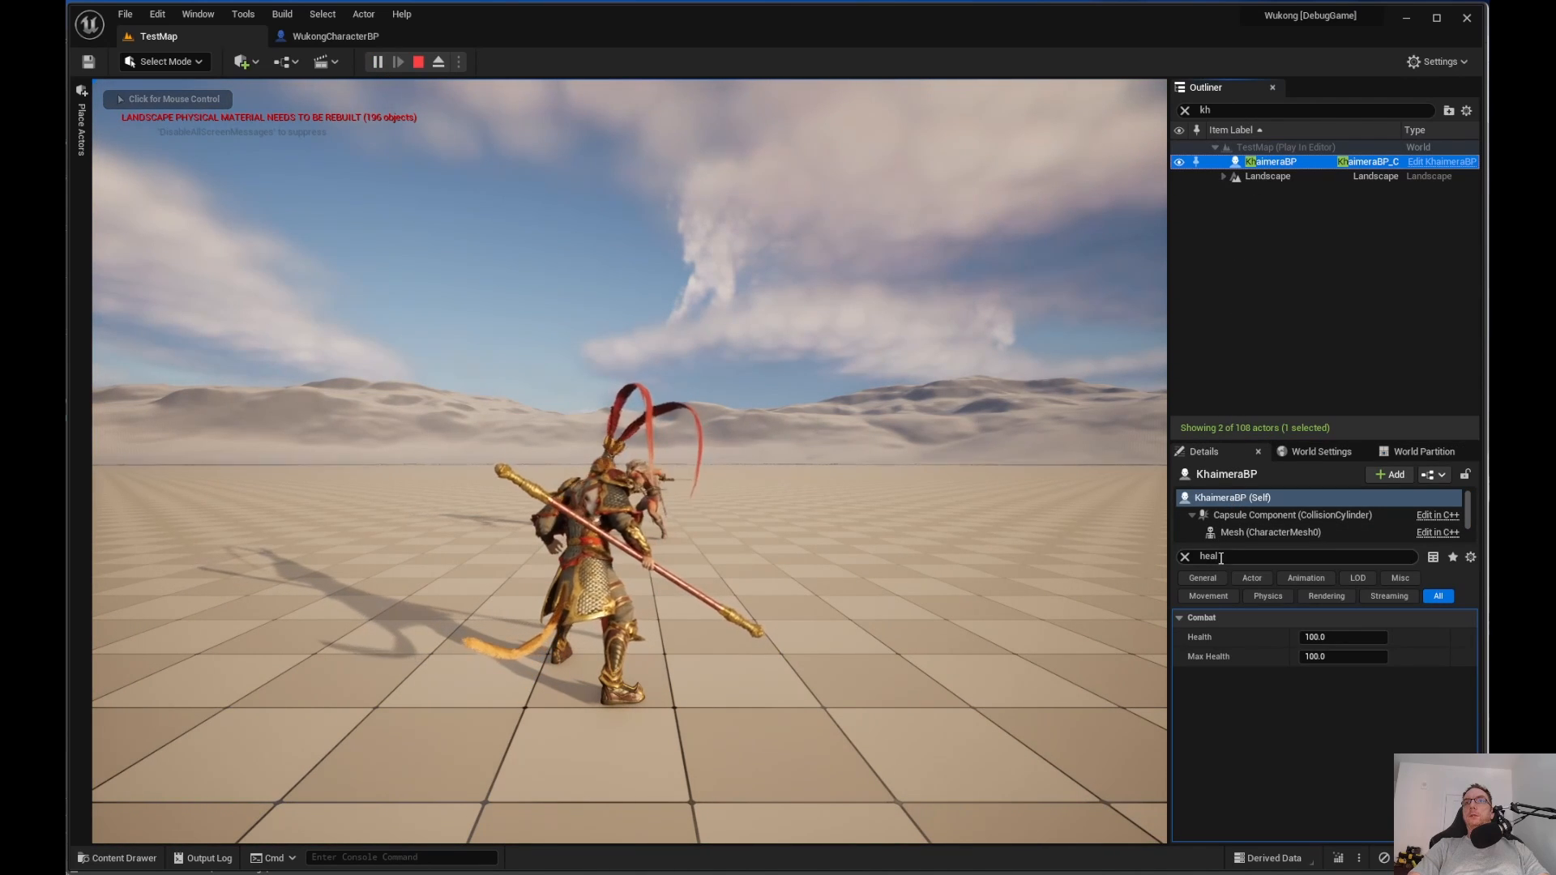